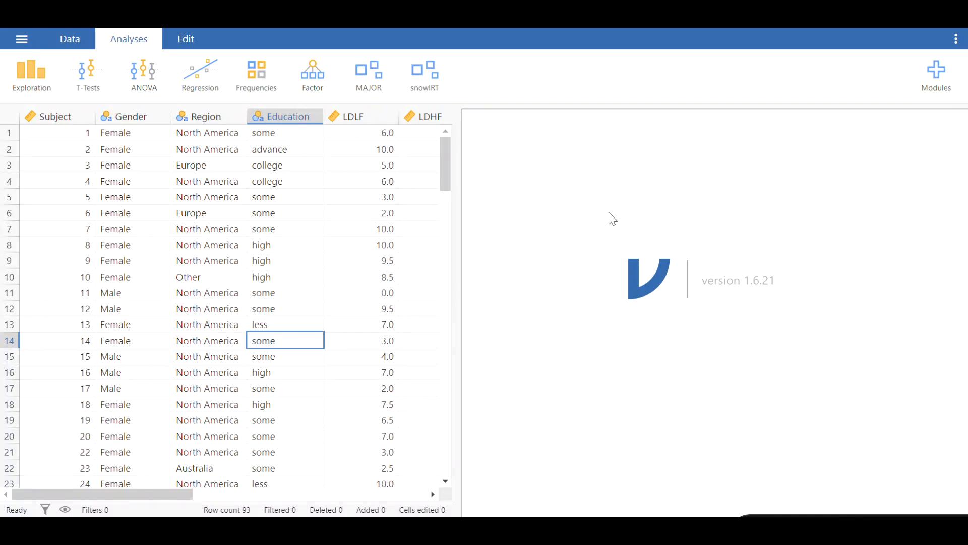
mouse_move(622, 219)
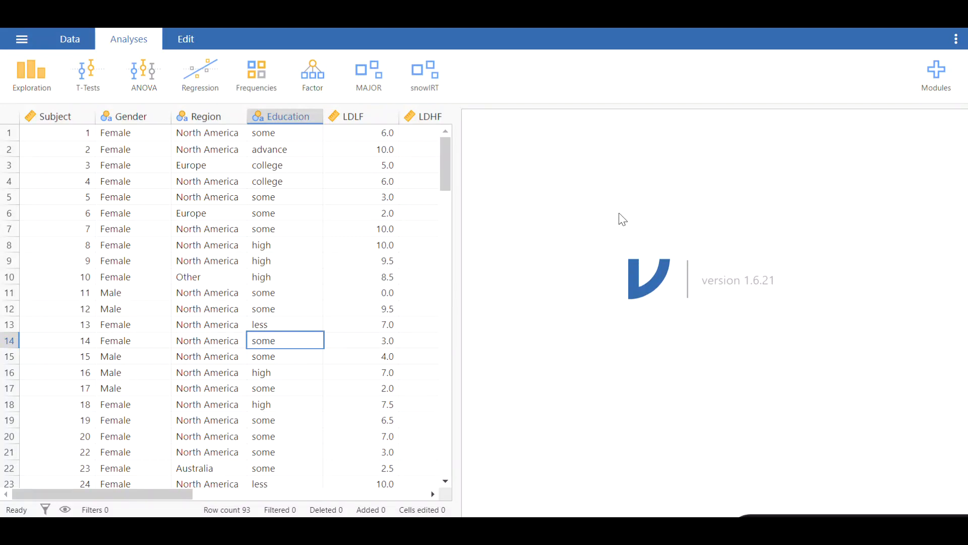
mouse_move(609, 217)
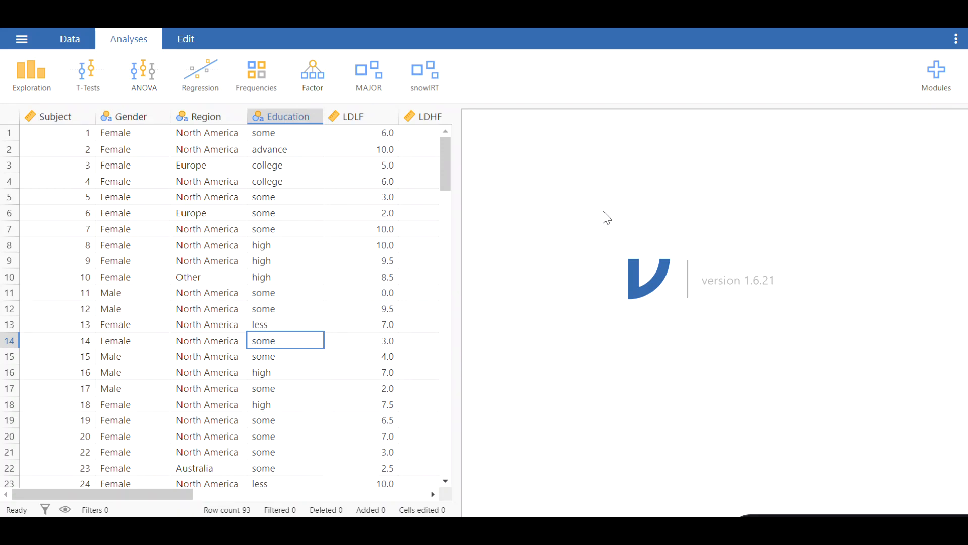
mouse_move(562, 200)
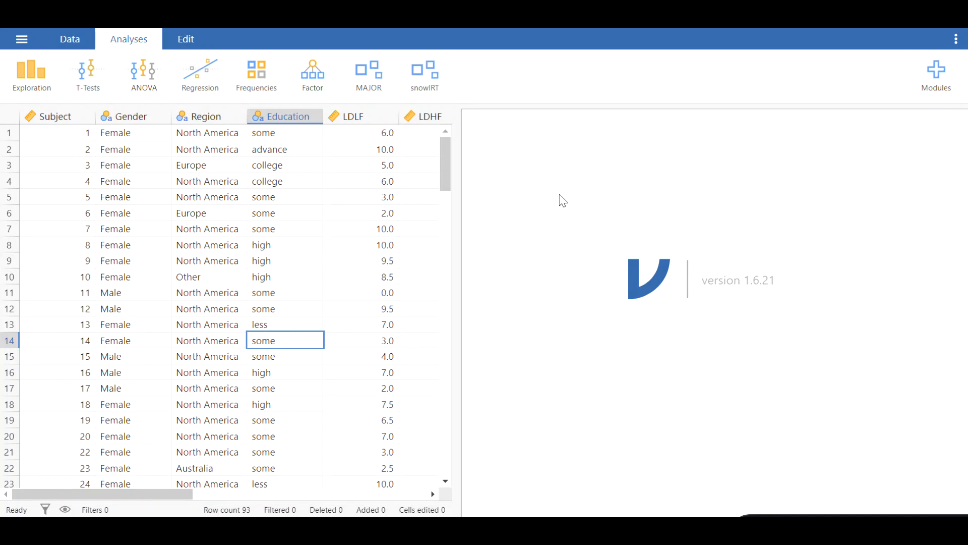
mouse_move(524, 125)
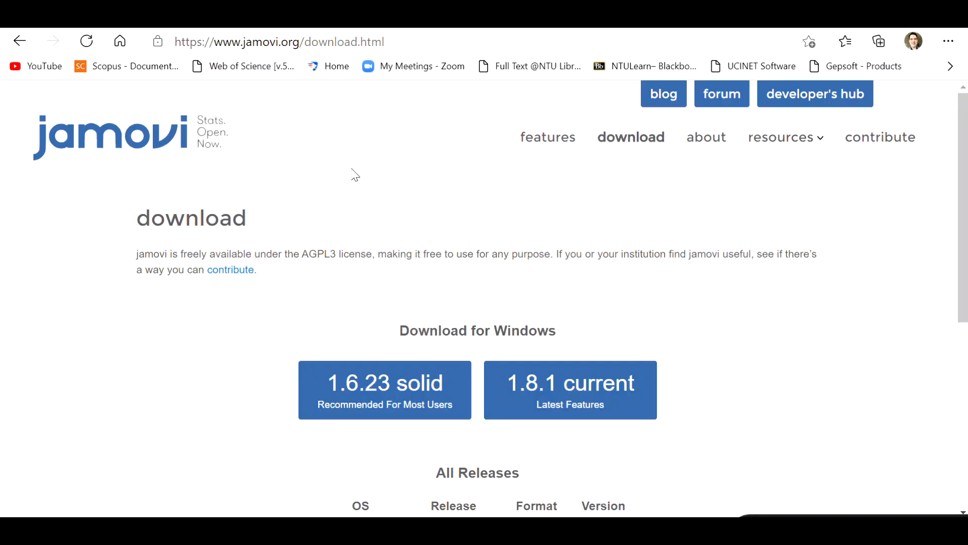
mouse_move(262, 68)
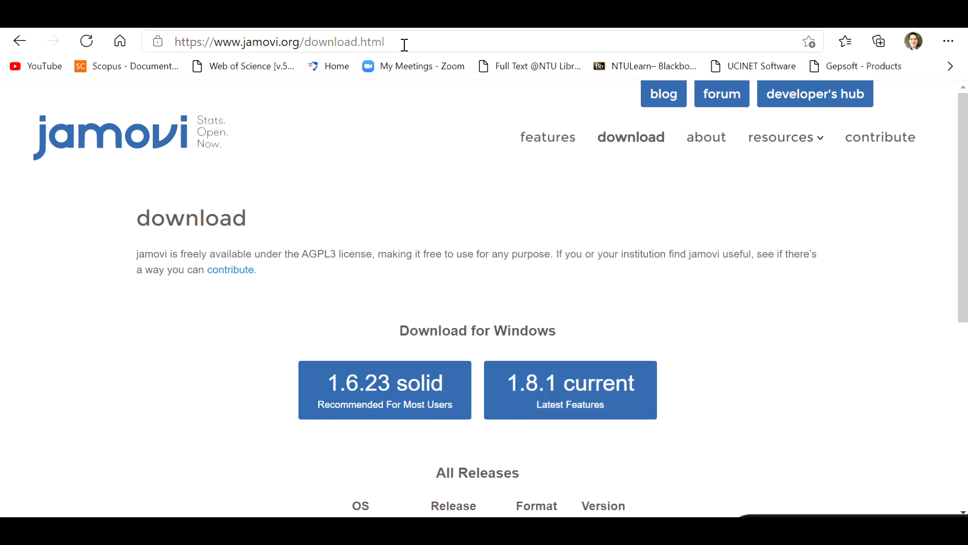
mouse_move(399, 83)
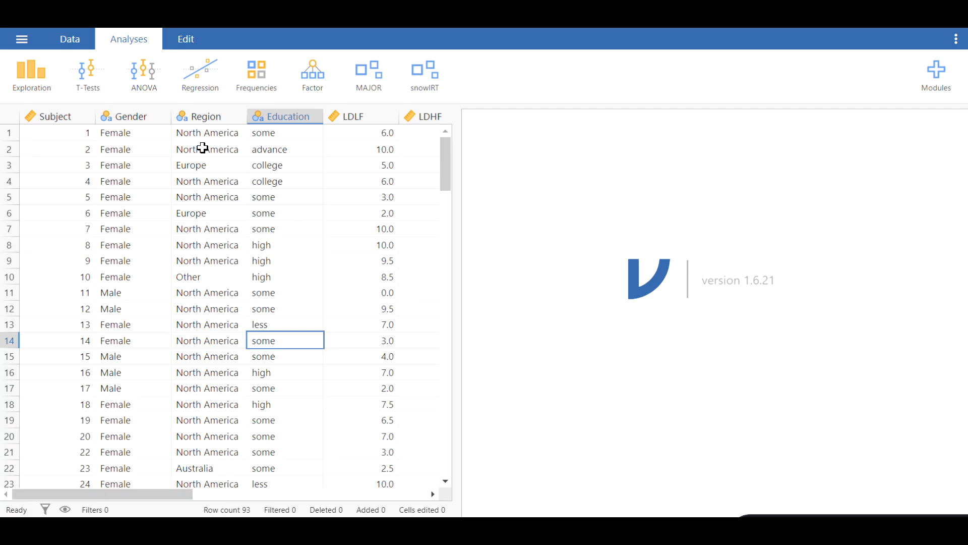
mouse_move(210, 171)
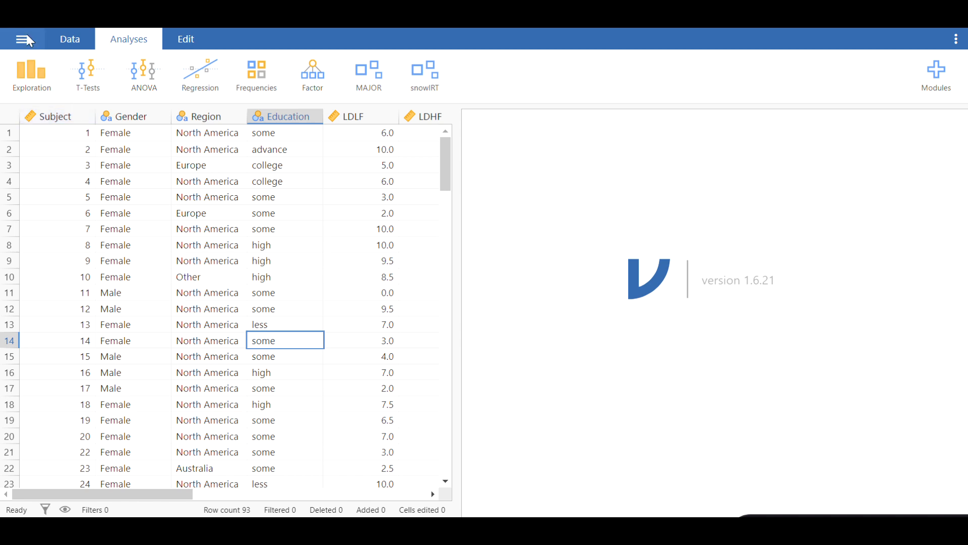
mouse_move(24, 44)
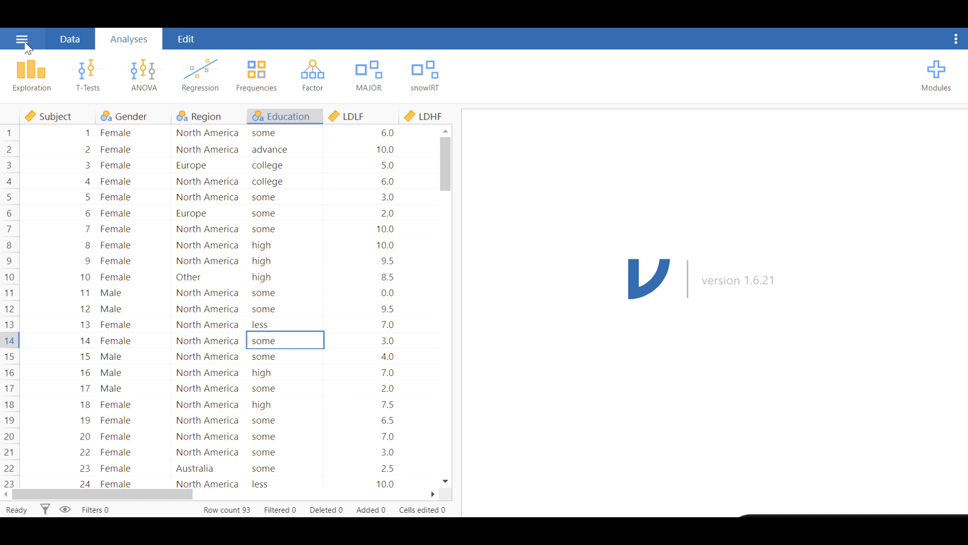
- Show the Open page listing This PC's Documents folders in jamovi's file menu
left_click(23, 39)
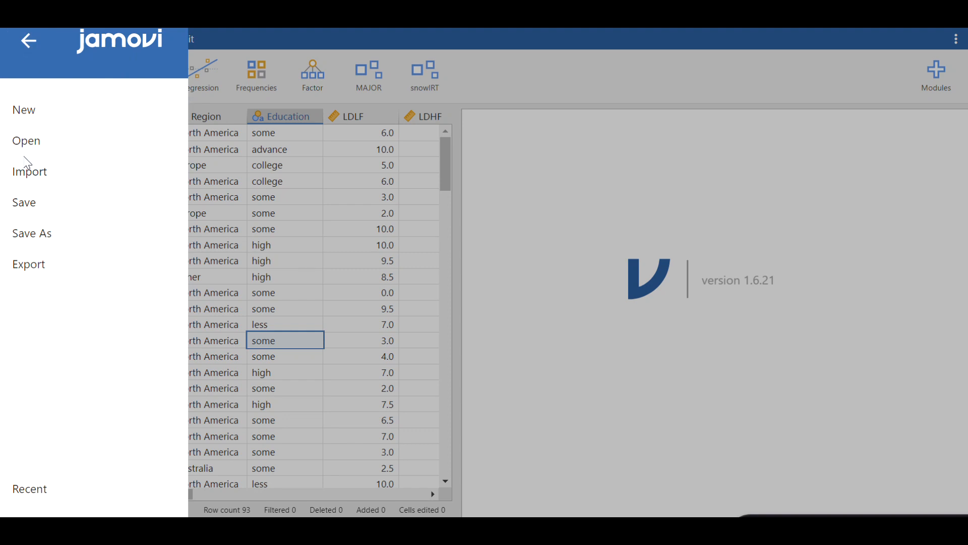
left_click(26, 140)
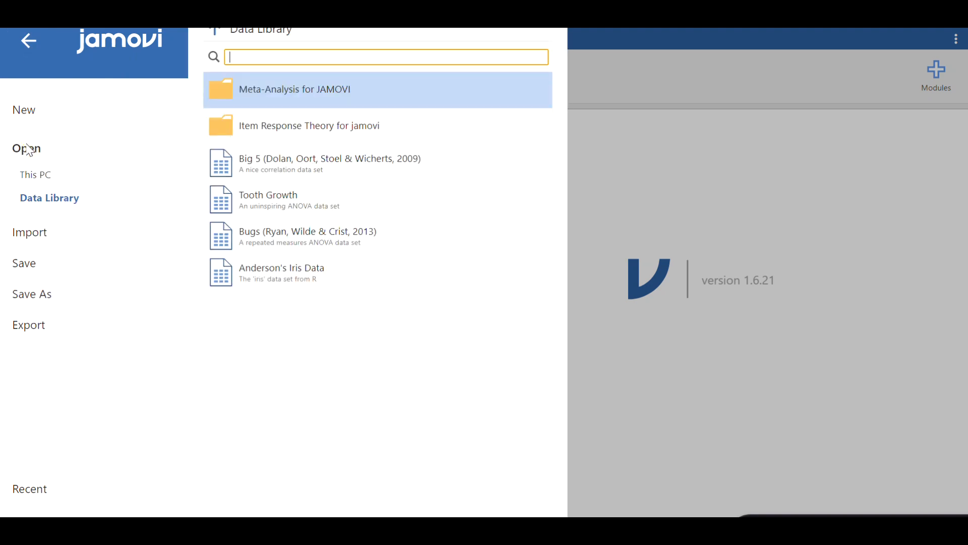
left_click(35, 174)
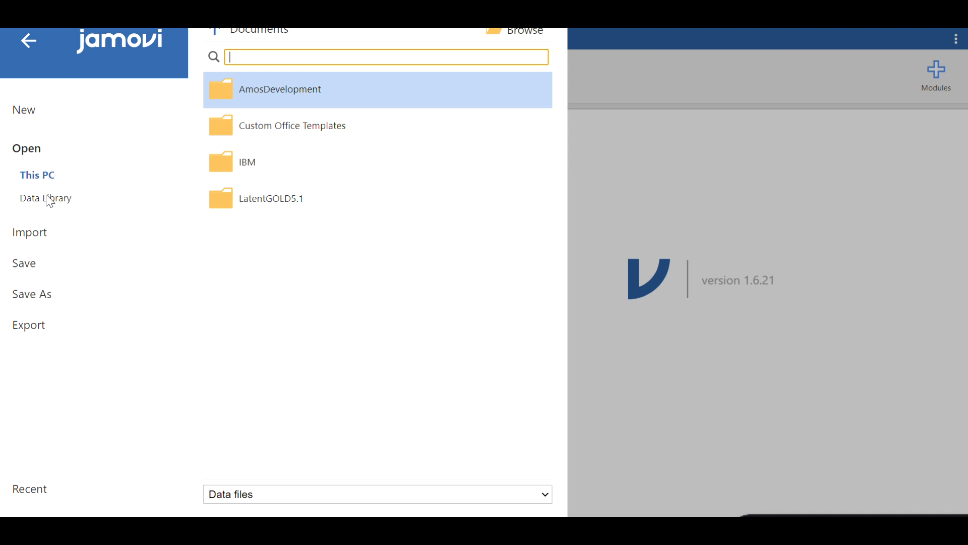
mouse_move(50, 206)
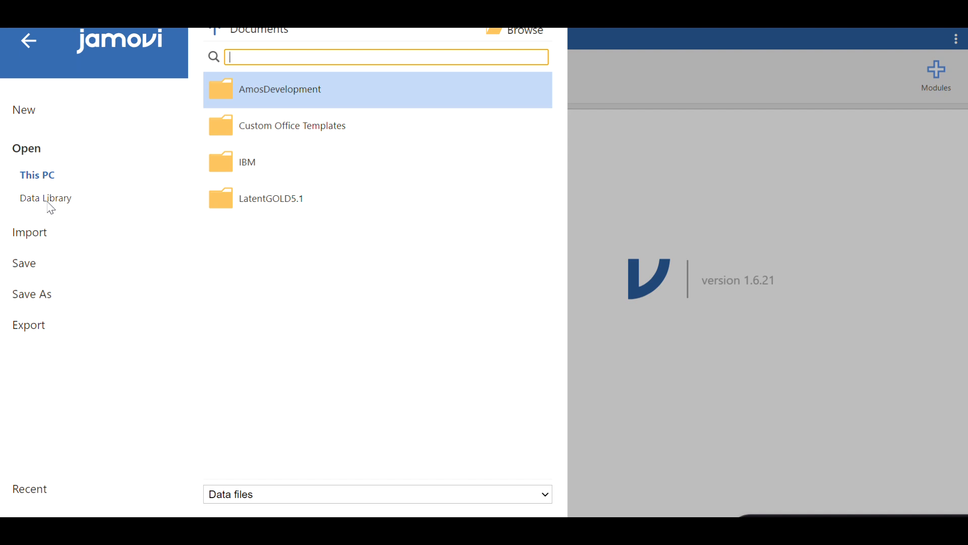
mouse_move(40, 179)
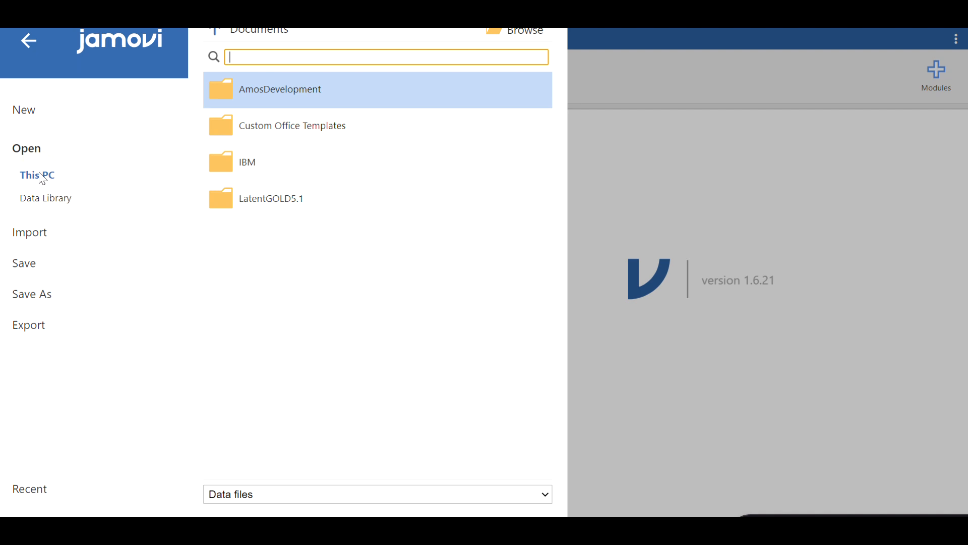
mouse_move(49, 179)
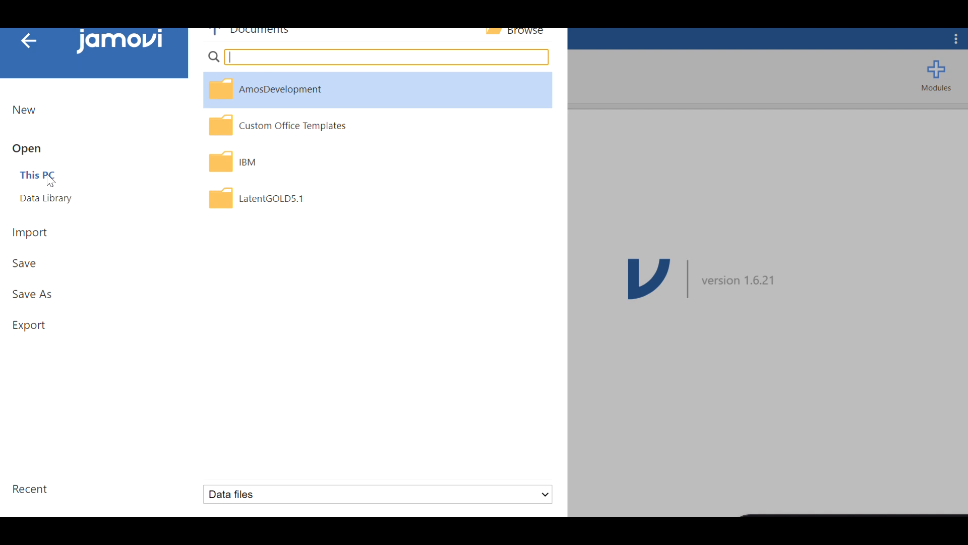
mouse_move(281, 153)
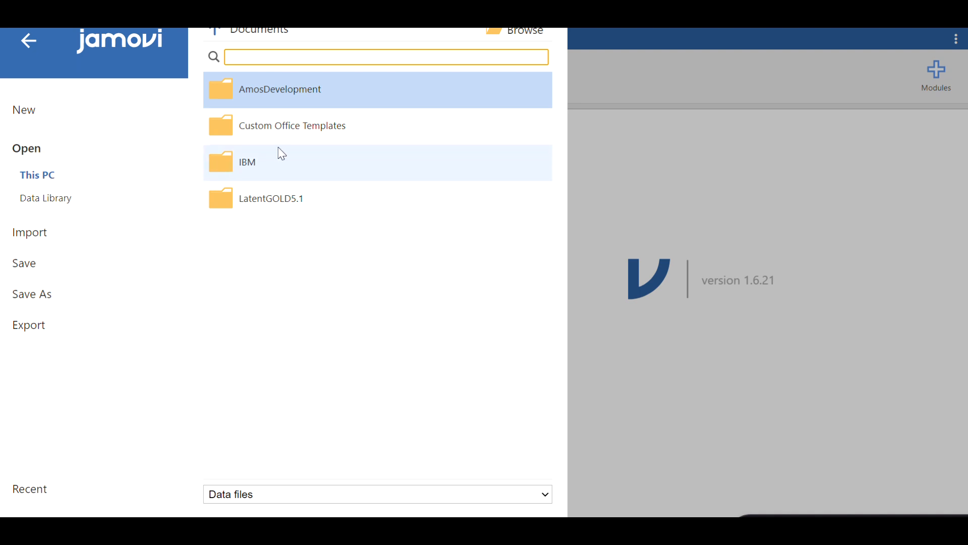
mouse_move(110, 159)
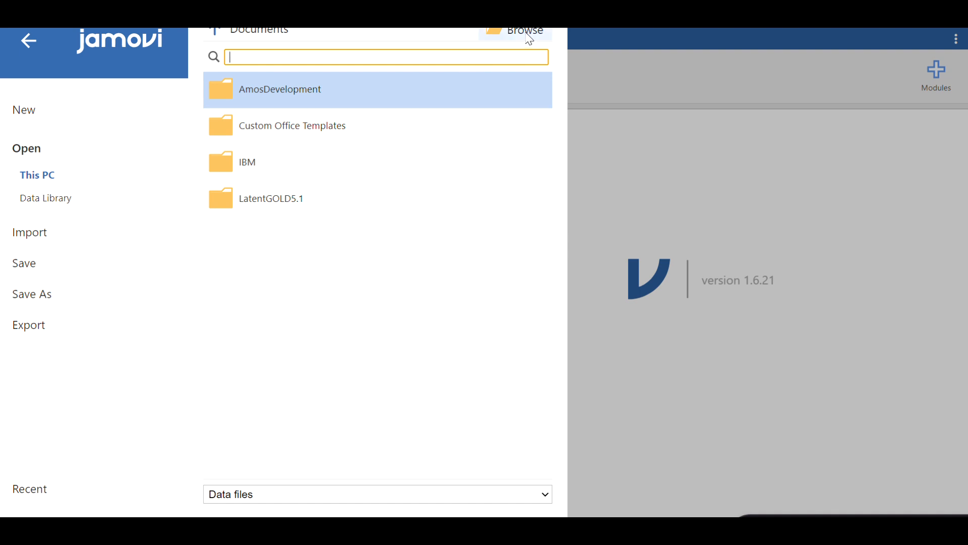
- Browse this PC, view supported file types and JASP filter, then return to Documents
left_click(524, 31)
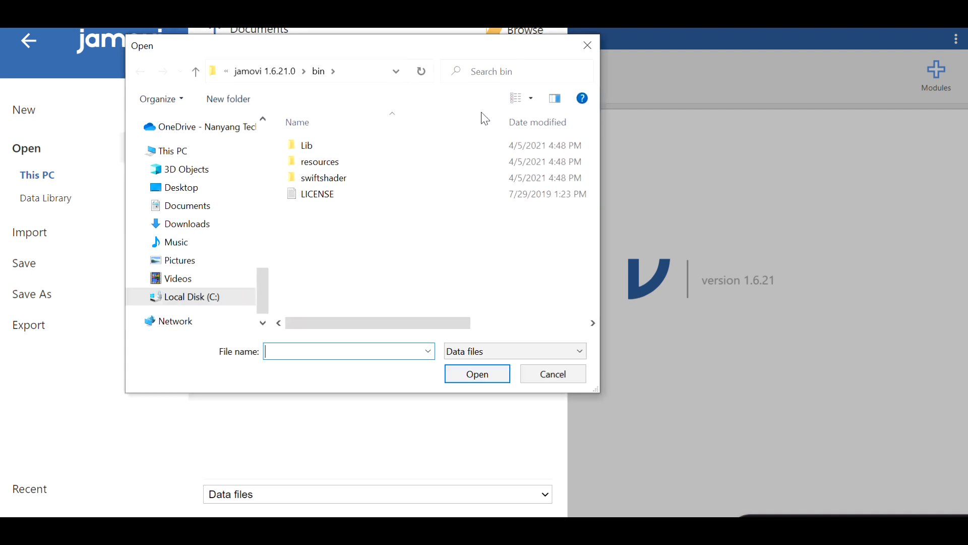
mouse_move(453, 295)
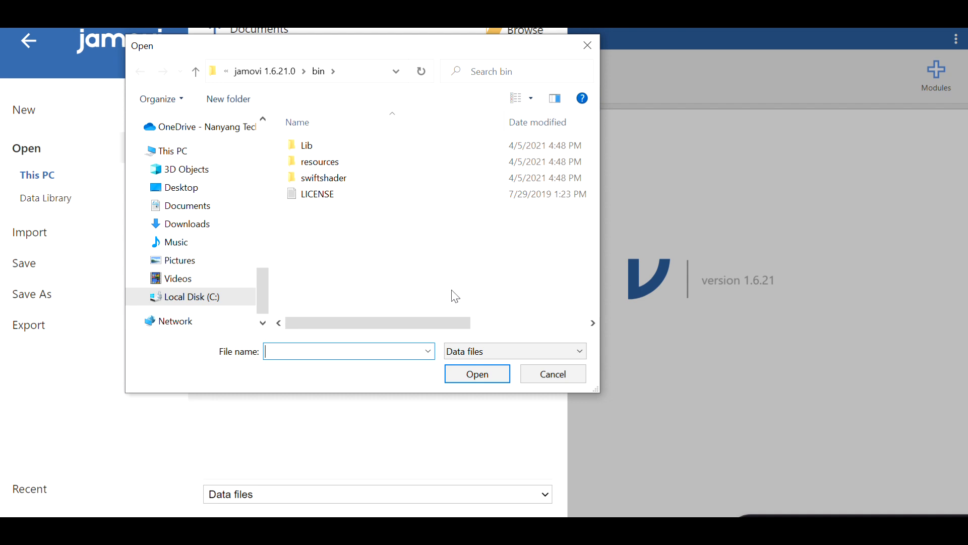
mouse_move(519, 350)
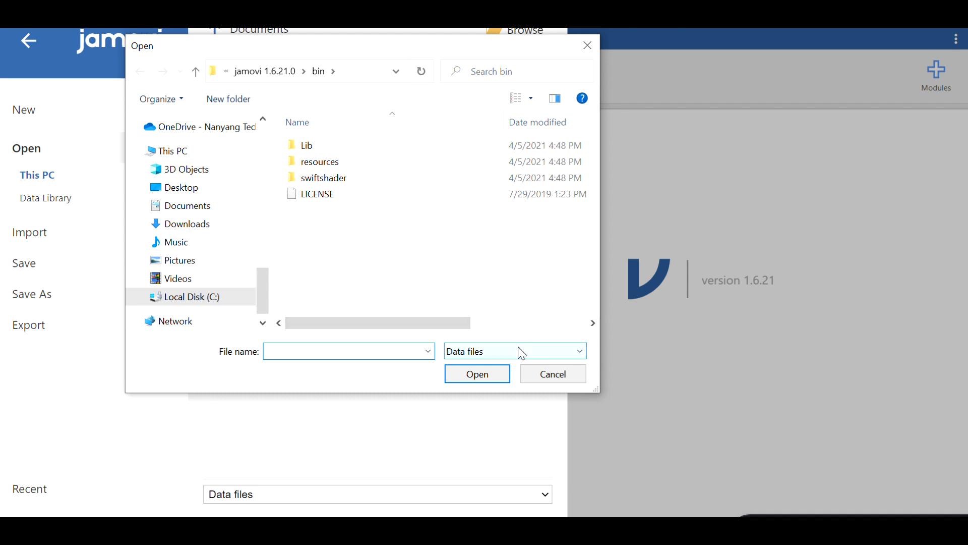
left_click(514, 350)
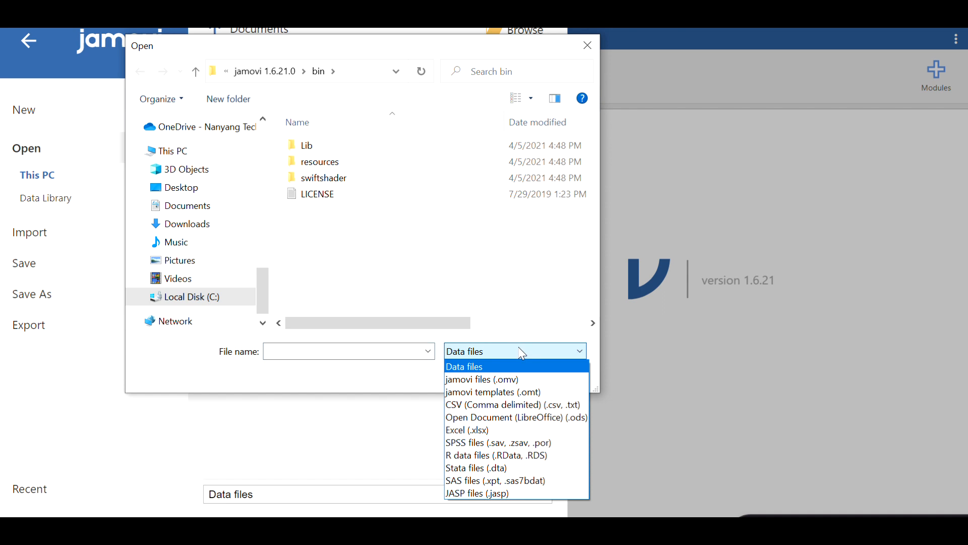
mouse_move(522, 356)
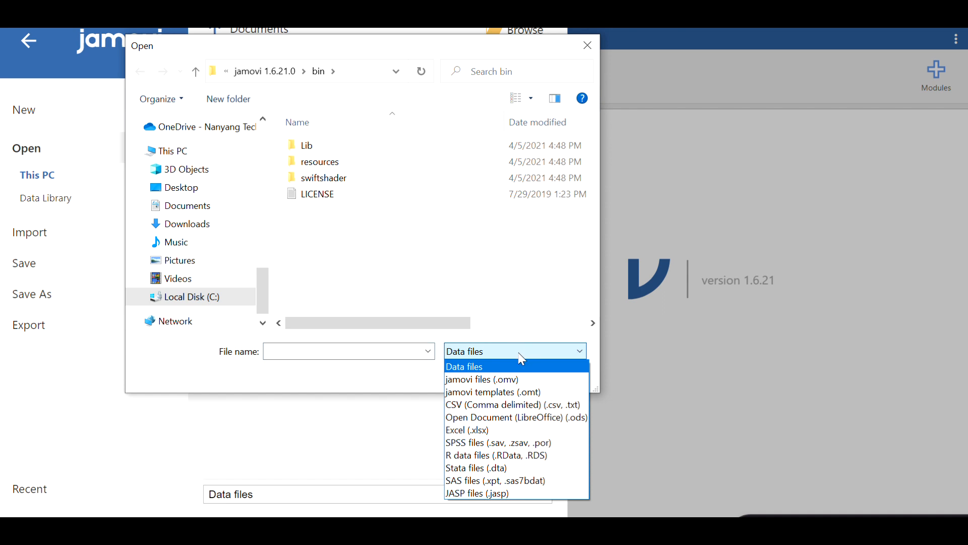
mouse_move(484, 379)
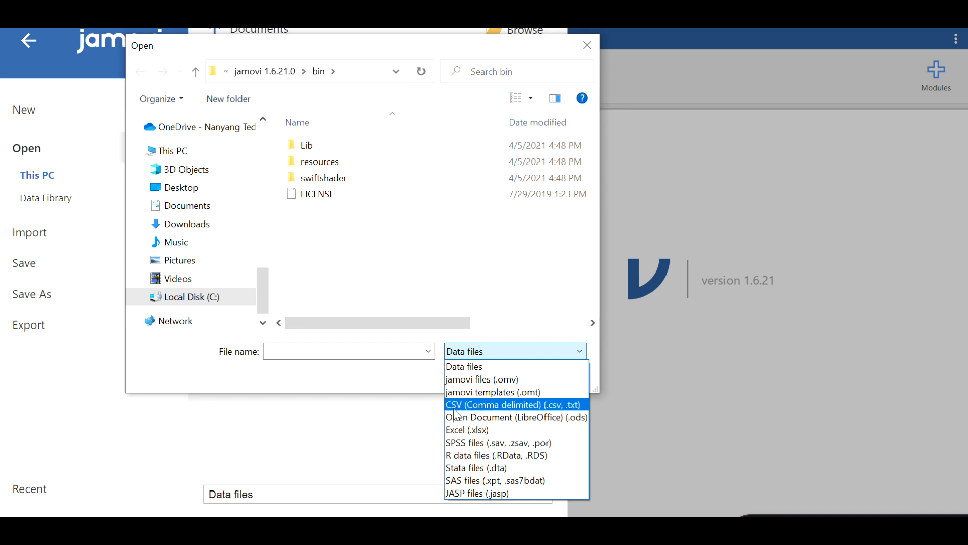
mouse_move(515, 417)
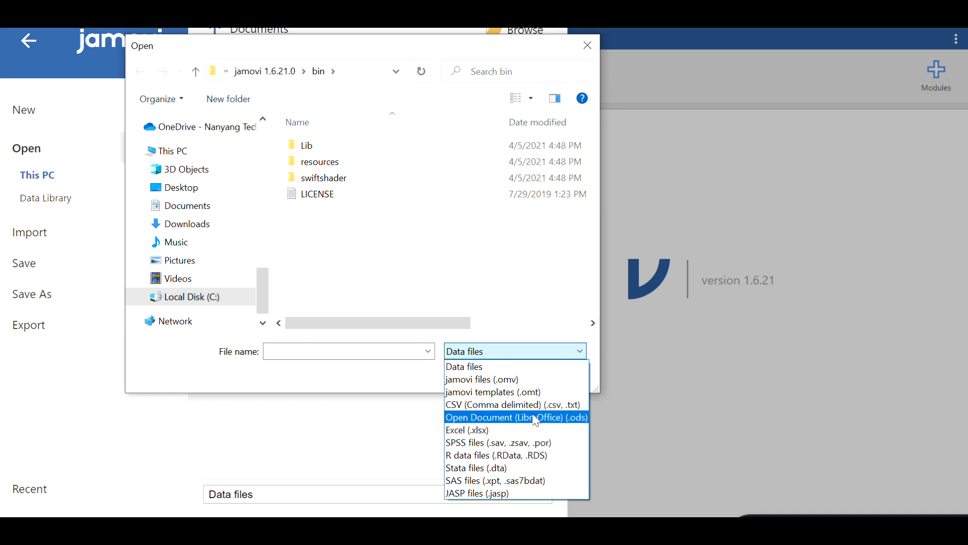
mouse_move(494, 426)
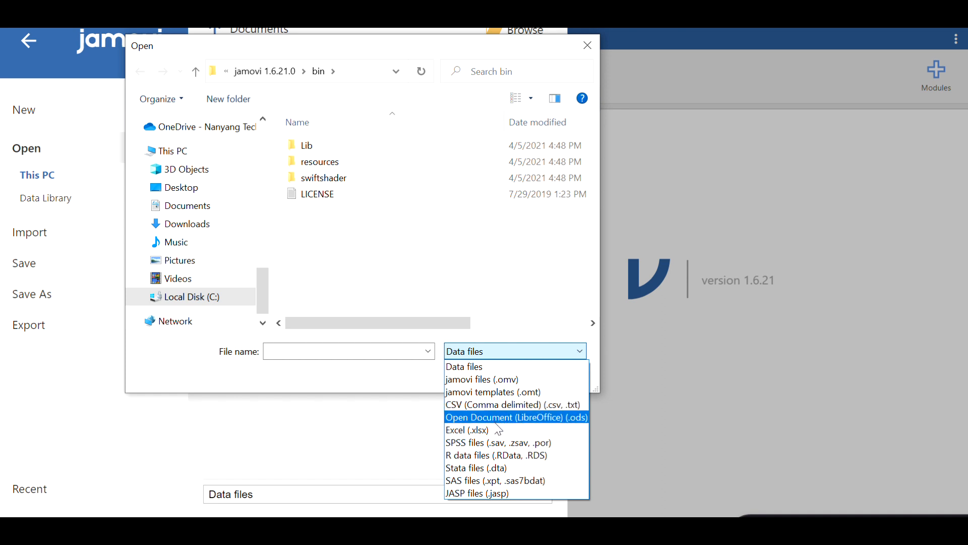
mouse_move(476, 429)
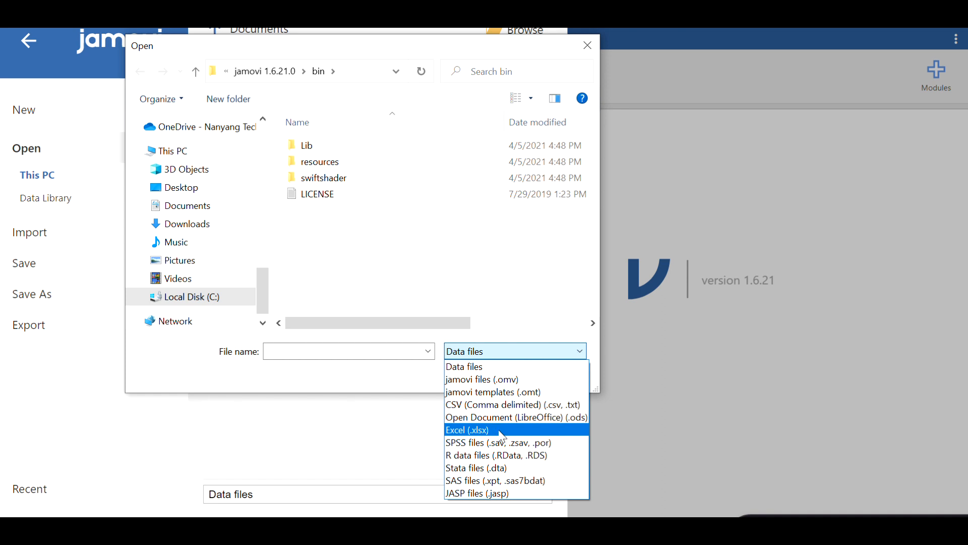
mouse_move(515, 455)
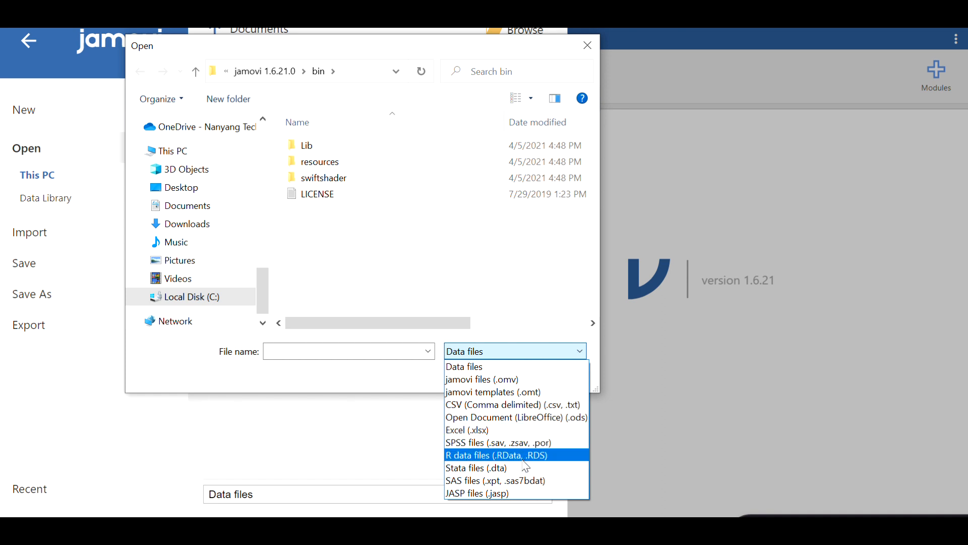
mouse_move(495, 479)
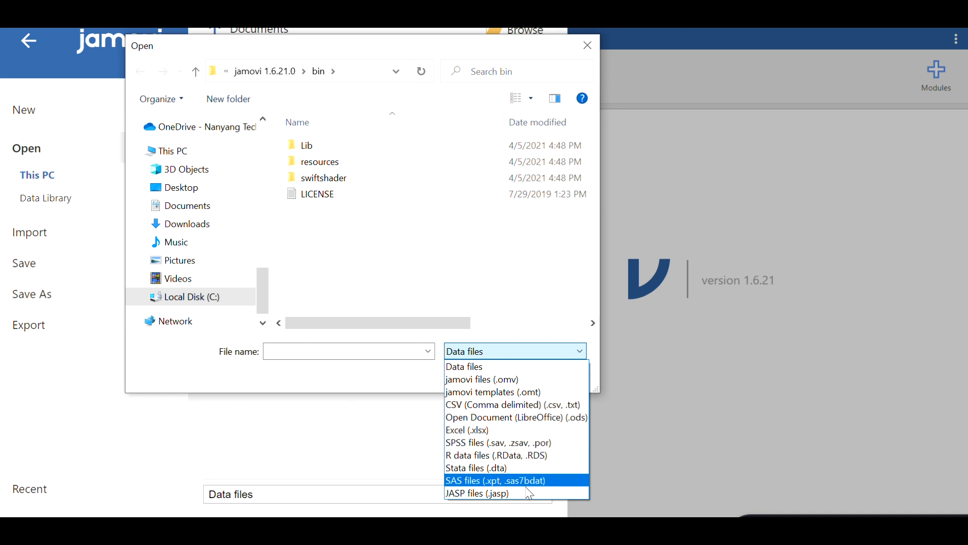
mouse_move(477, 493)
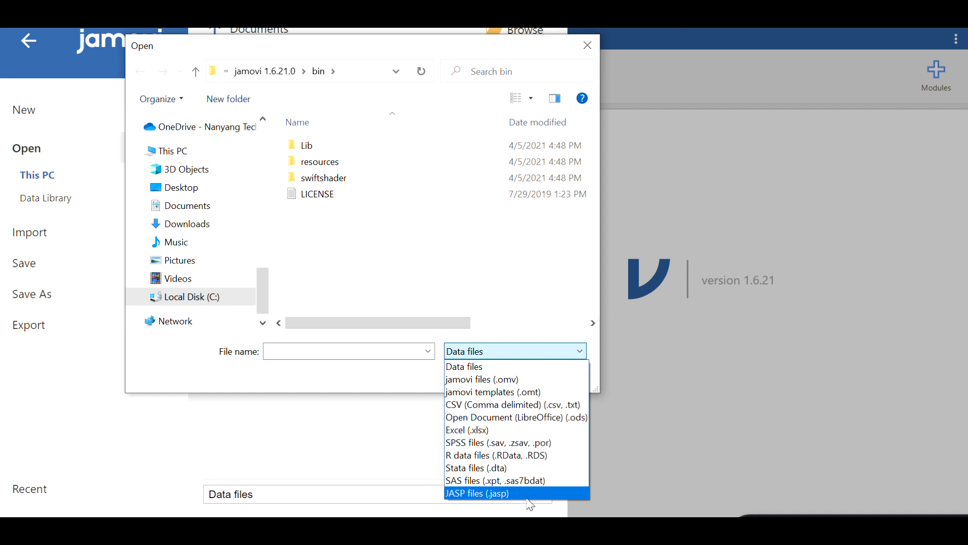
left_click(477, 493)
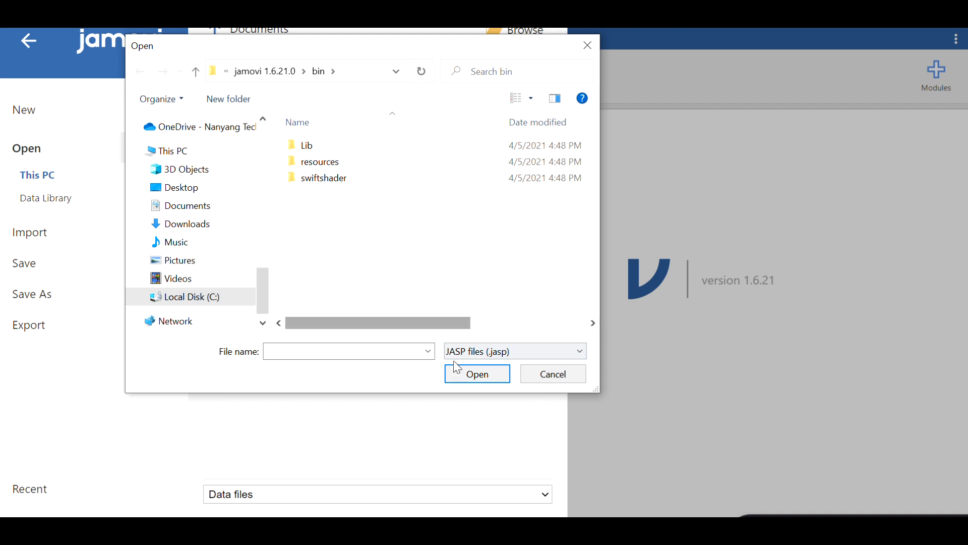
mouse_move(551, 373)
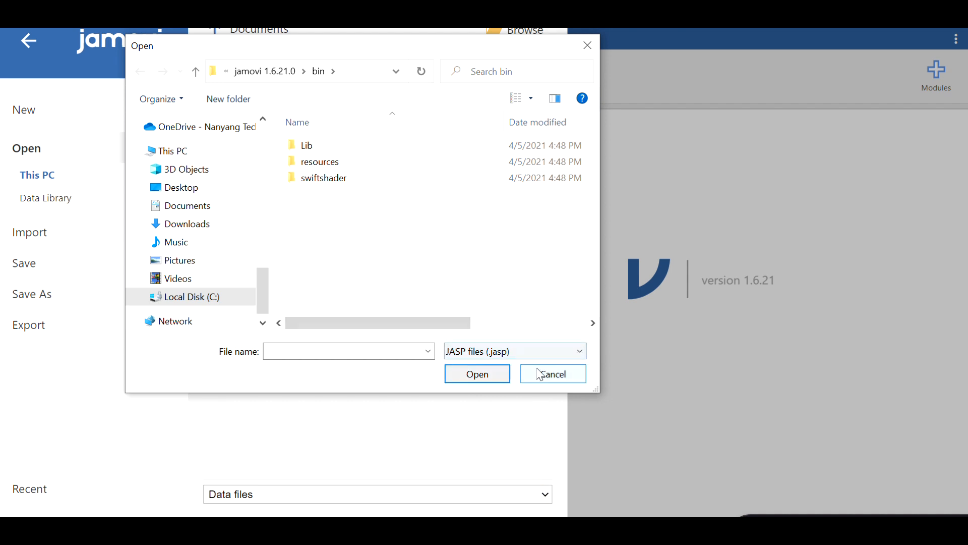
left_click(551, 374)
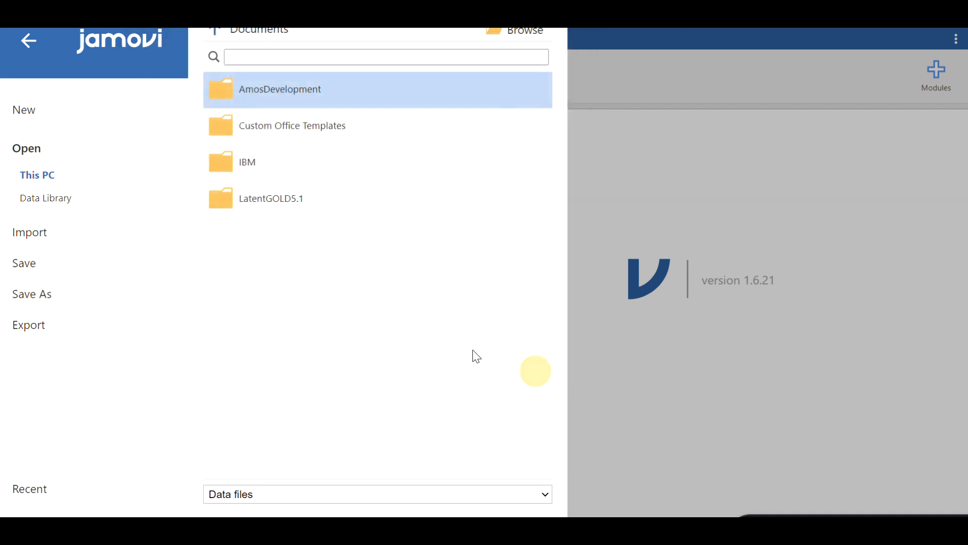
- Open the Bugs (Ryan, Wilde & Crist, 2013) dataset from the Data Library
left_click(45, 198)
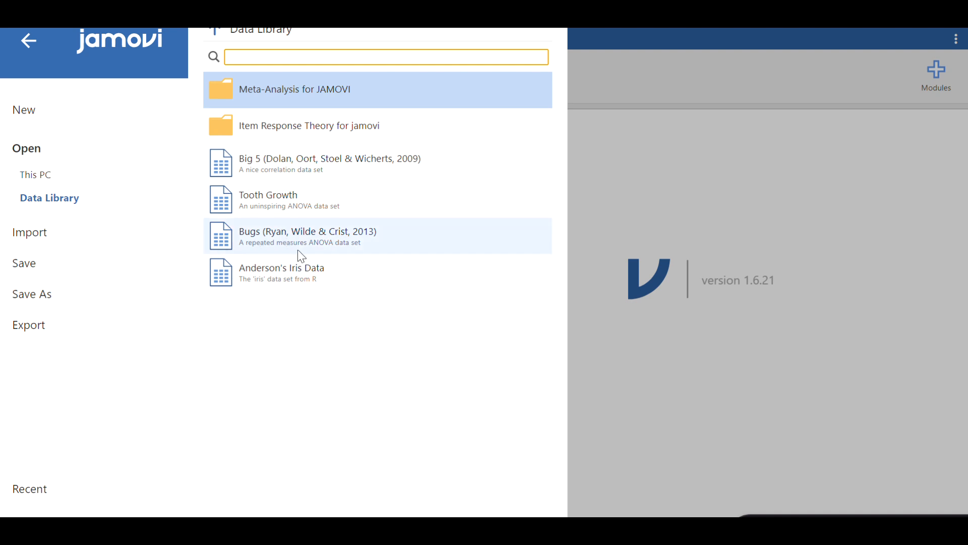
mouse_move(308, 242)
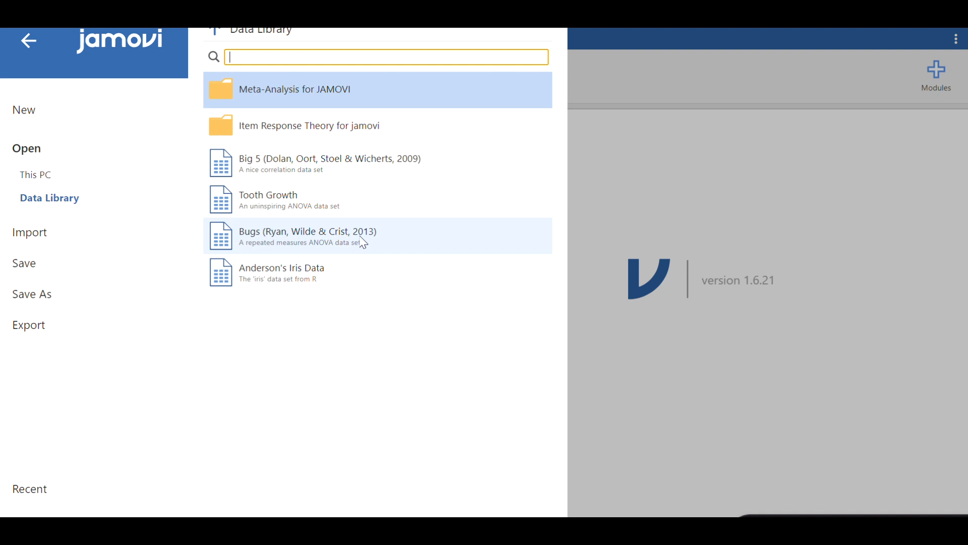
mouse_move(268, 255)
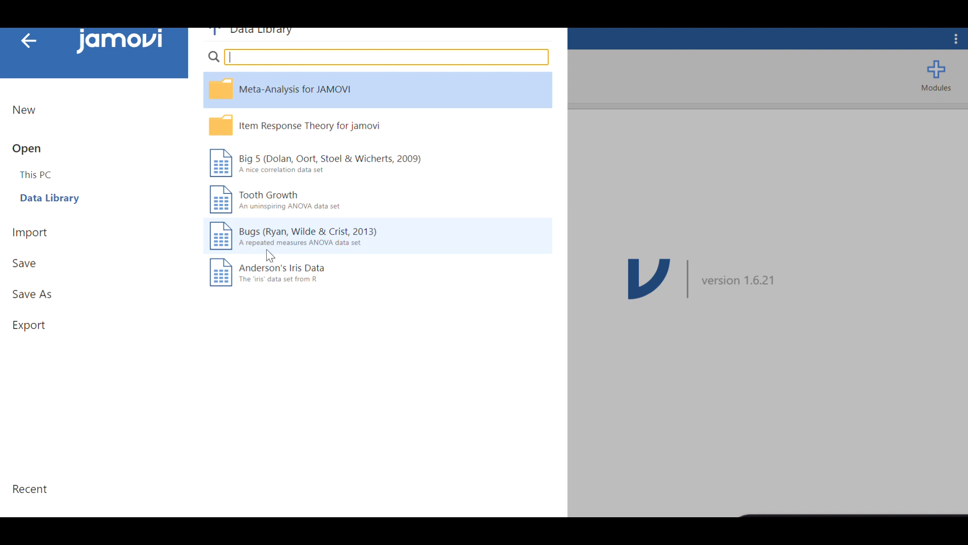
mouse_move(296, 254)
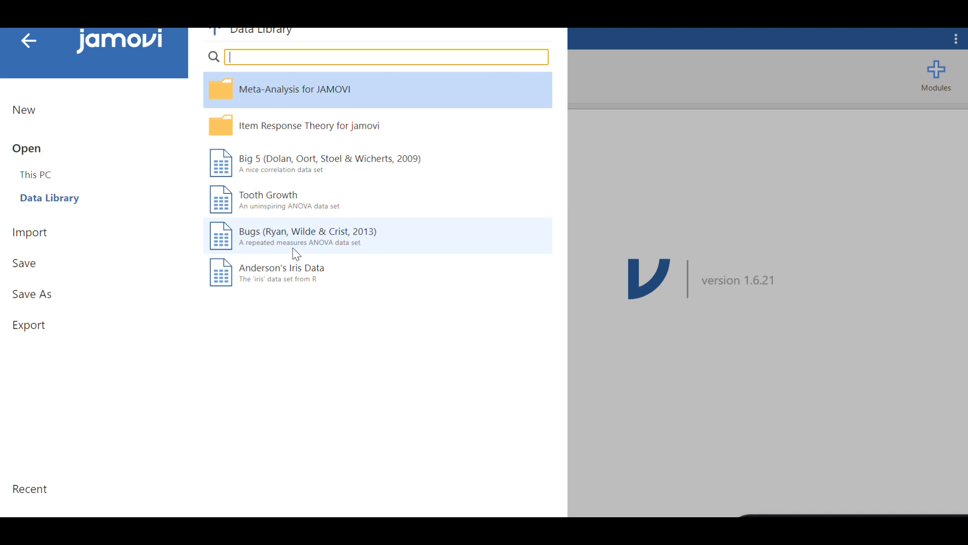
mouse_move(359, 242)
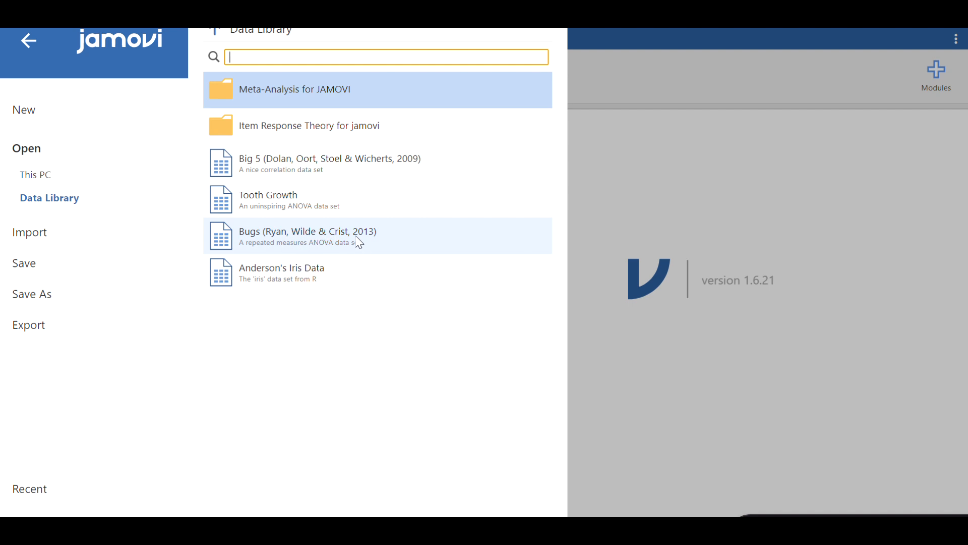
left_click(307, 236)
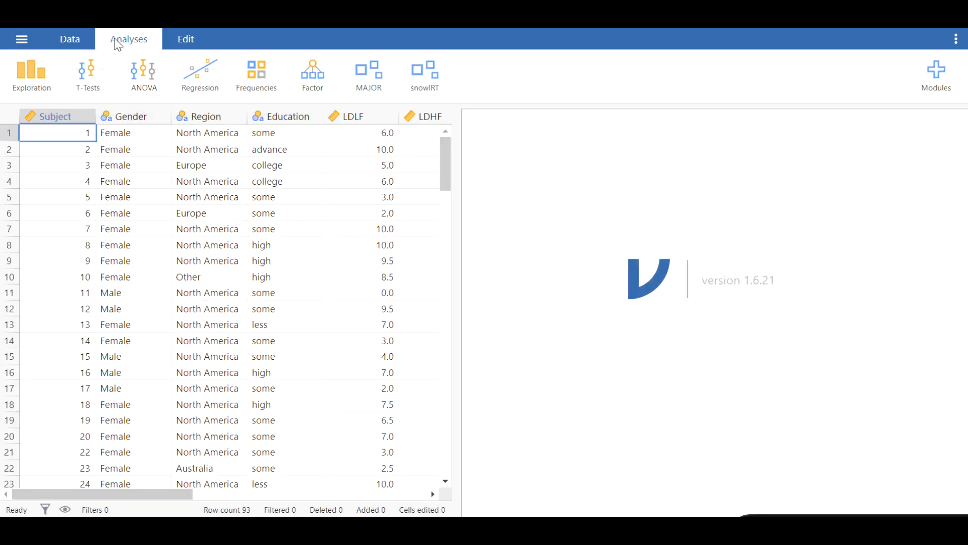
mouse_move(69, 38)
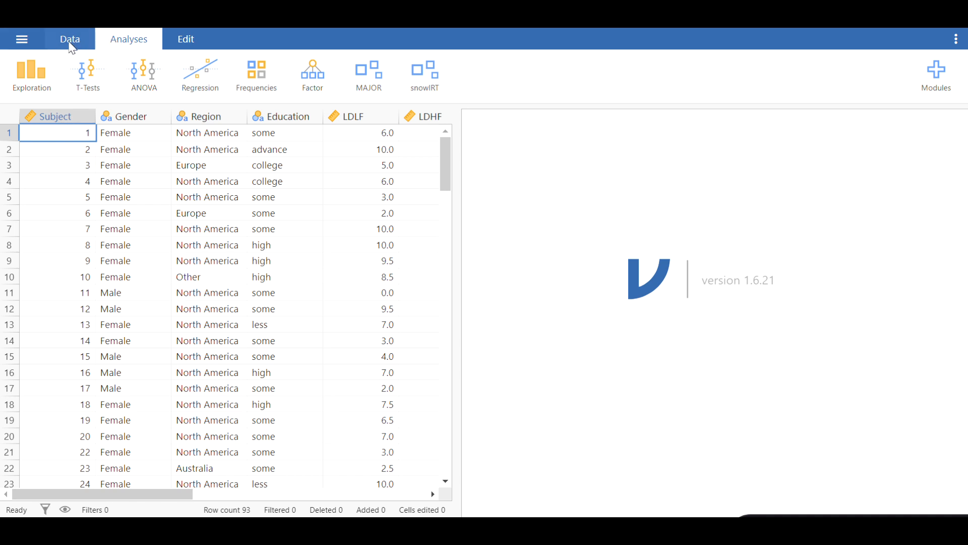
- Switch to the Data ribbon showing Setup, Compute, Transform and Filters
left_click(69, 38)
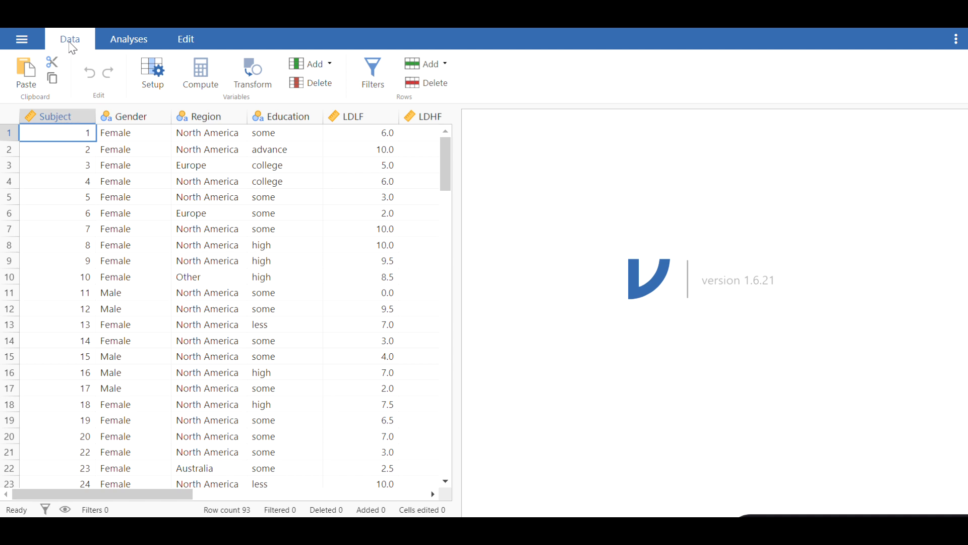
mouse_move(153, 74)
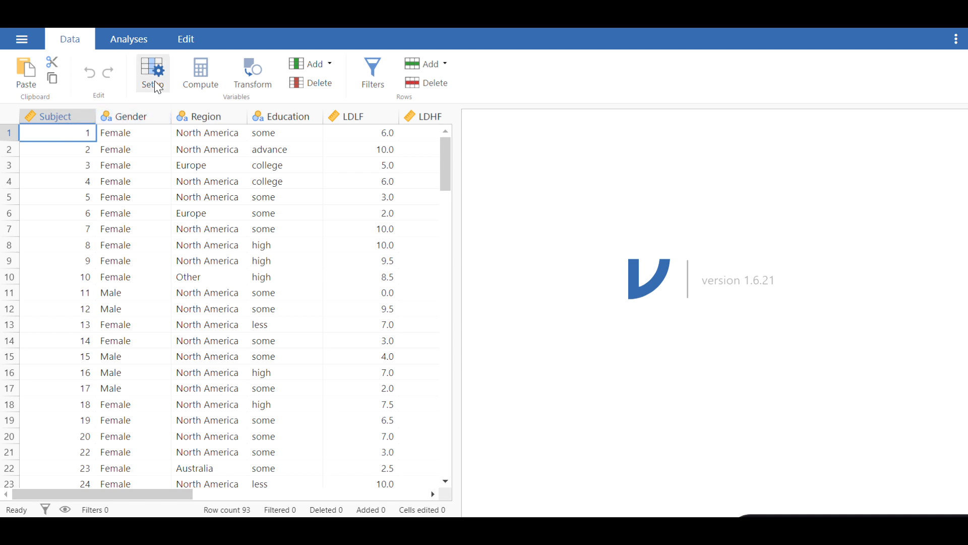
- Open variable Setup, step through Gender and Region, and list Region's measure types
left_click(151, 74)
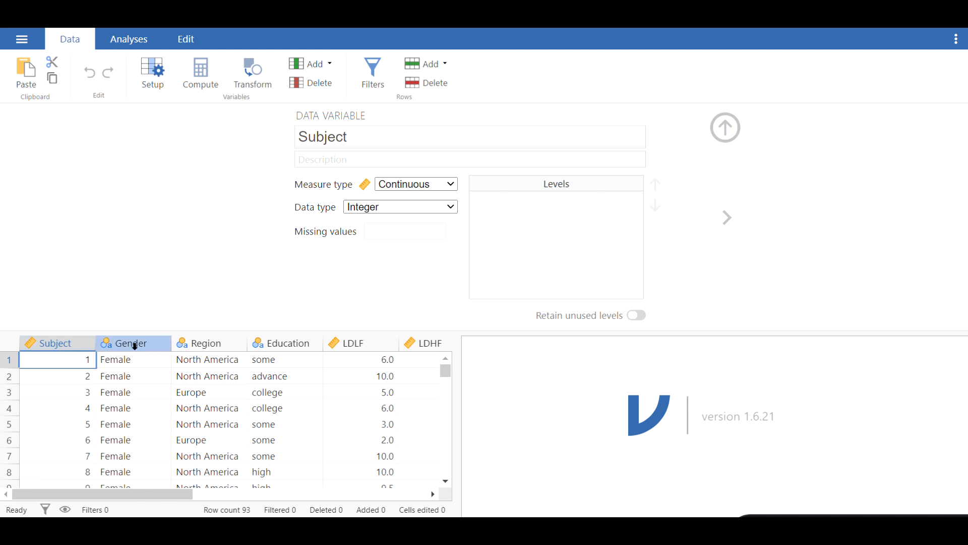
left_click(127, 342)
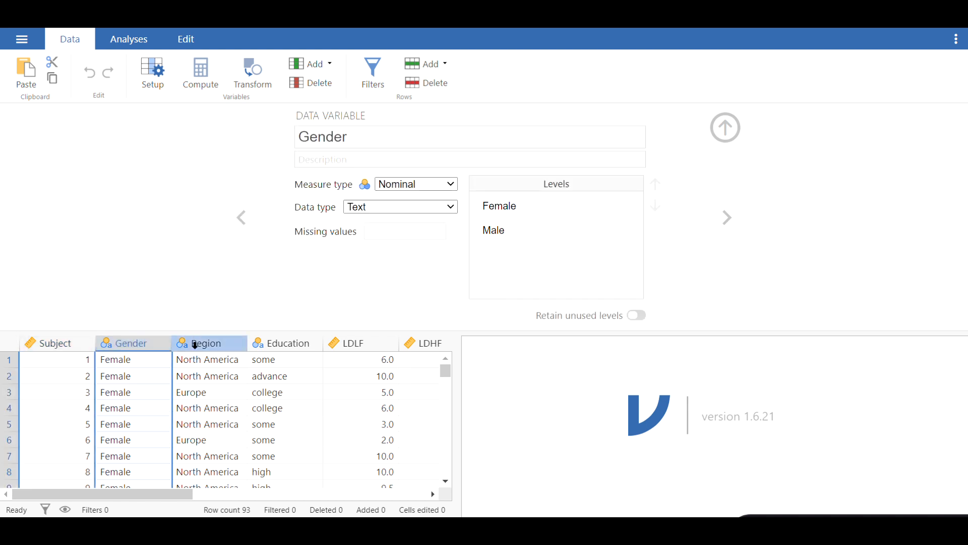
left_click(207, 343)
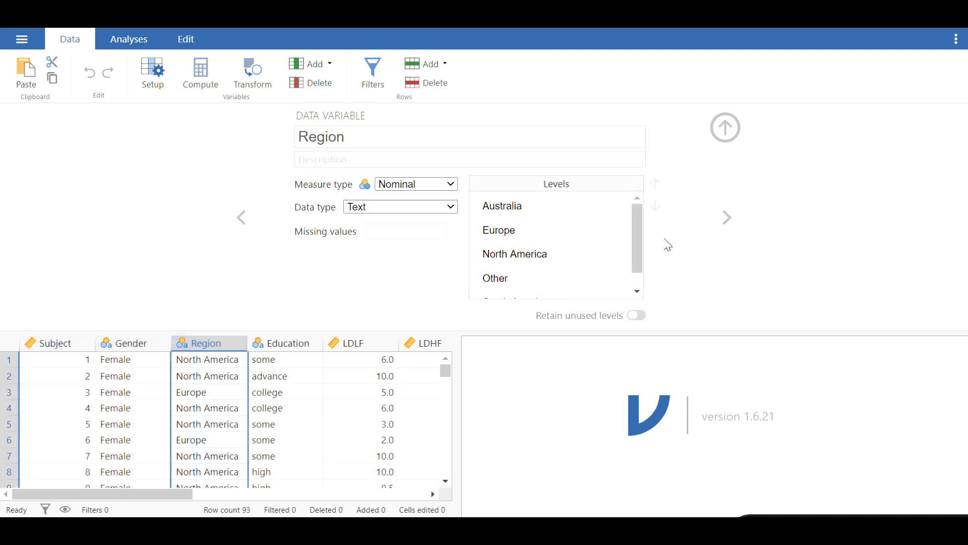
mouse_move(729, 217)
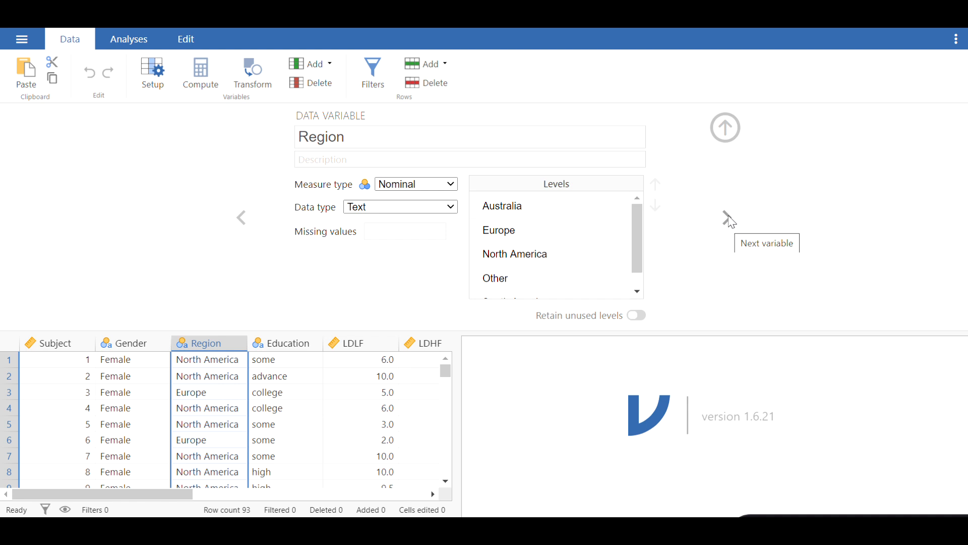
mouse_move(728, 220)
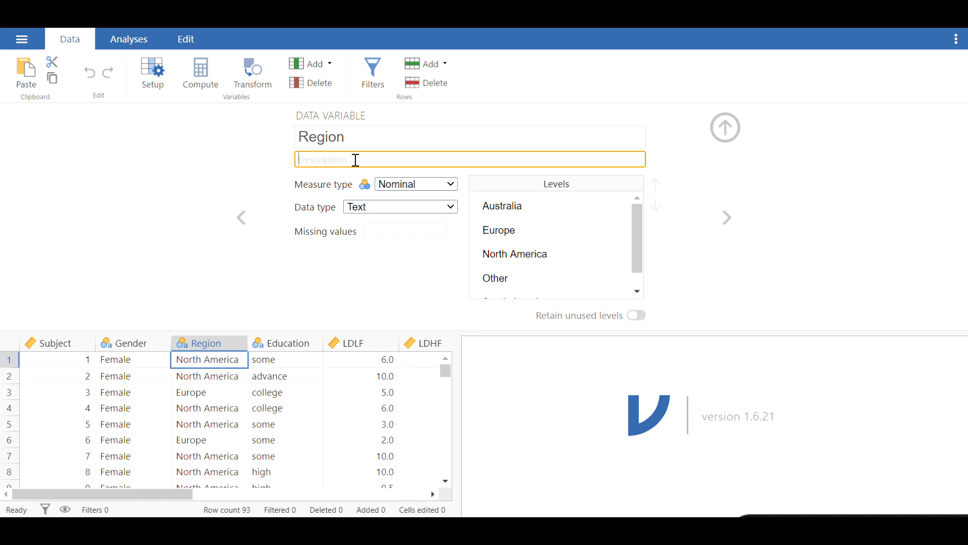
mouse_move(423, 189)
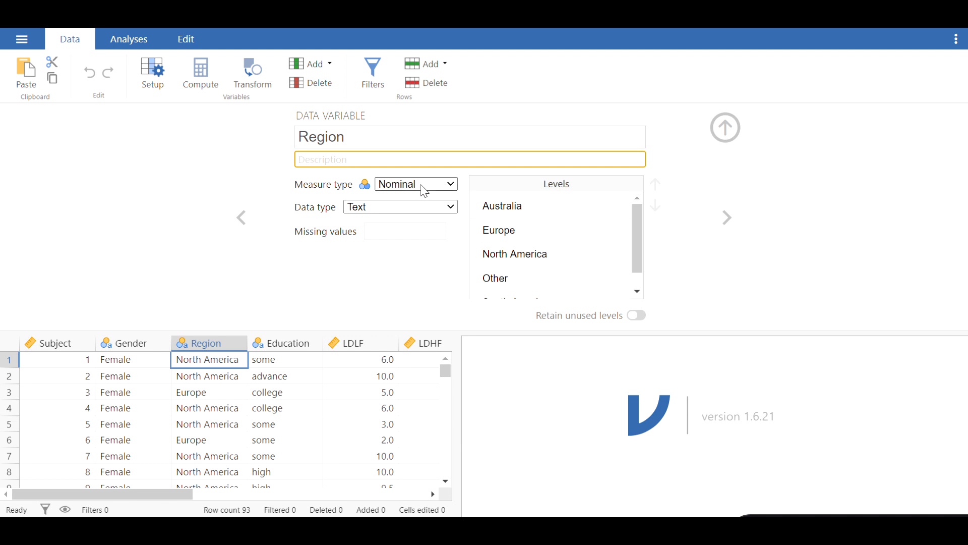
left_click(415, 183)
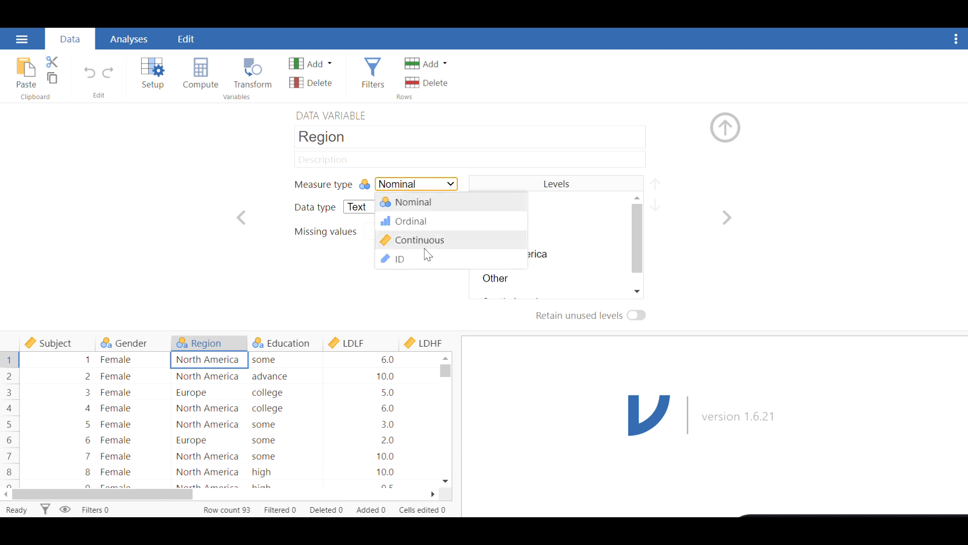
mouse_move(415, 258)
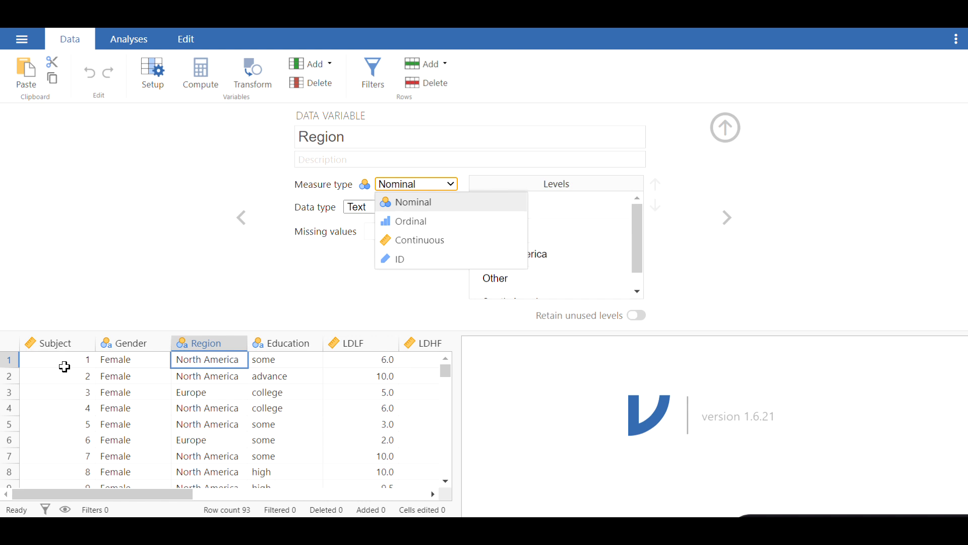
- Change Subject's measure type from Continuous to ID
left_click(57, 343)
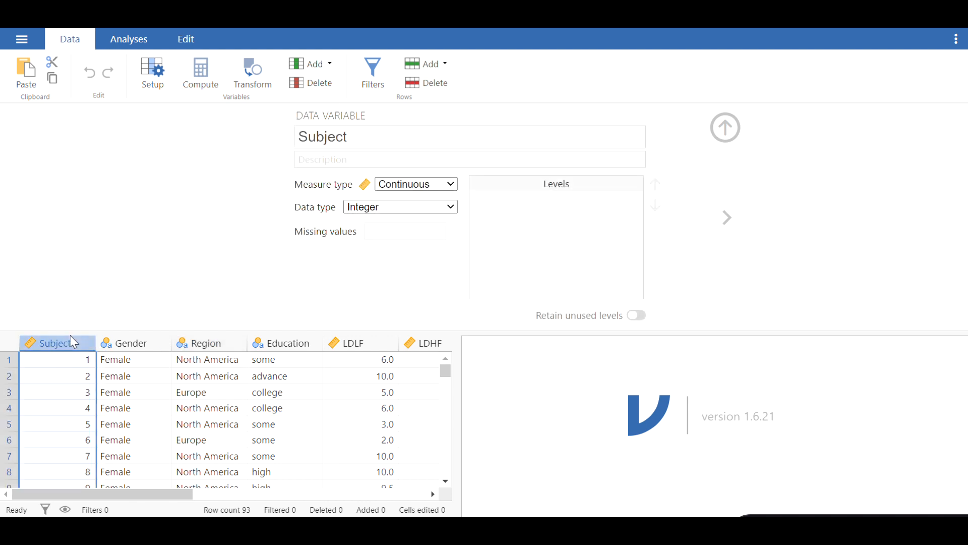
scroll("down", 3)
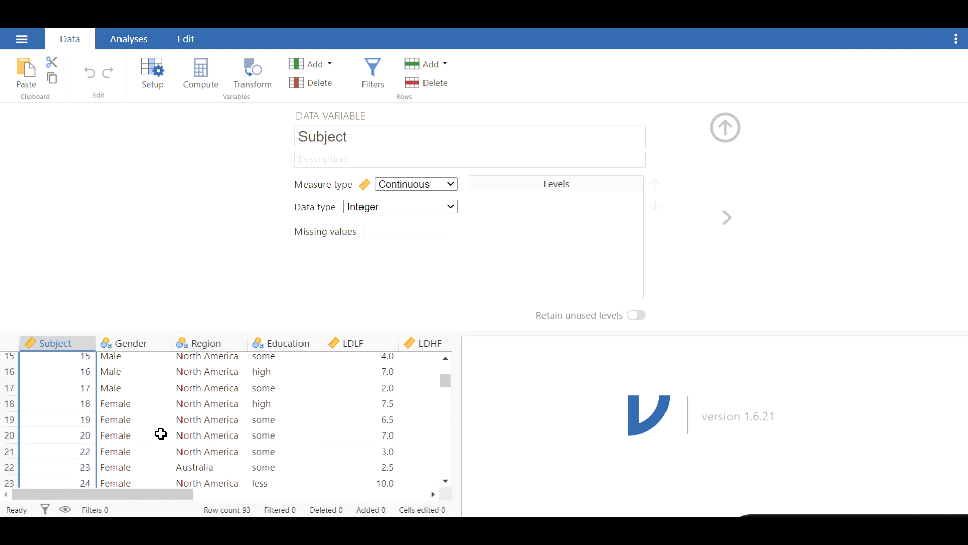
scroll("up", 3)
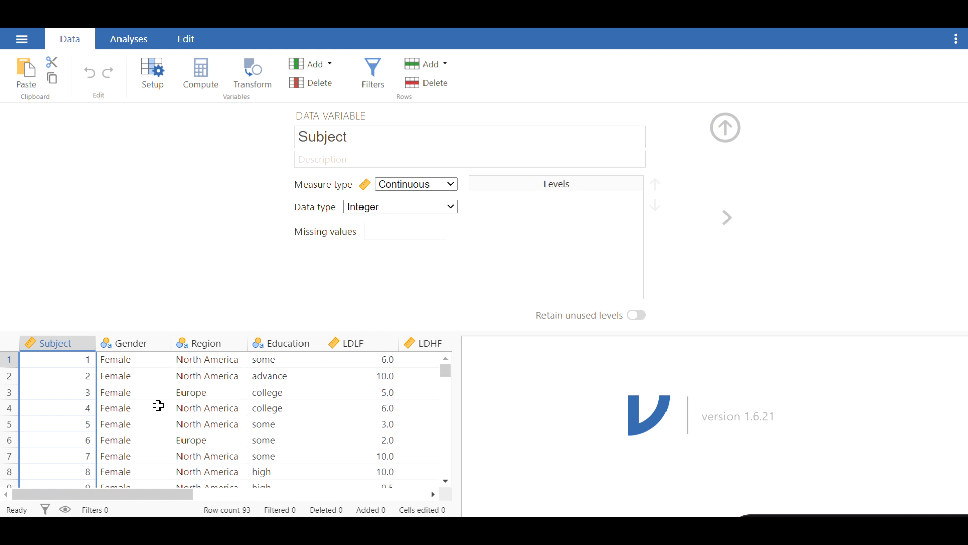
mouse_move(225, 269)
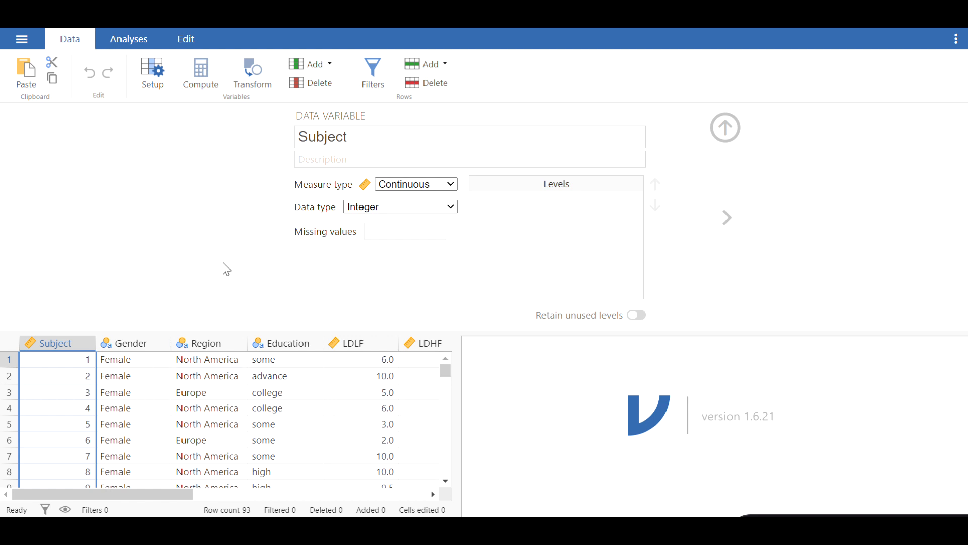
left_click(415, 184)
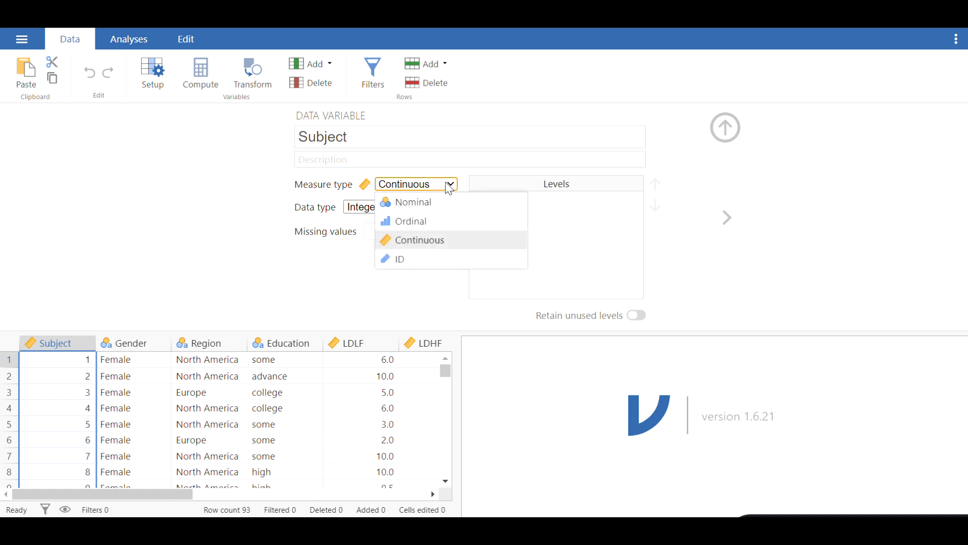
left_click(399, 258)
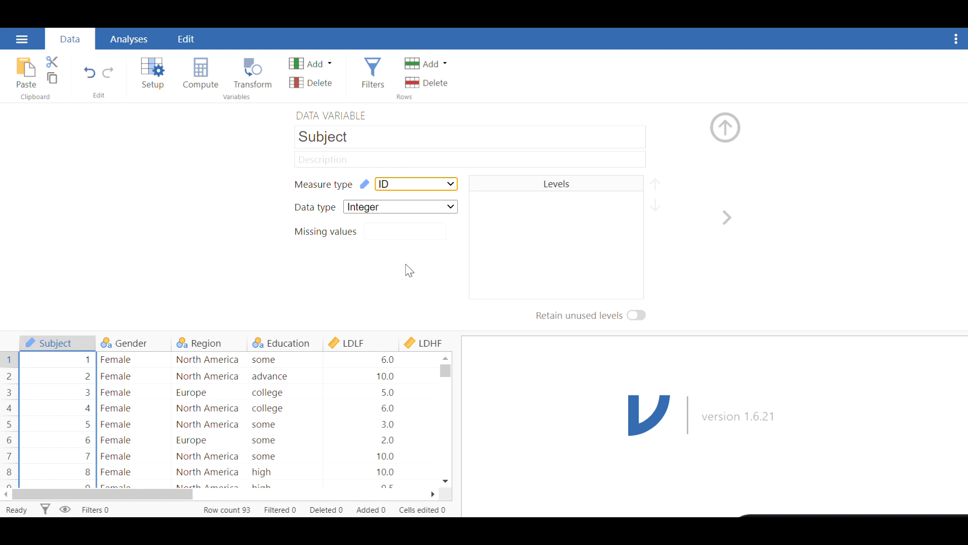
mouse_move(103, 378)
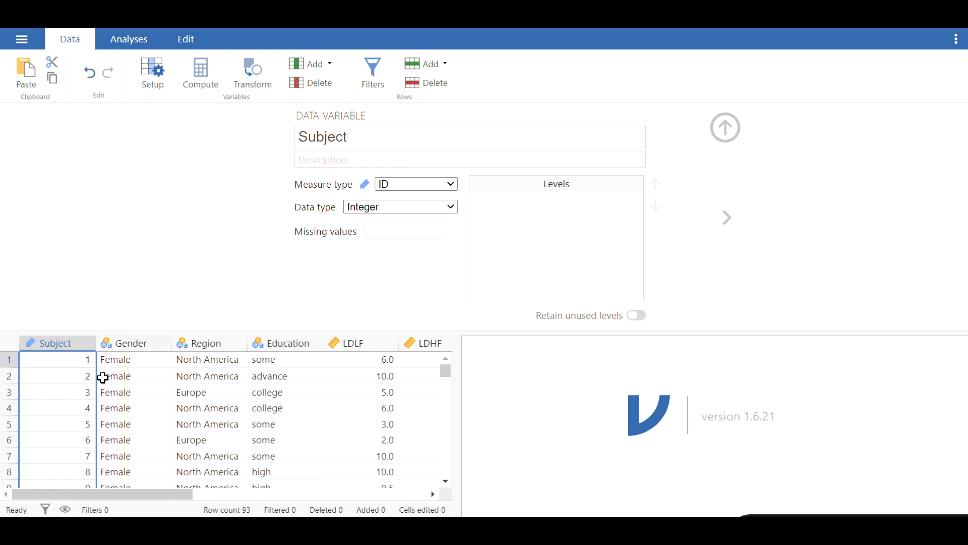
mouse_move(553, 228)
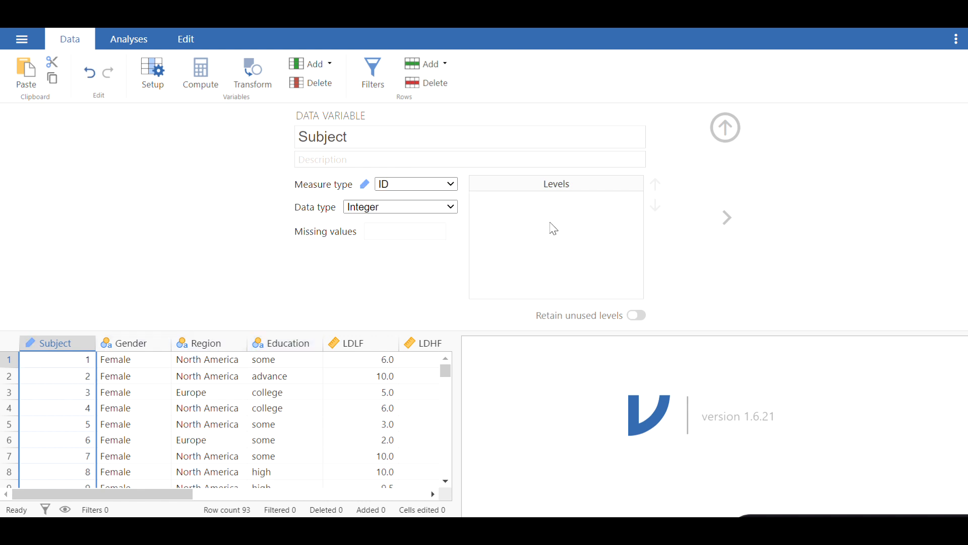
mouse_move(183, 294)
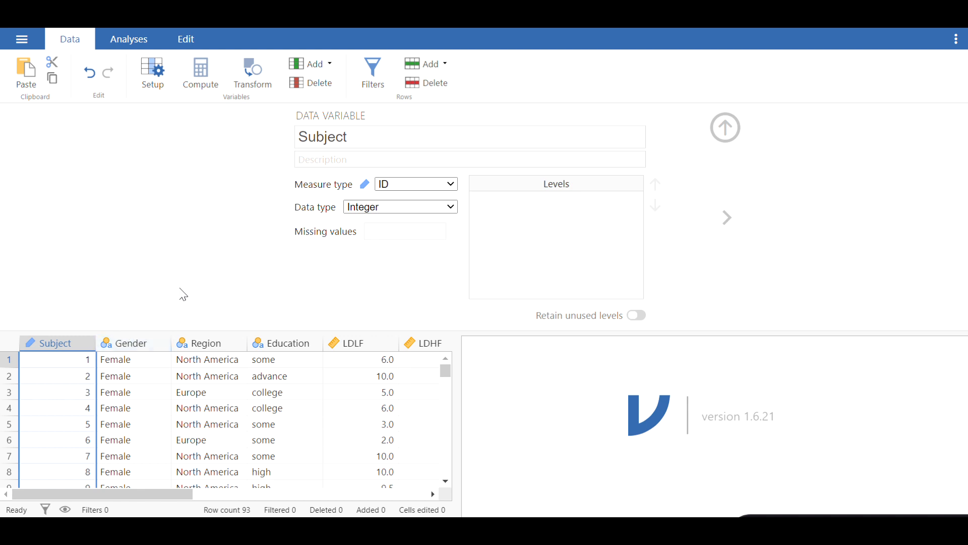
mouse_move(725, 128)
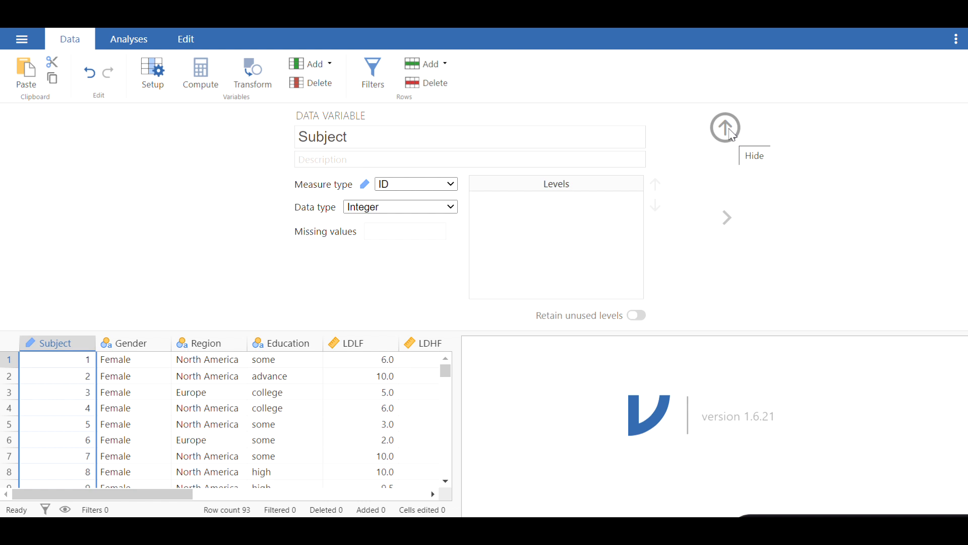
- Close variable setup and open the Modules dropdown in the Analyses ribbon
left_click(725, 127)
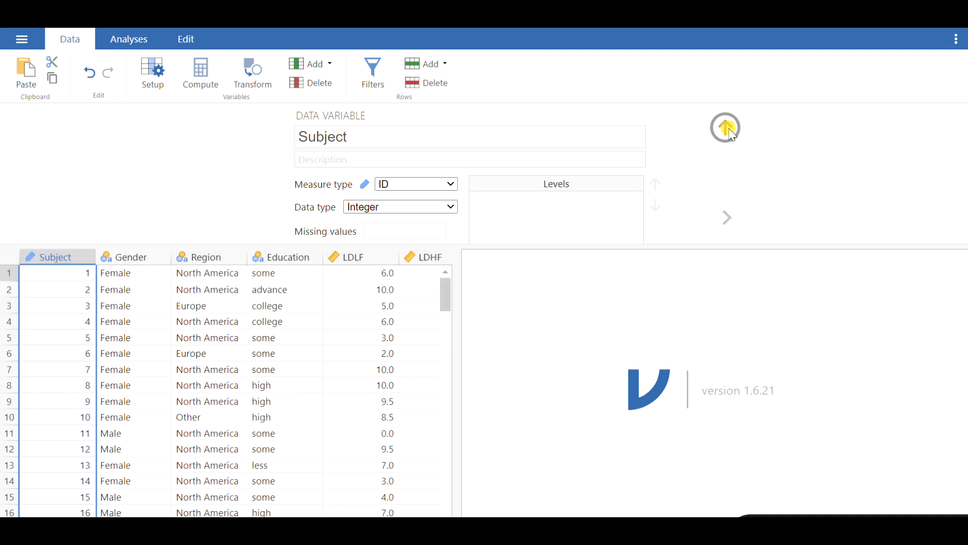
left_click(725, 128)
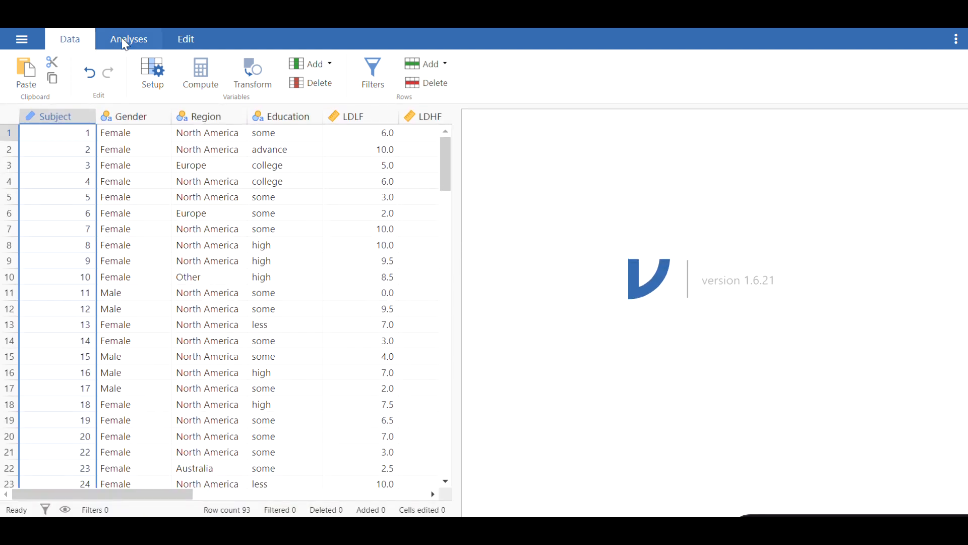
left_click(129, 39)
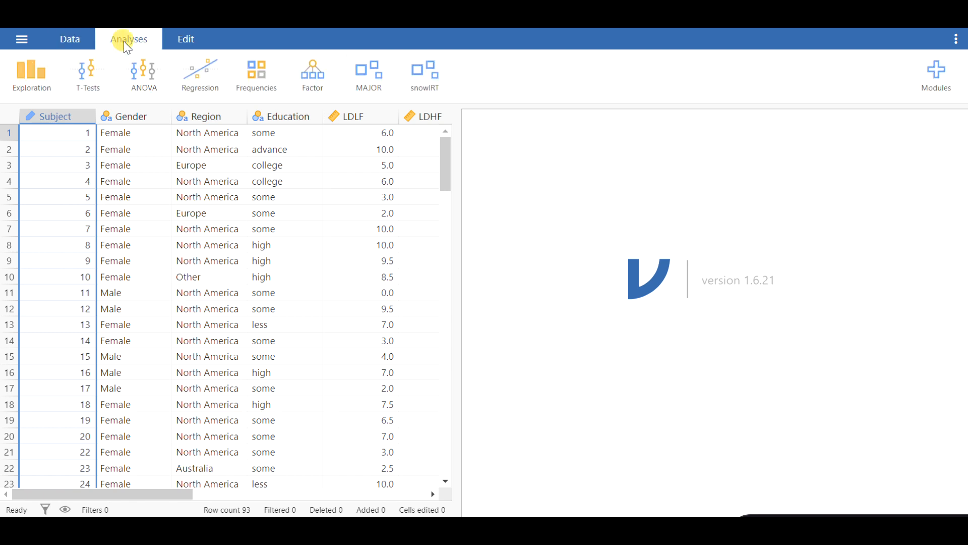
mouse_move(88, 80)
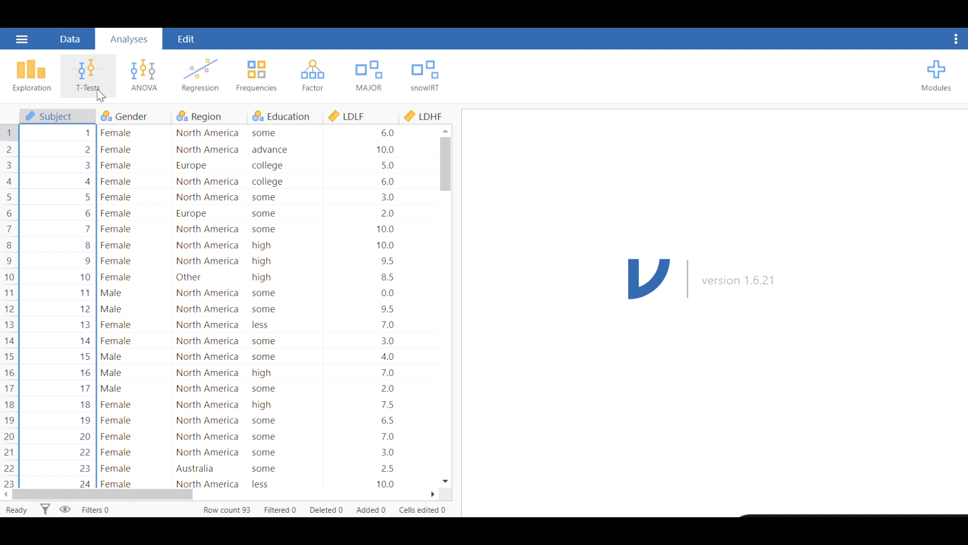
mouse_move(90, 80)
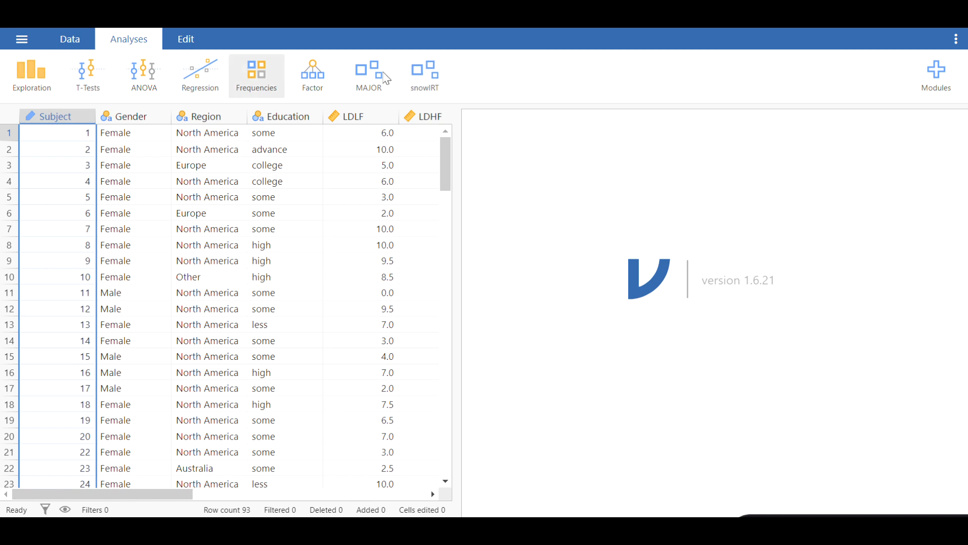
mouse_move(199, 75)
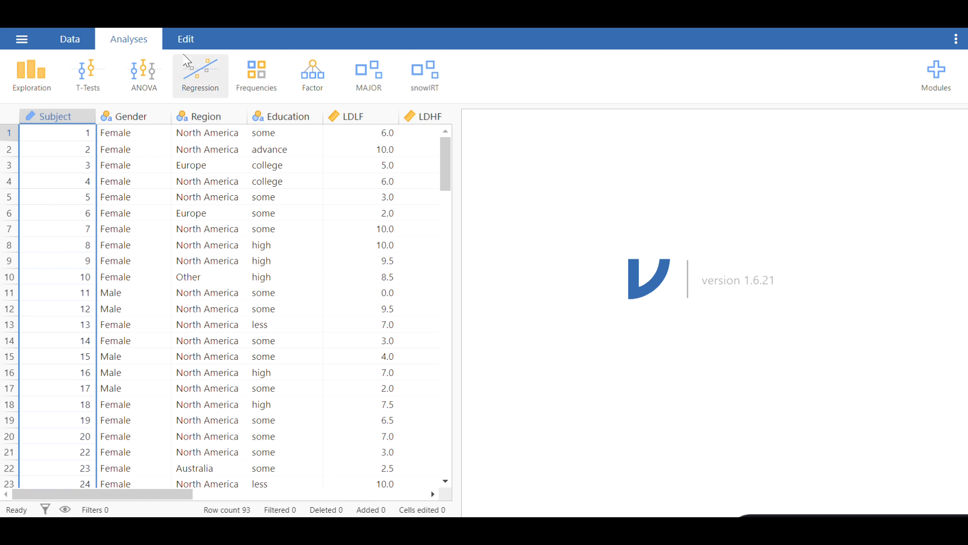
mouse_move(651, 81)
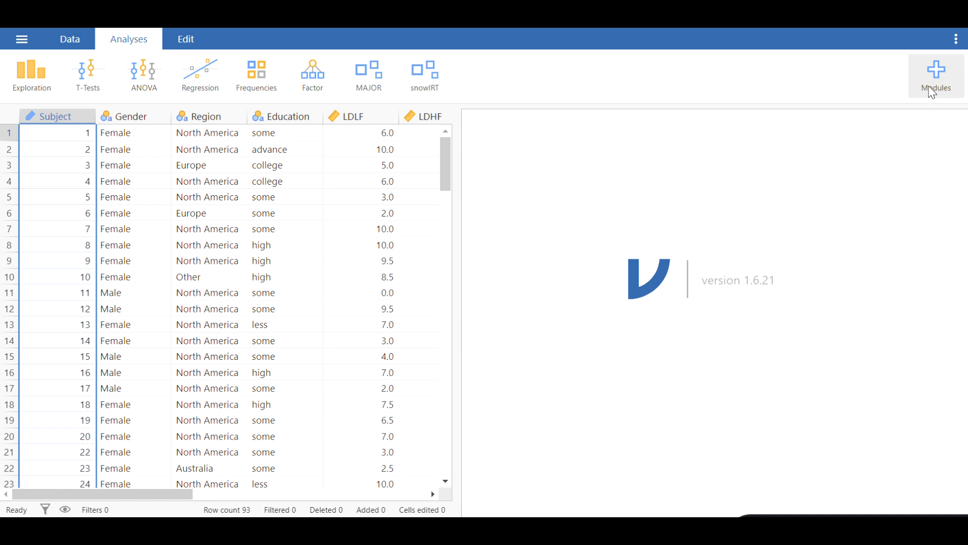
left_click(935, 75)
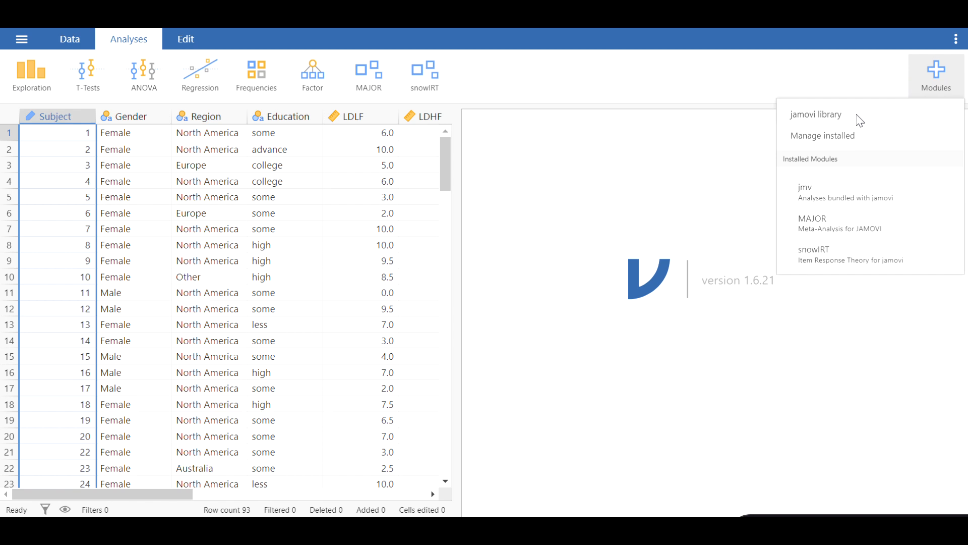
- Open the jamovi library and scroll through available modules like scatr, gamlj, TOSTER, flexplot
left_click(816, 114)
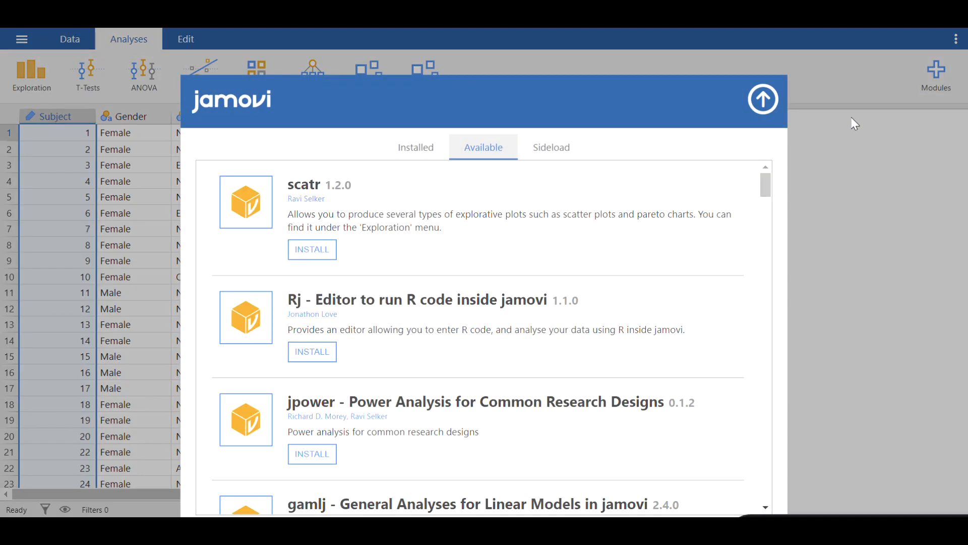
mouse_move(554, 211)
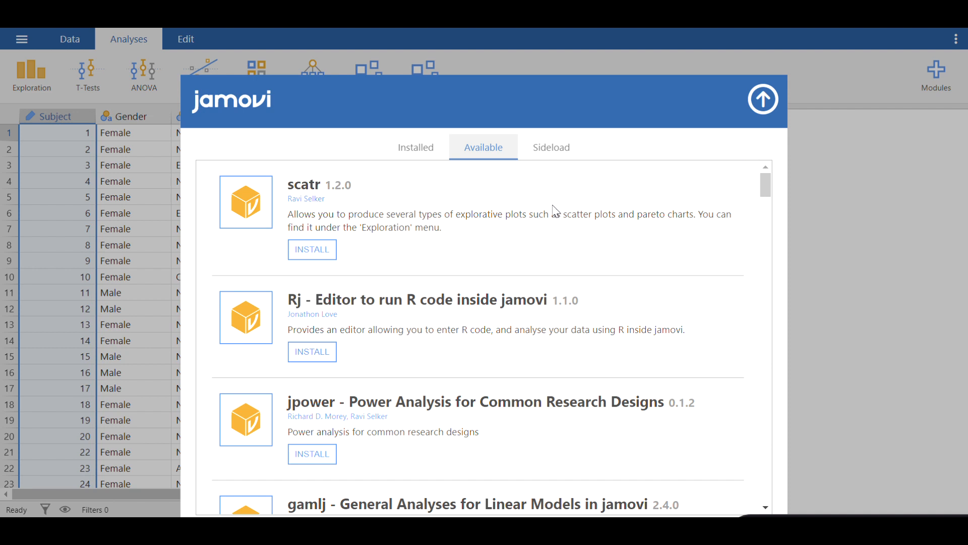
mouse_move(534, 249)
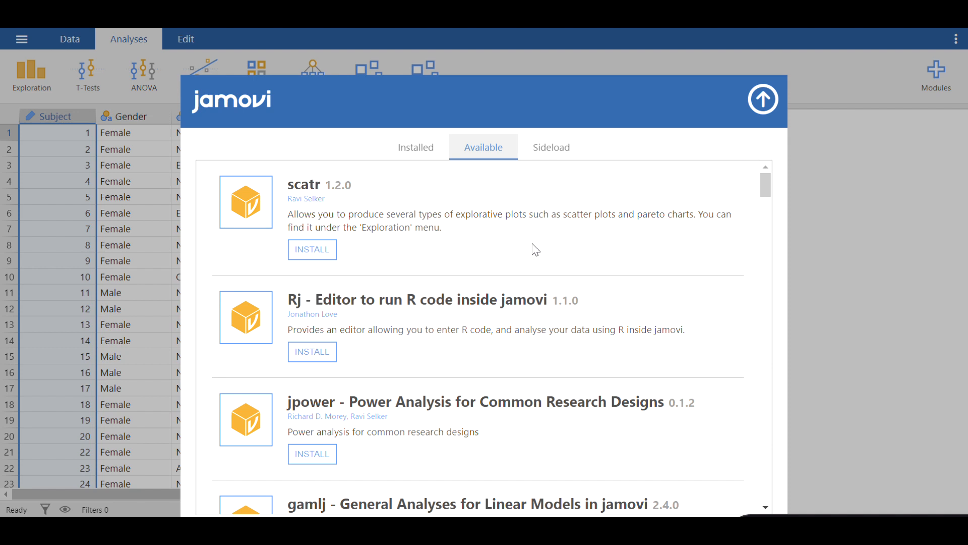
scroll("down", 3)
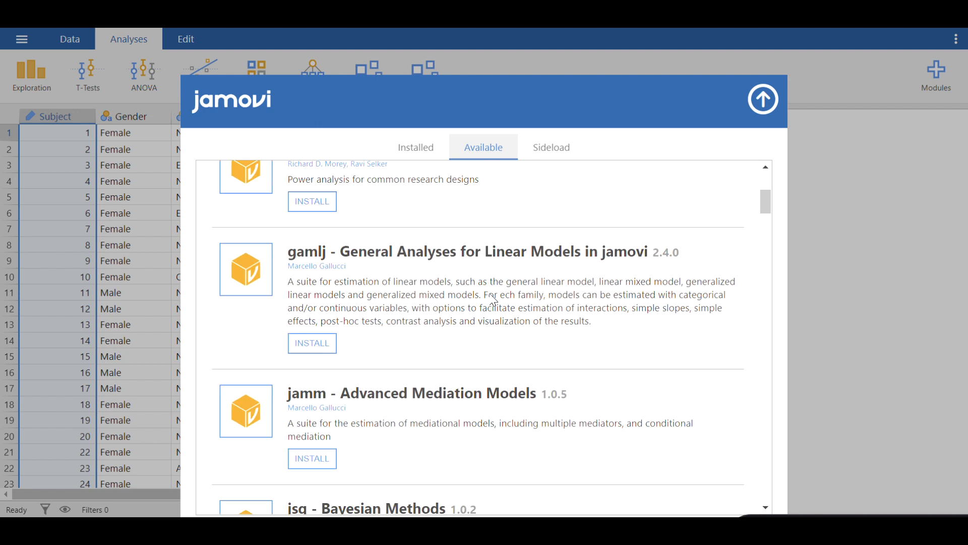
scroll("down", 3)
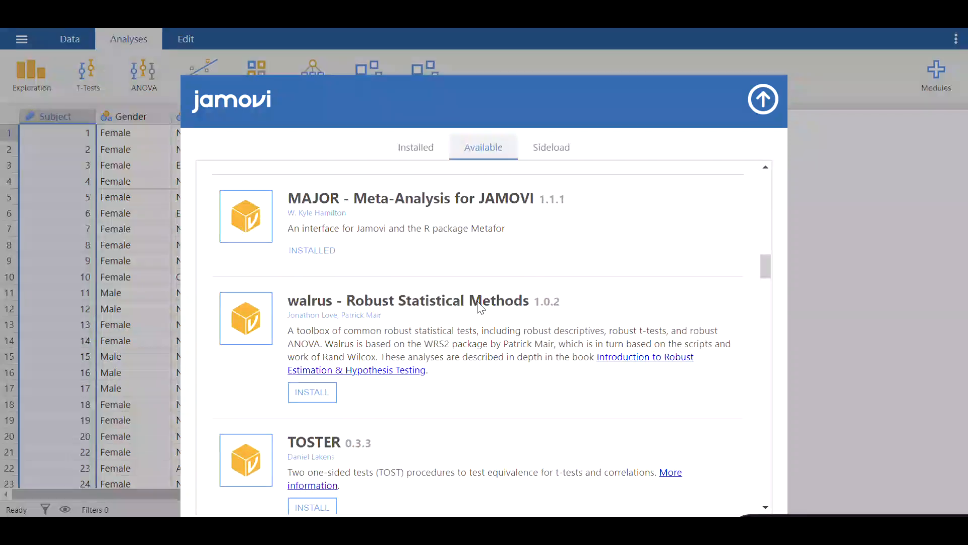
scroll("down", 3)
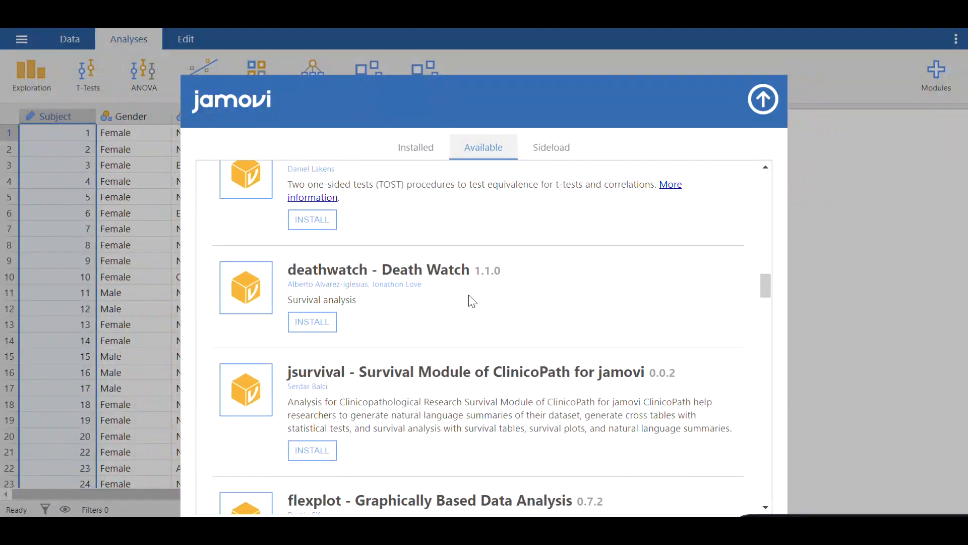
scroll("up", 3)
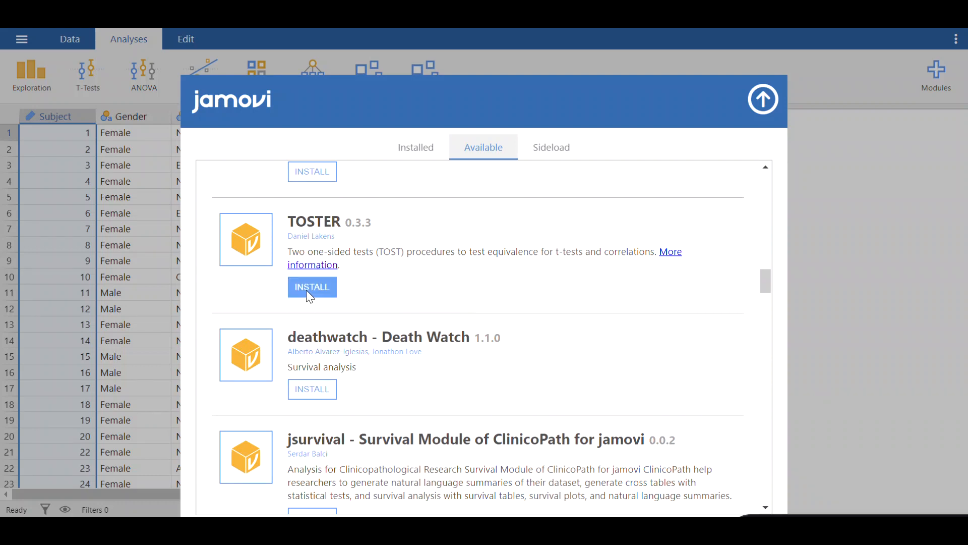
scroll("down", 3)
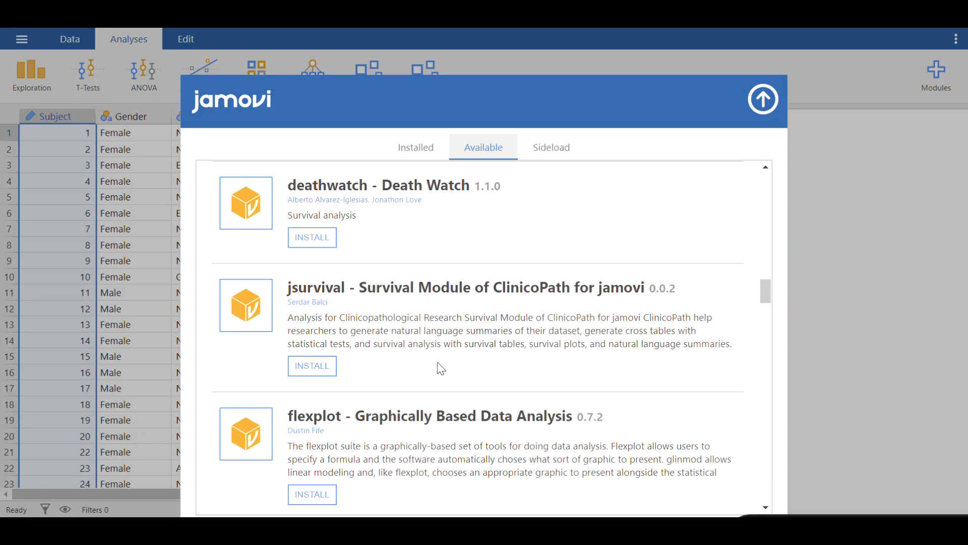
scroll("down", 3)
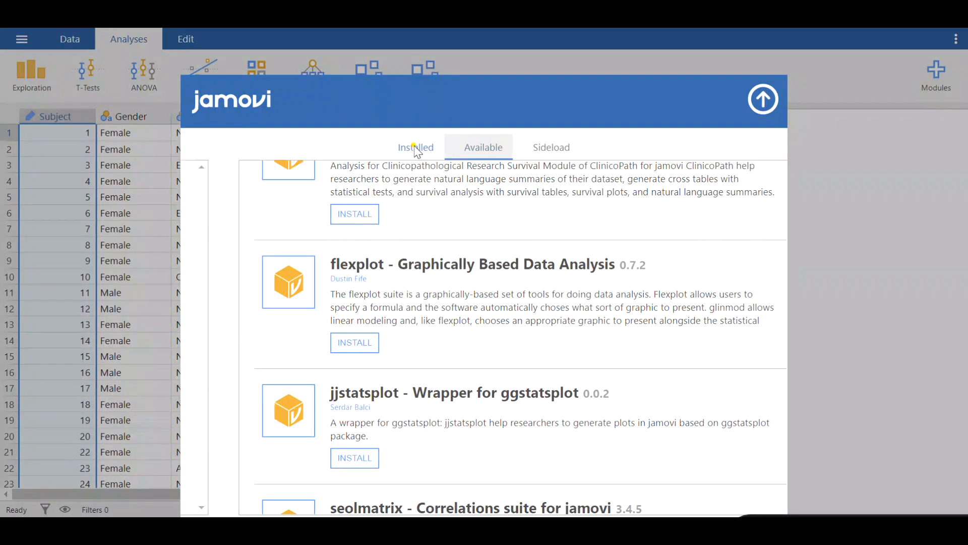
- Switch the module library to the Installed tab listing jmv, MAJOR and snowIRT
left_click(415, 147)
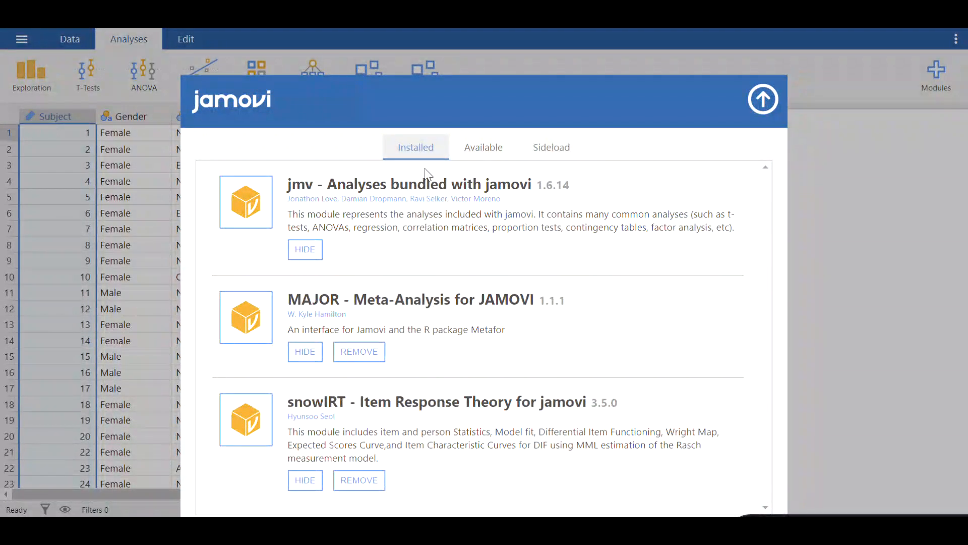
mouse_move(450, 363)
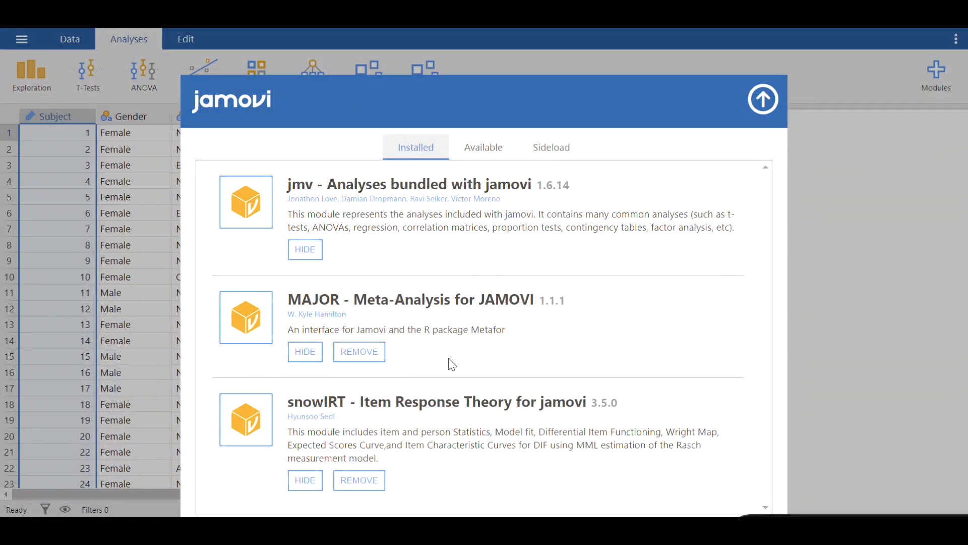
mouse_move(390, 210)
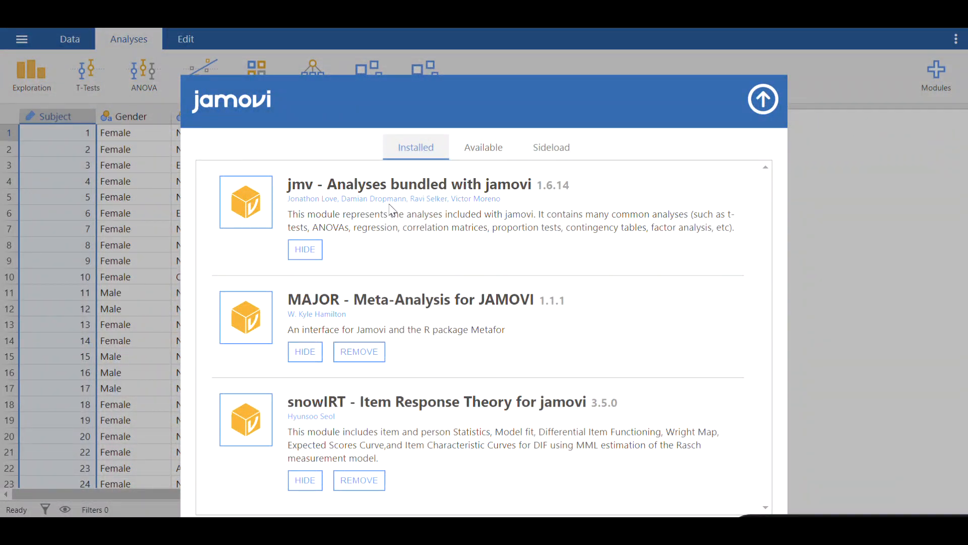
mouse_move(425, 449)
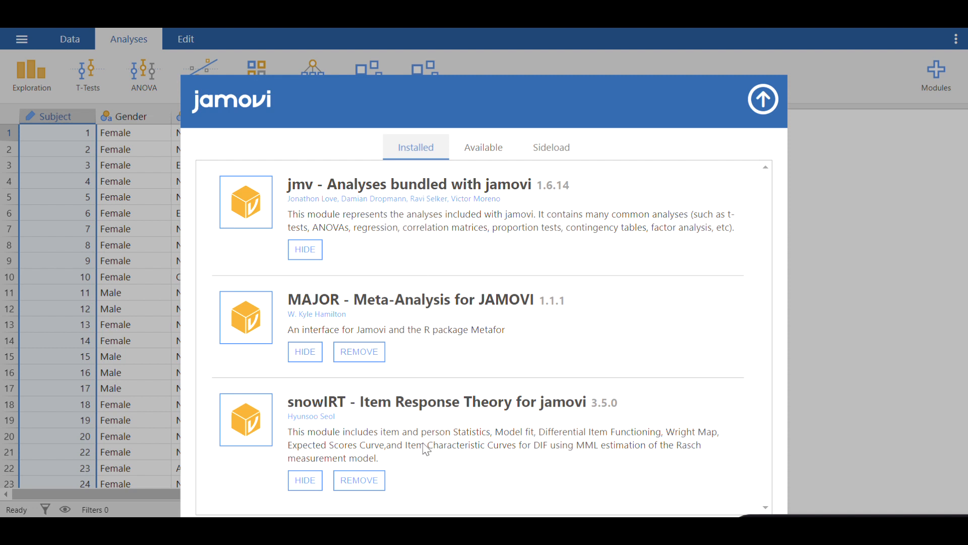
mouse_move(478, 415)
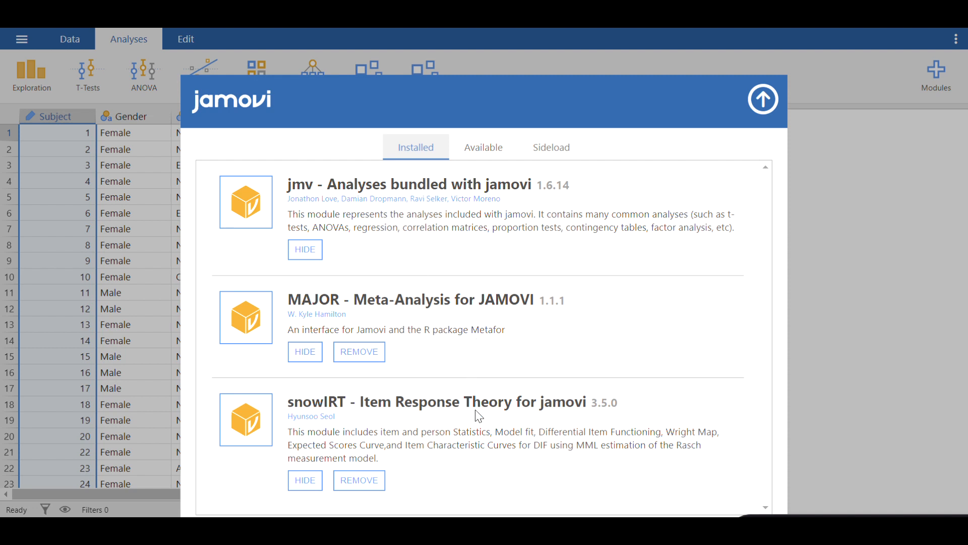
mouse_move(517, 240)
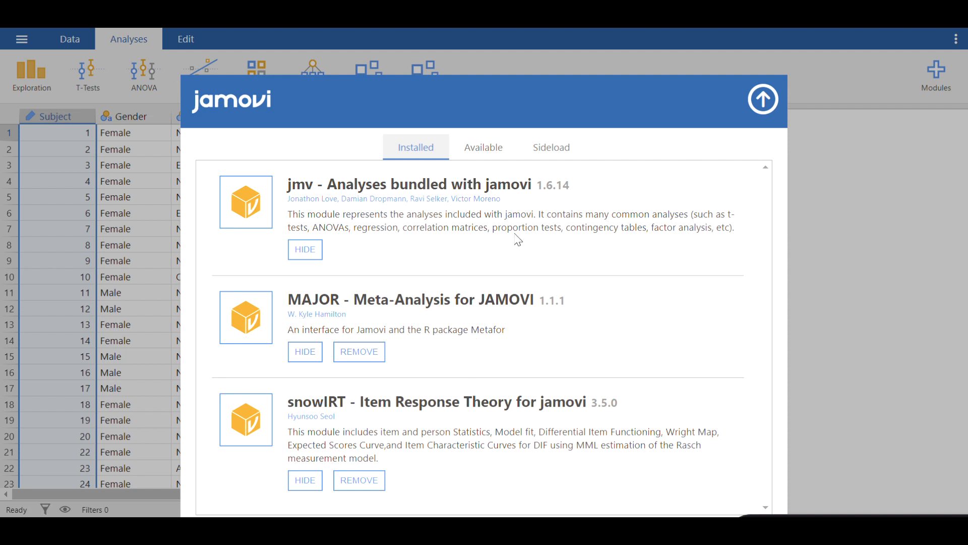
mouse_move(762, 99)
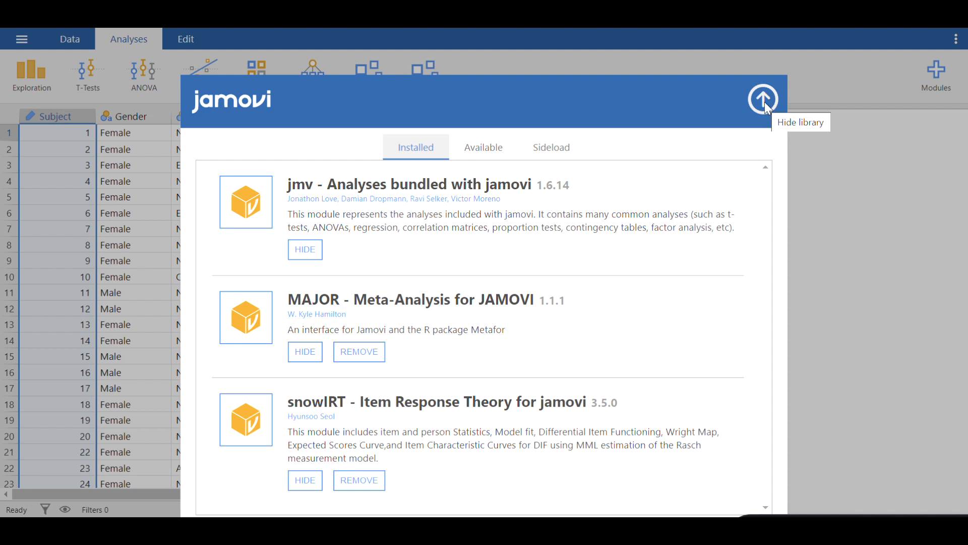
mouse_move(765, 105)
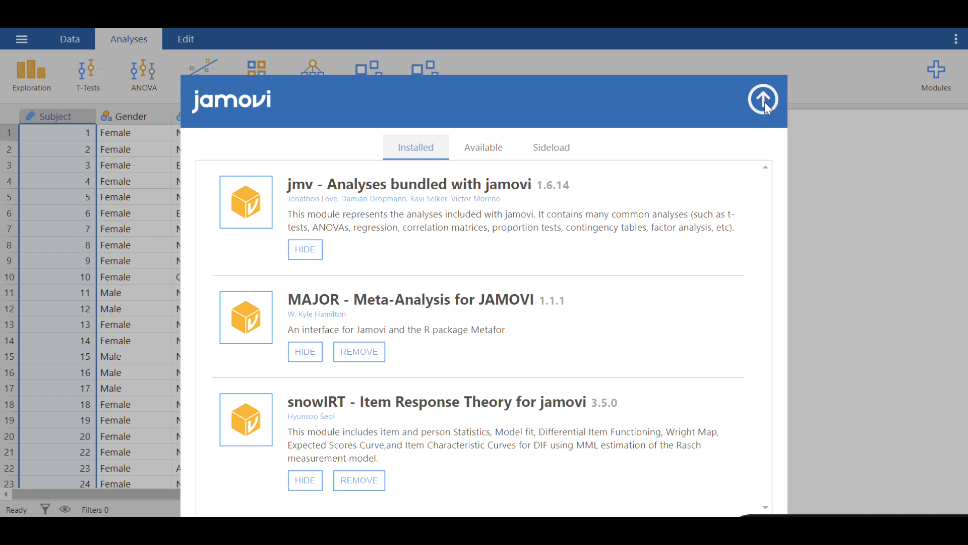
- Close the module library and launch an Independent Samples T-Test, selecting Gender
left_click(764, 99)
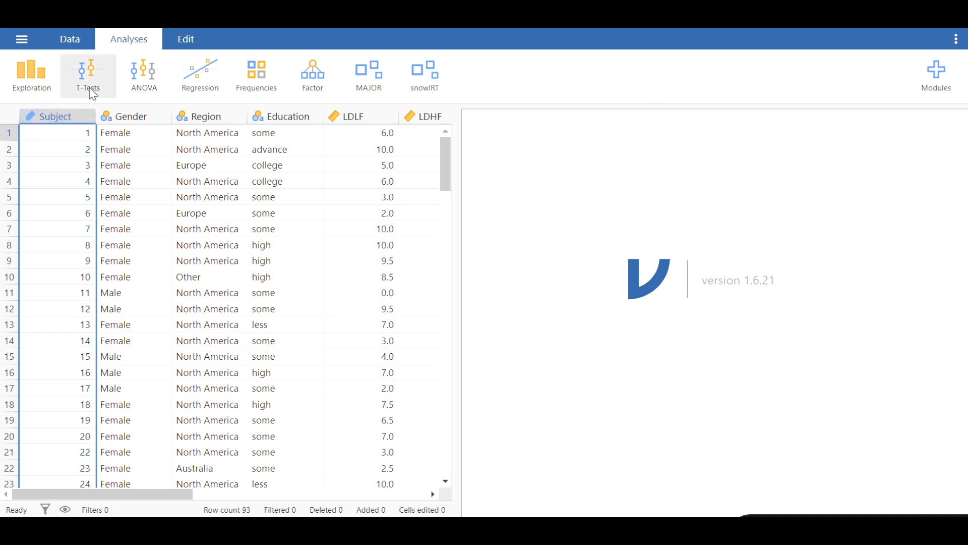
mouse_move(91, 90)
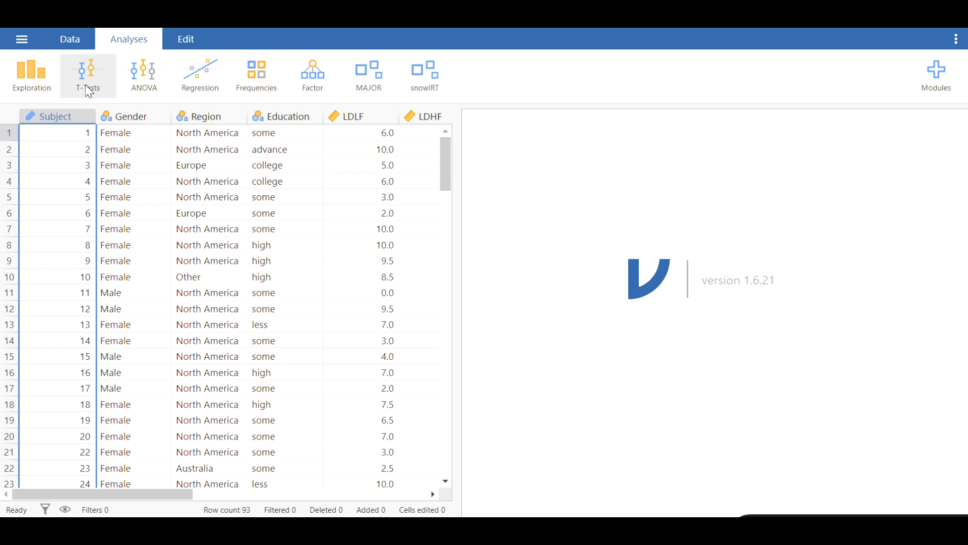
mouse_move(88, 86)
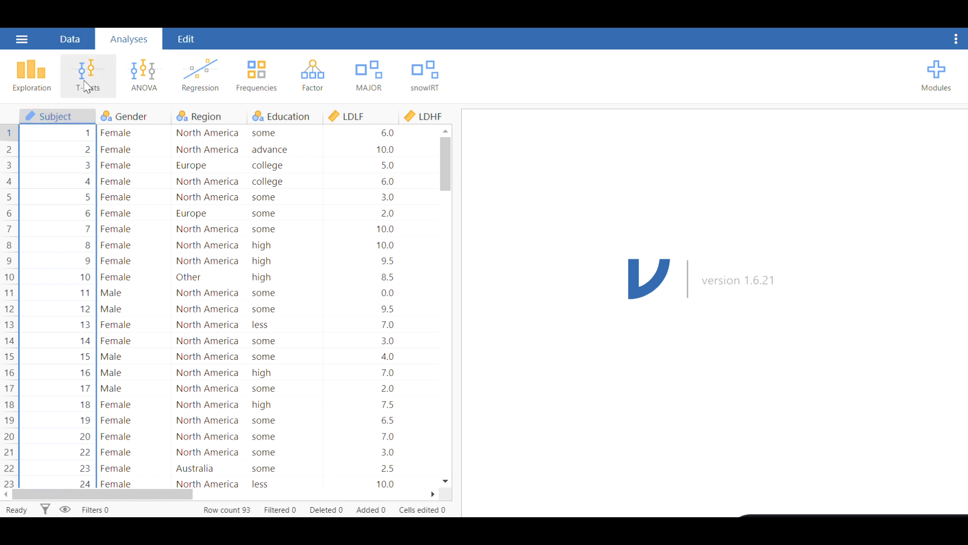
left_click(88, 75)
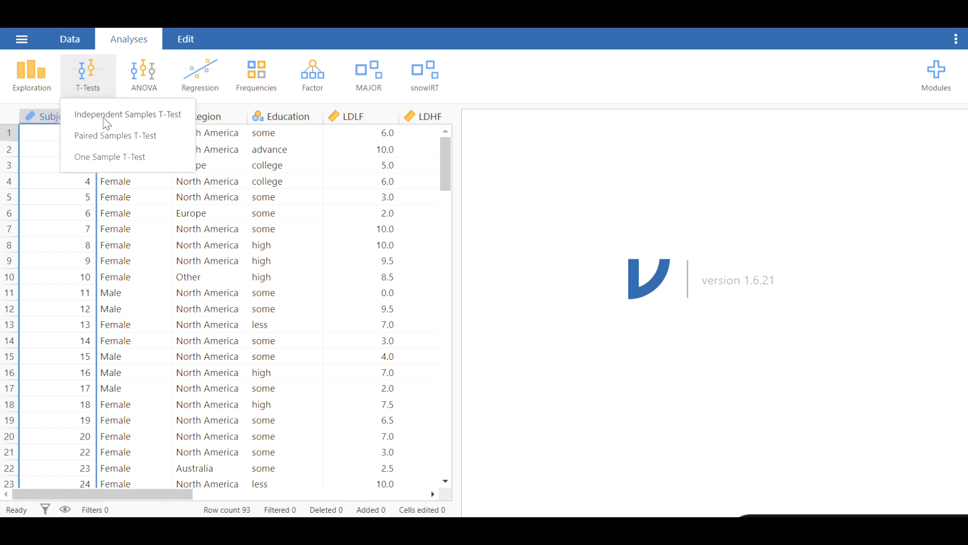
left_click(127, 115)
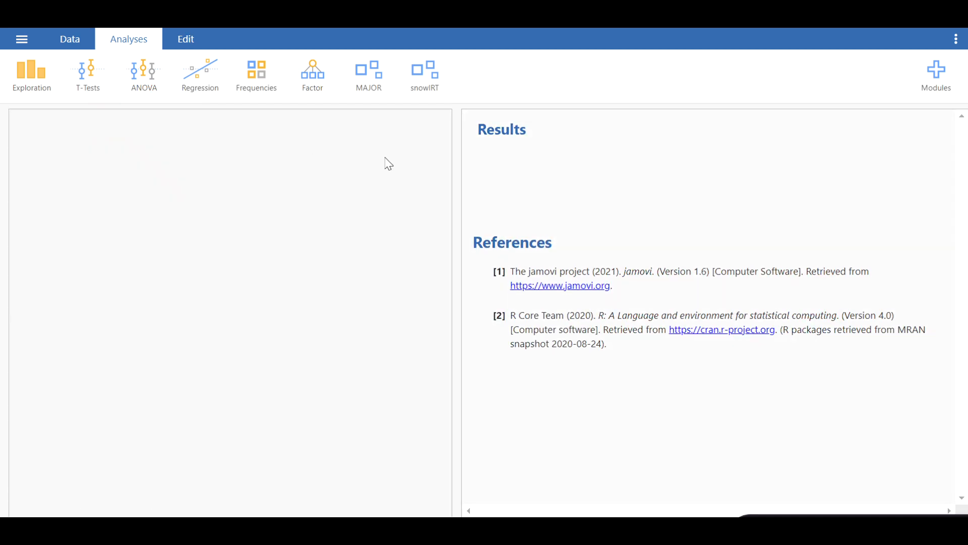
left_click(88, 74)
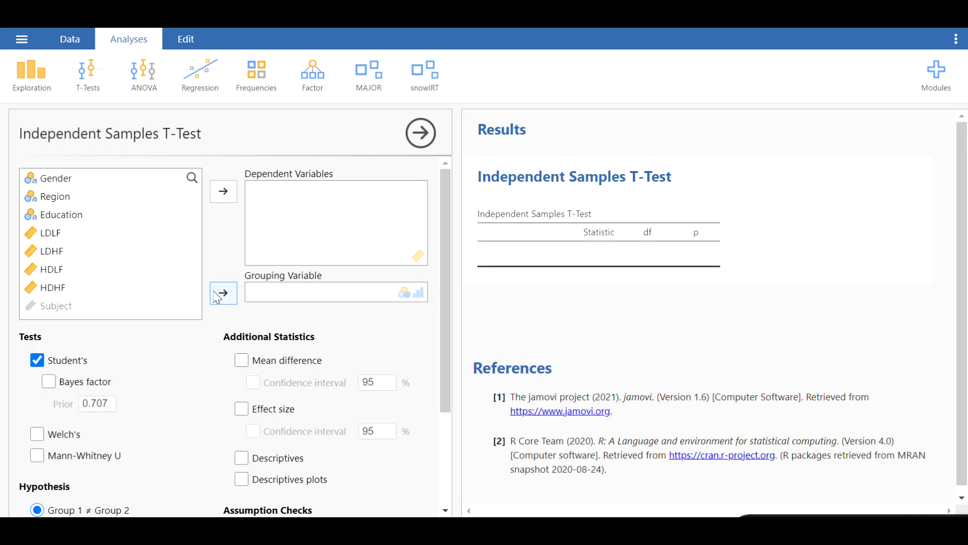
mouse_move(161, 254)
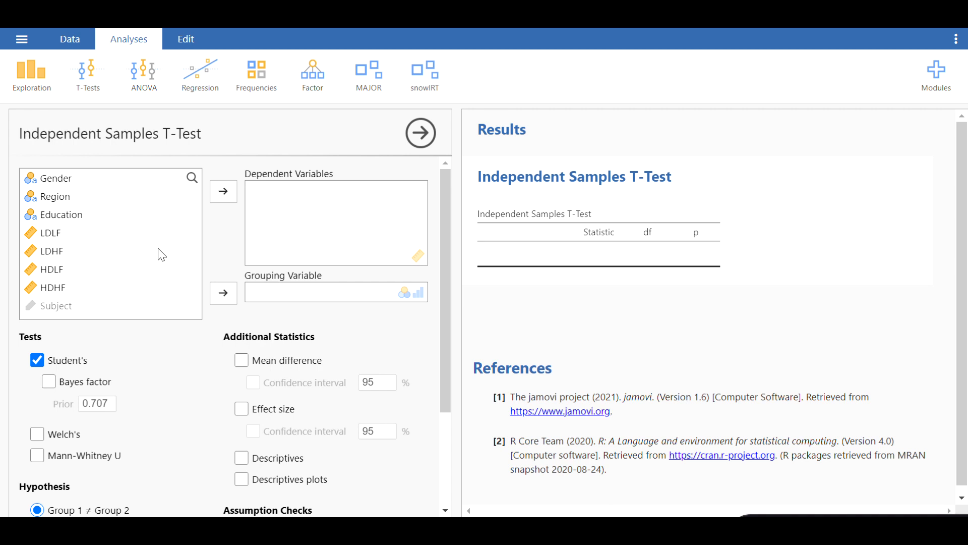
mouse_move(81, 154)
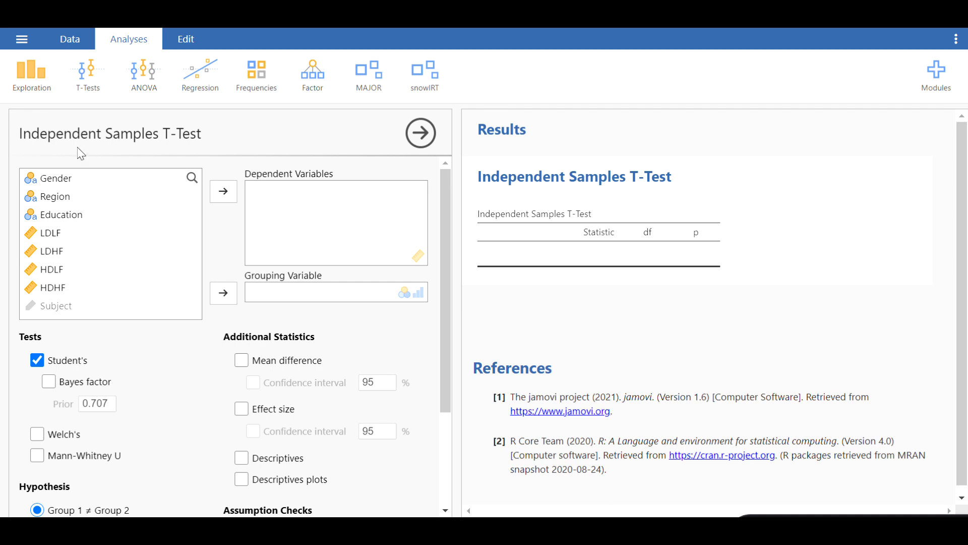
mouse_move(71, 183)
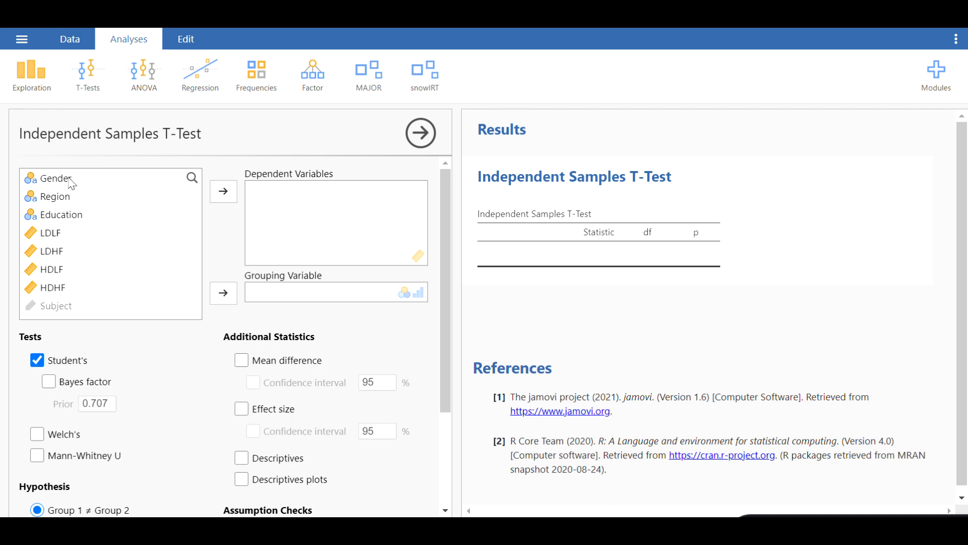
left_click(53, 179)
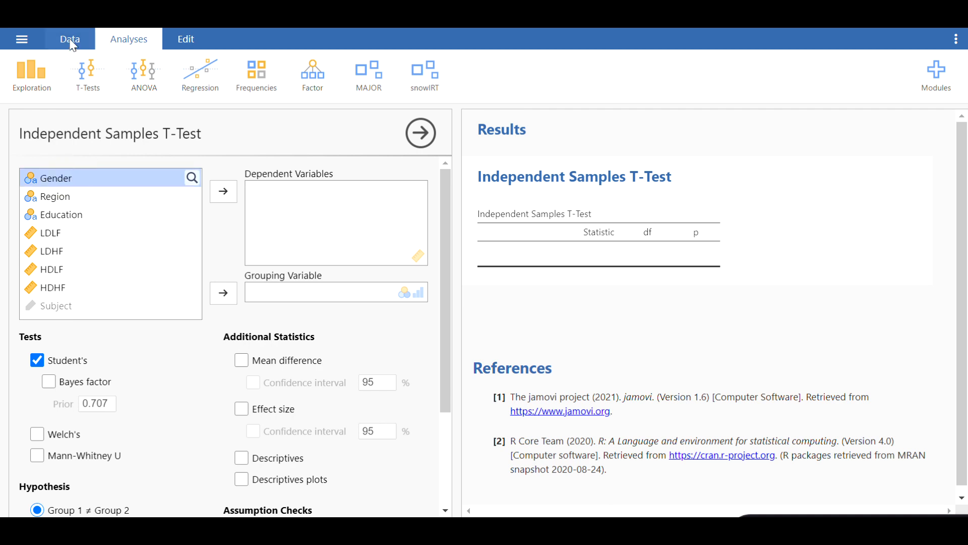
- View the Bugs spreadsheet in the Data tab and inspect the Gender values
left_click(69, 38)
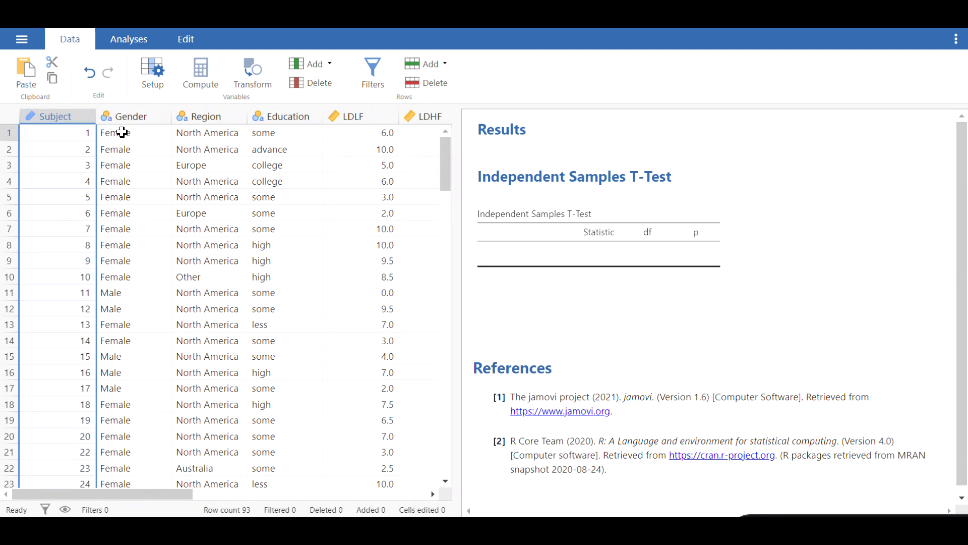
left_click(55, 116)
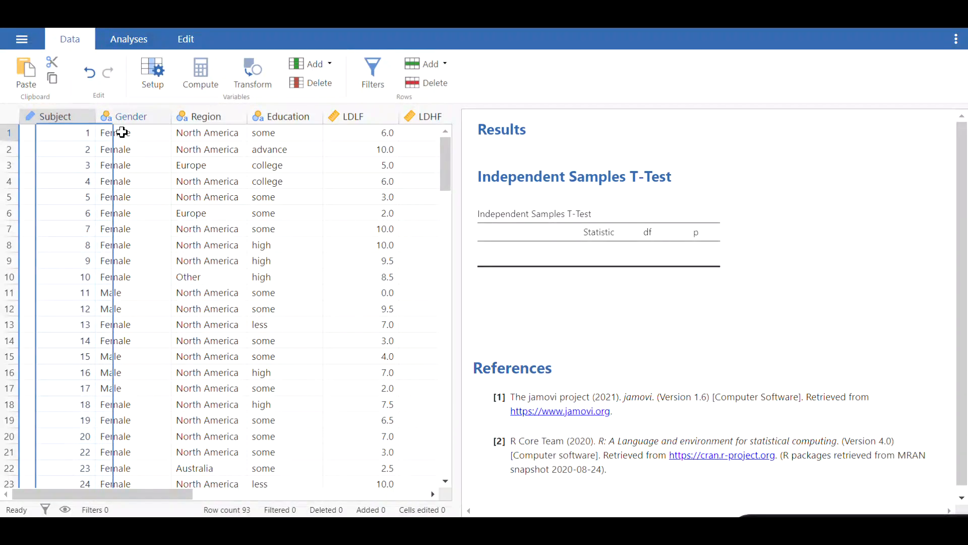
left_click(115, 132)
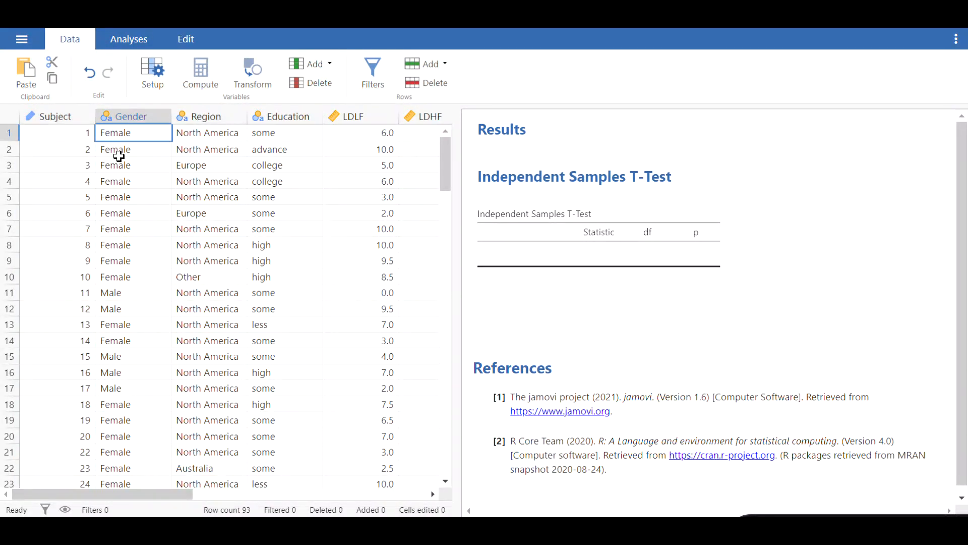
mouse_move(121, 145)
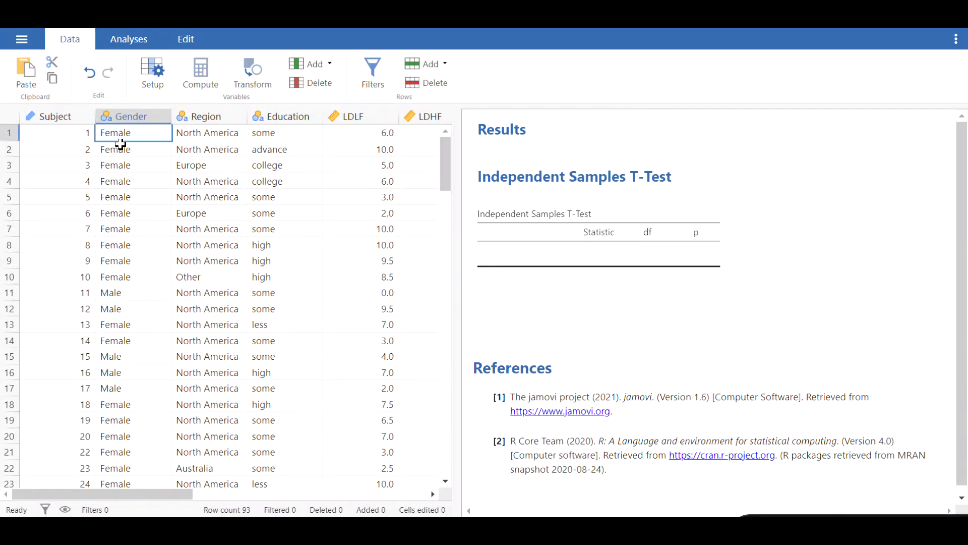
- Back in Analyses, check an LDLF value and start a new Independent Samples T-Test
left_click(129, 38)
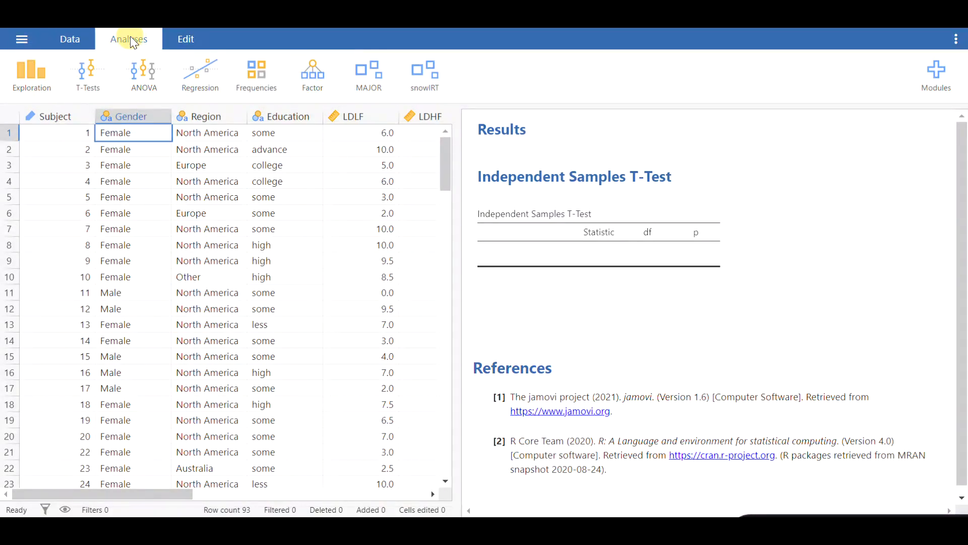
mouse_move(248, 116)
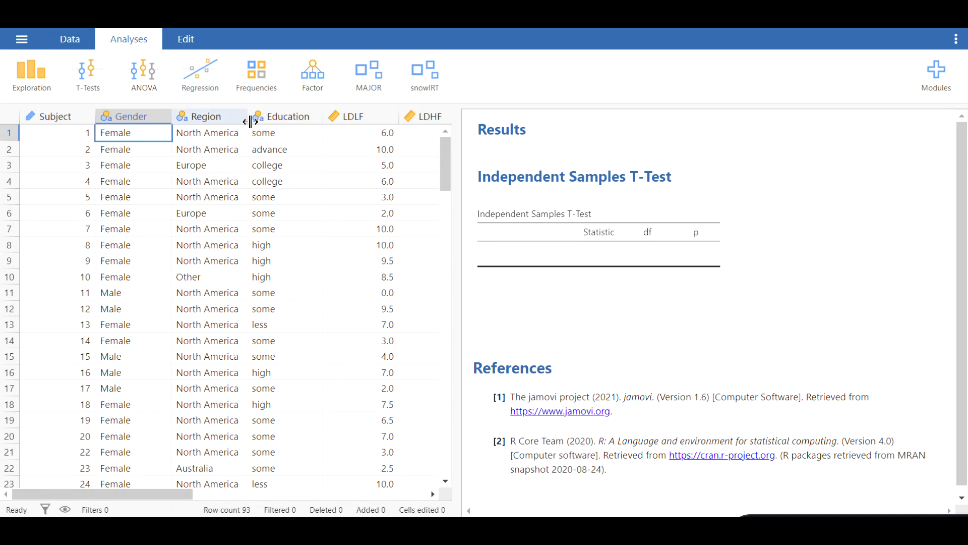
mouse_move(709, 258)
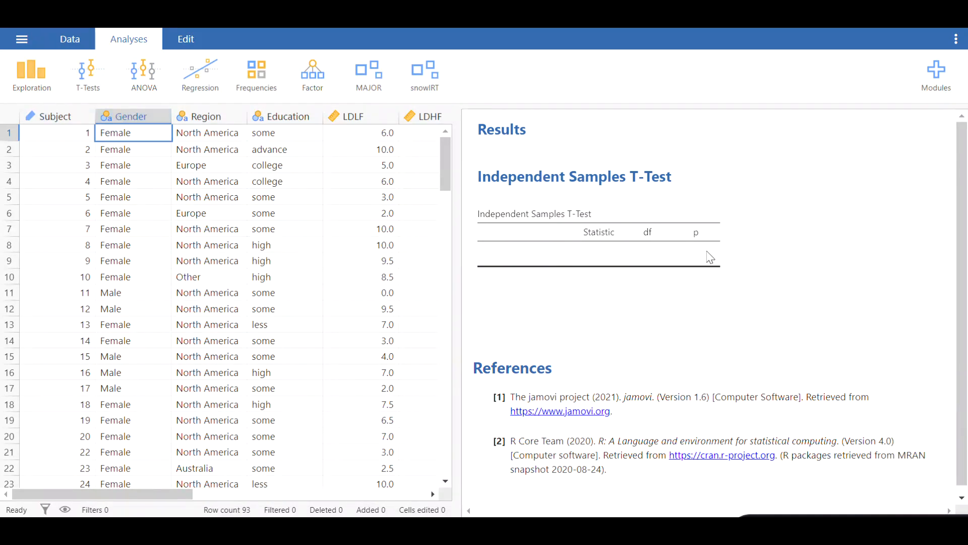
left_click(361, 261)
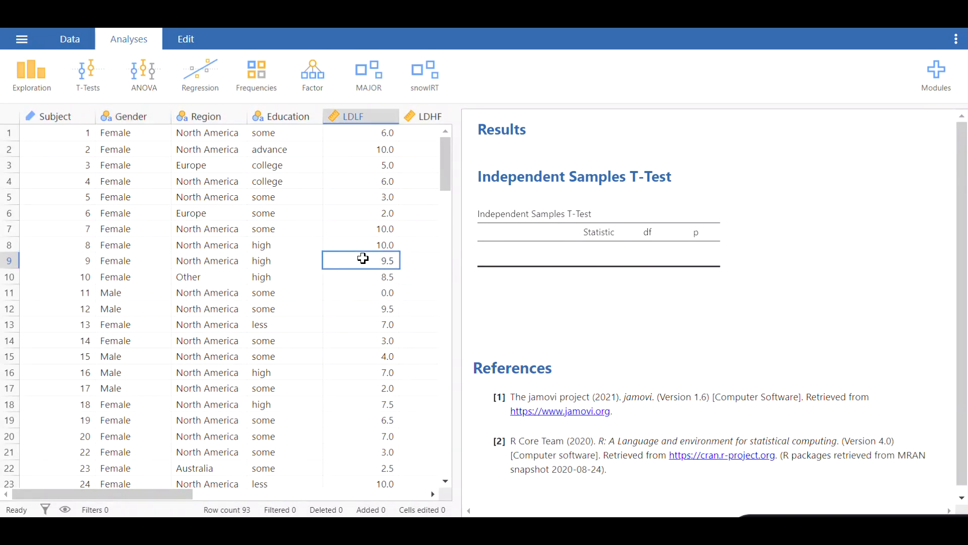
left_click(31, 74)
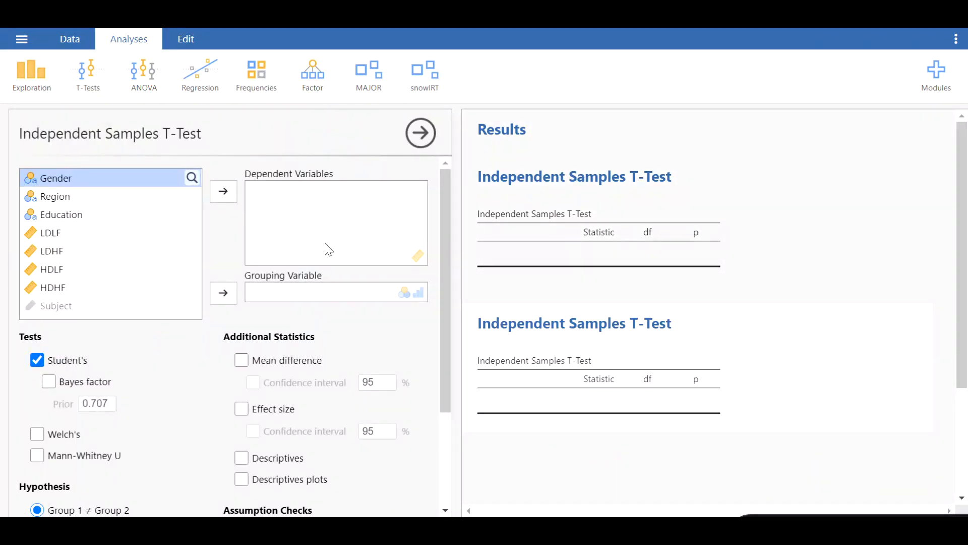
mouse_move(220, 253)
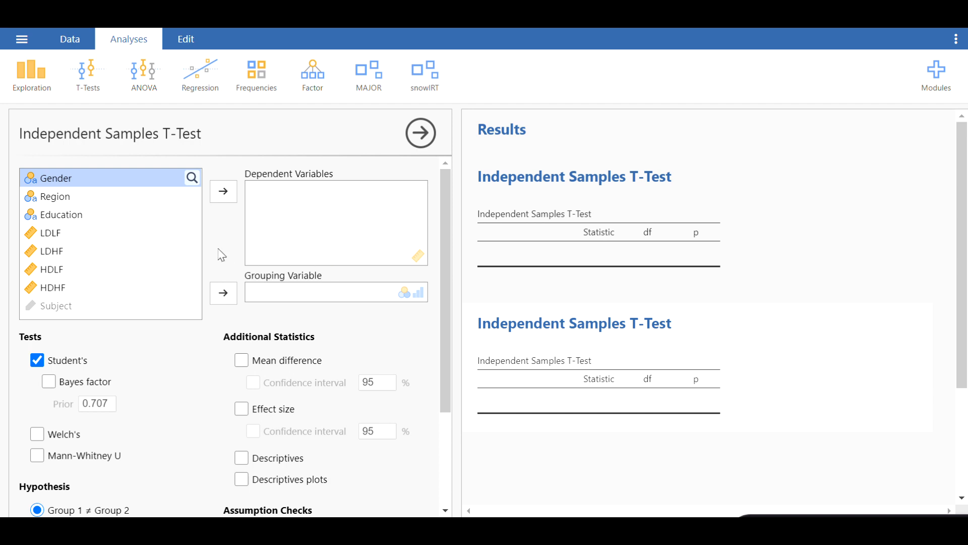
mouse_move(298, 308)
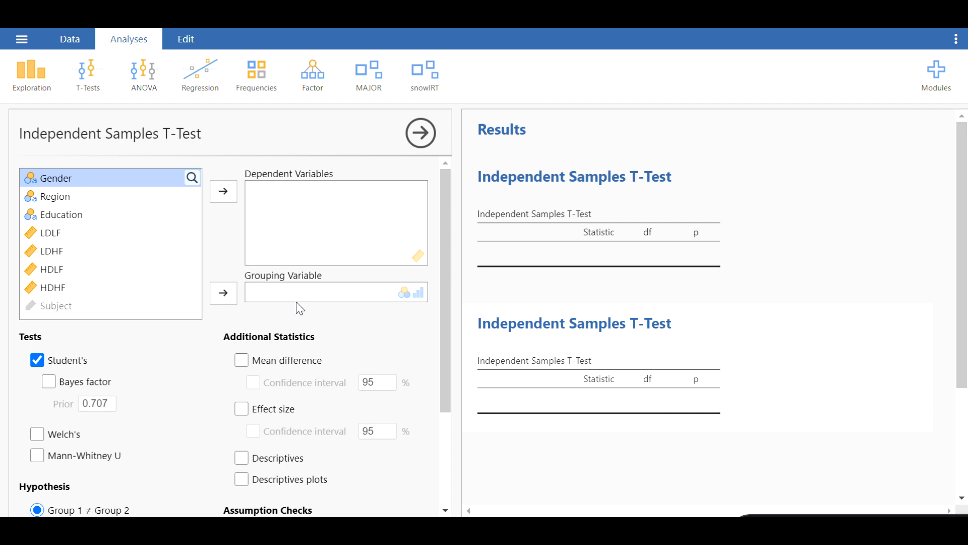
- Set Gender as grouping variable and LDLF, LDHF, HDLF, HDHF as dependent variables
left_click_drag(56, 178, 160, 220)
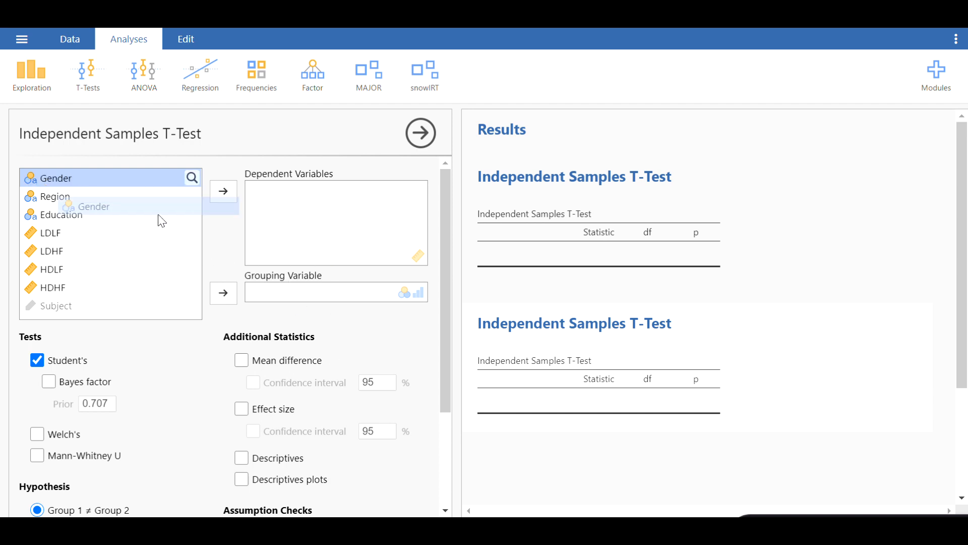
left_click(223, 292)
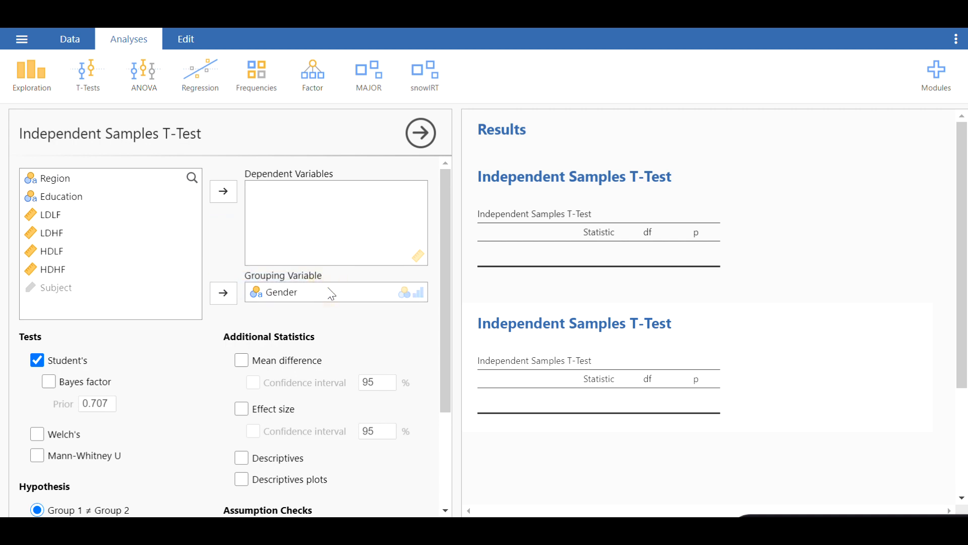
mouse_move(269, 218)
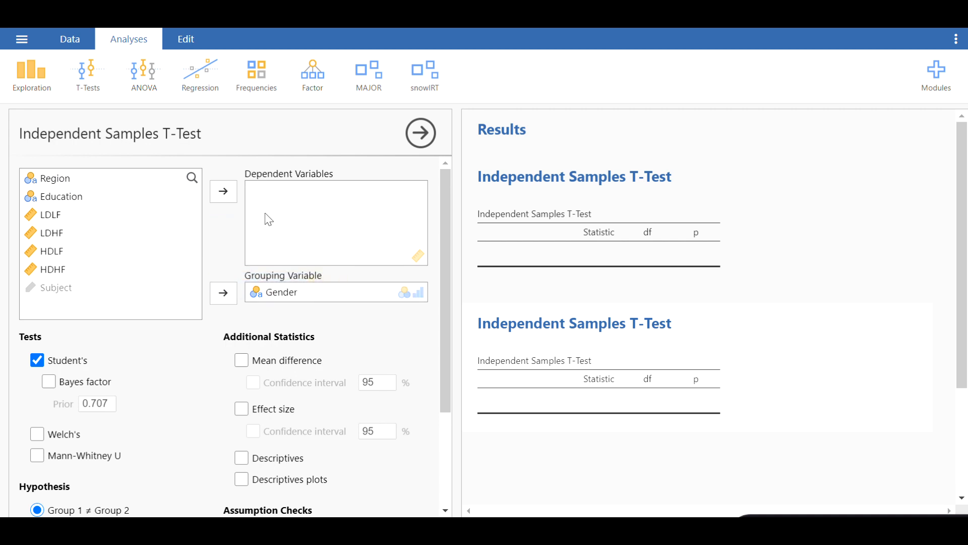
left_click(53, 215)
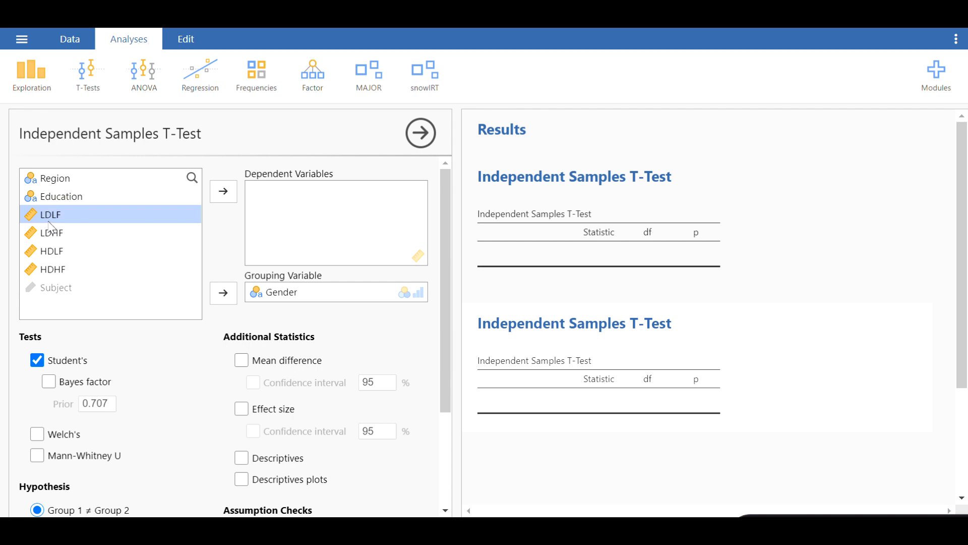
mouse_move(69, 264)
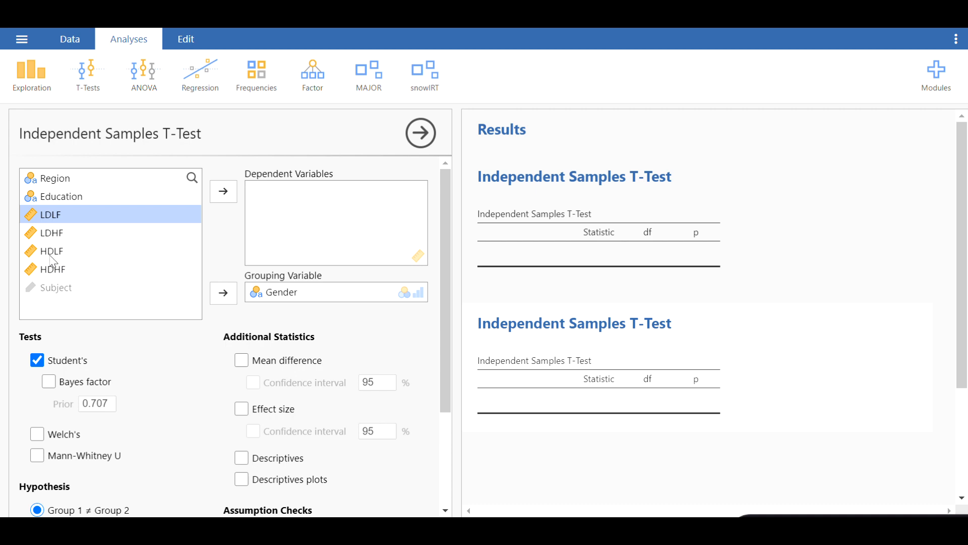
mouse_move(64, 279)
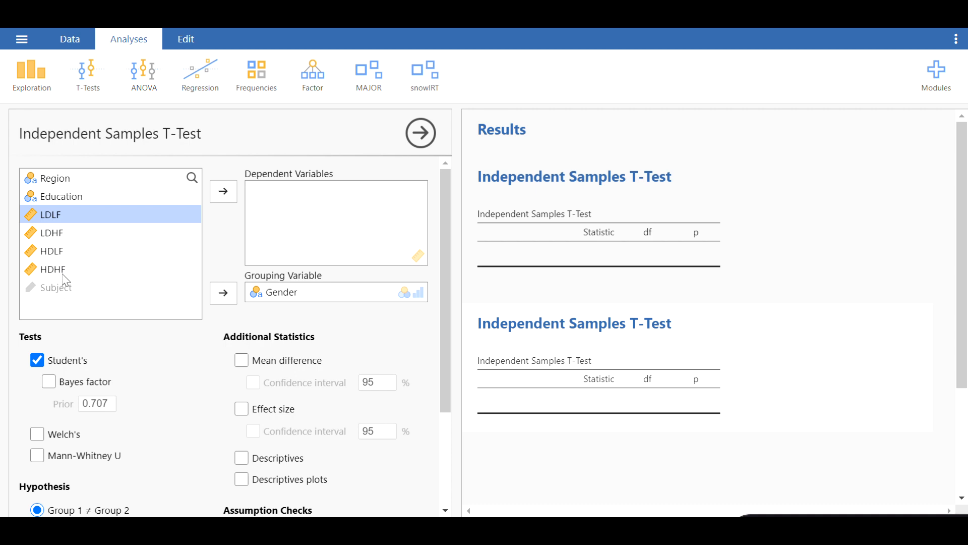
left_click(53, 269)
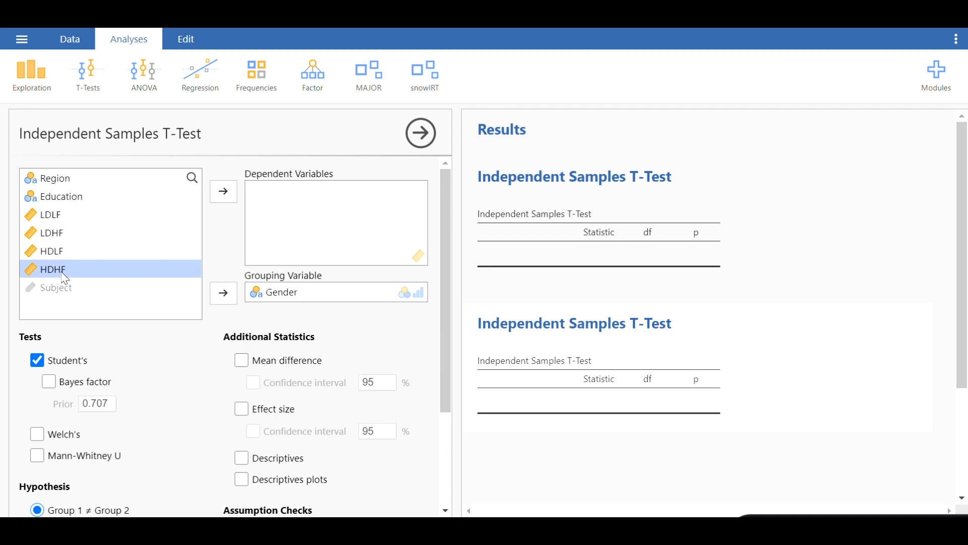
left_click(52, 215)
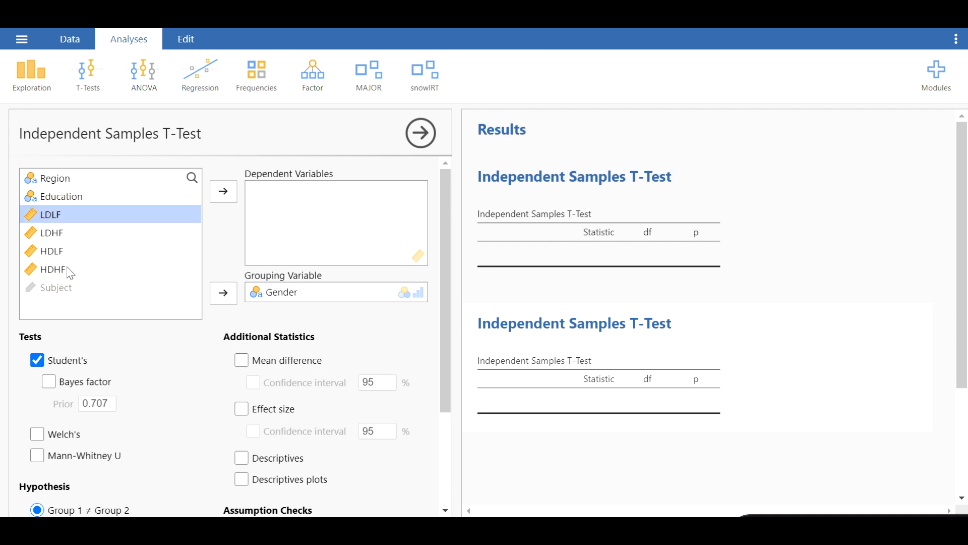
left_click(52, 269)
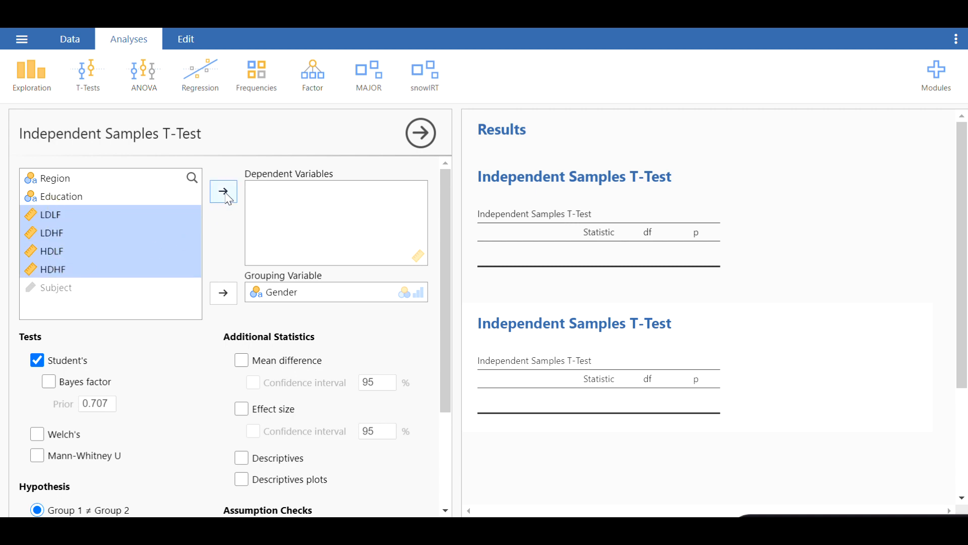
left_click(222, 192)
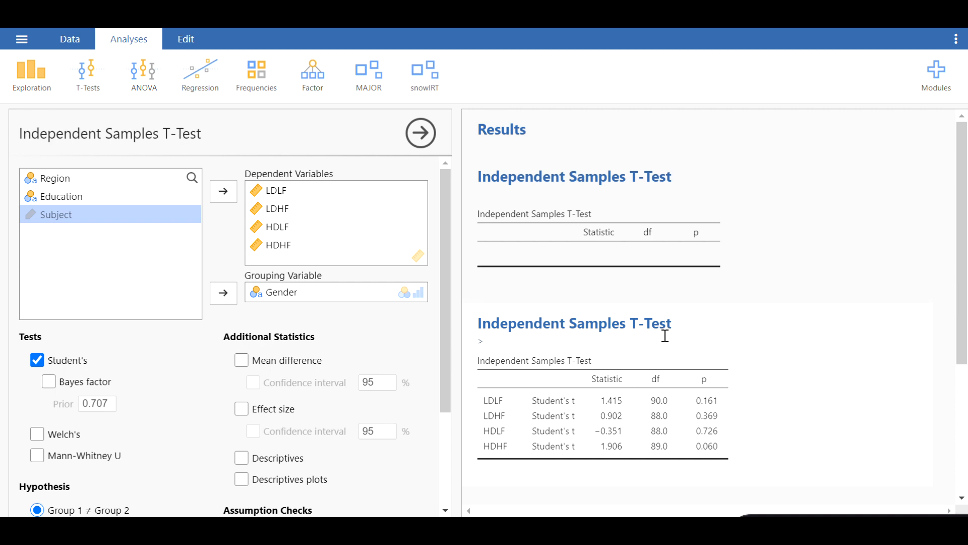
- Add mean differences and effect size to the t-test results
scroll("down", 3)
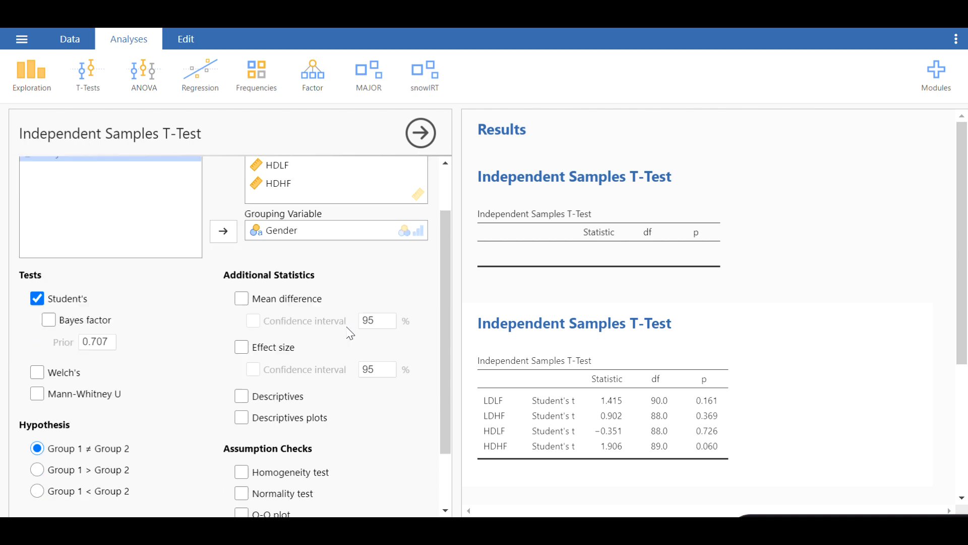
scroll("down", 3)
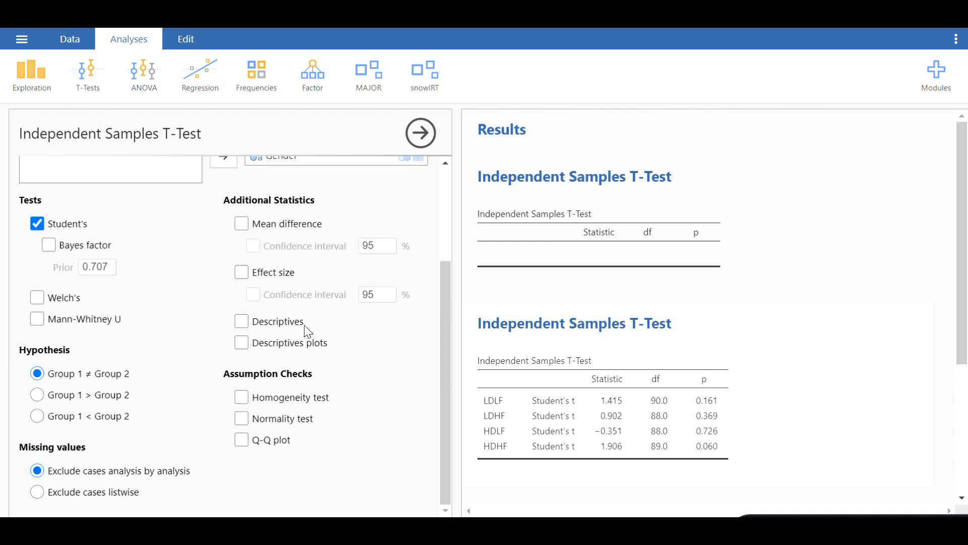
mouse_move(150, 240)
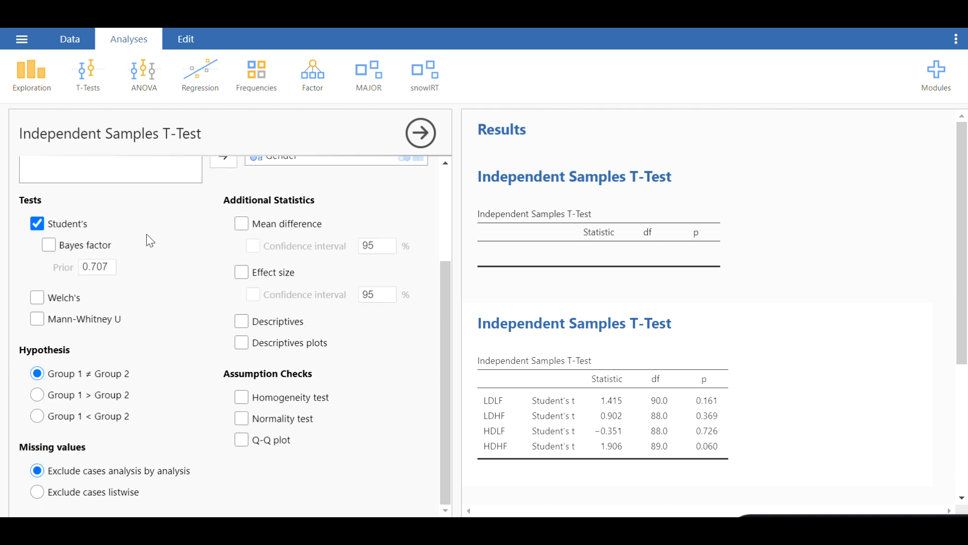
scroll("up", 3)
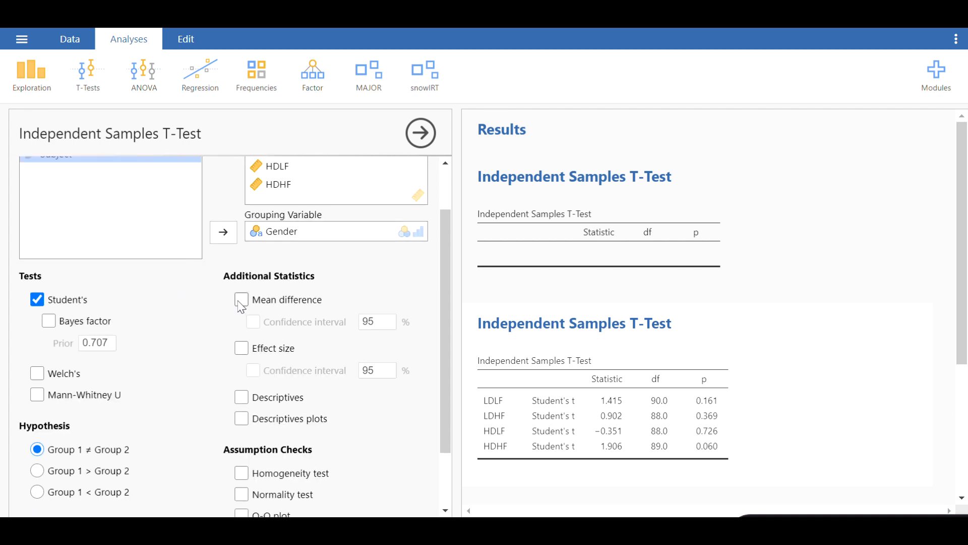
left_click(241, 300)
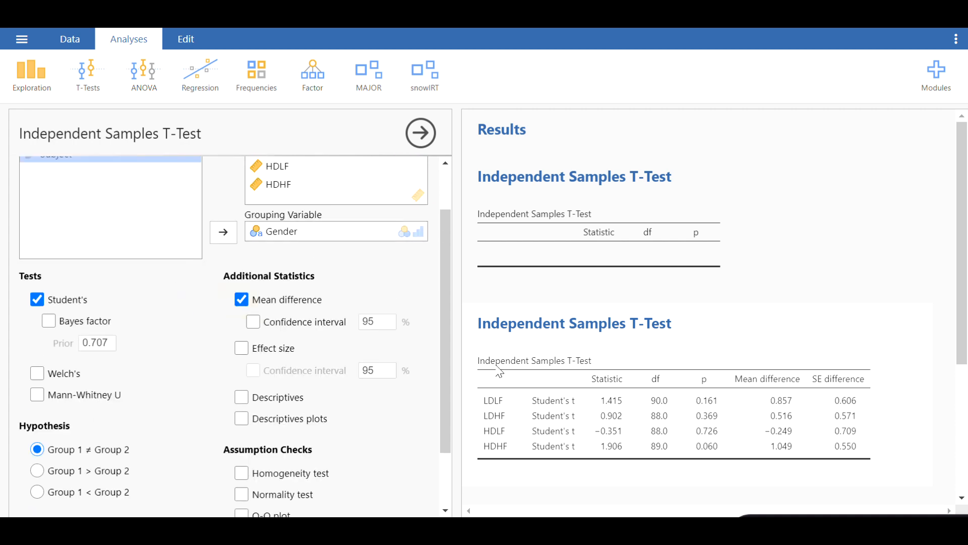
mouse_move(710, 420)
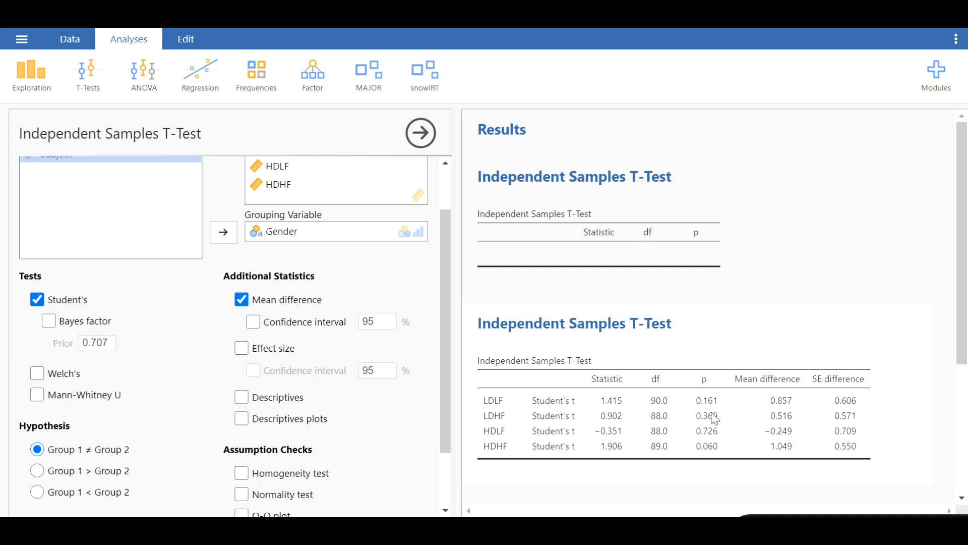
scroll("down", 3)
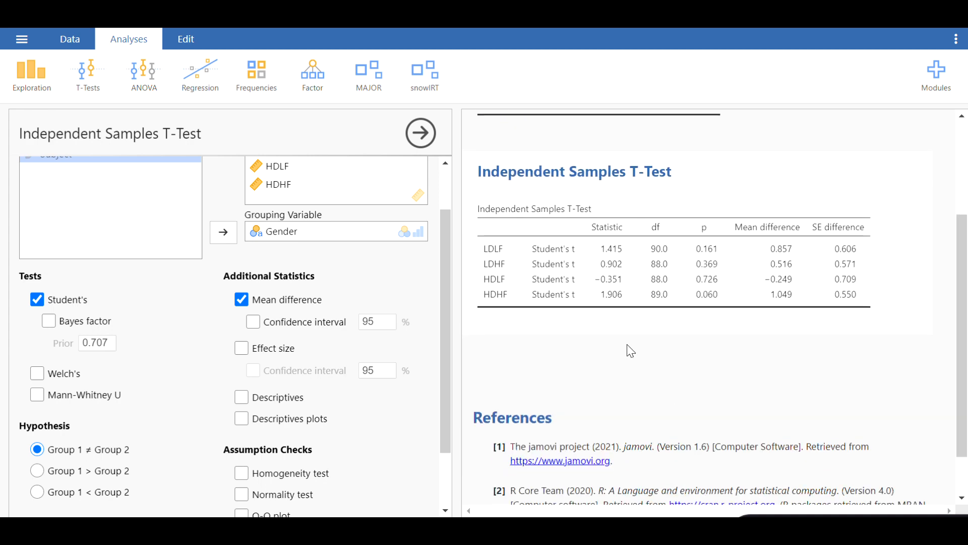
scroll("down", 3)
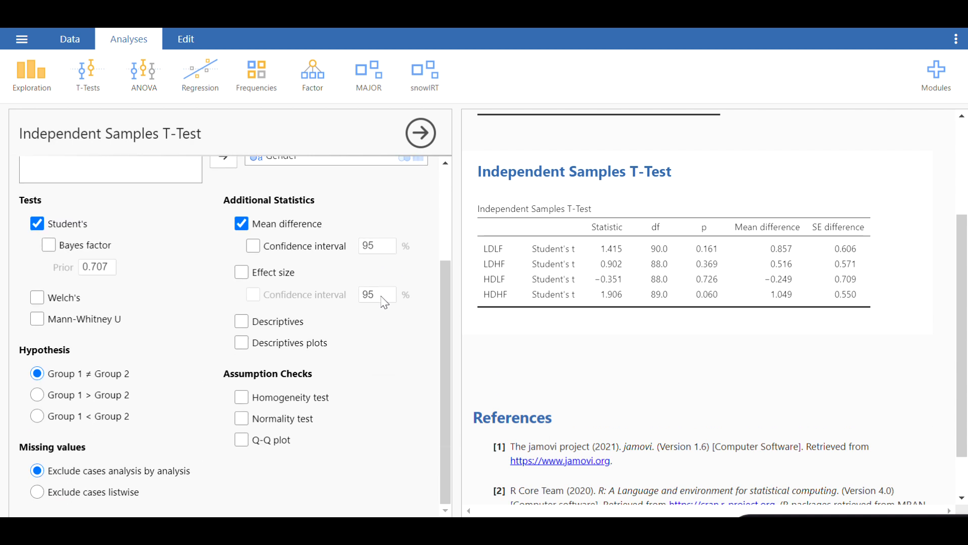
mouse_move(242, 272)
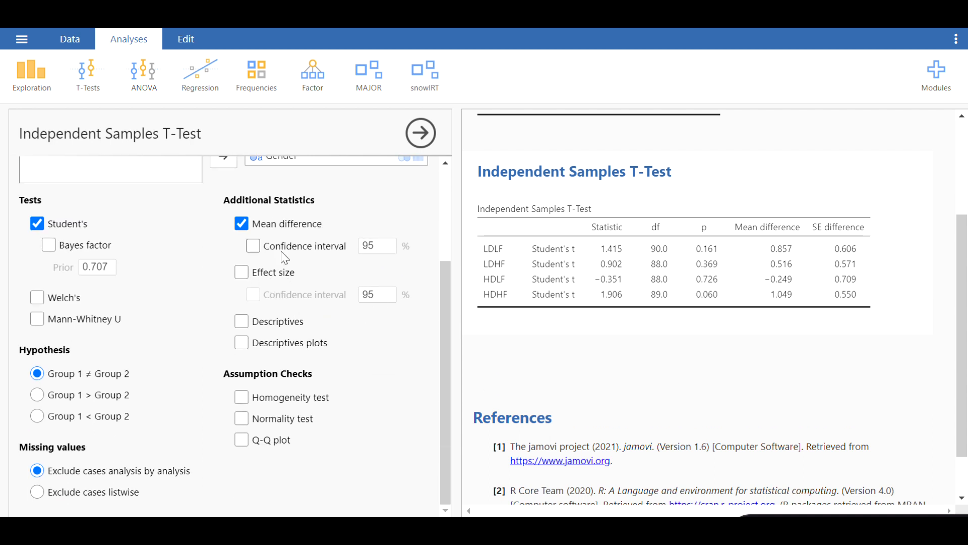
left_click(253, 245)
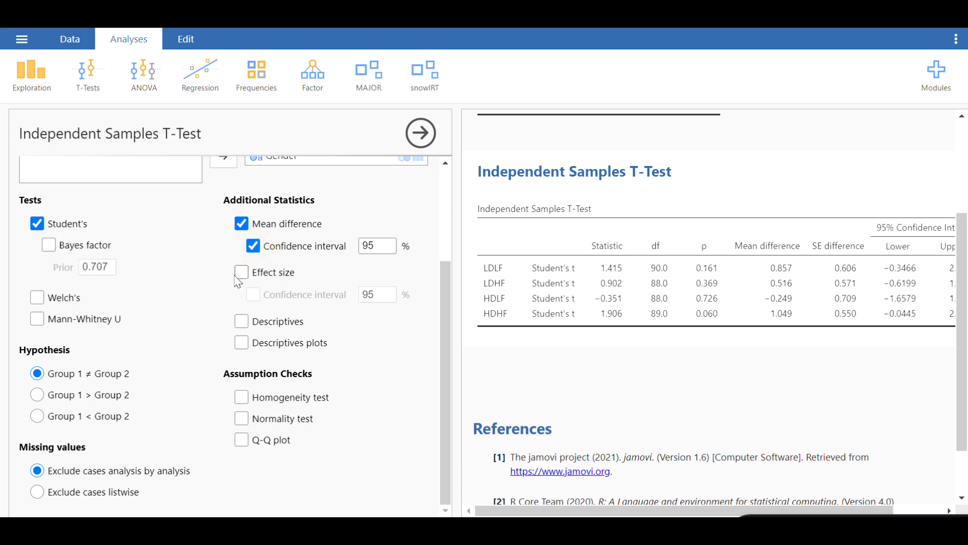
left_click(241, 272)
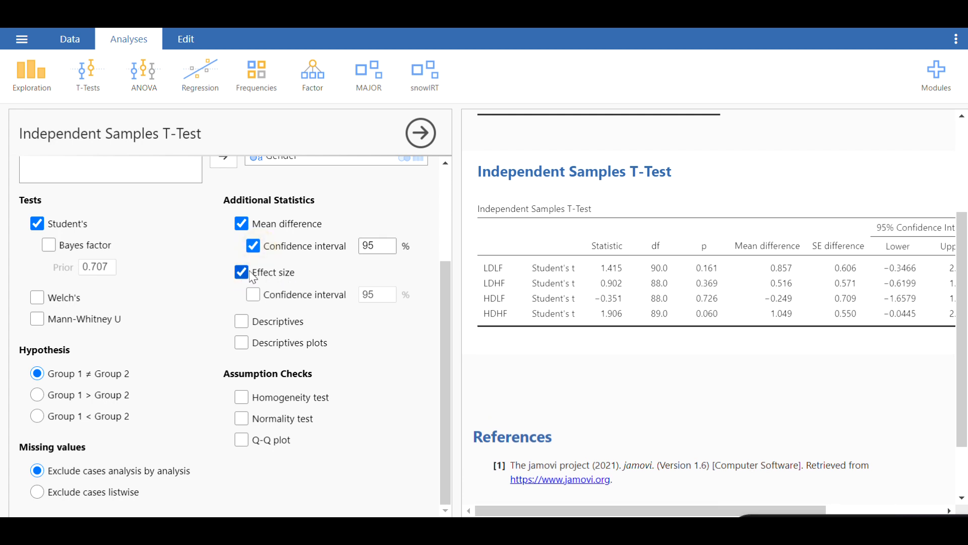
mouse_move(202, 336)
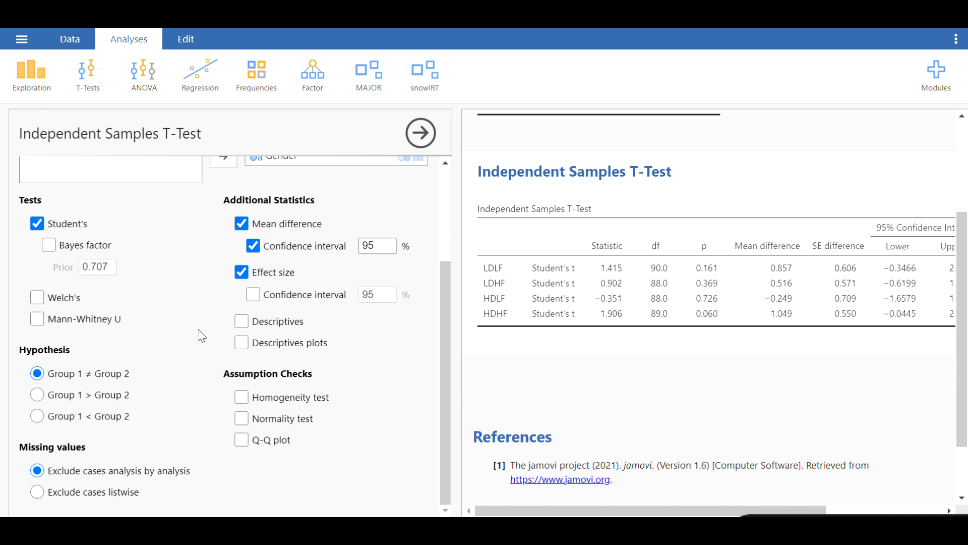
mouse_move(242, 321)
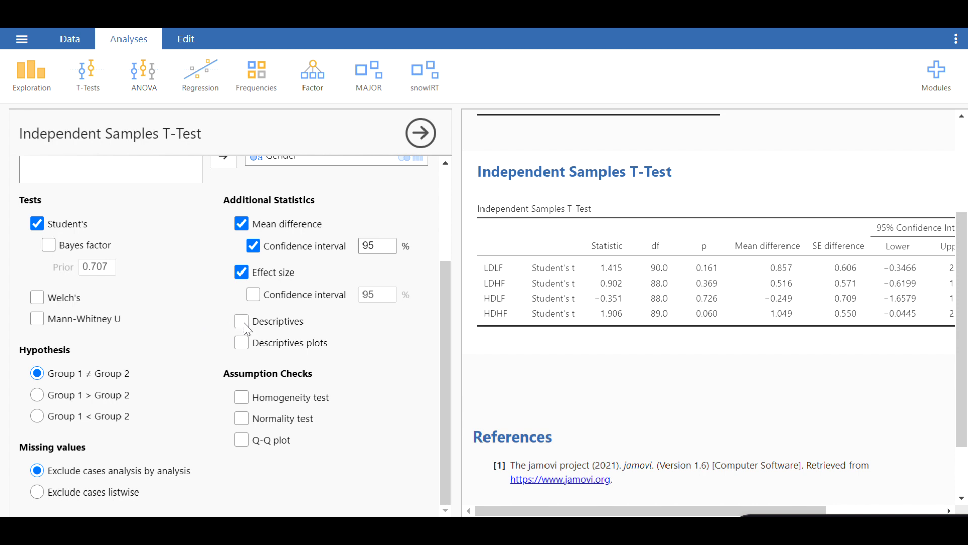
- Add a Group Descriptives table, trying Descriptives plots but leaving them off
left_click(241, 321)
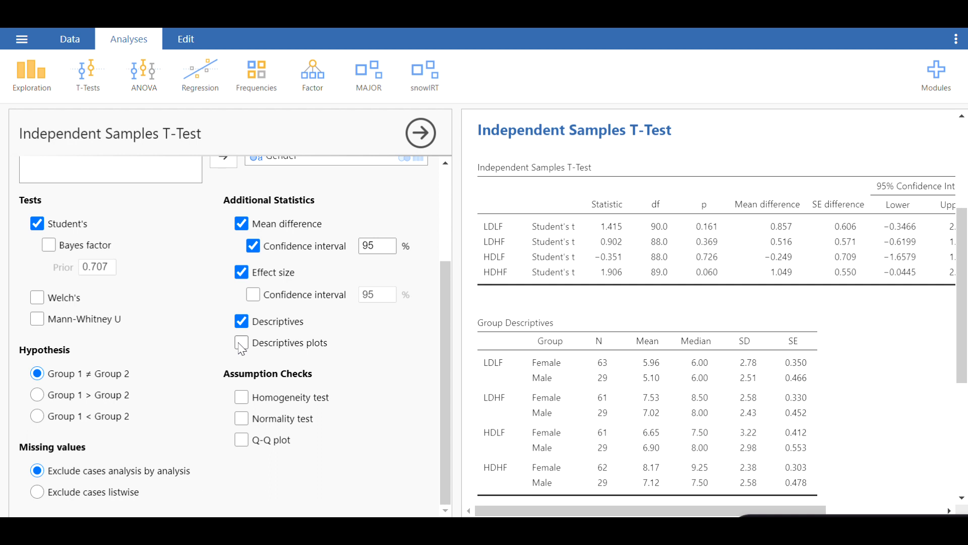
left_click(241, 343)
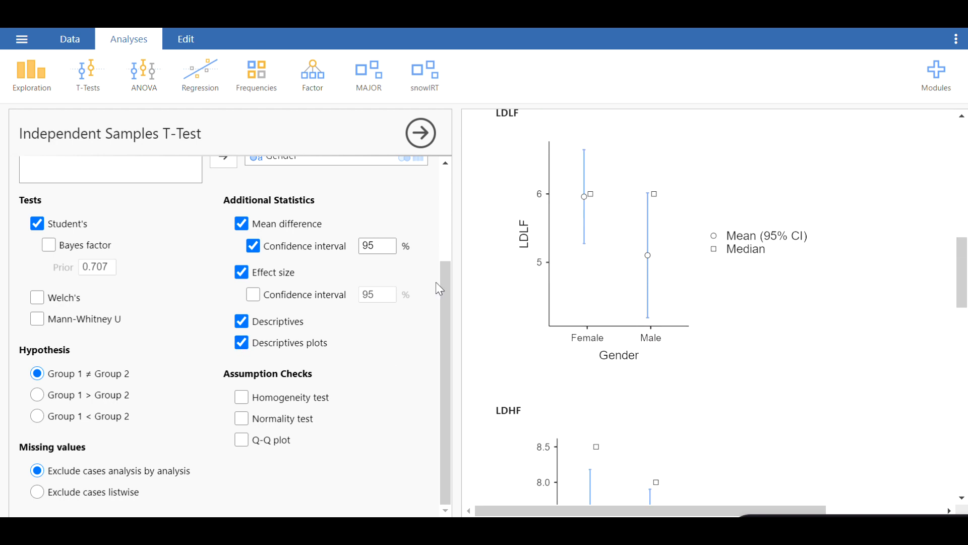
left_click(241, 342)
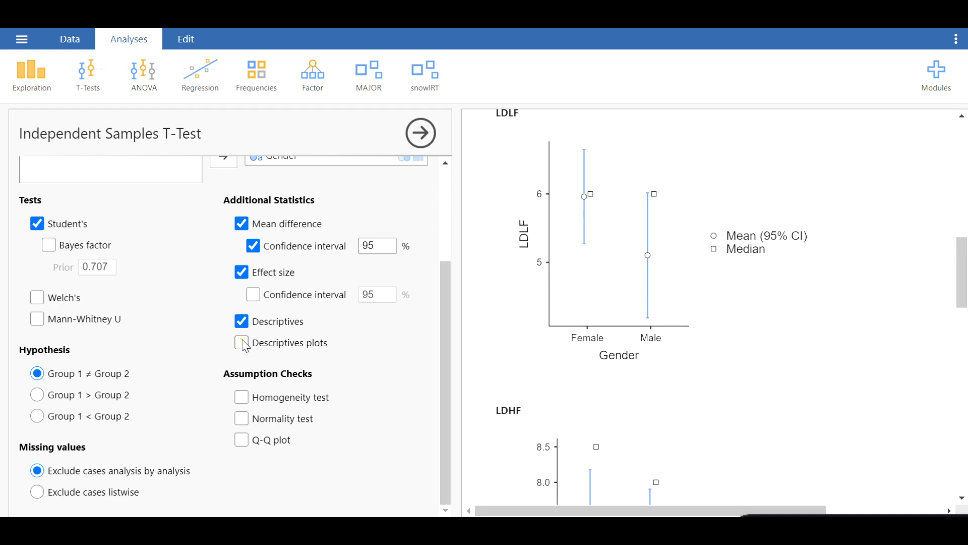
left_click(242, 342)
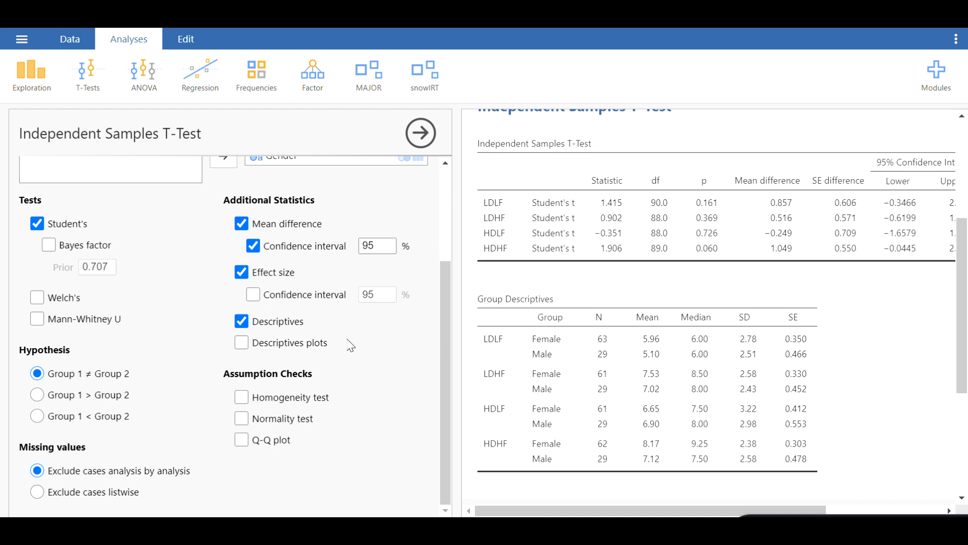
mouse_move(95, 314)
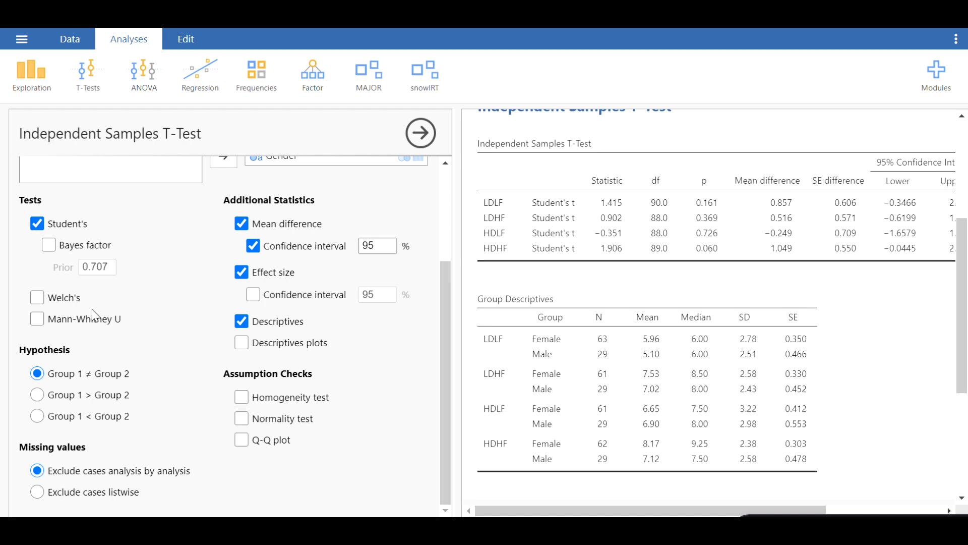
mouse_move(131, 352)
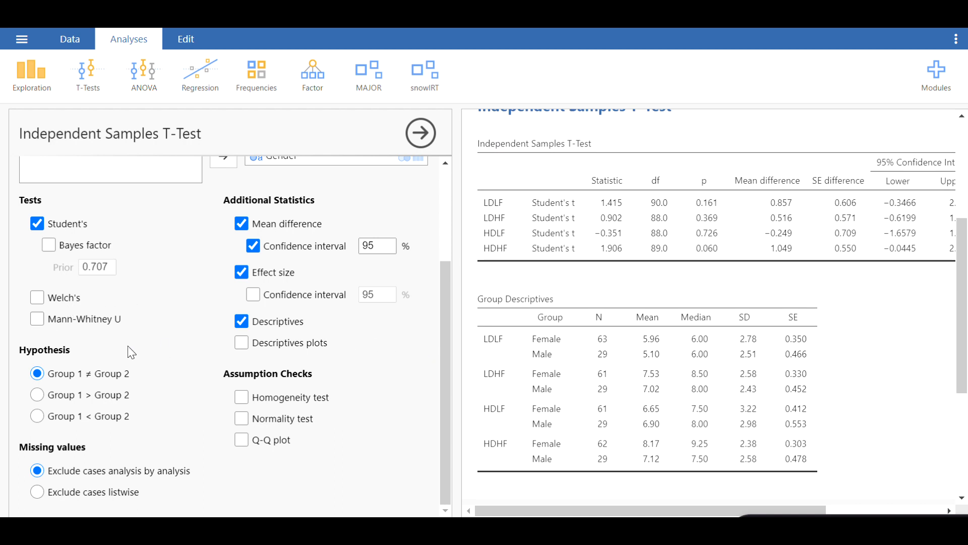
- Tick Mann-Whitney U and Welch's tests, then scroll through the options
left_click(36, 319)
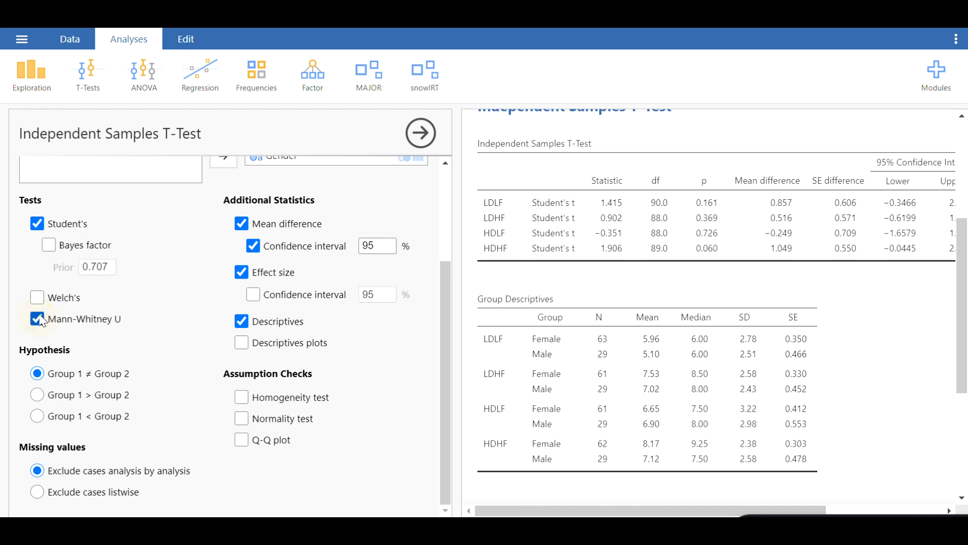
left_click(36, 318)
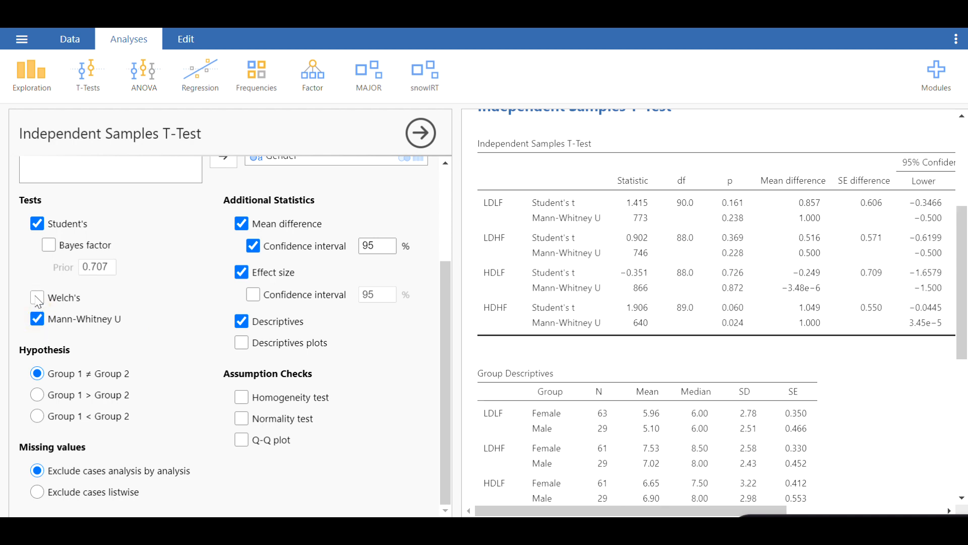
left_click(37, 297)
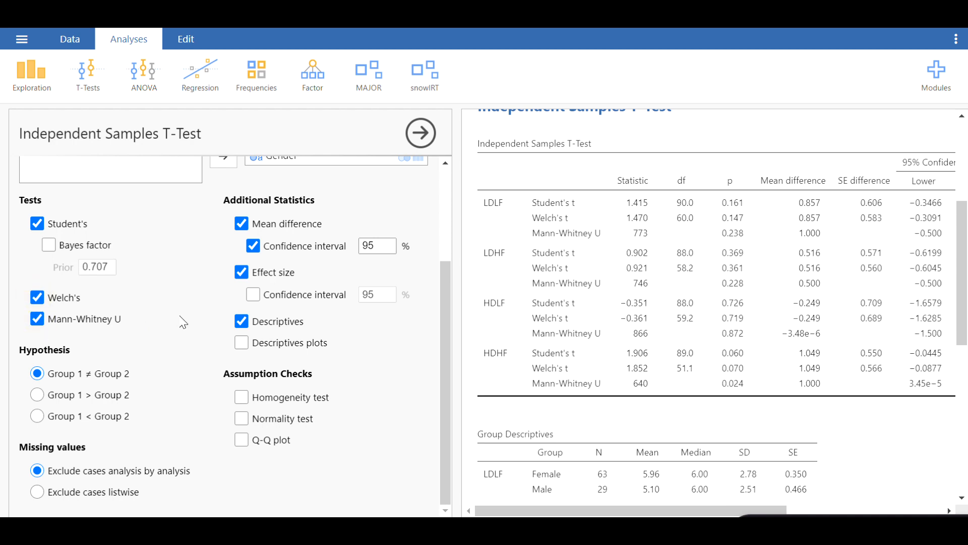
scroll("up", 3)
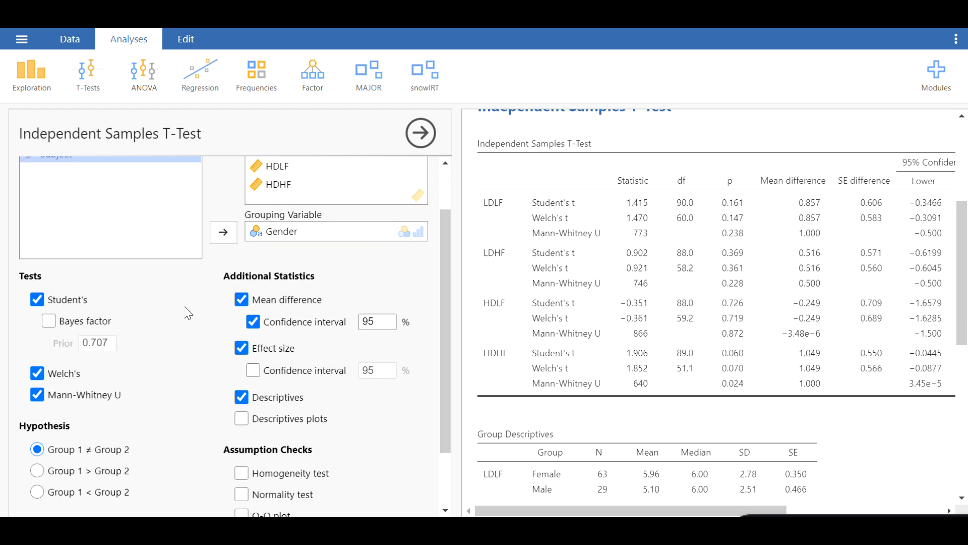
scroll("down", 3)
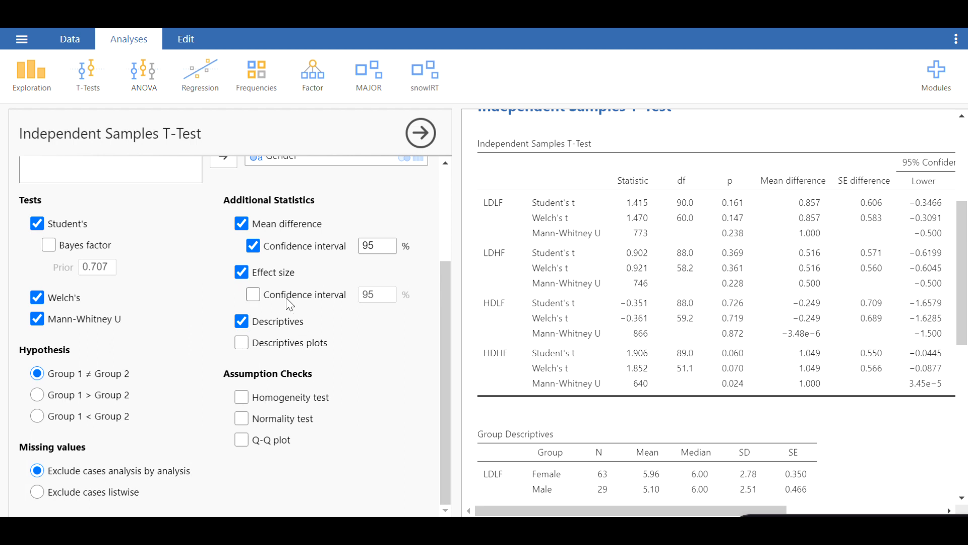
mouse_move(298, 305)
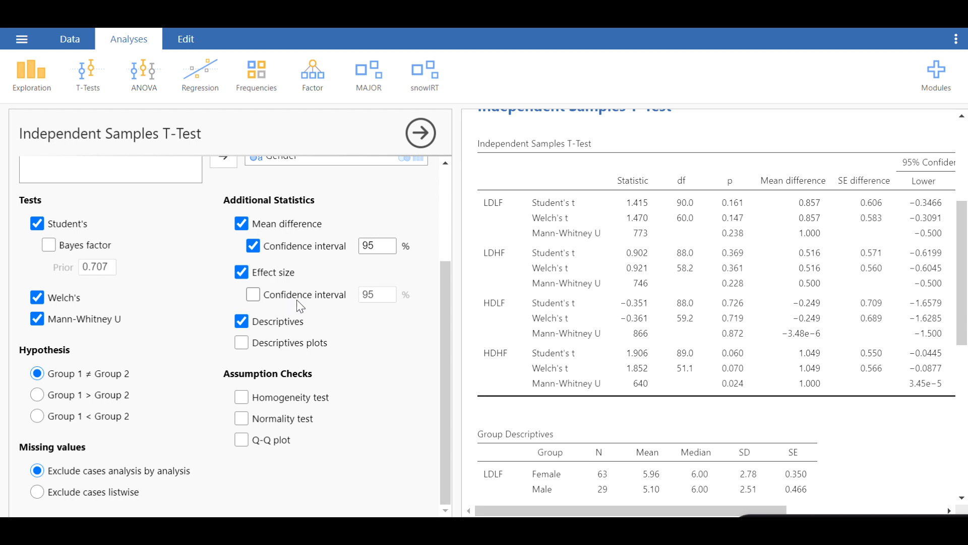
mouse_move(363, 427)
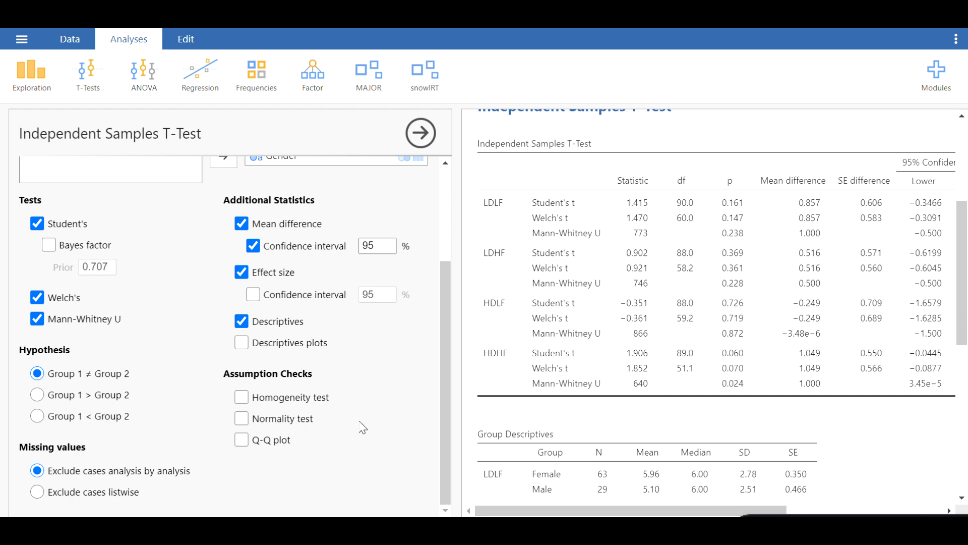
mouse_move(358, 403)
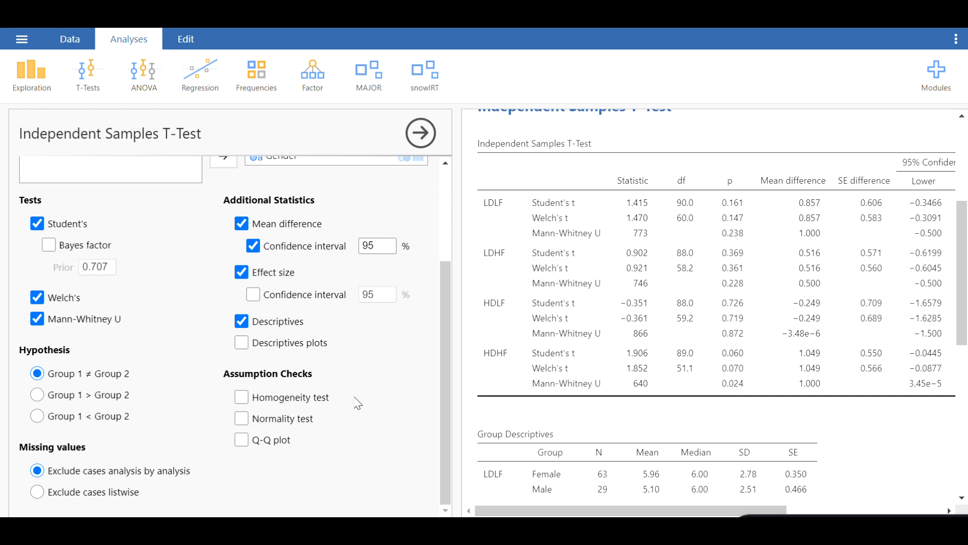
mouse_move(358, 402)
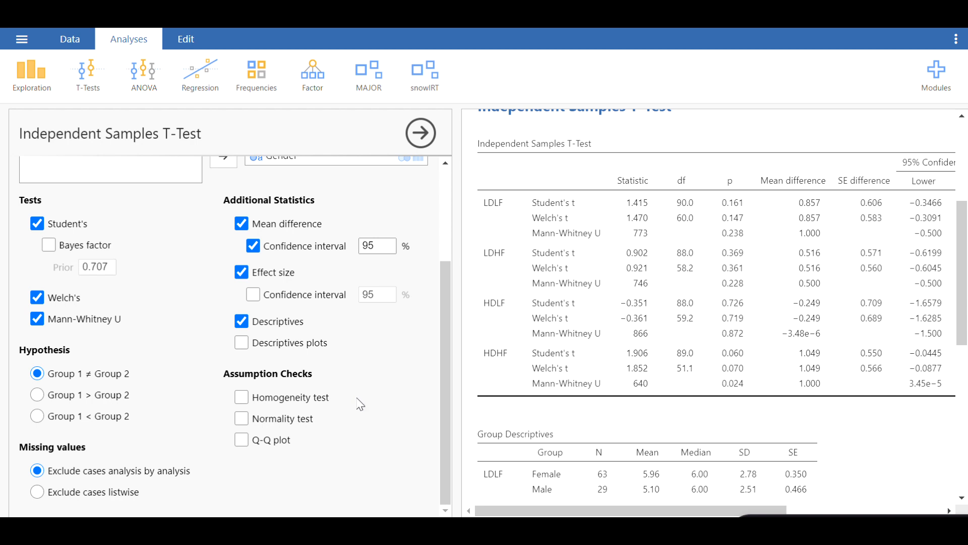
mouse_move(155, 338)
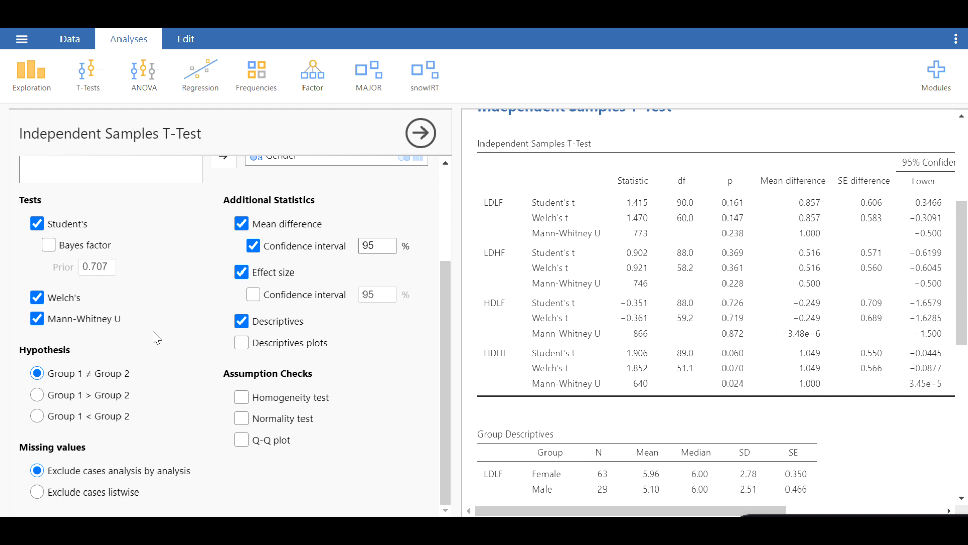
mouse_move(111, 332)
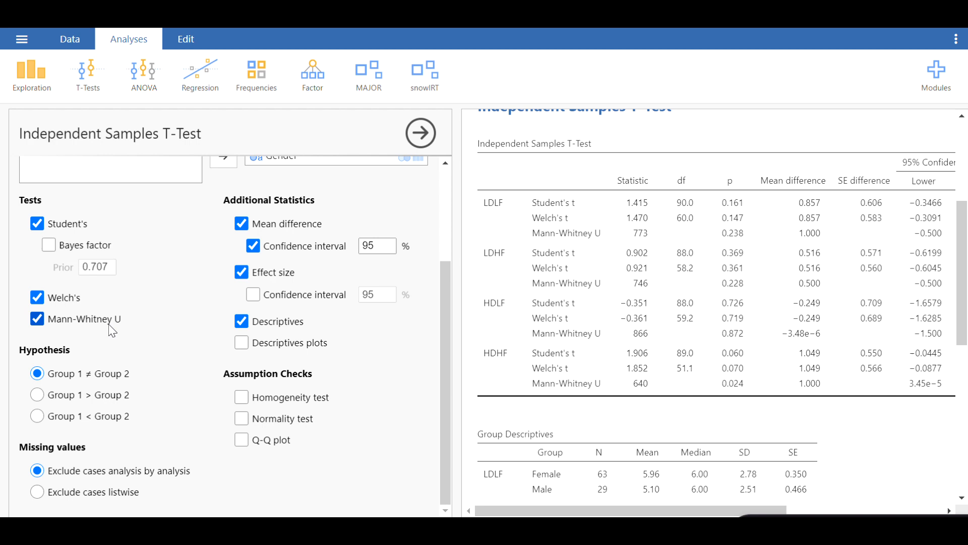
mouse_move(364, 375)
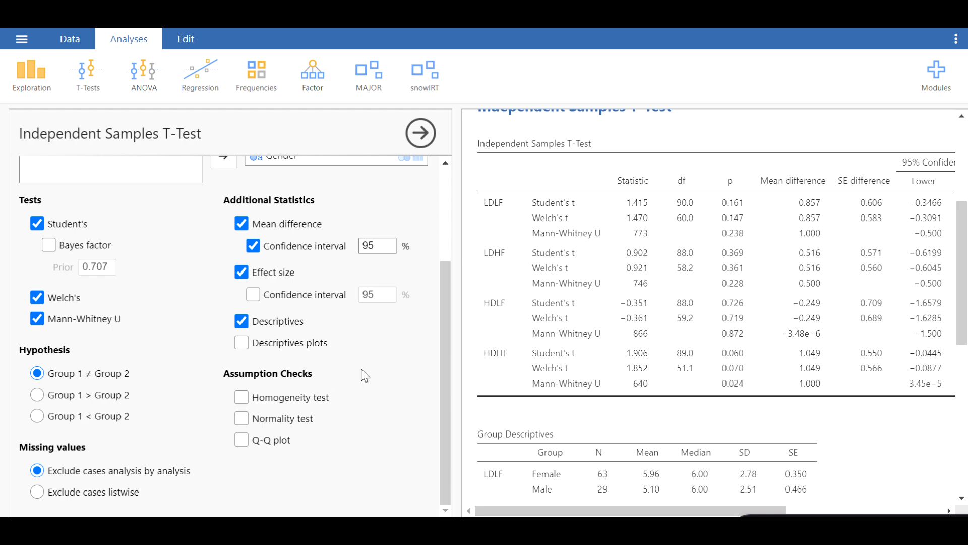
mouse_move(363, 404)
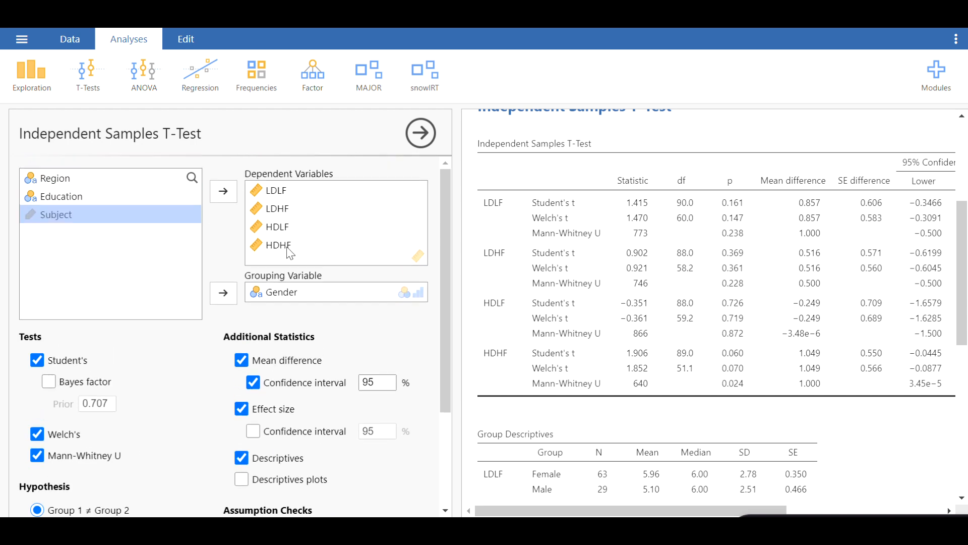
mouse_move(295, 299)
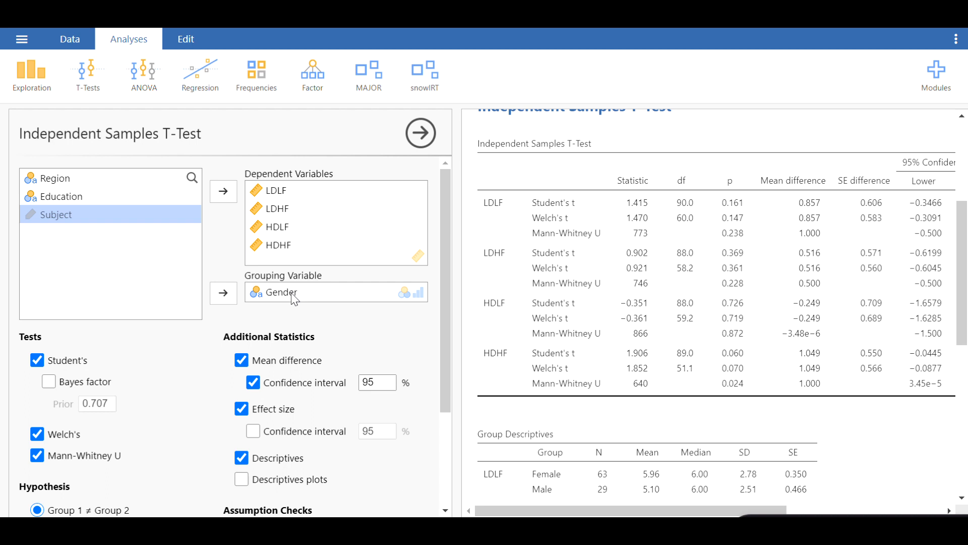
mouse_move(278, 185)
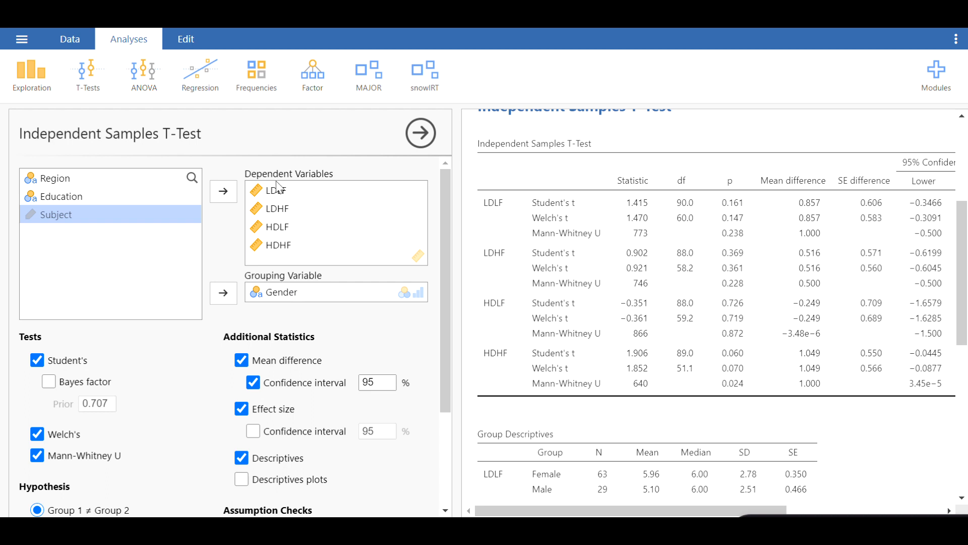
mouse_move(286, 257)
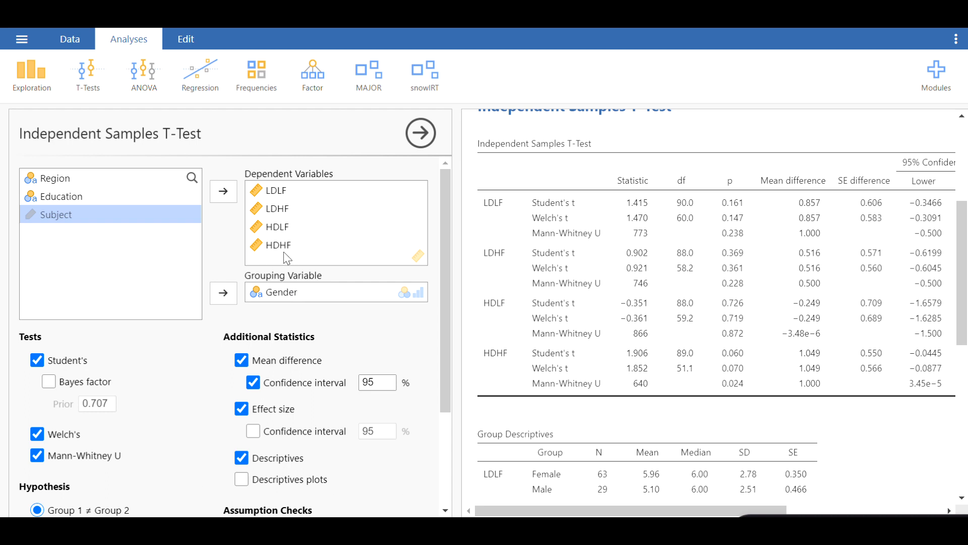
scroll("down", 3)
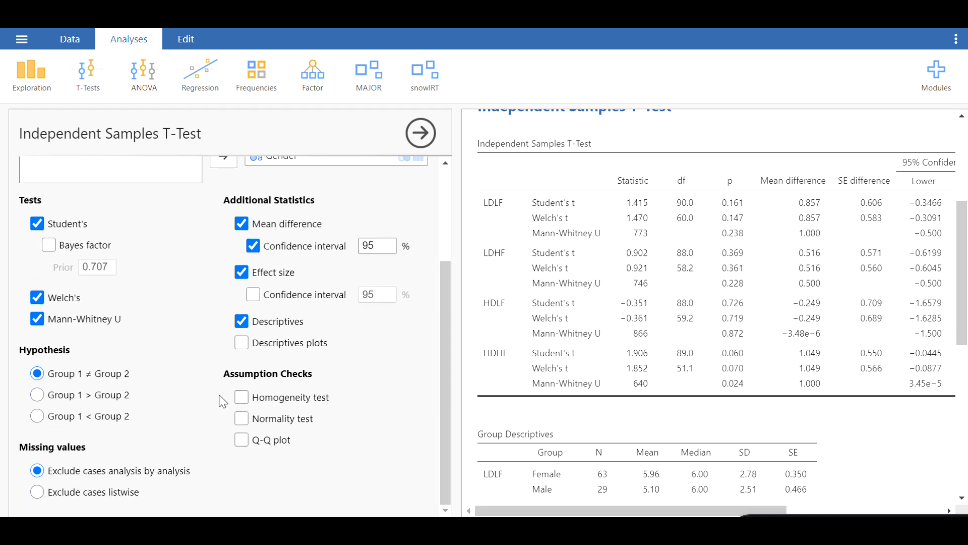
mouse_move(303, 407)
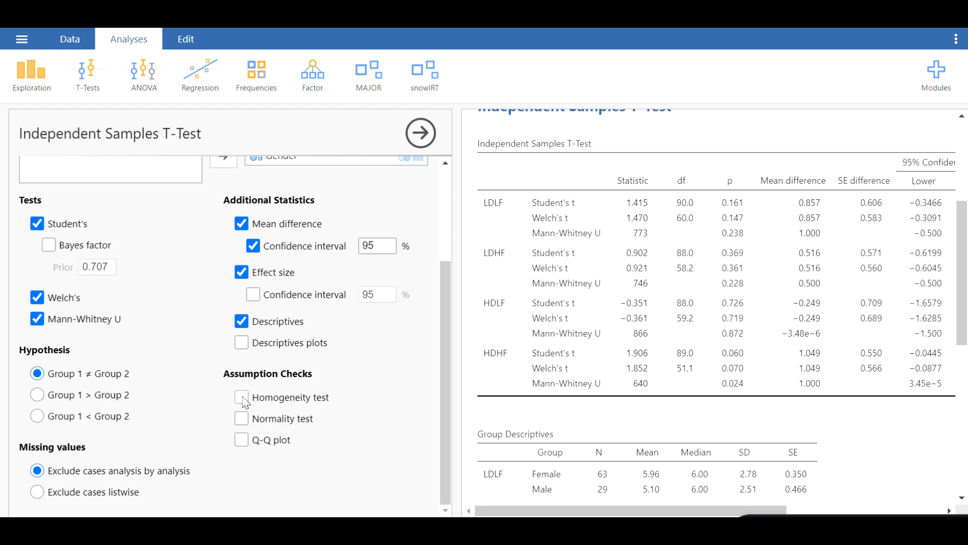
- Enable the homogeneity of variances test, the normality test and Q-Q plots
left_click(242, 397)
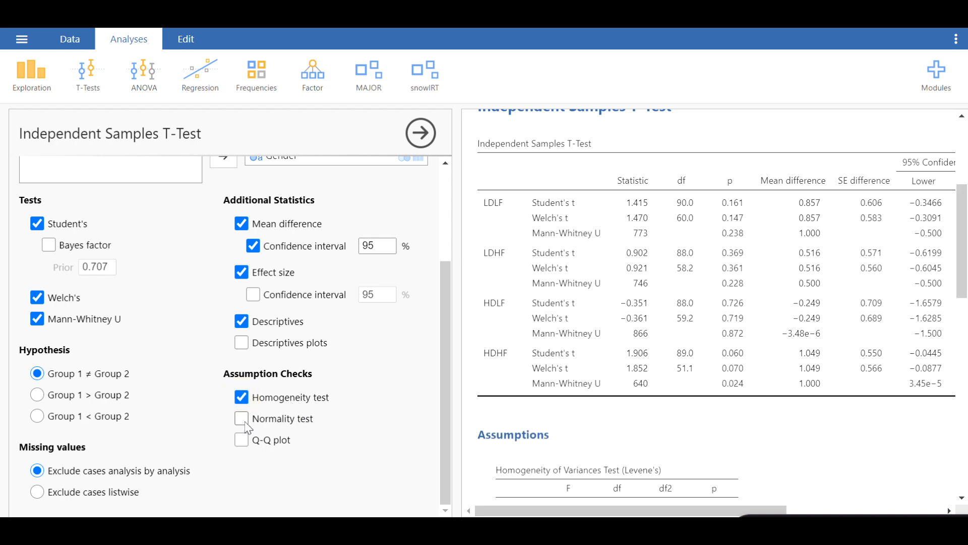
left_click(241, 418)
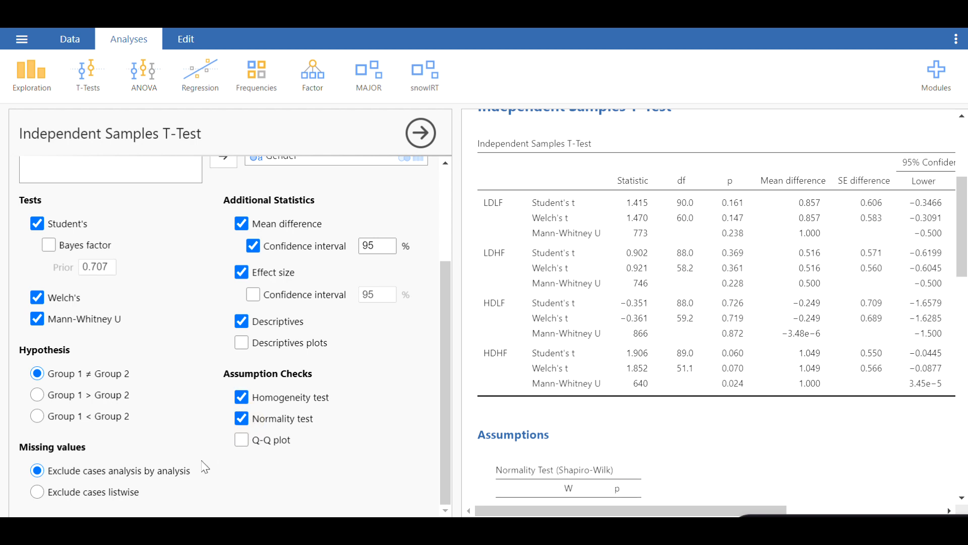
mouse_move(293, 431)
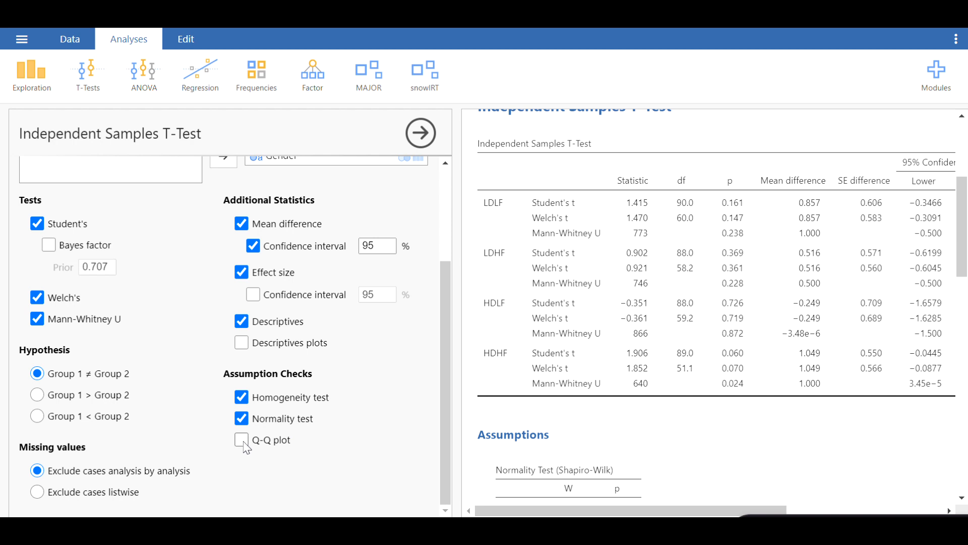
left_click(241, 439)
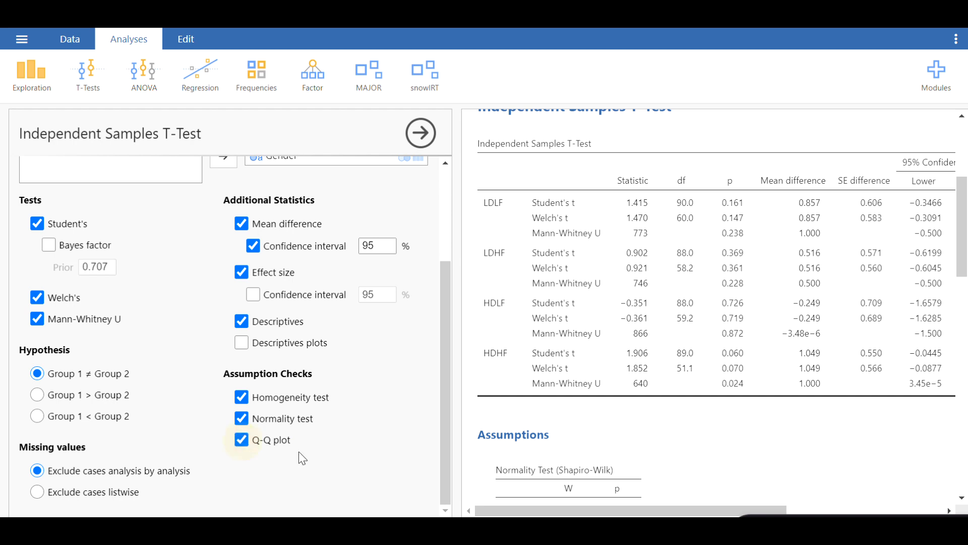
mouse_move(369, 445)
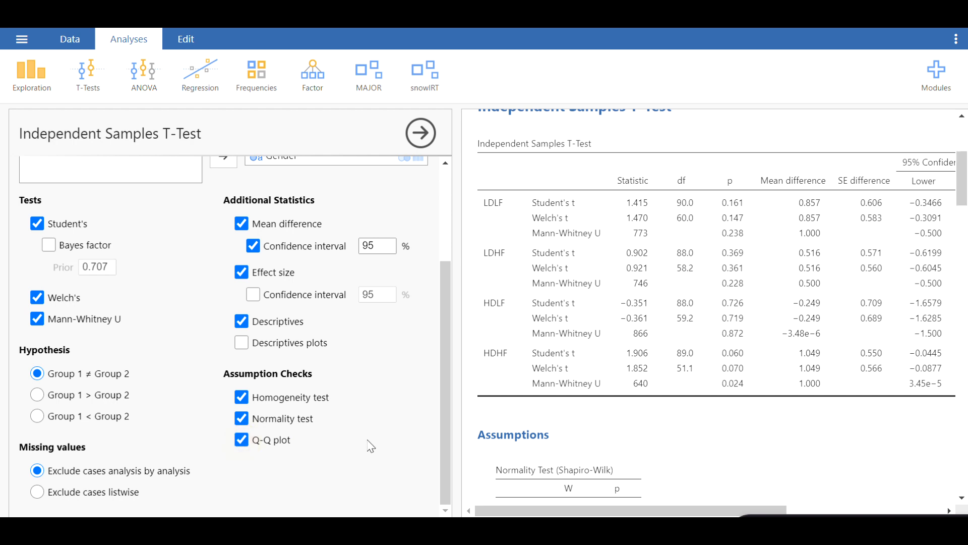
mouse_move(352, 442)
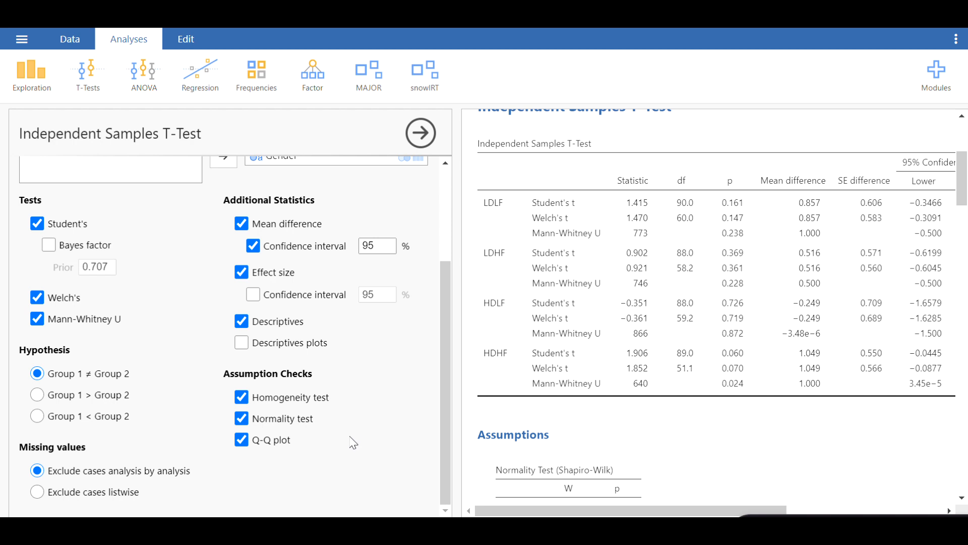
mouse_move(90, 378)
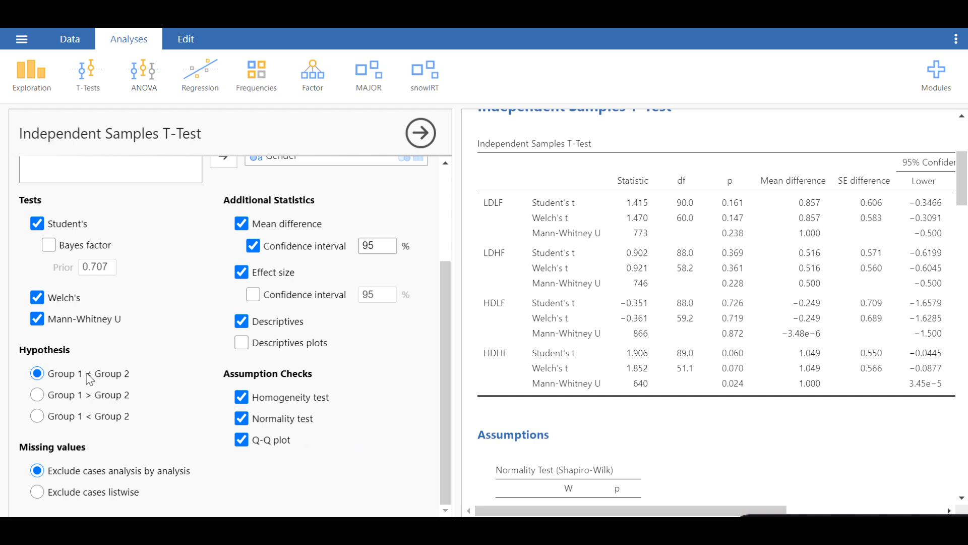
mouse_move(123, 395)
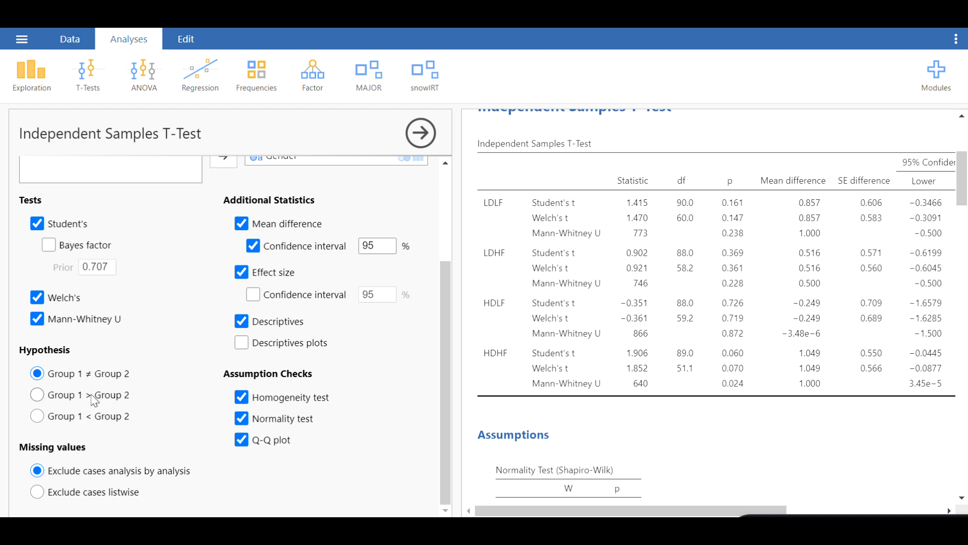
mouse_move(141, 378)
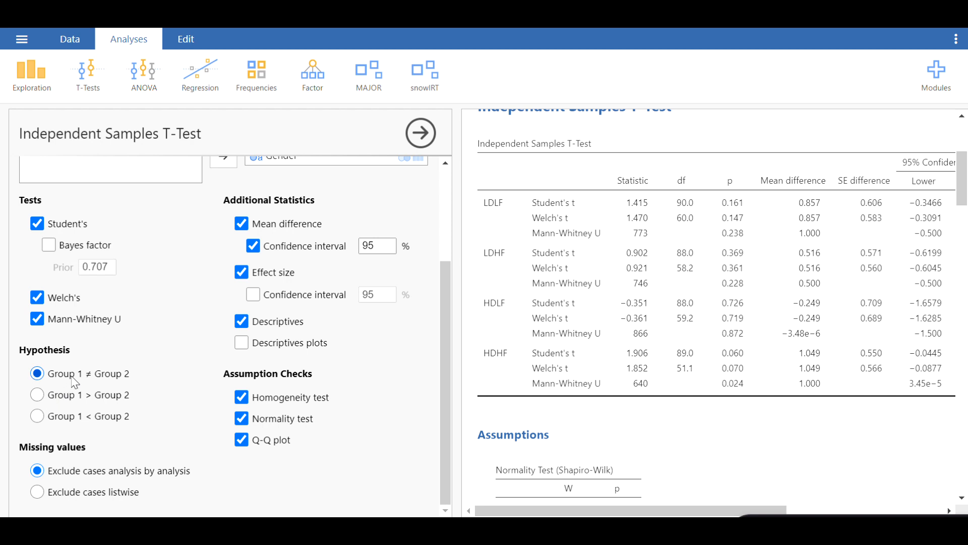
mouse_move(167, 382)
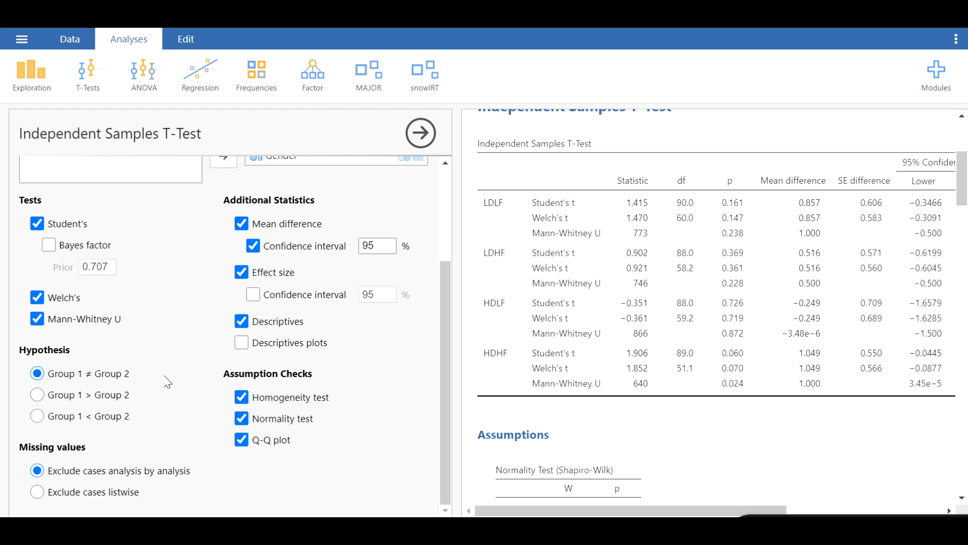
mouse_move(162, 390)
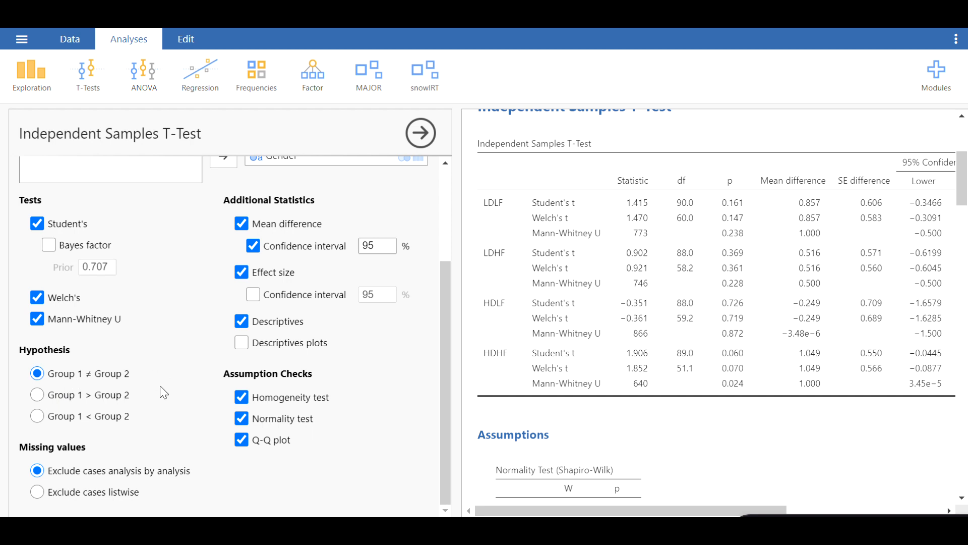
mouse_move(62, 403)
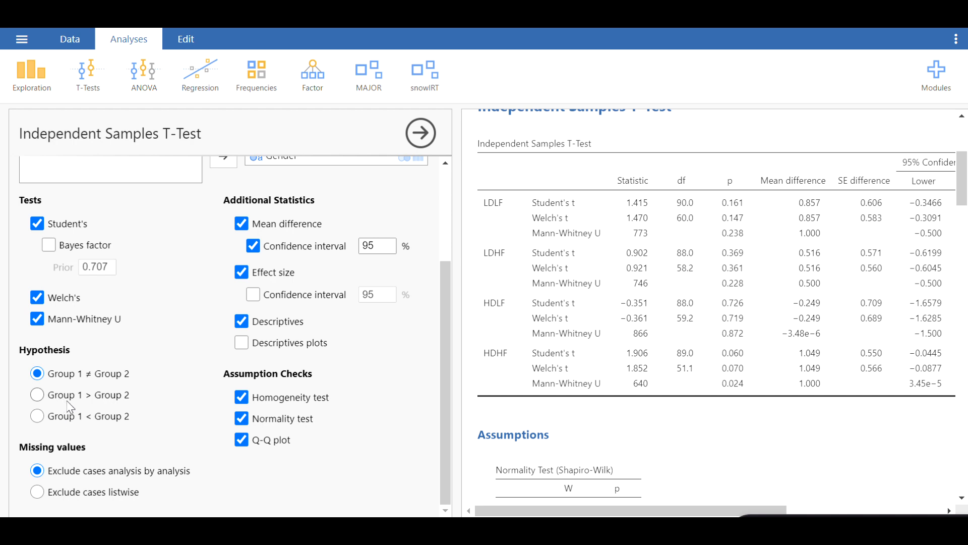
mouse_move(124, 405)
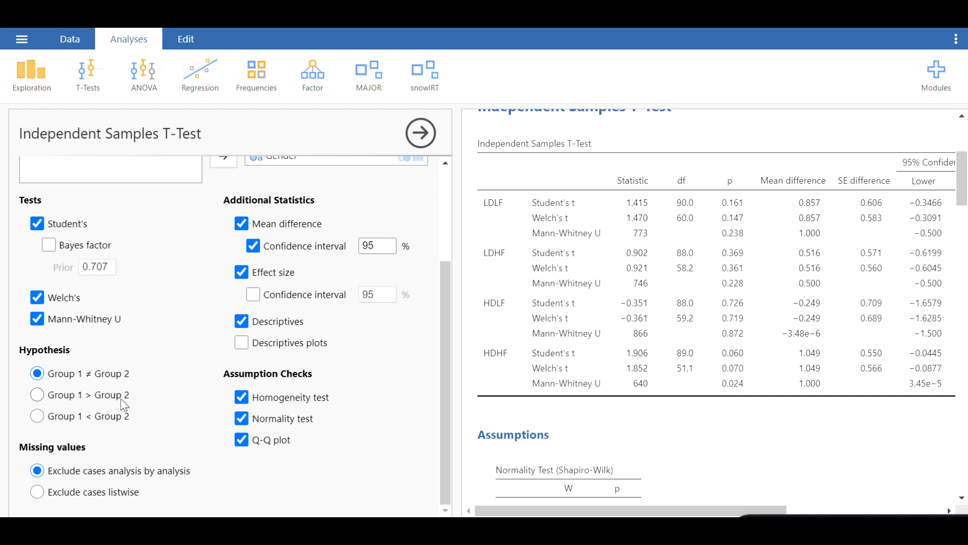
mouse_move(176, 417)
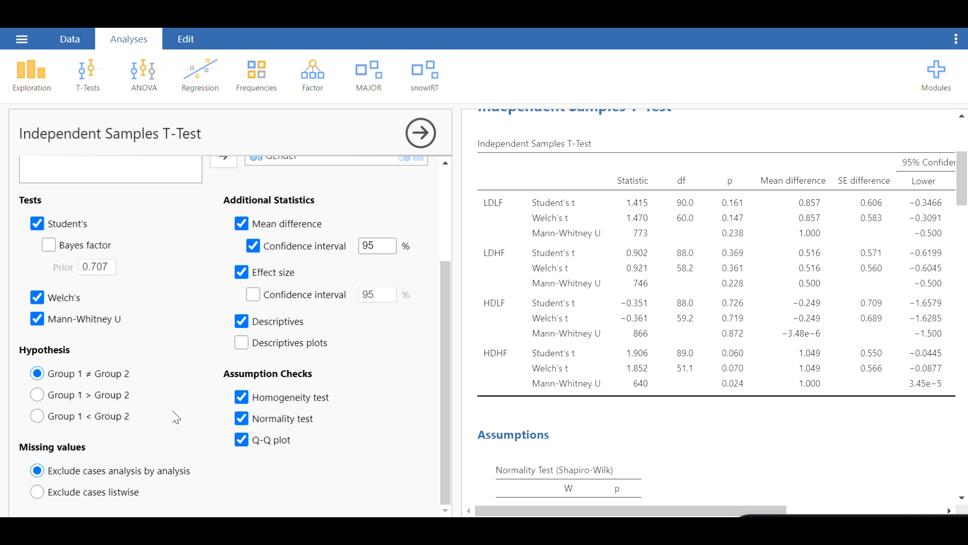
mouse_move(178, 398)
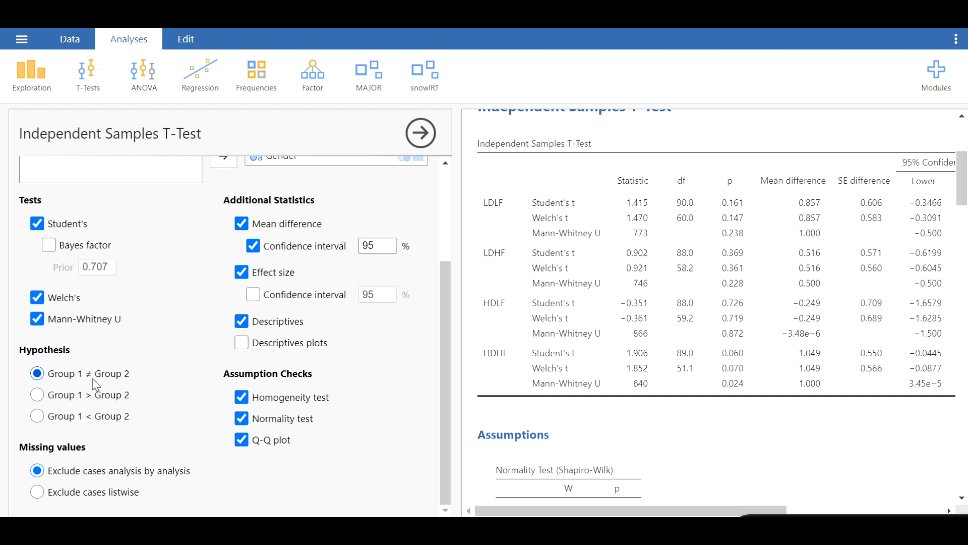
mouse_move(35, 379)
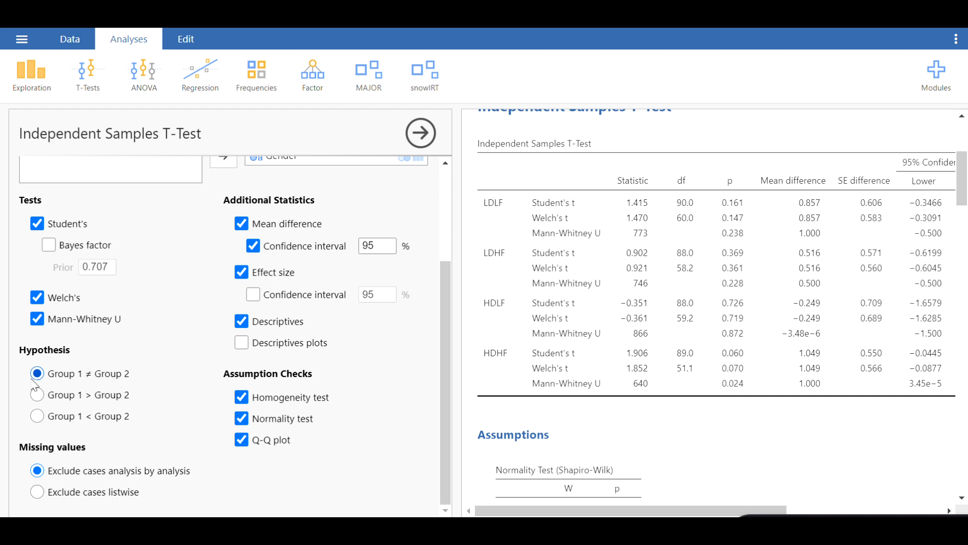
mouse_move(70, 429)
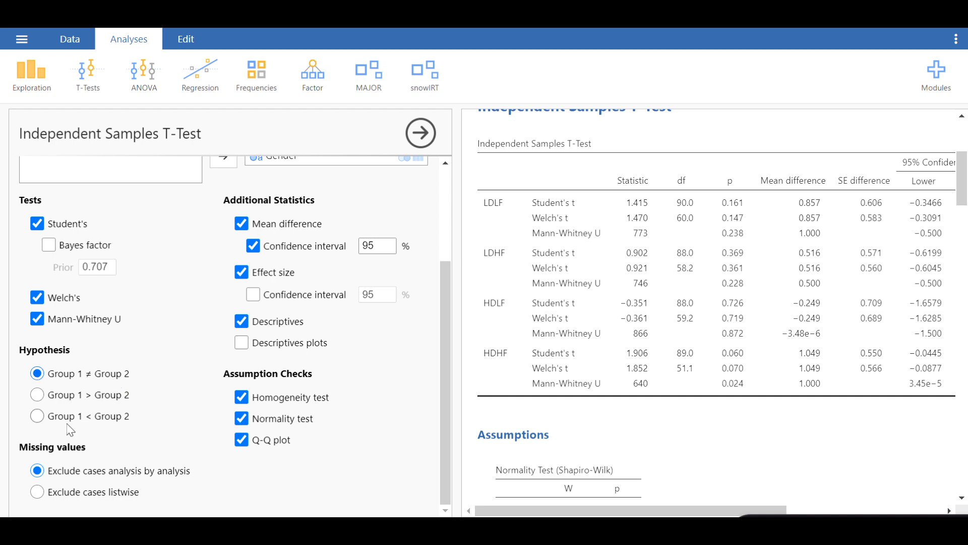
mouse_move(94, 482)
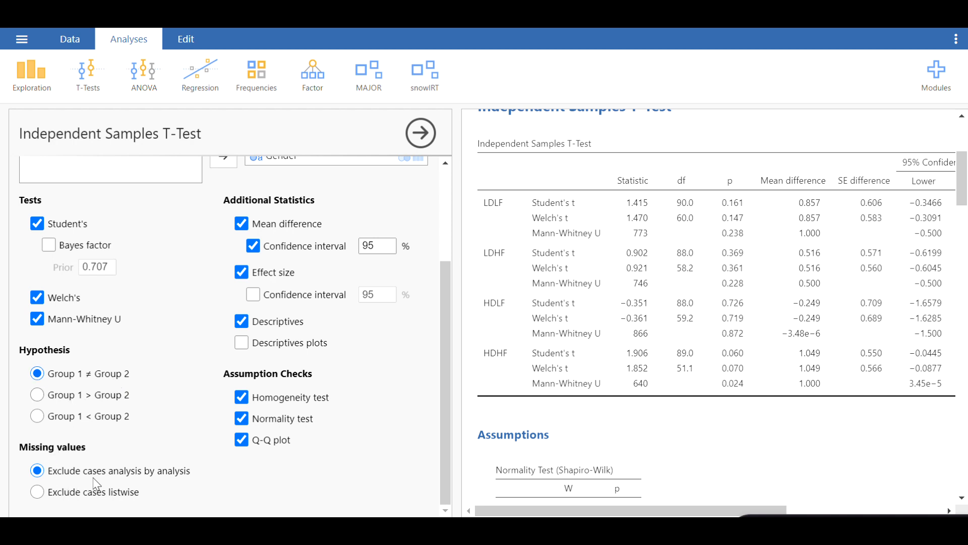
mouse_move(143, 484)
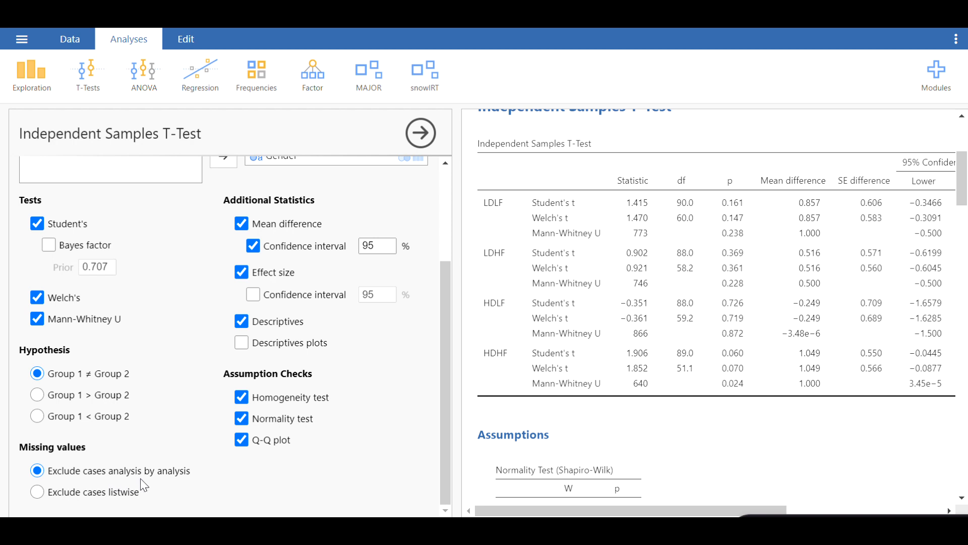
mouse_move(156, 482)
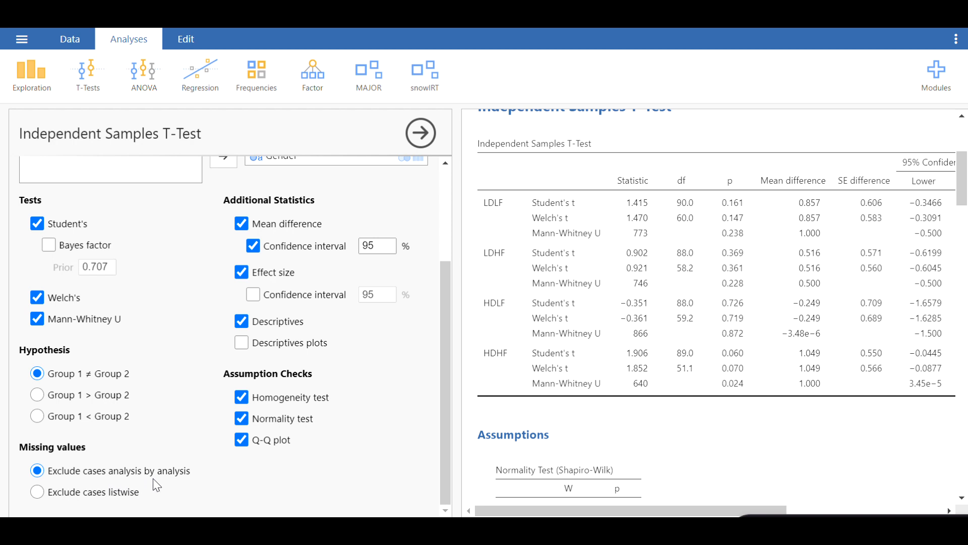
mouse_move(108, 482)
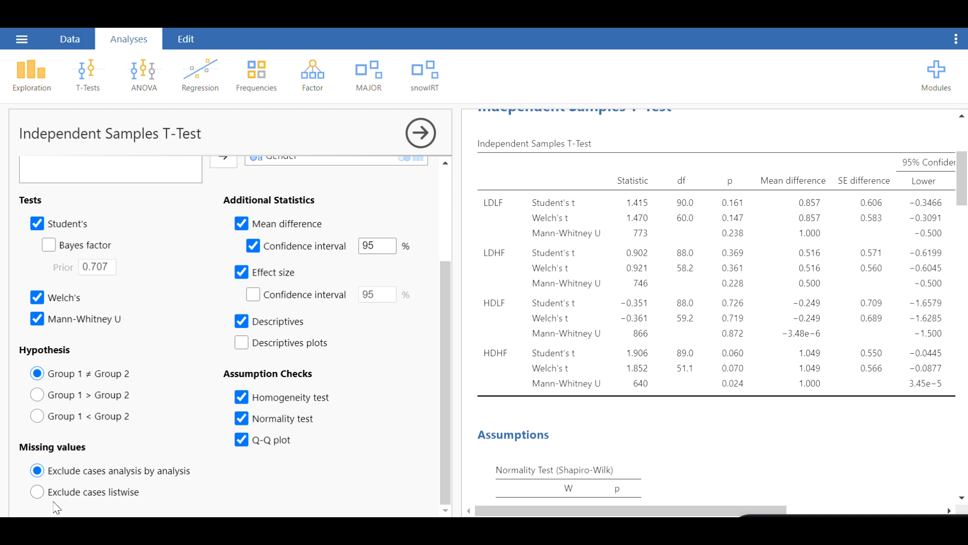
mouse_move(143, 487)
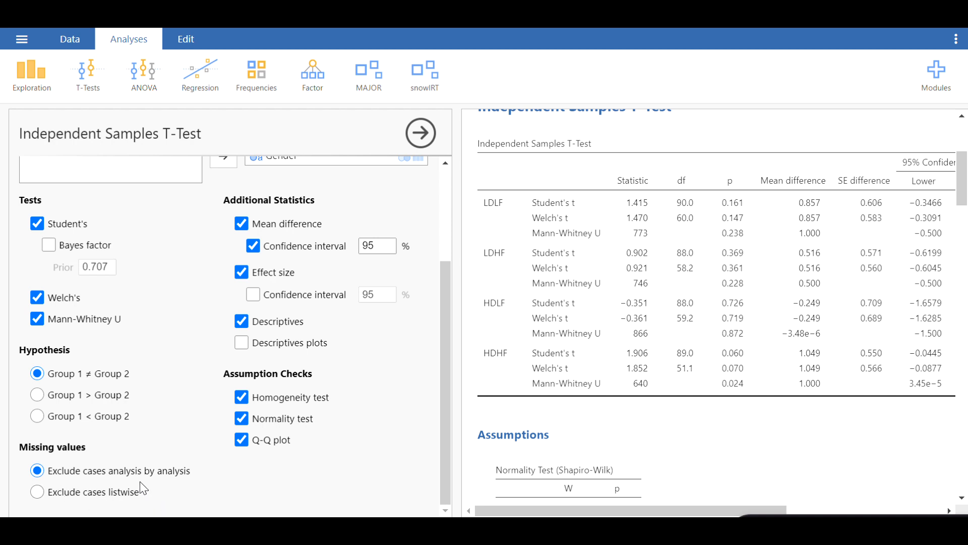
left_click(37, 491)
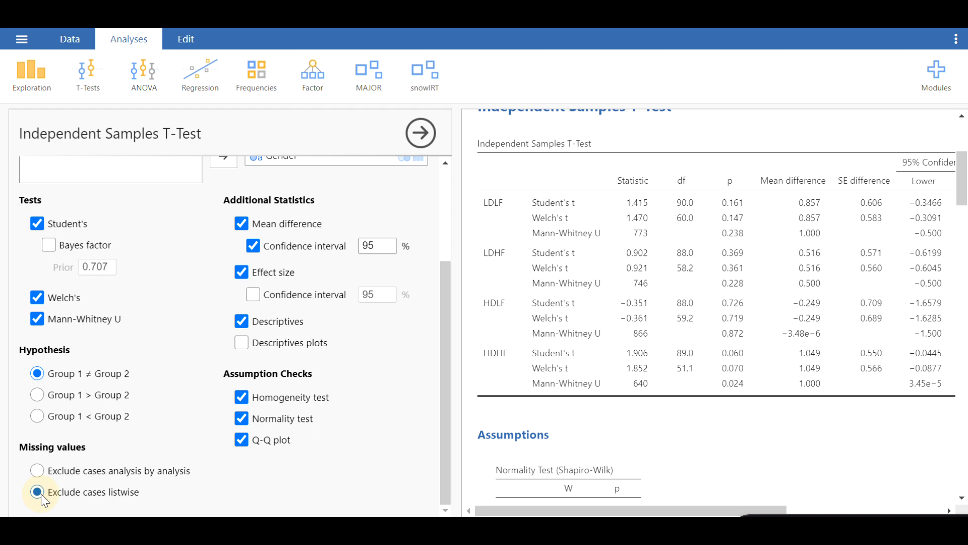
left_click(37, 491)
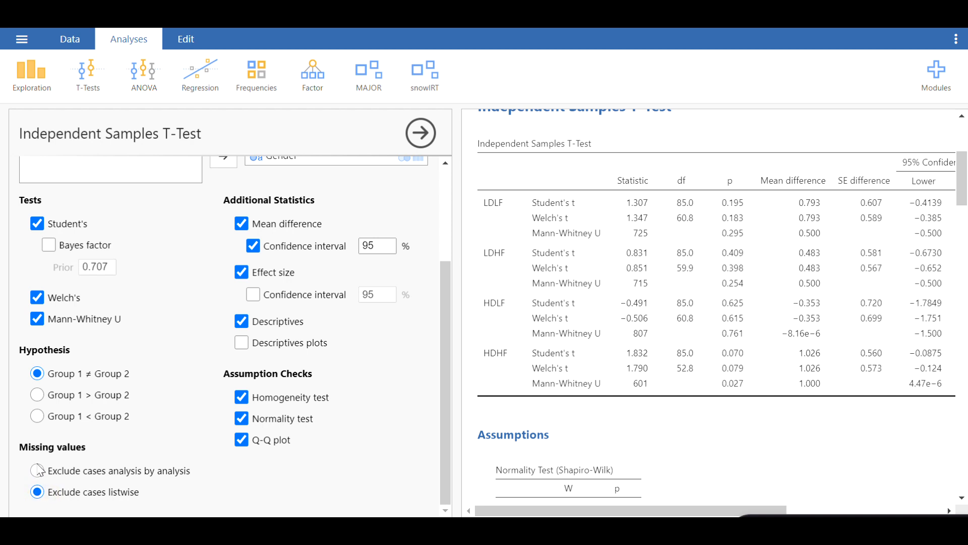
left_click(37, 471)
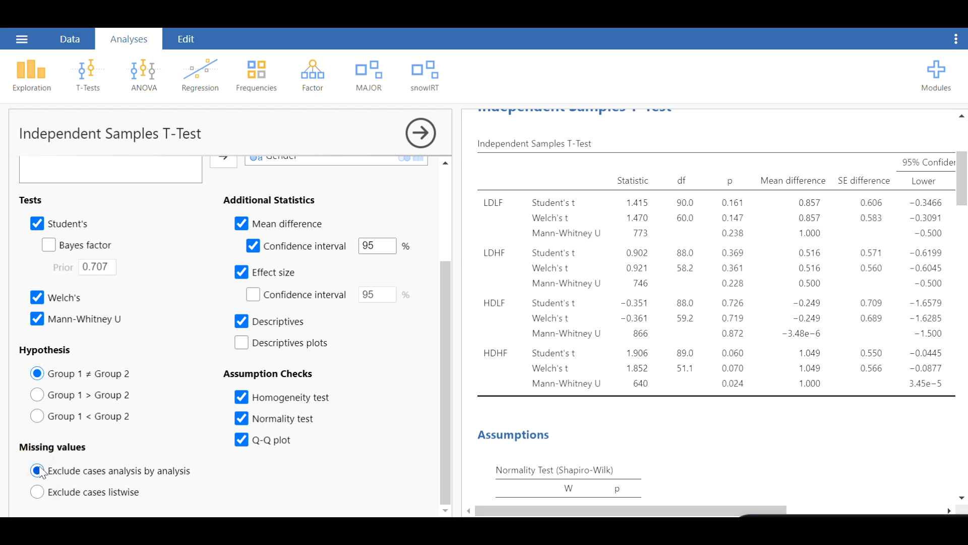
mouse_move(137, 451)
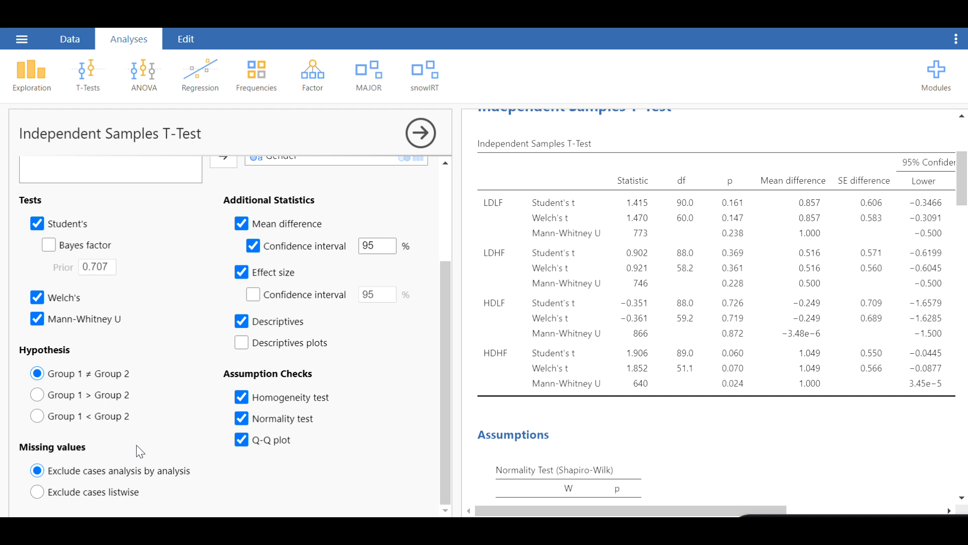
mouse_move(89, 489)
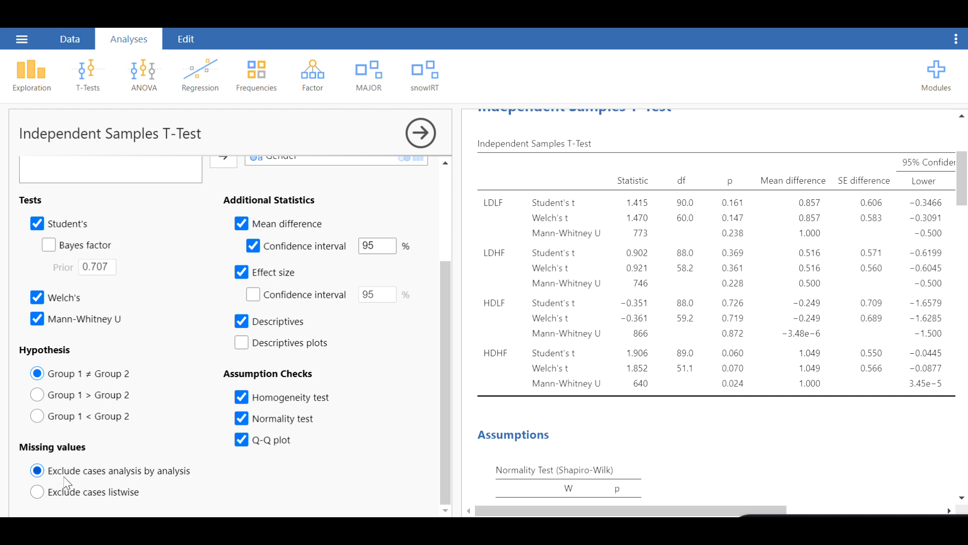
mouse_move(681, 307)
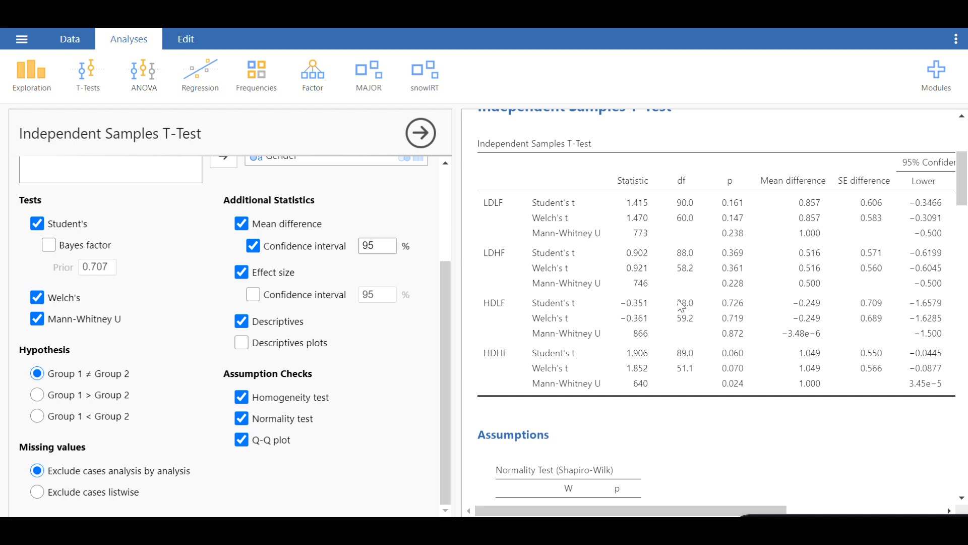
mouse_move(713, 303)
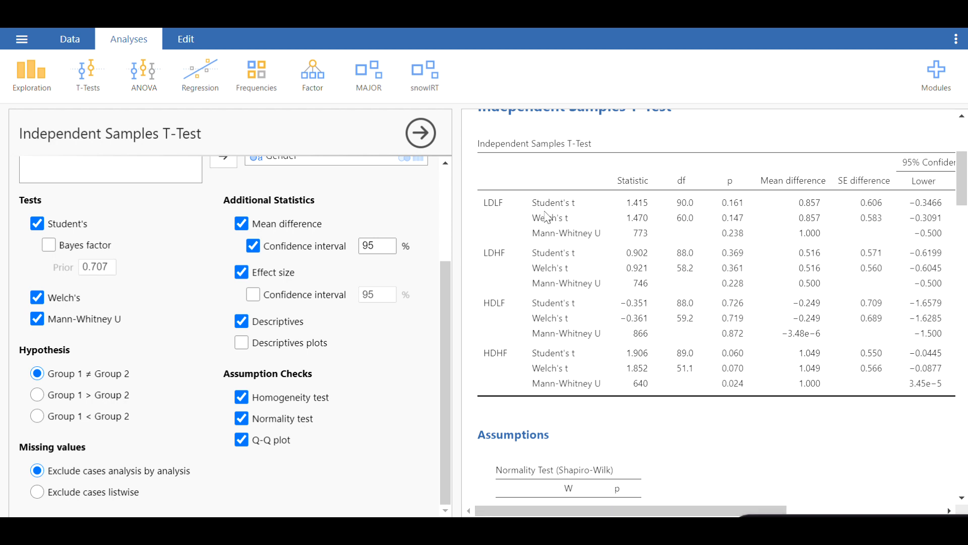
mouse_move(737, 216)
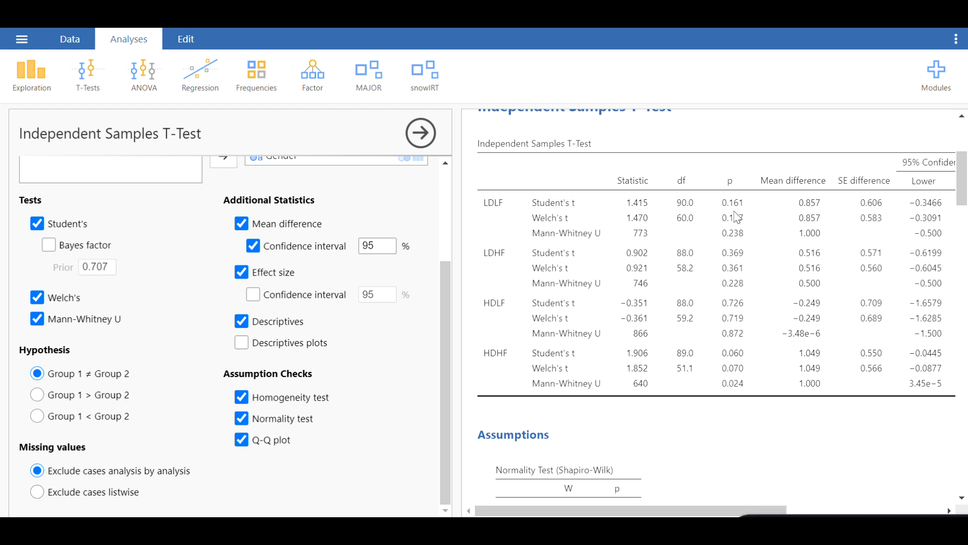
mouse_move(610, 209)
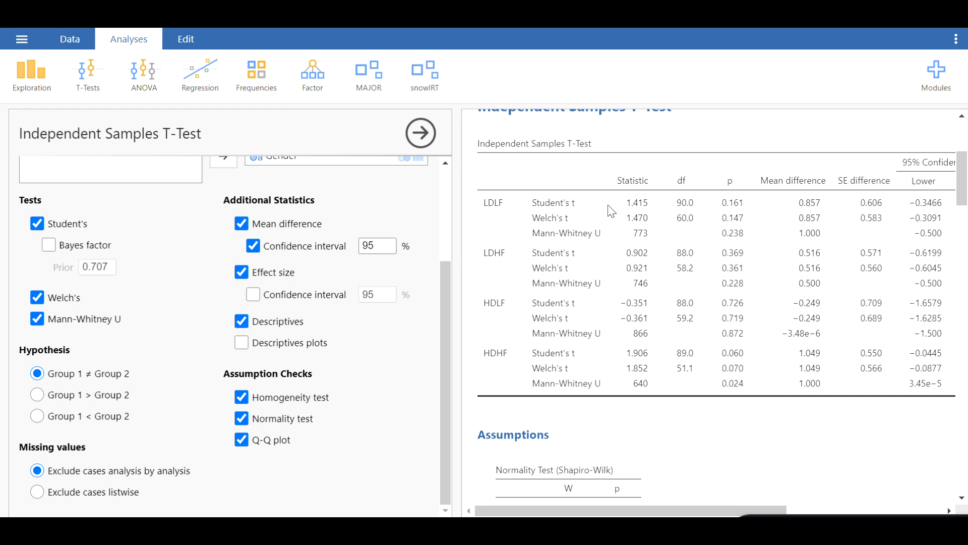
mouse_move(509, 210)
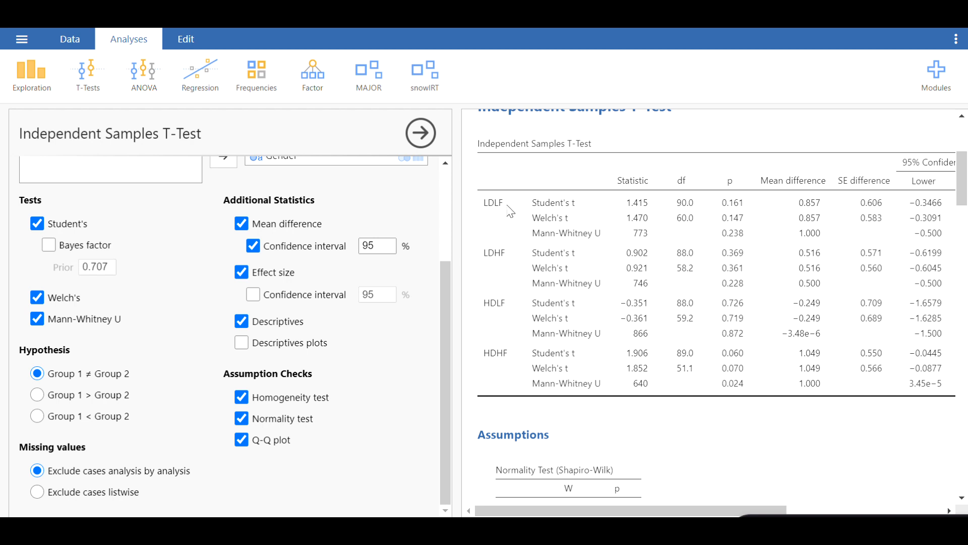
mouse_move(511, 214)
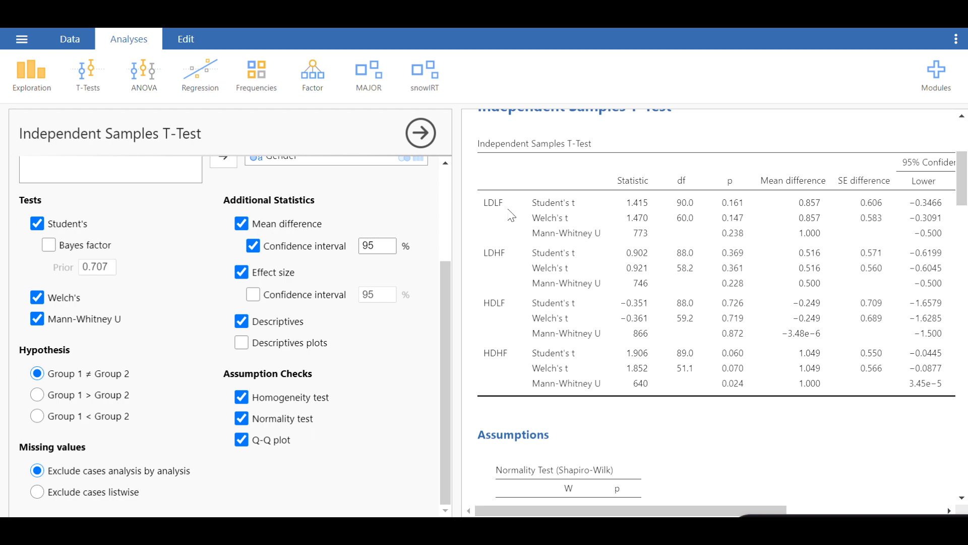
mouse_move(524, 252)
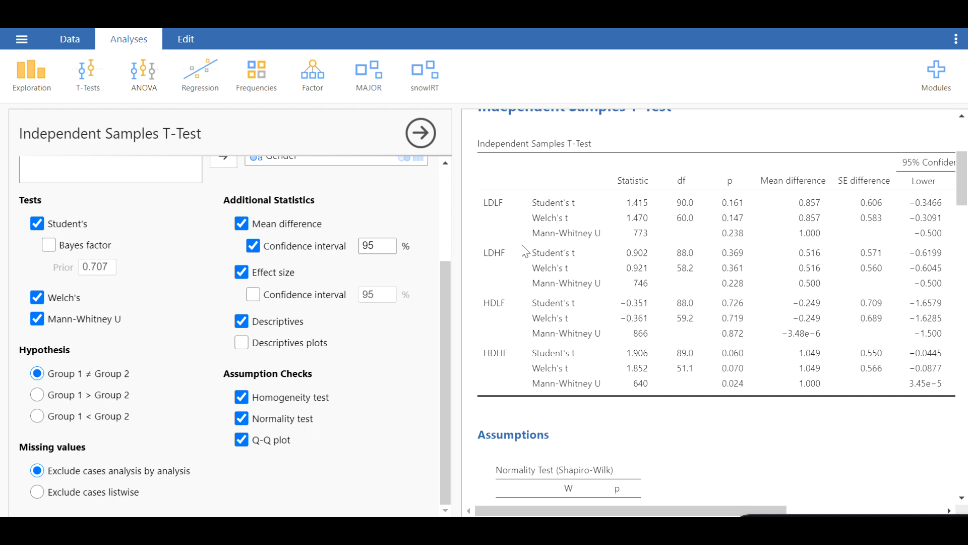
mouse_move(558, 241)
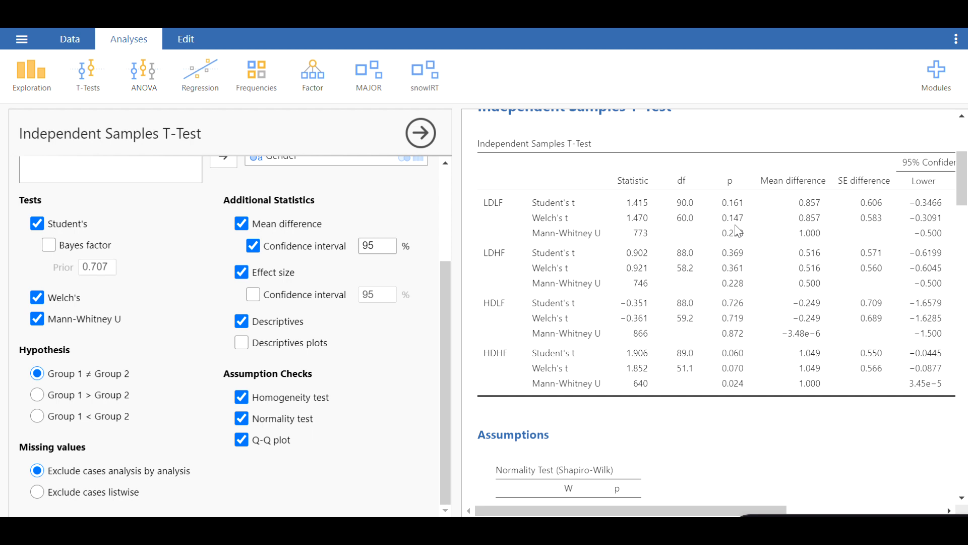
mouse_move(735, 230)
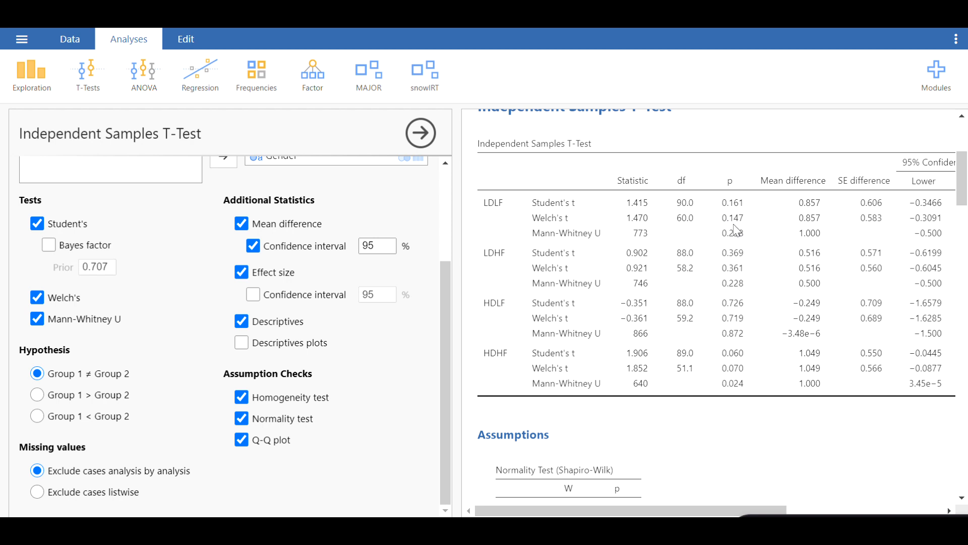
mouse_move(733, 231)
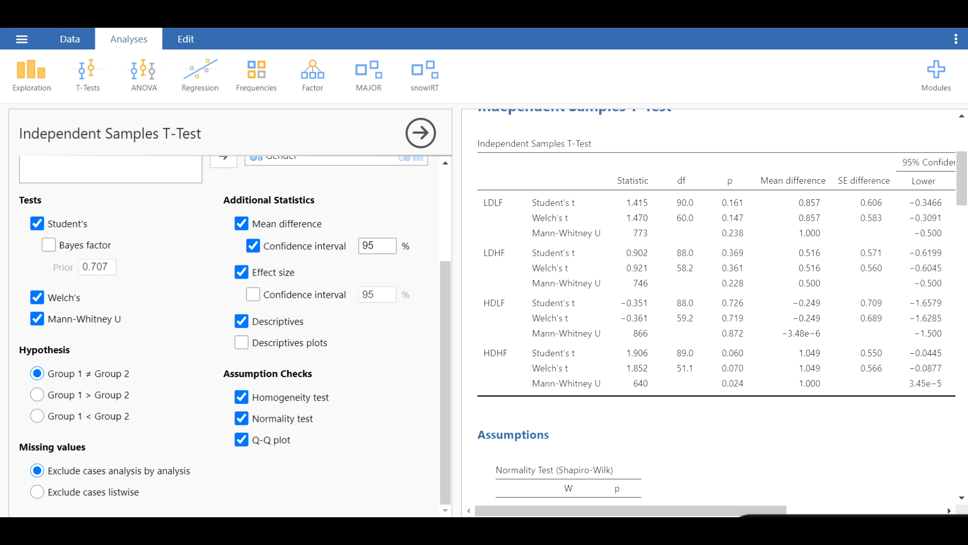
scroll("right", 3)
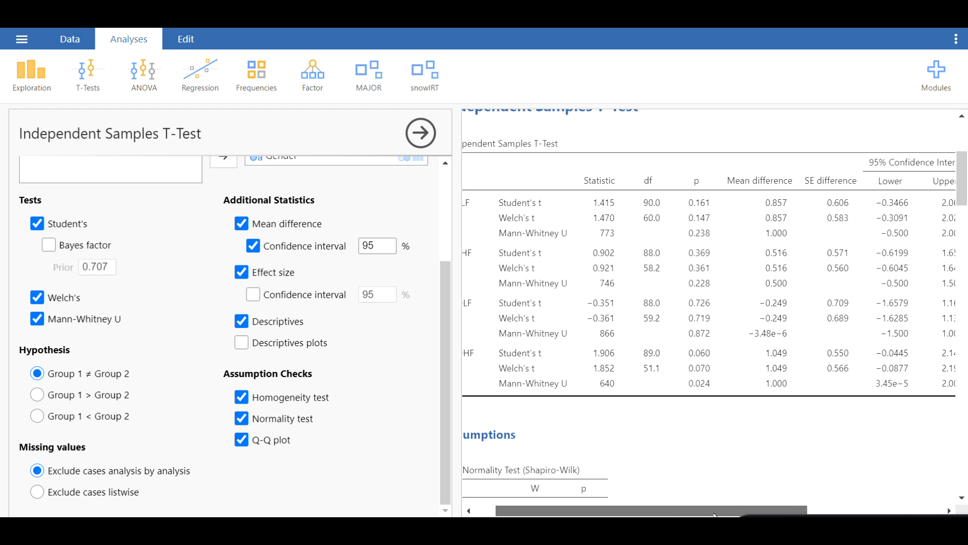
scroll("right", 3)
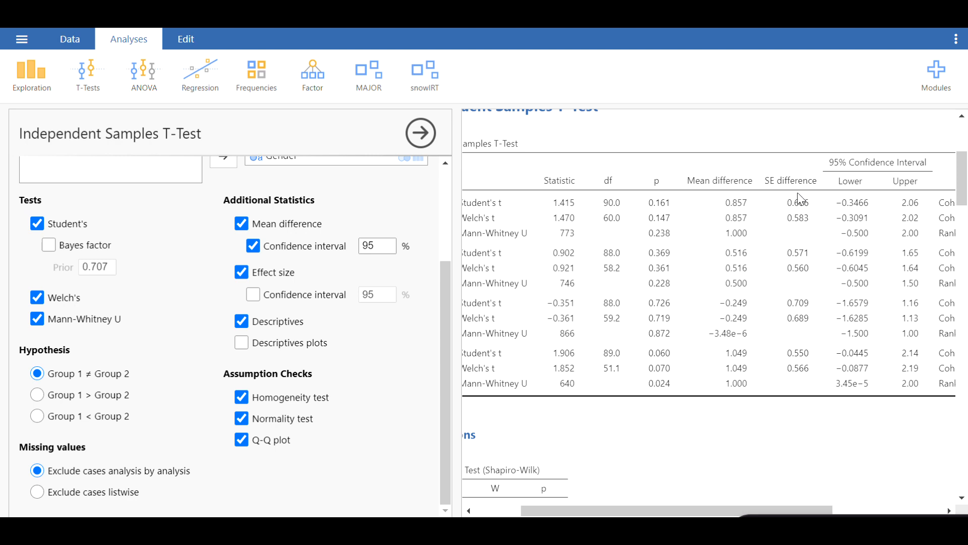
mouse_move(835, 198)
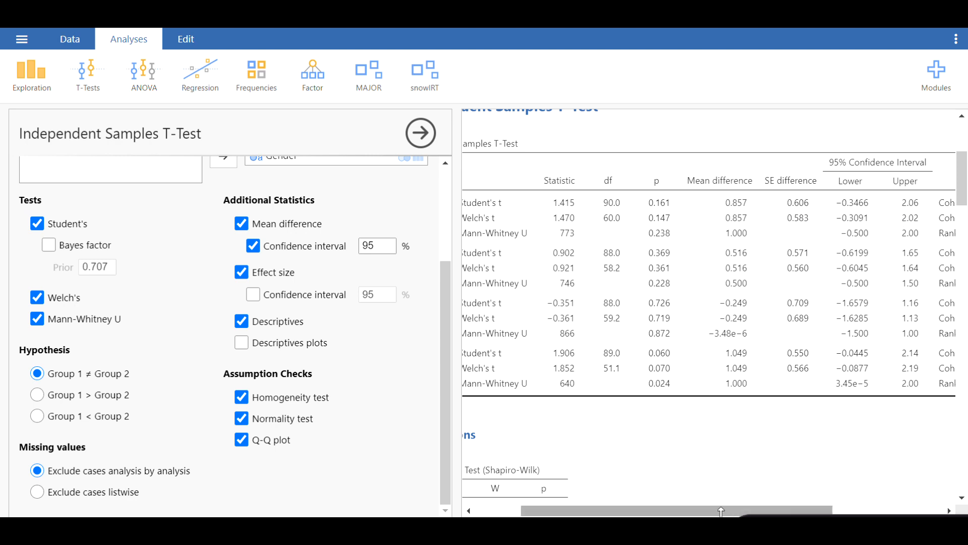
scroll("right", 3)
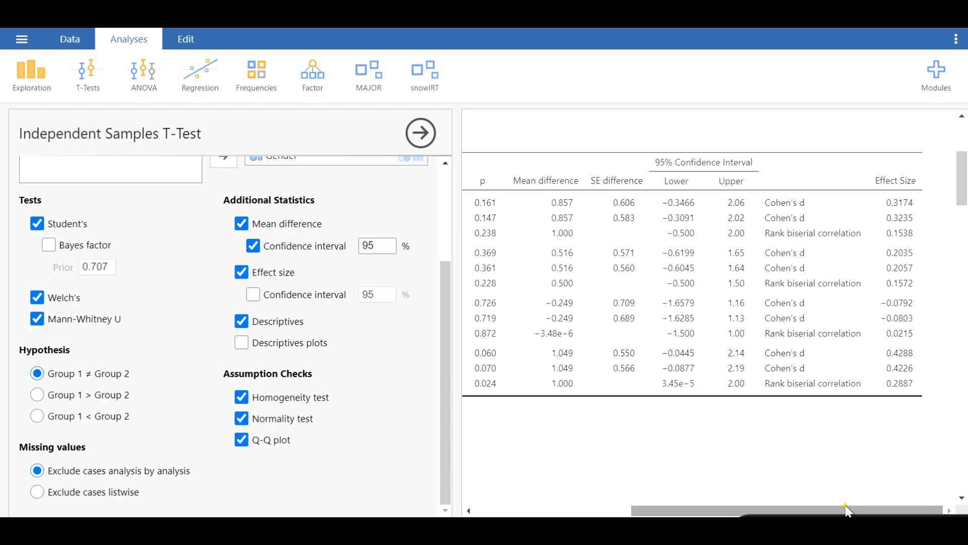
mouse_move(799, 214)
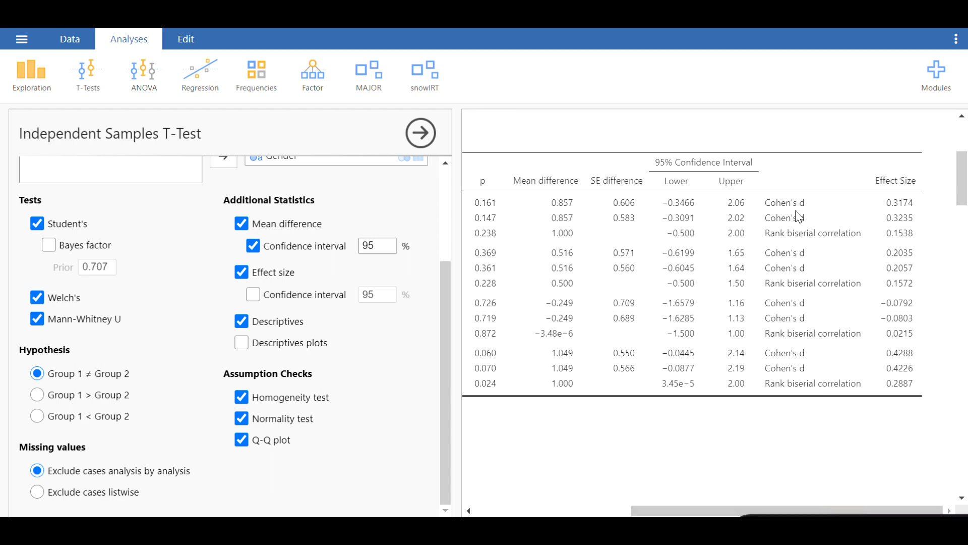
mouse_move(902, 176)
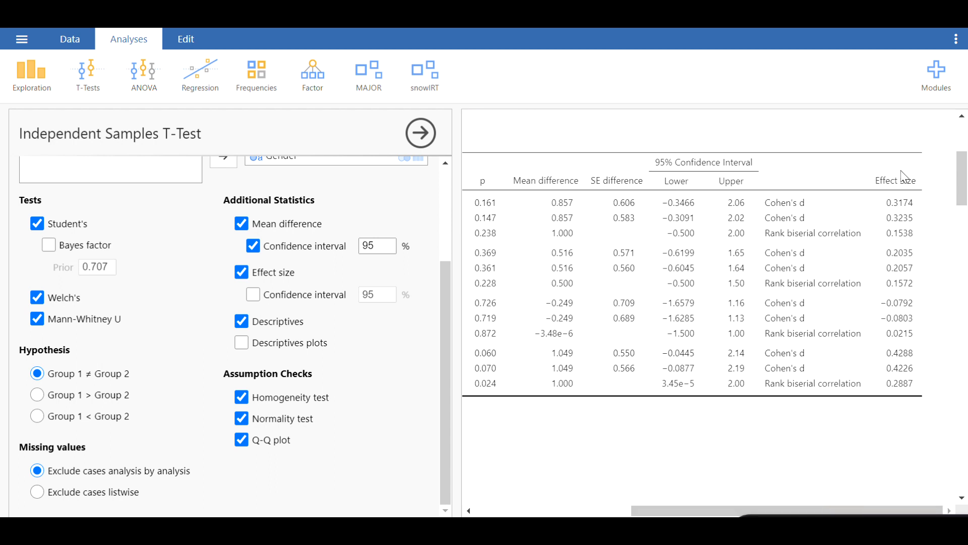
mouse_move(816, 221)
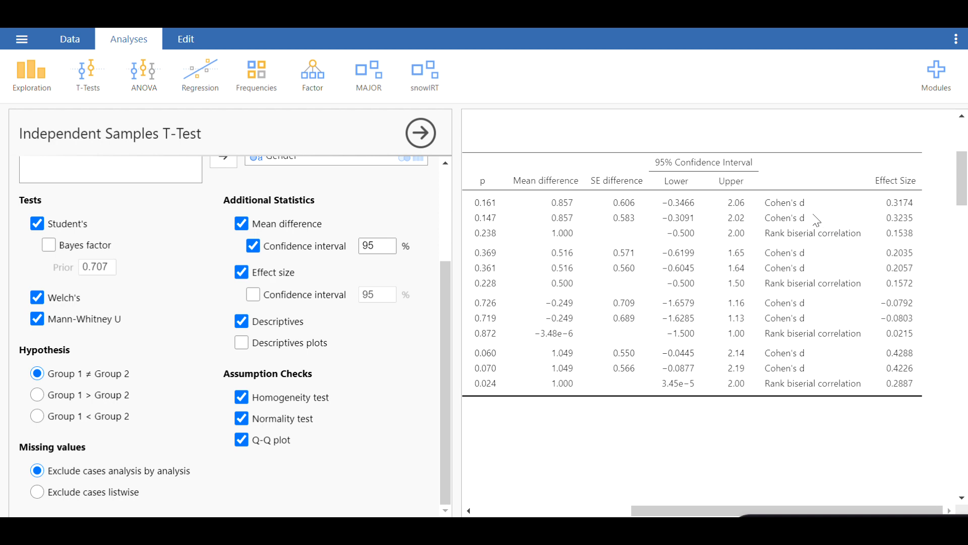
mouse_move(918, 227)
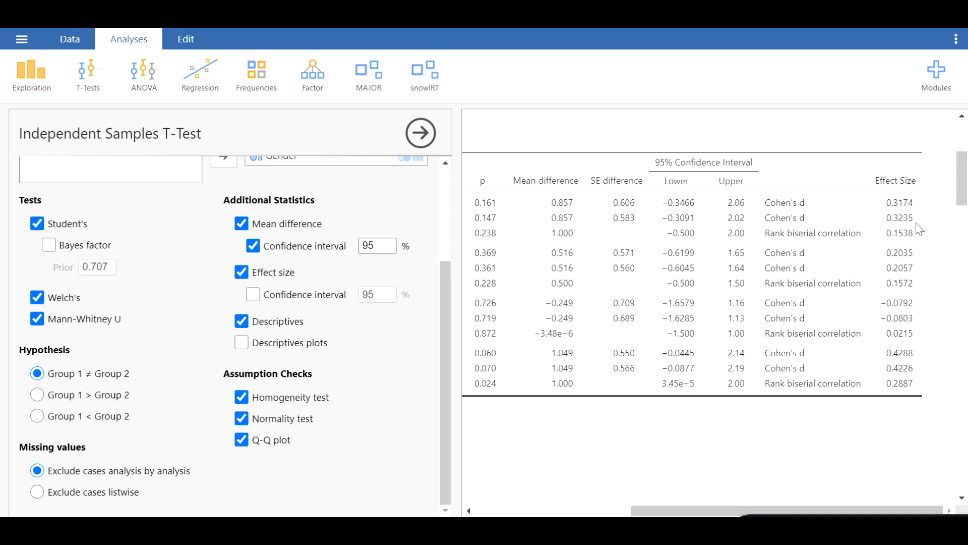
mouse_move(902, 210)
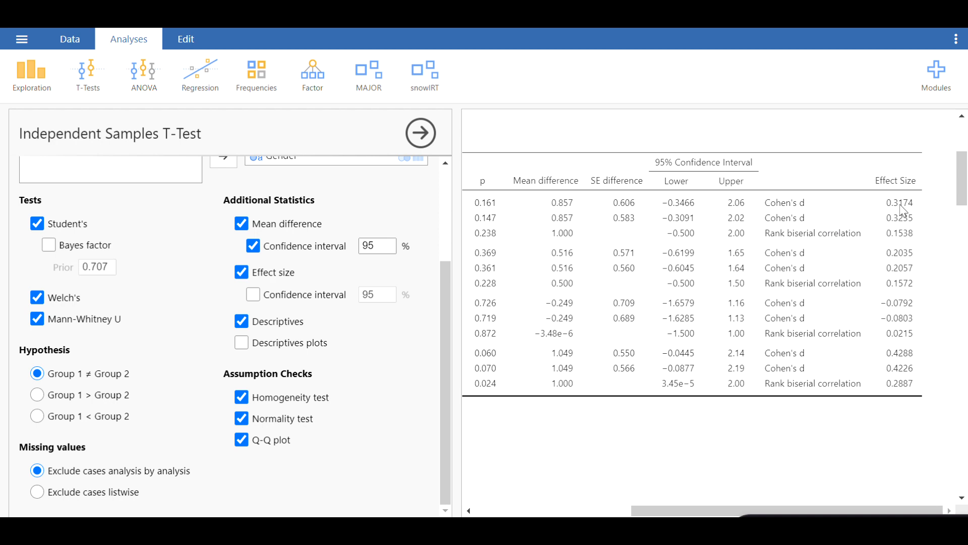
mouse_move(888, 212)
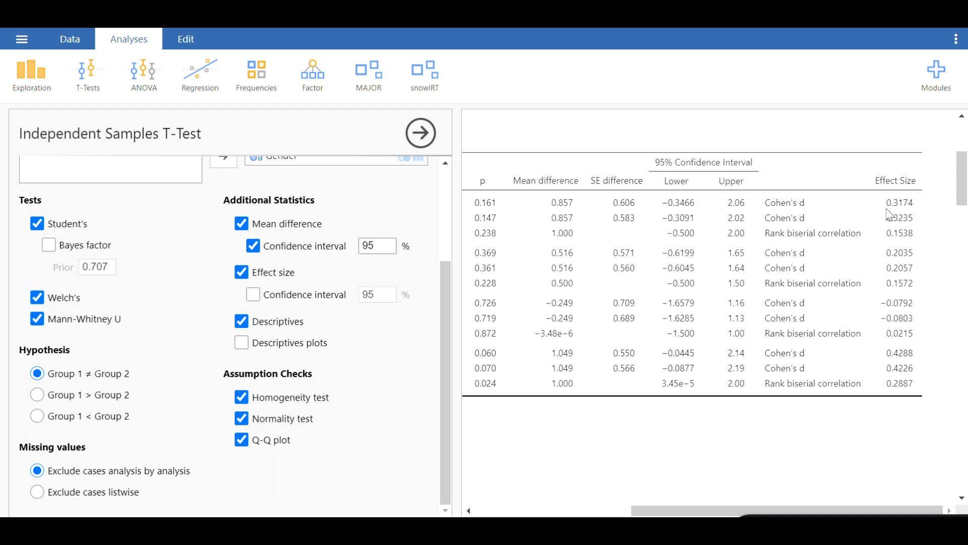
mouse_move(908, 197)
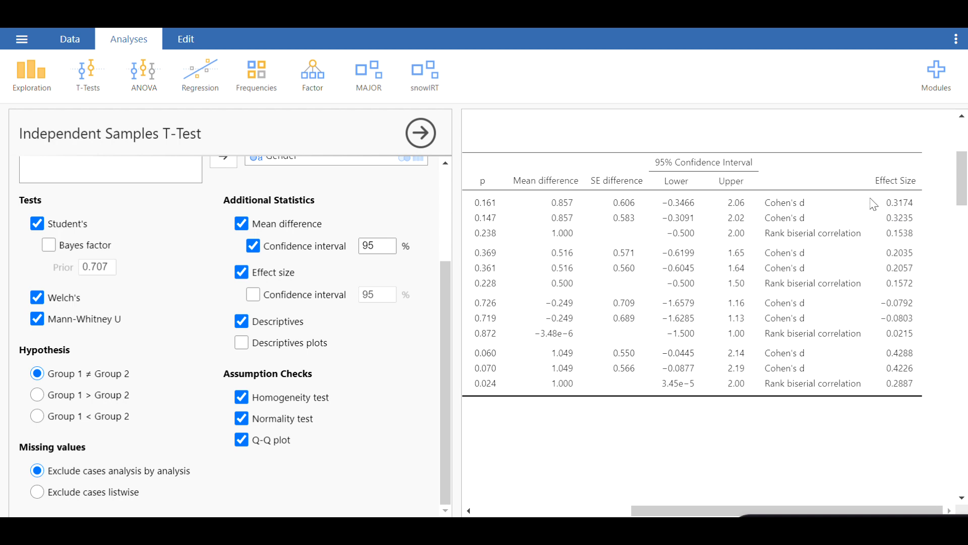
mouse_move(782, 509)
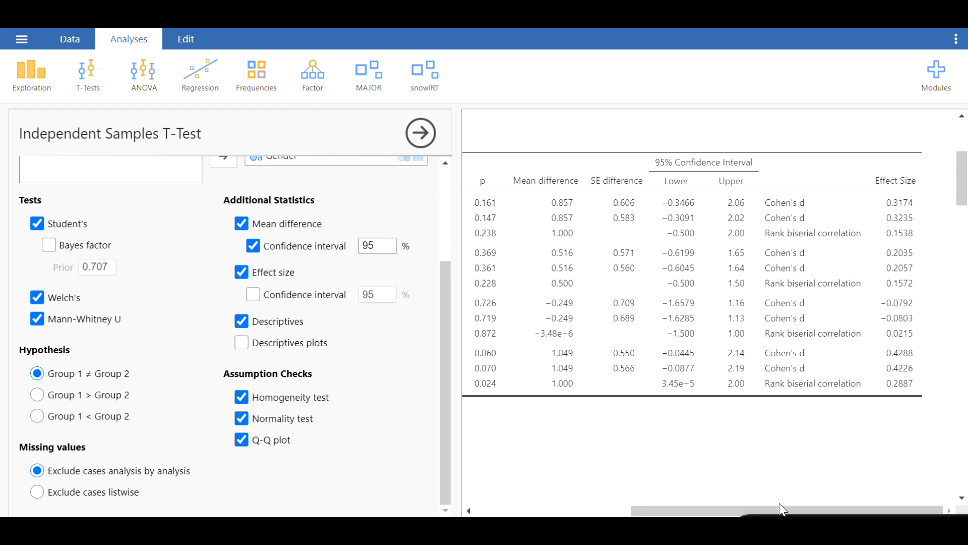
scroll("left", 3)
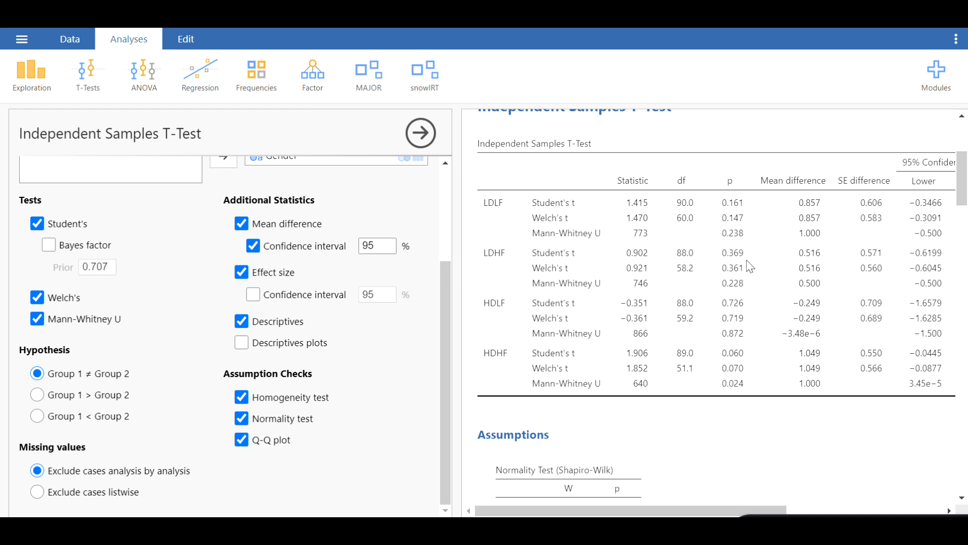
mouse_move(749, 309)
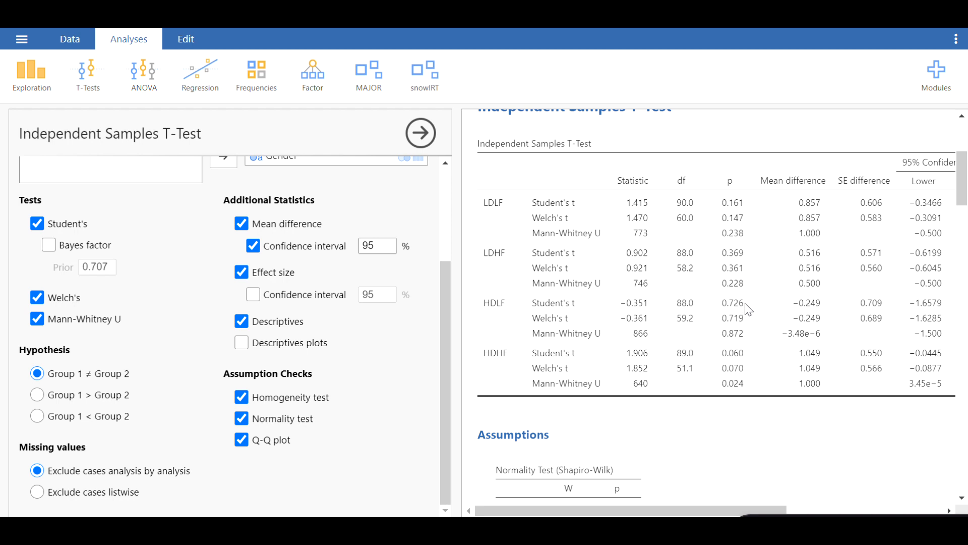
mouse_move(746, 272)
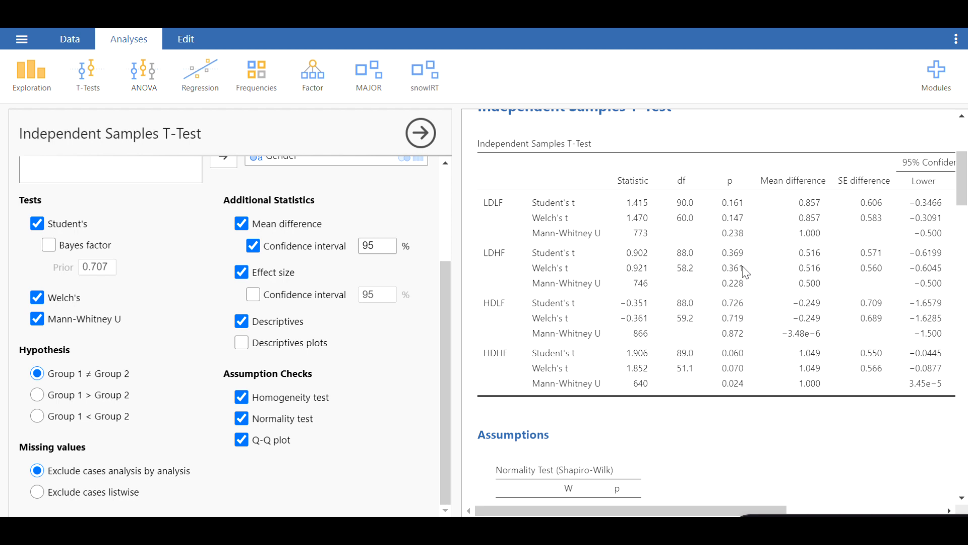
mouse_move(746, 256)
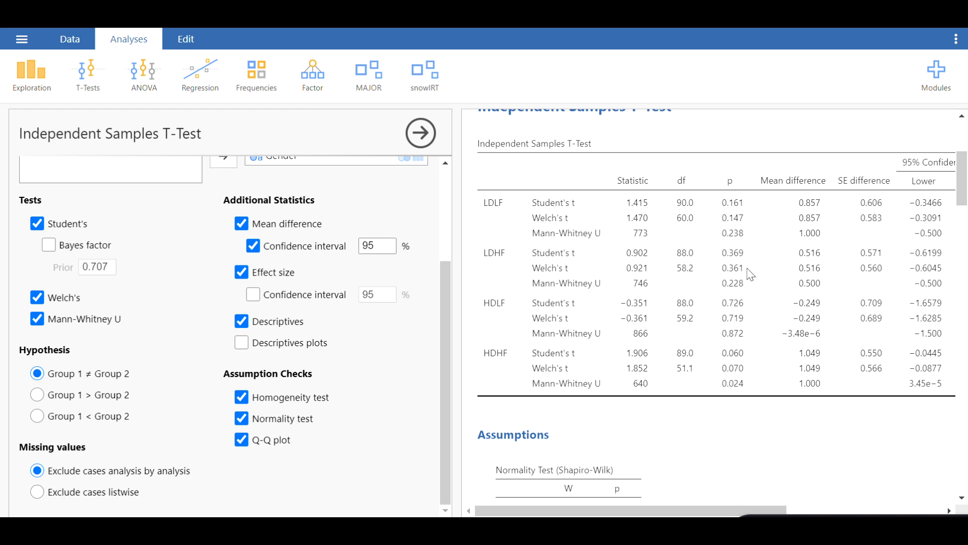
mouse_move(746, 343)
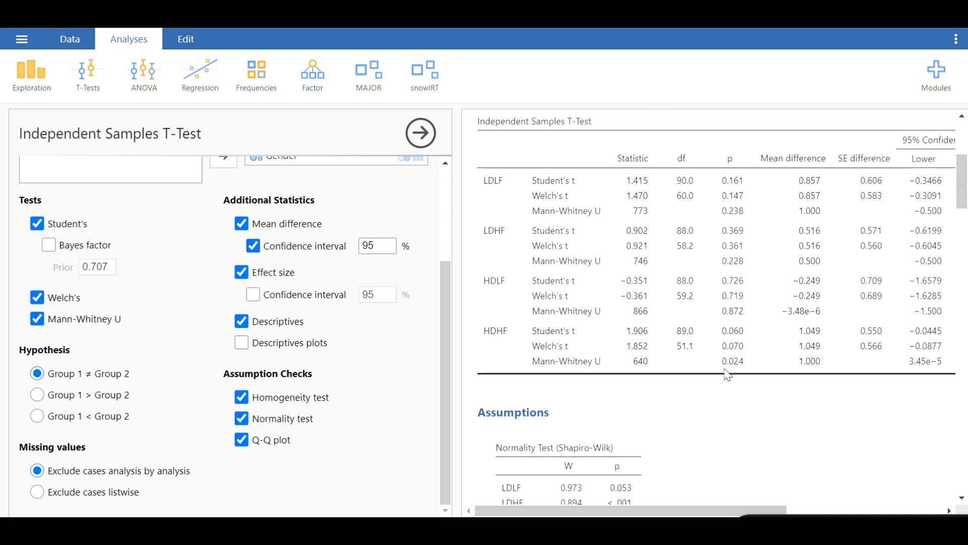
scroll("down", 3)
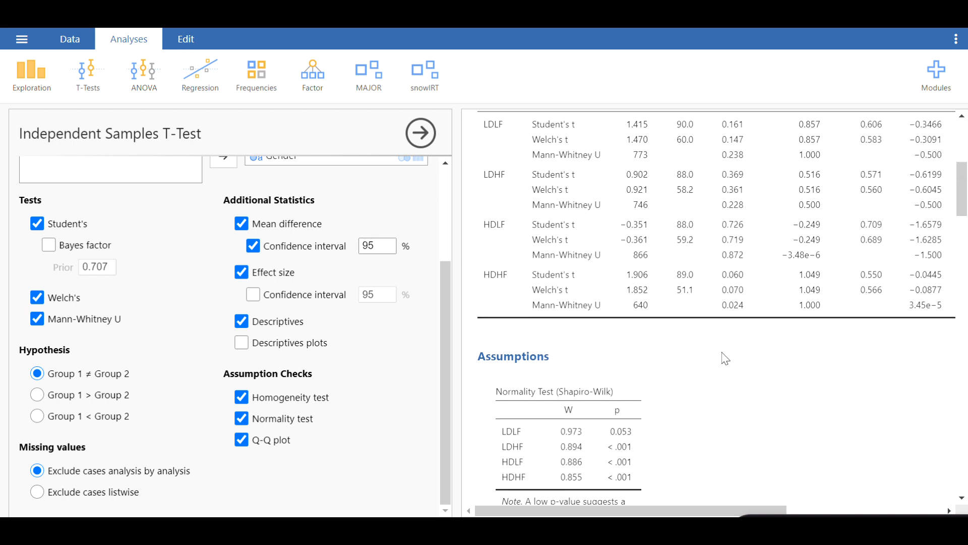
scroll("down", 3)
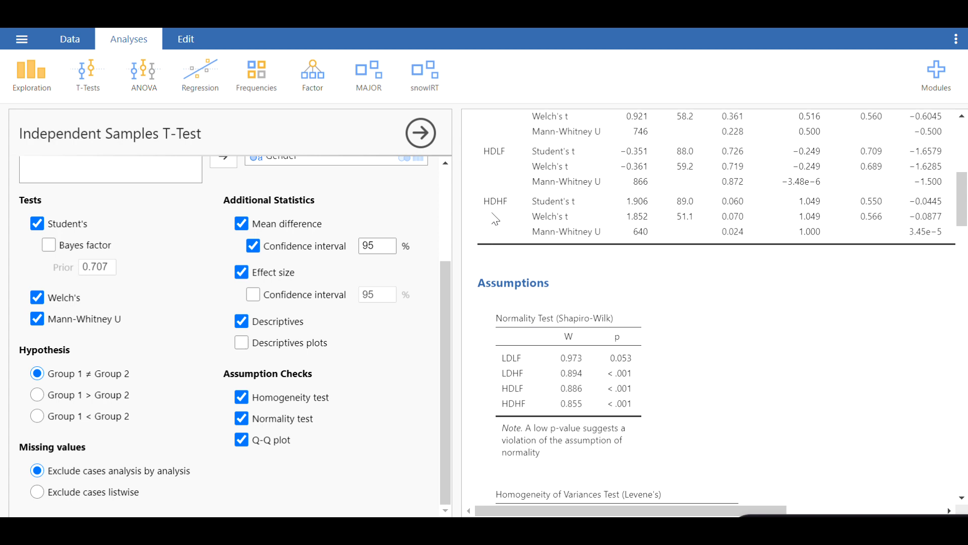
mouse_move(740, 220)
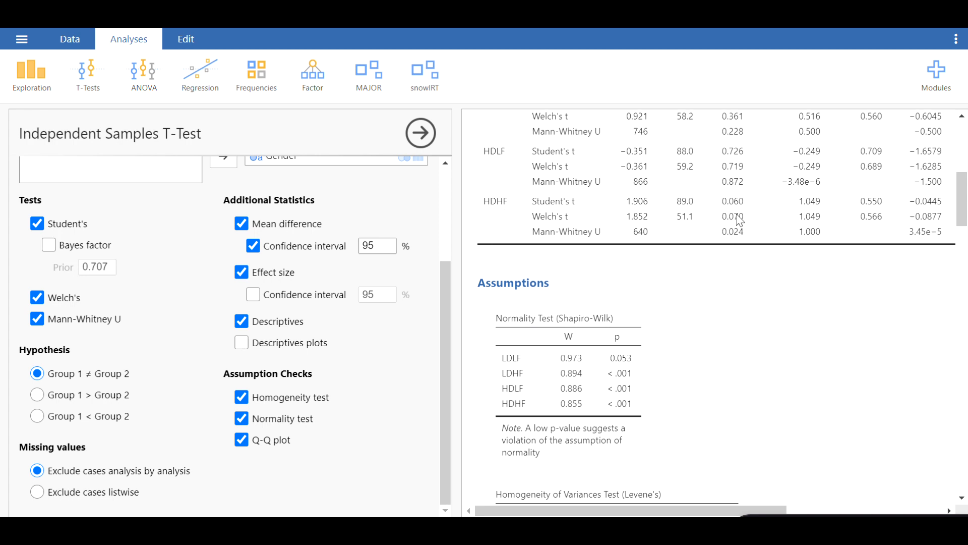
mouse_move(752, 221)
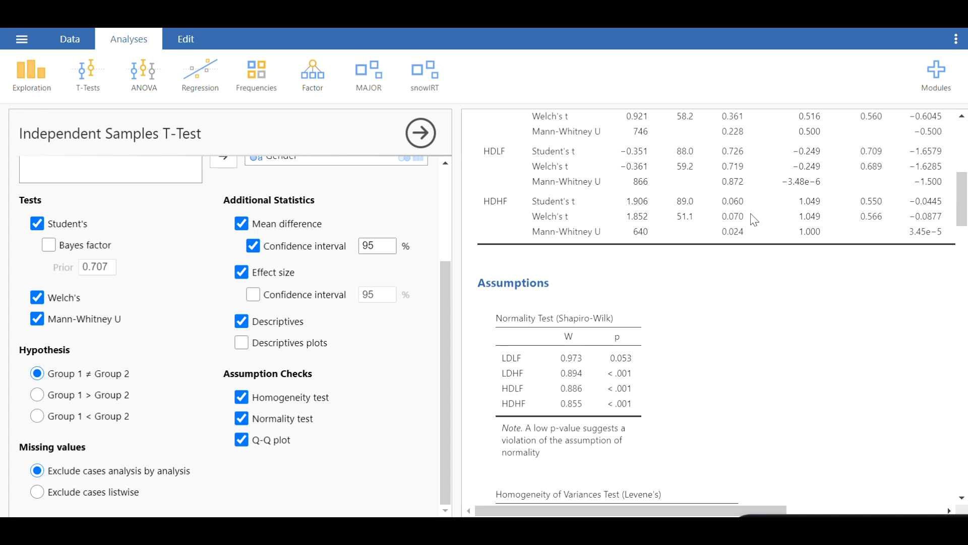
mouse_move(749, 214)
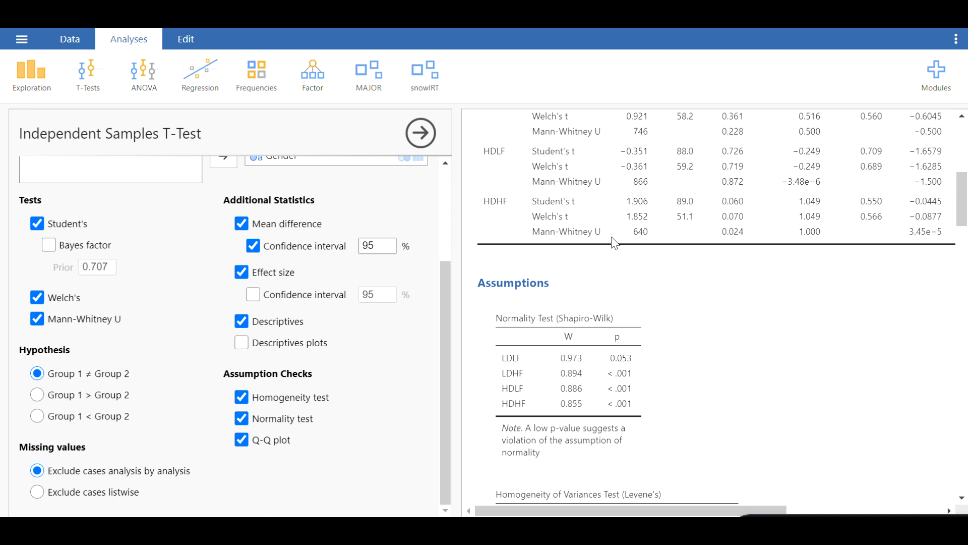
mouse_move(736, 239)
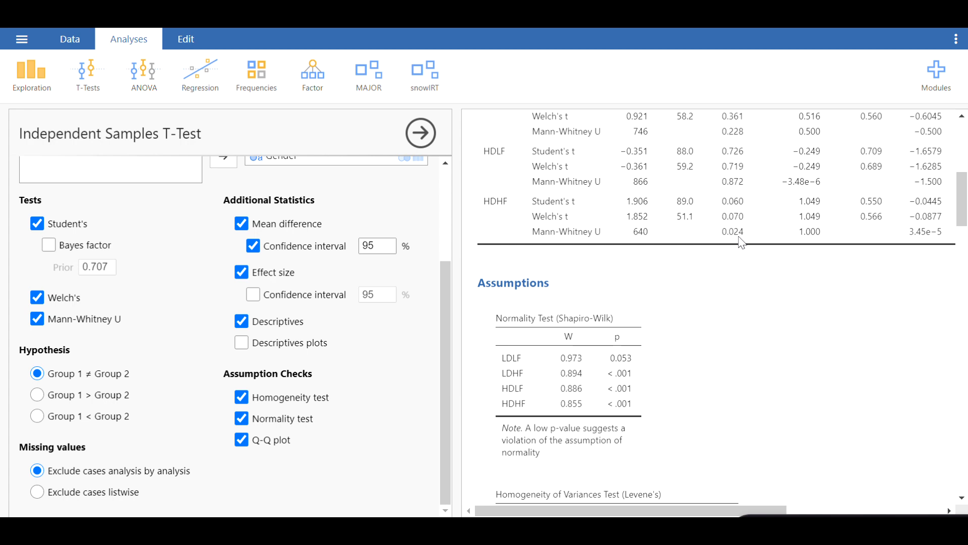
mouse_move(746, 253)
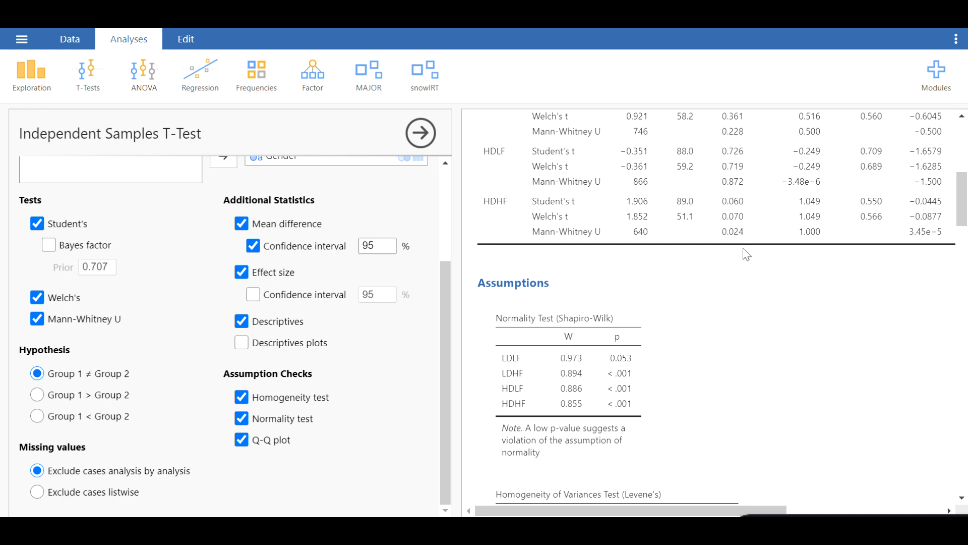
mouse_move(701, 241)
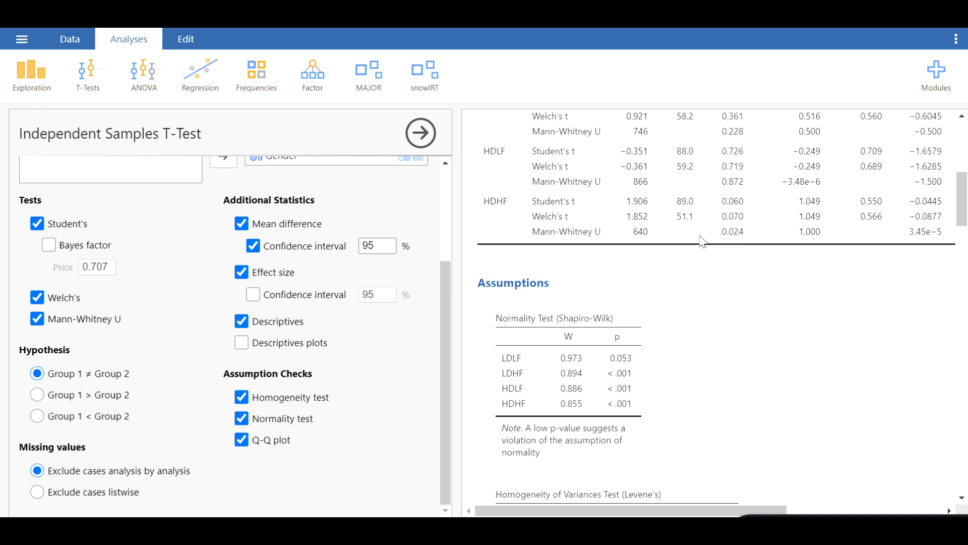
mouse_move(513, 201)
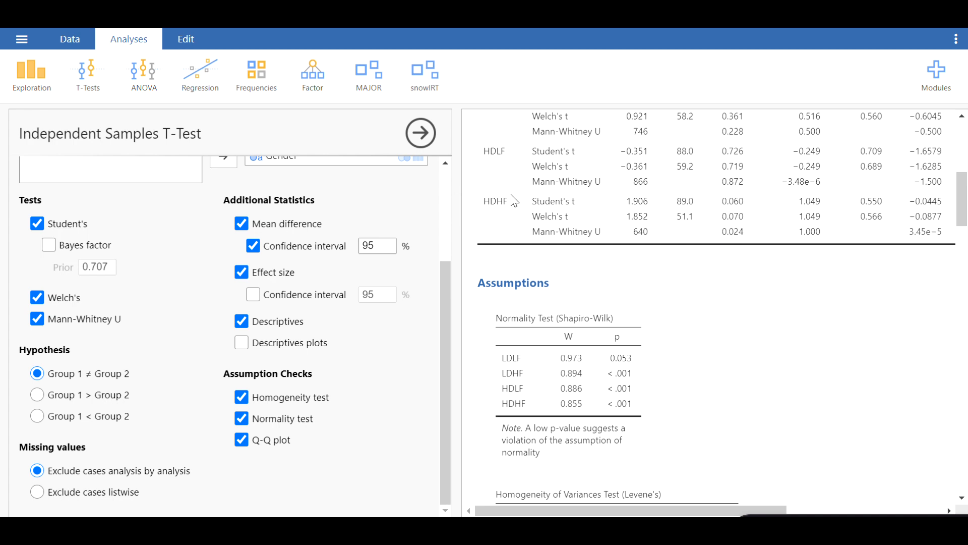
mouse_move(745, 240)
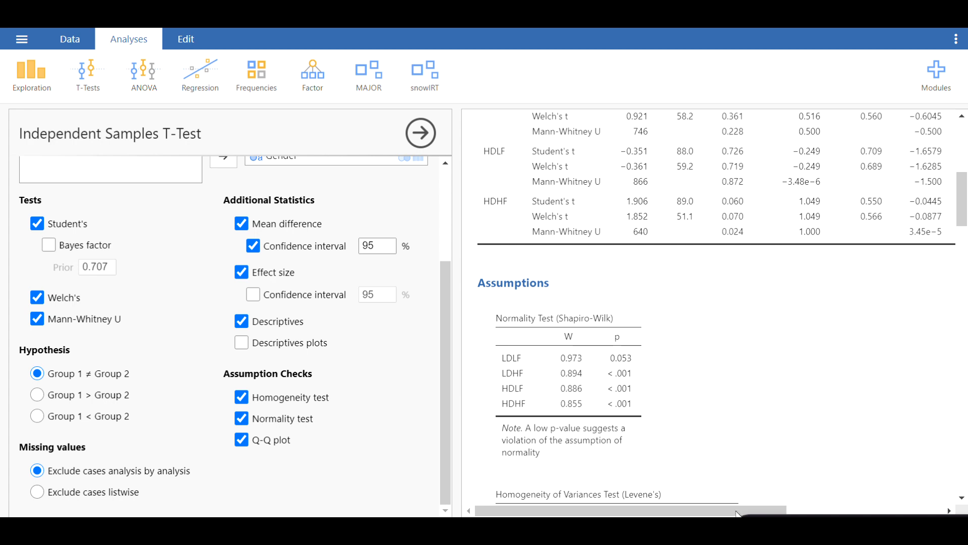
- Scroll the results right to the Cohen's d columns, then back left
scroll("right", 3)
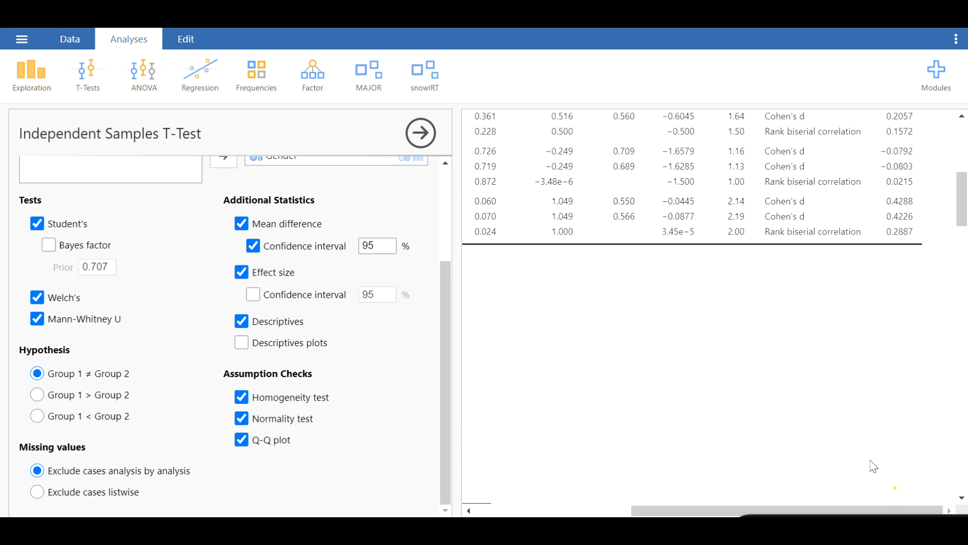
mouse_move(899, 247)
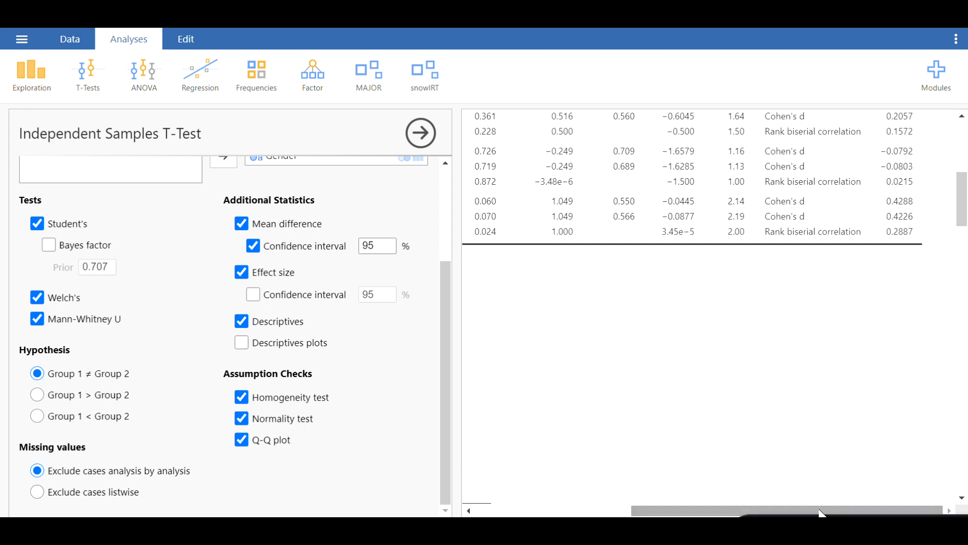
mouse_move(822, 241)
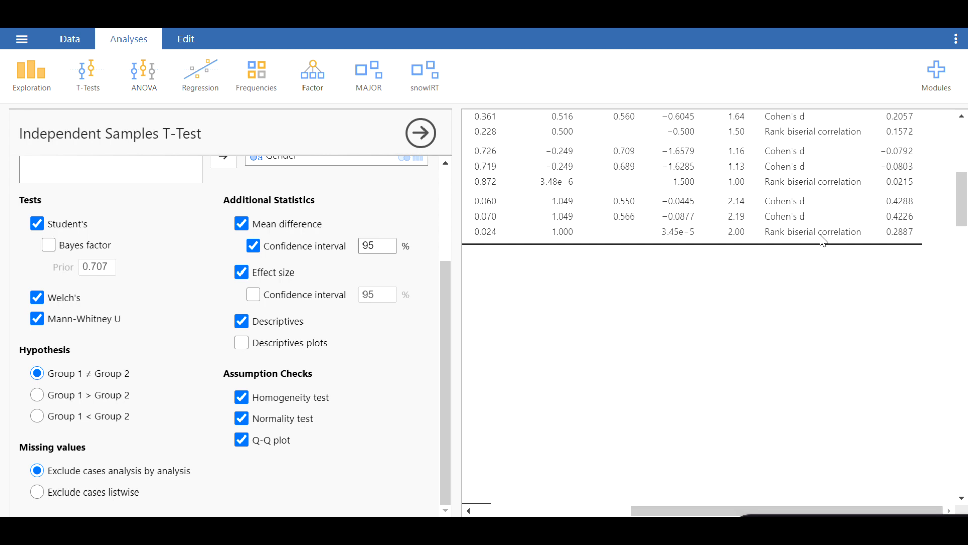
mouse_move(896, 220)
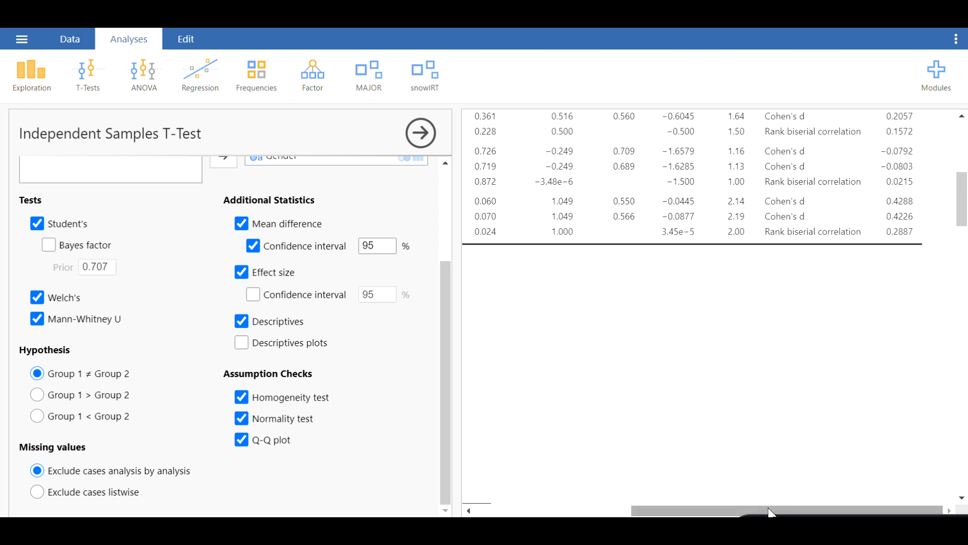
scroll("left", 3)
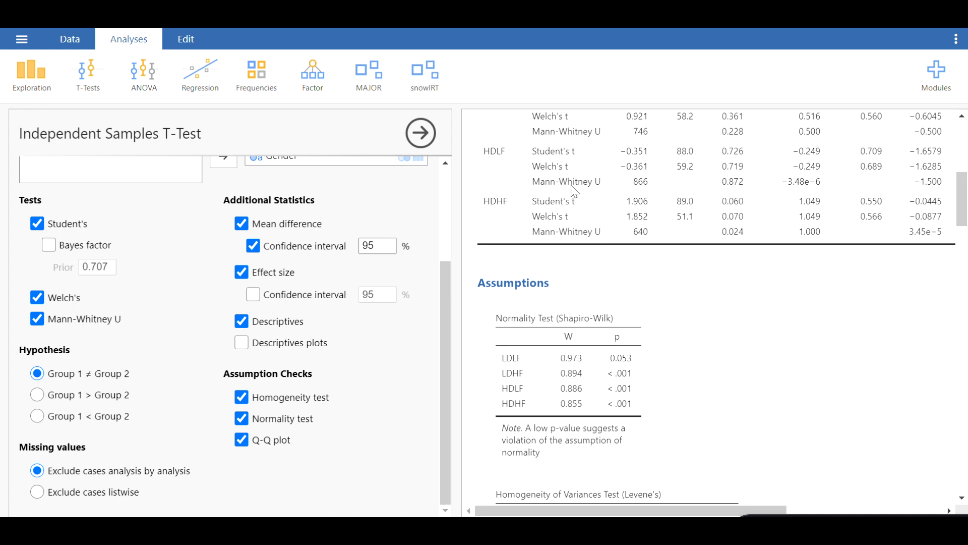
mouse_move(608, 248)
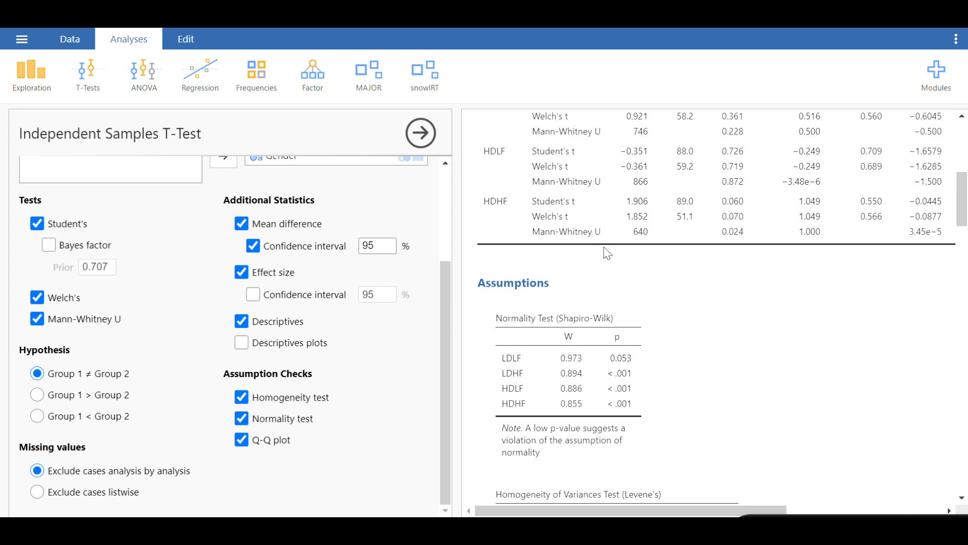
scroll("down", 3)
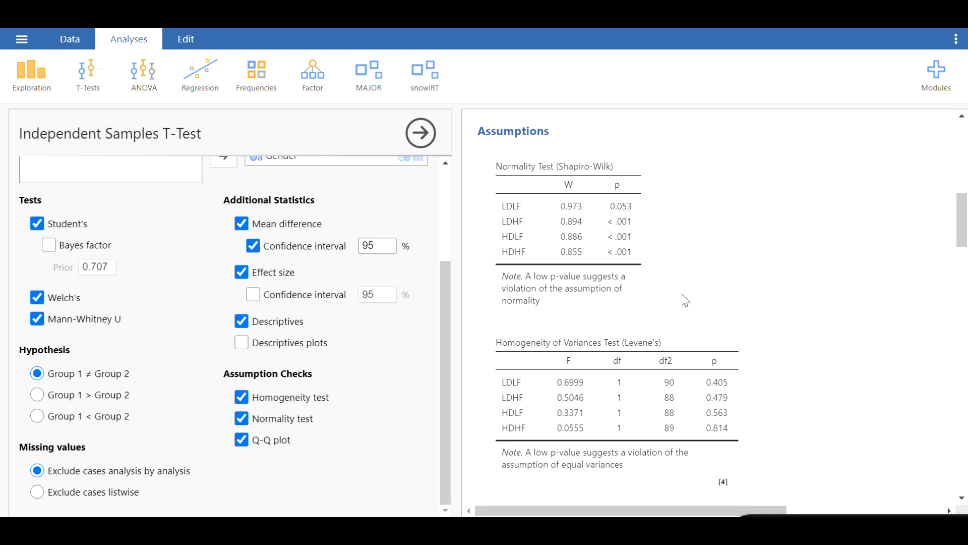
mouse_move(560, 234)
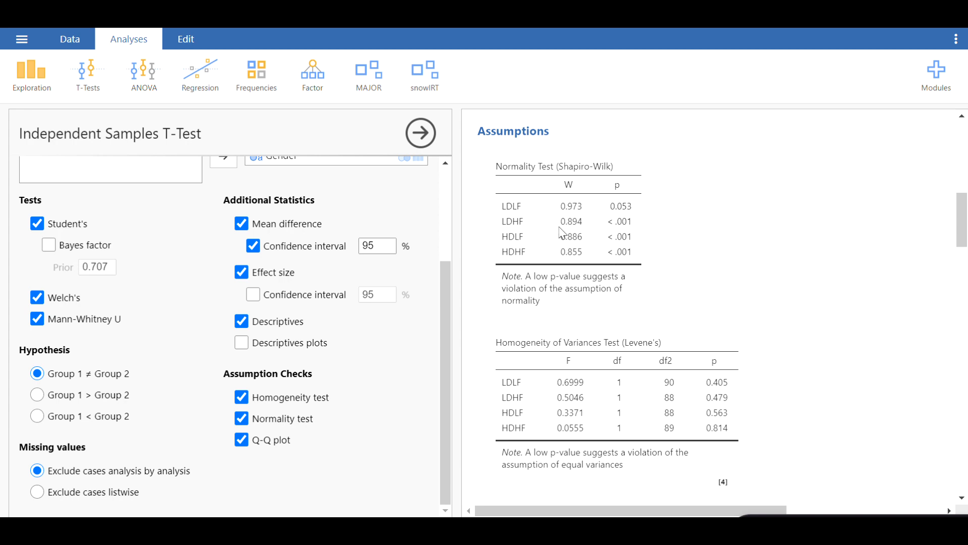
mouse_move(584, 283)
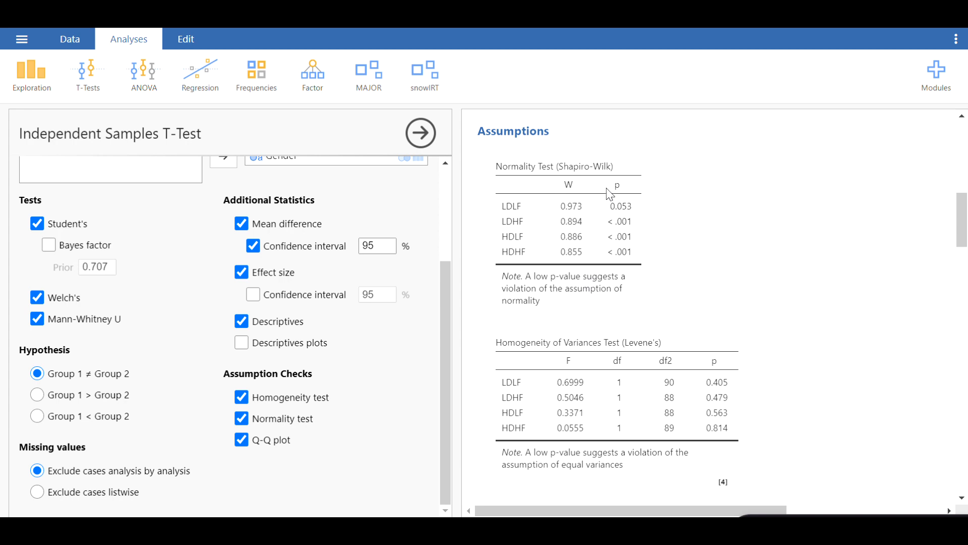
mouse_move(608, 200)
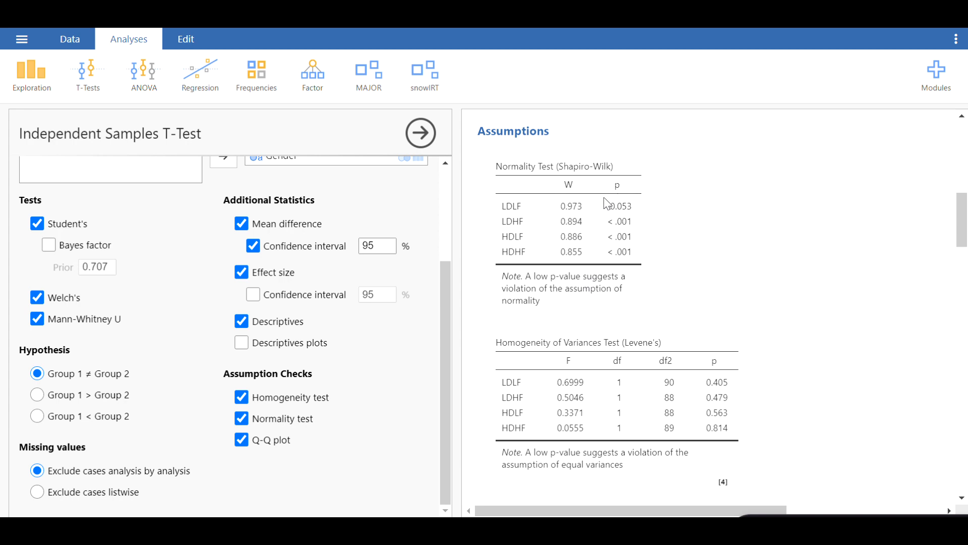
mouse_move(629, 275)
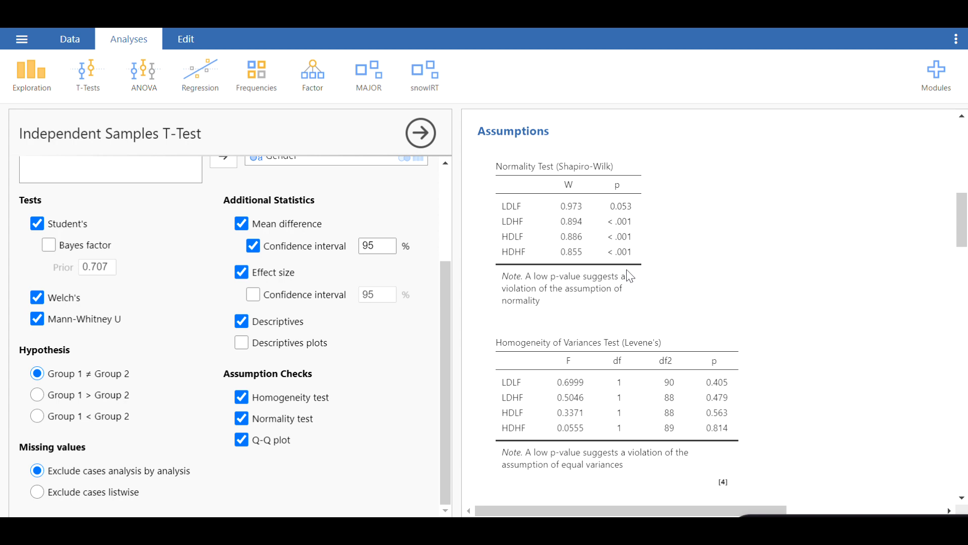
mouse_move(626, 272)
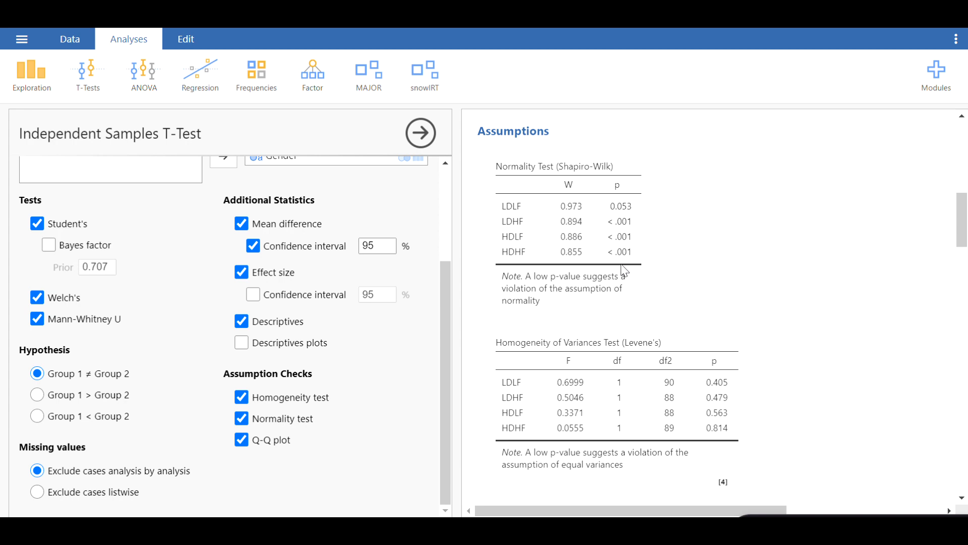
mouse_move(616, 279)
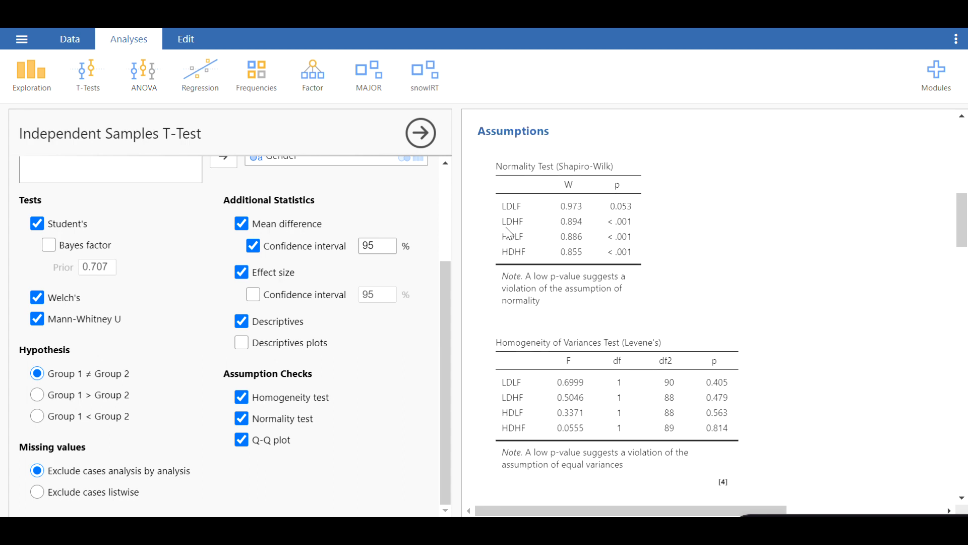
mouse_move(515, 236)
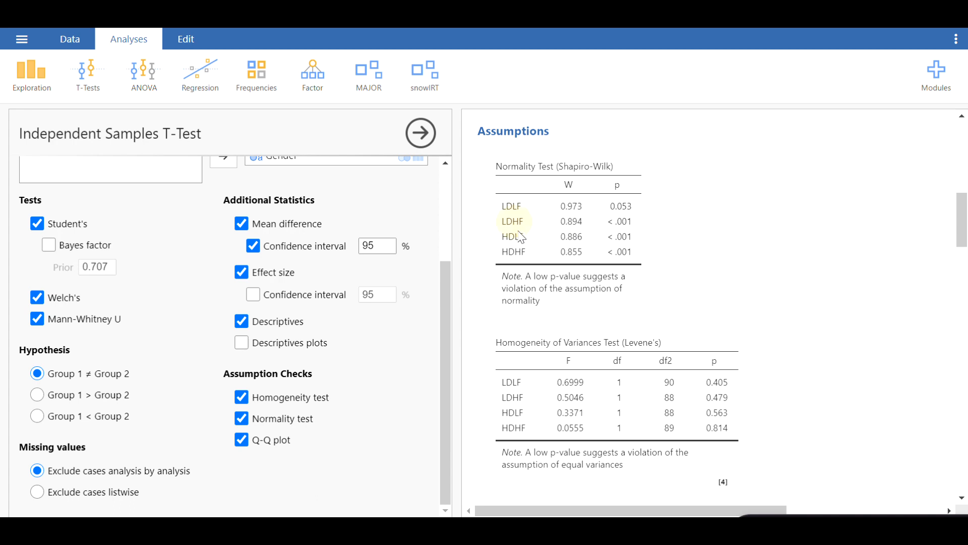
mouse_move(592, 230)
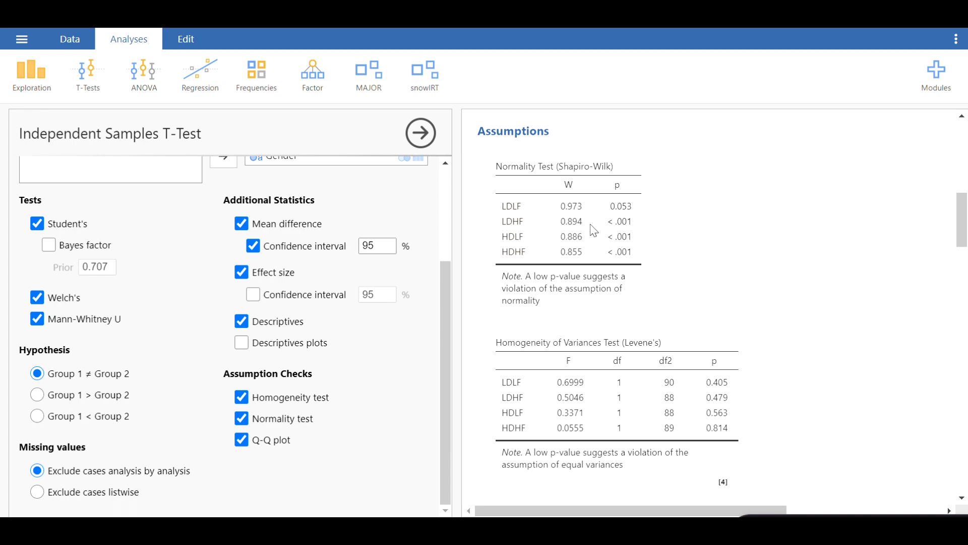
mouse_move(636, 226)
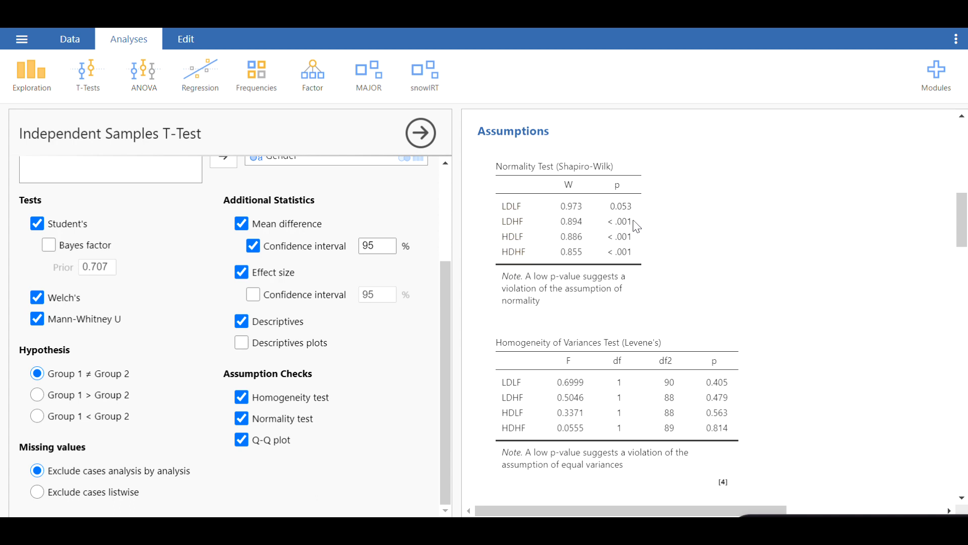
mouse_move(628, 230)
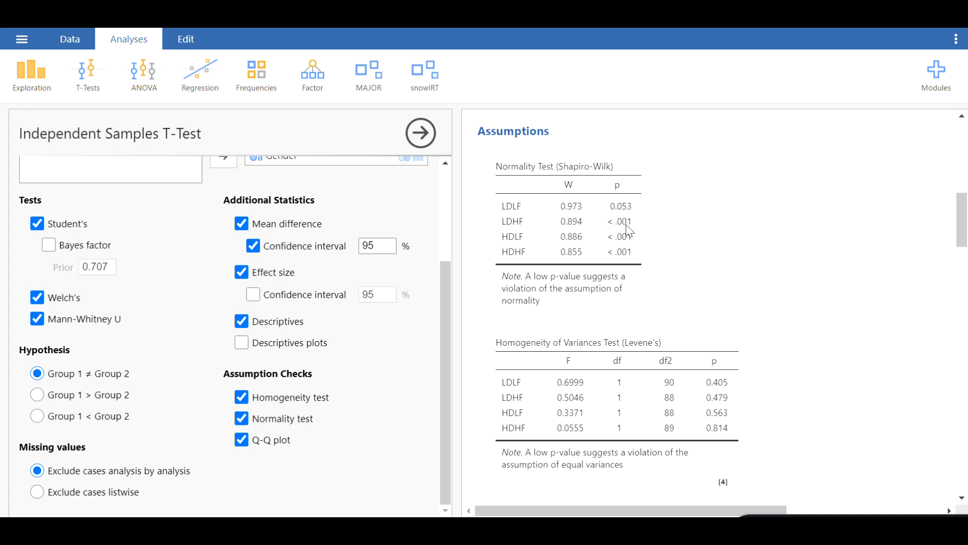
scroll("up", 3)
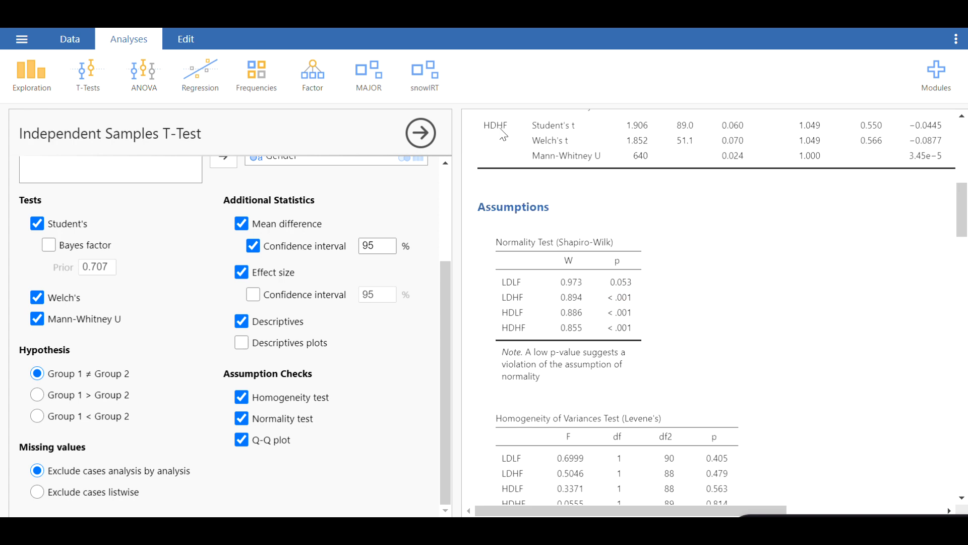
mouse_move(583, 162)
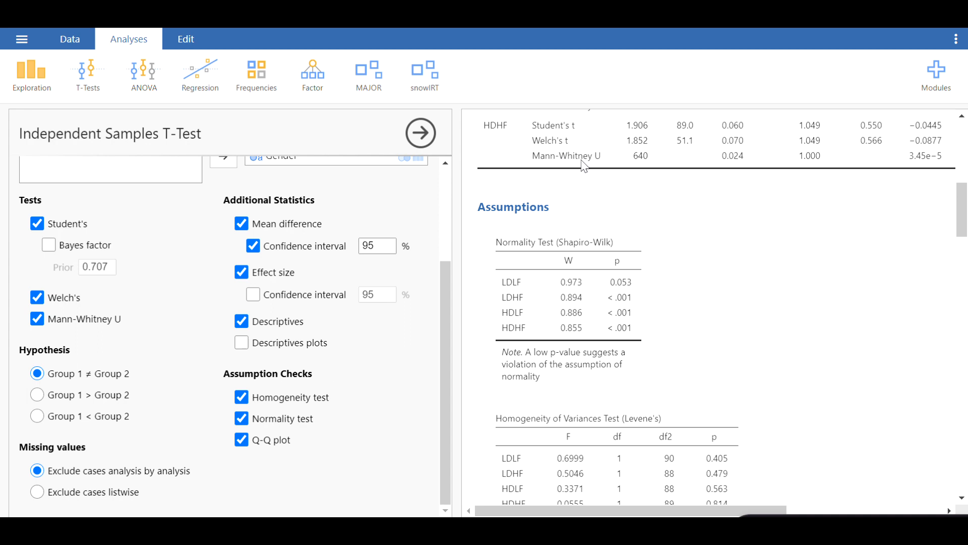
mouse_move(749, 162)
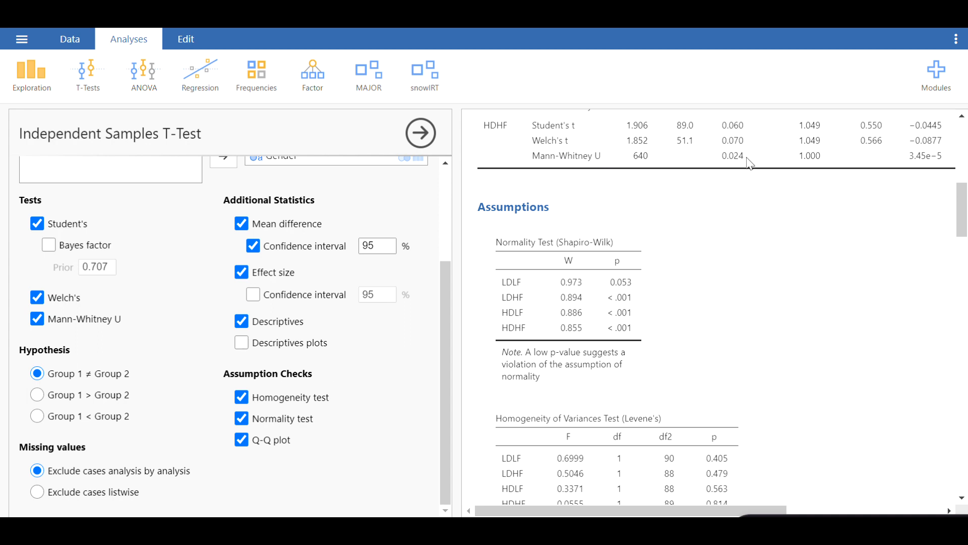
scroll("up", 3)
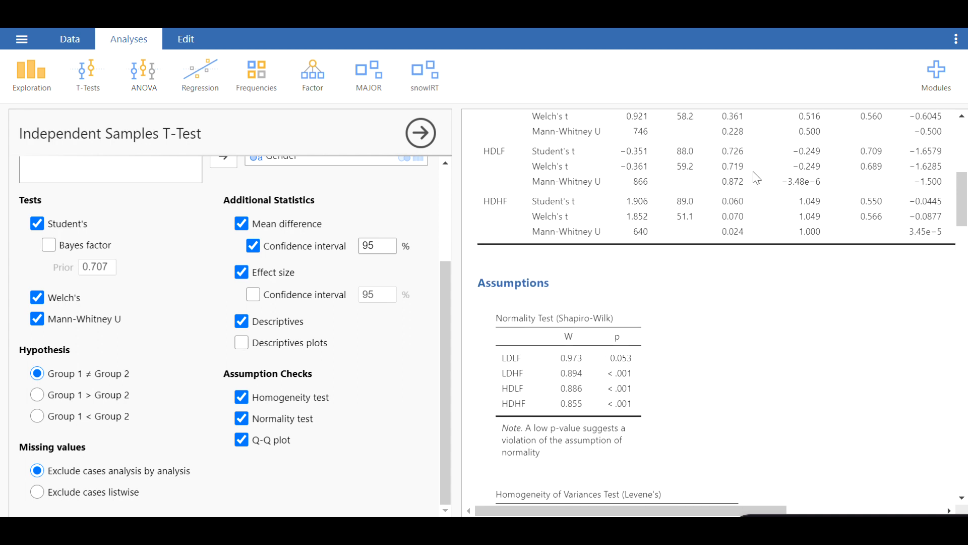
scroll("up", 3)
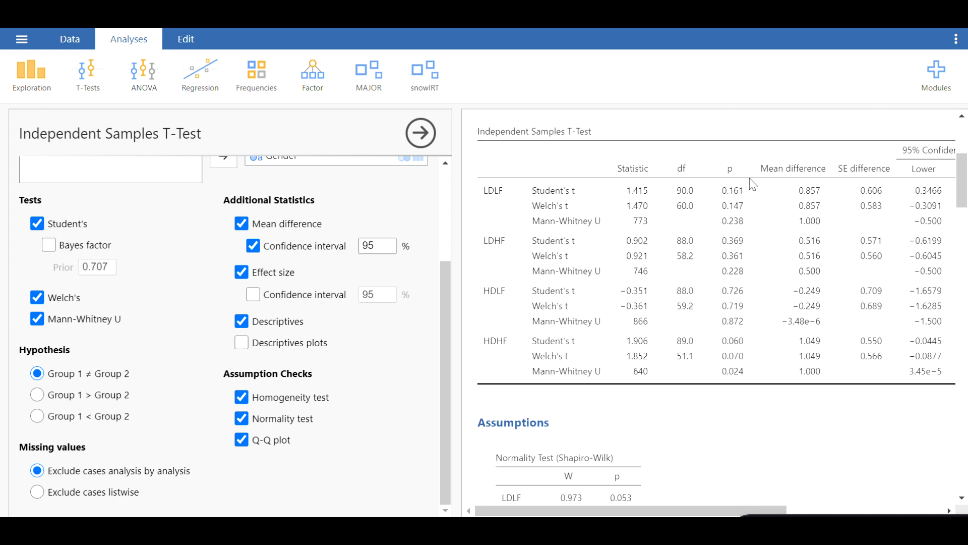
scroll("up", 3)
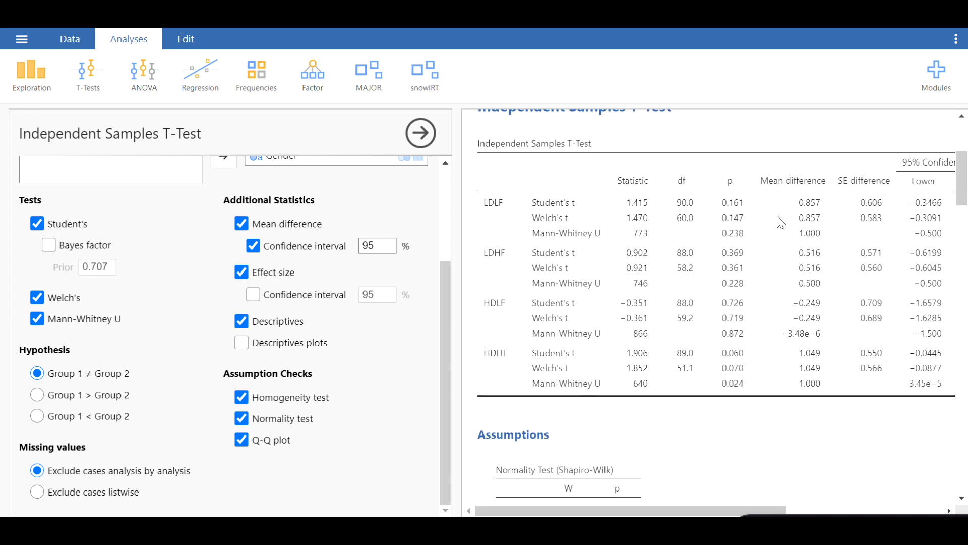
scroll("down", 3)
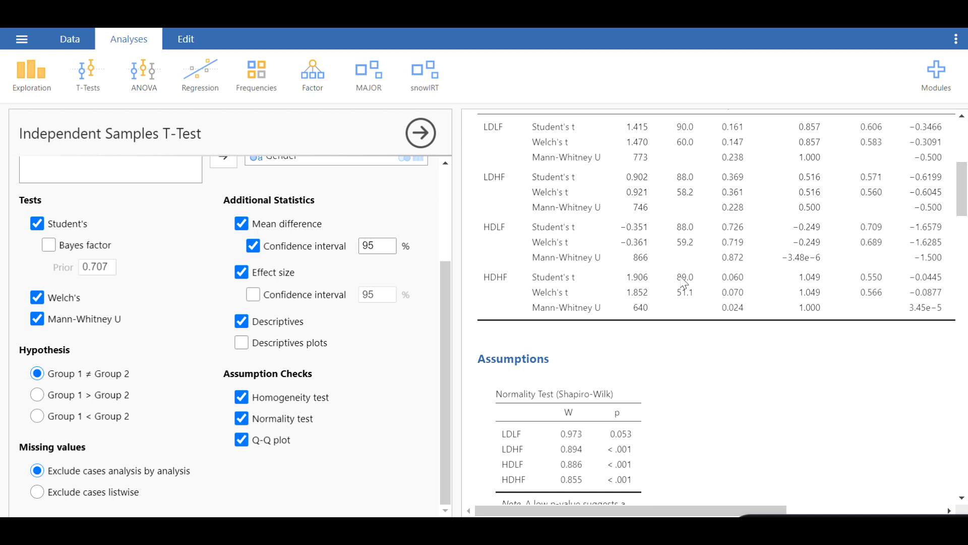
scroll("down", 3)
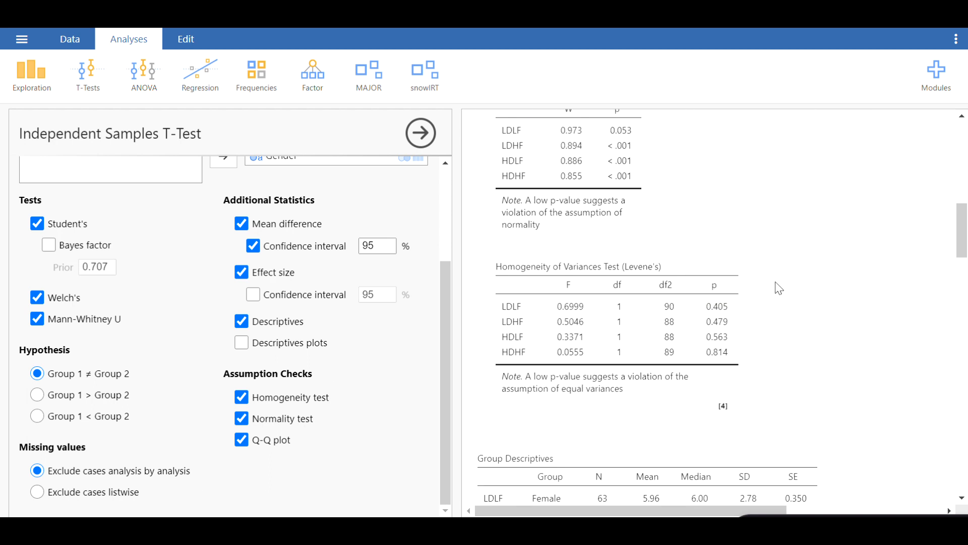
scroll("down", 3)
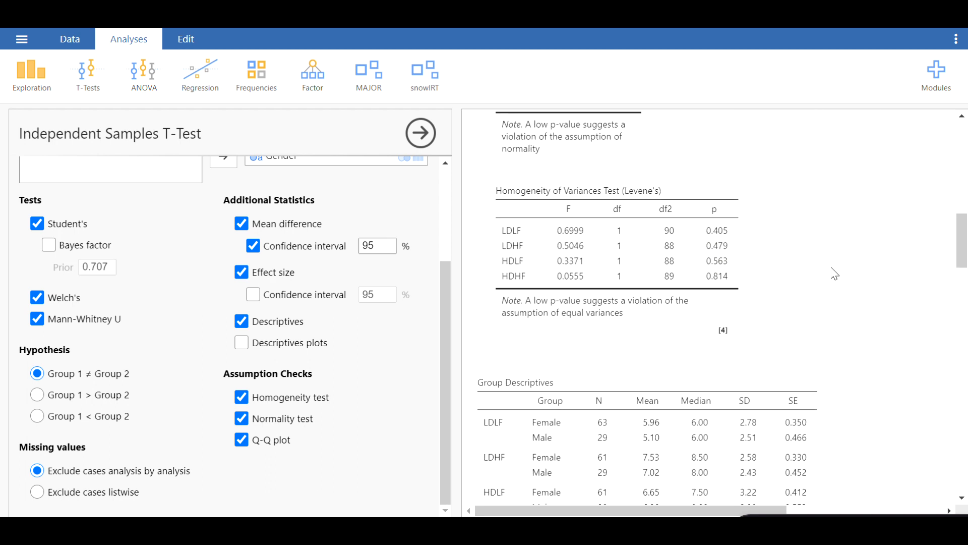
scroll("down", 3)
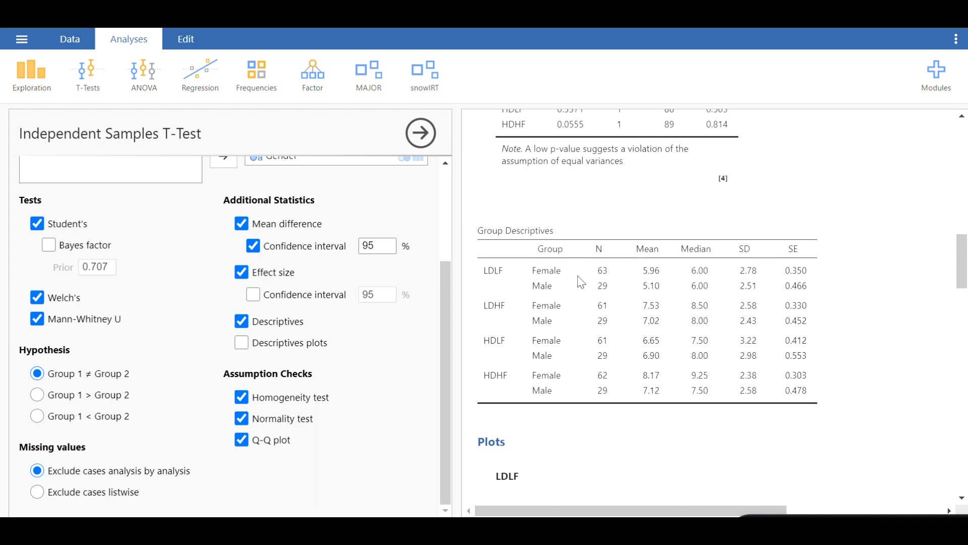
mouse_move(608, 275)
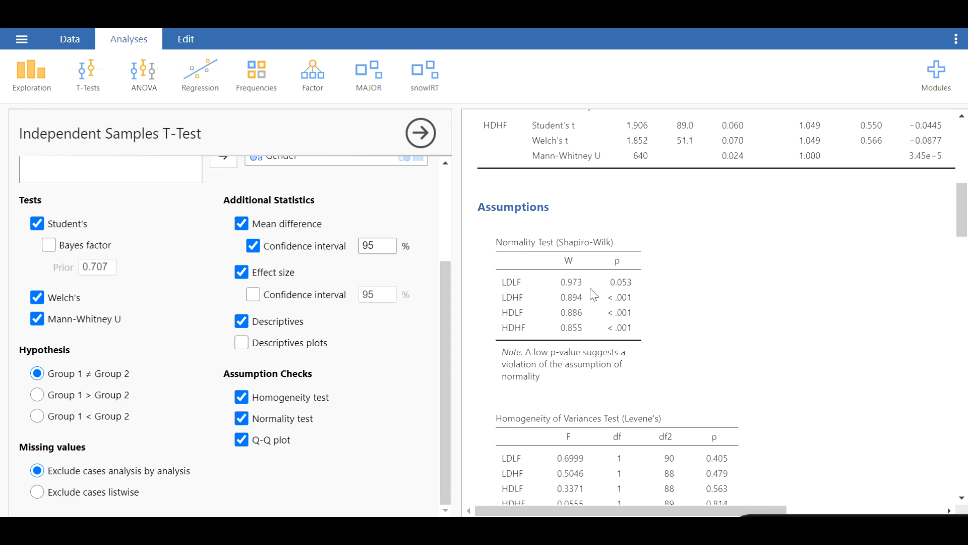
mouse_move(573, 266)
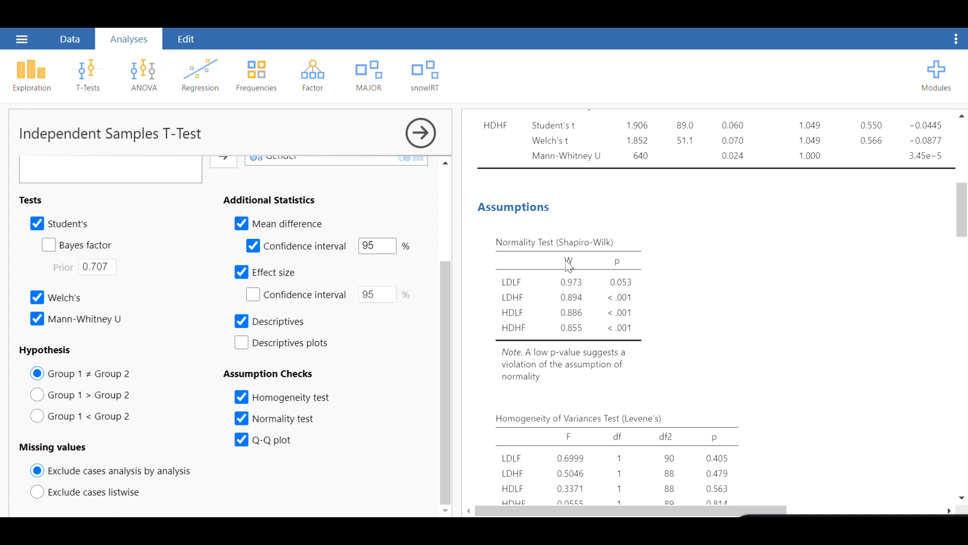
mouse_move(561, 275)
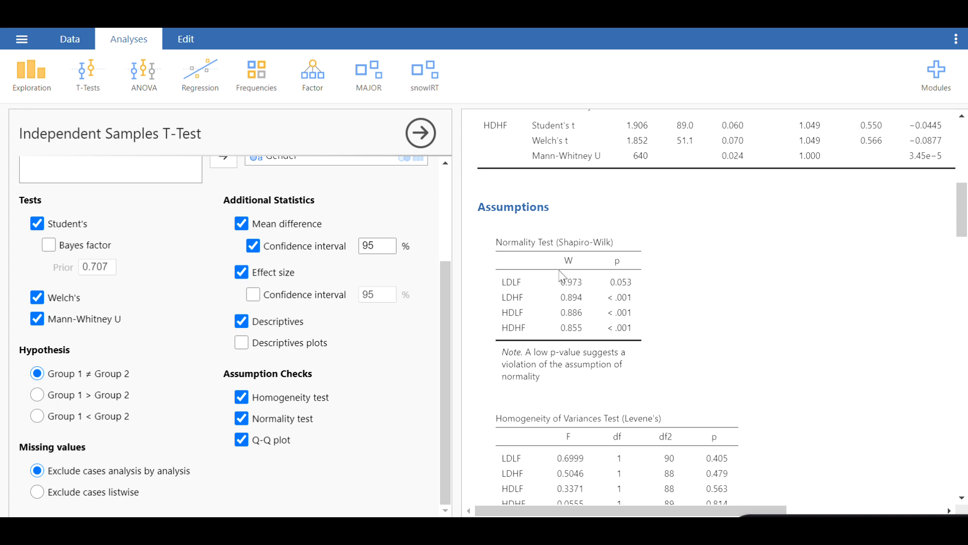
mouse_move(667, 290)
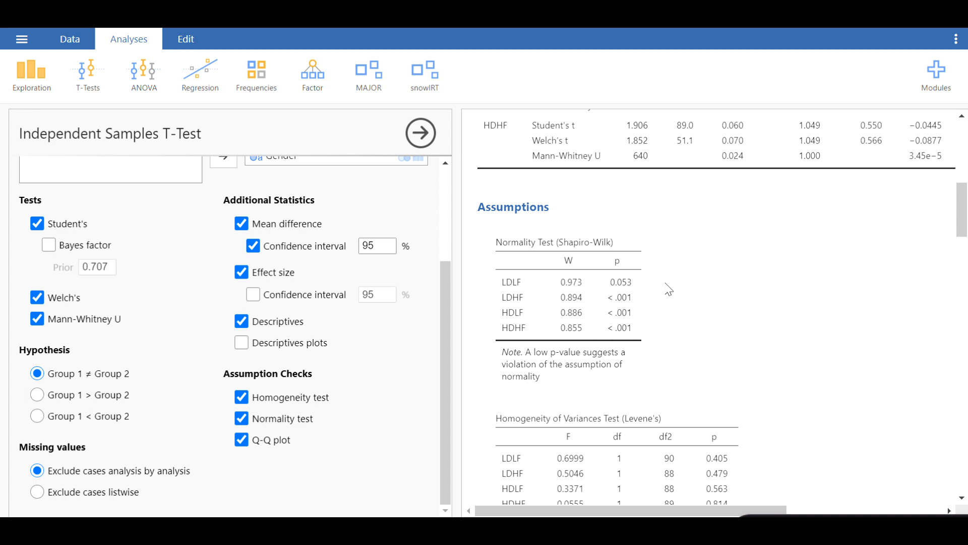
scroll("up", 3)
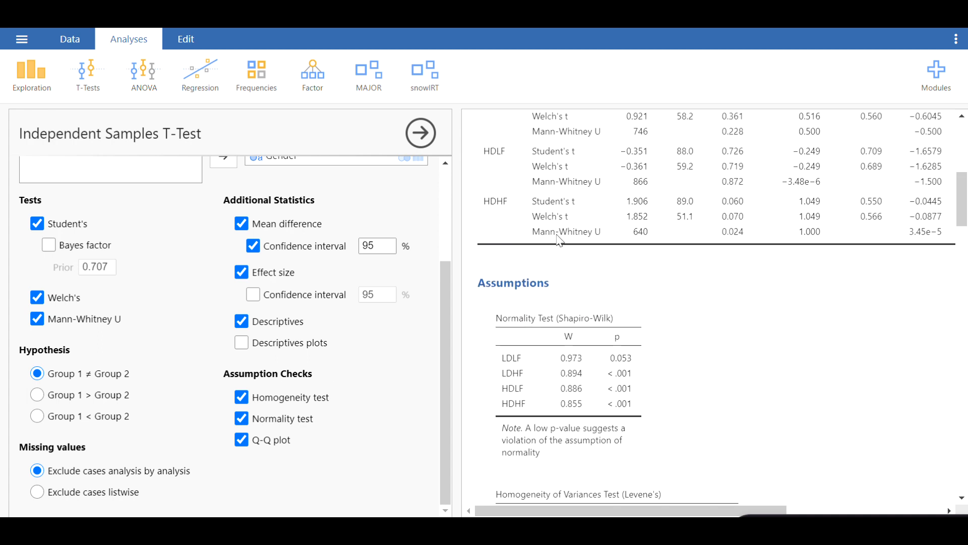
mouse_move(684, 288)
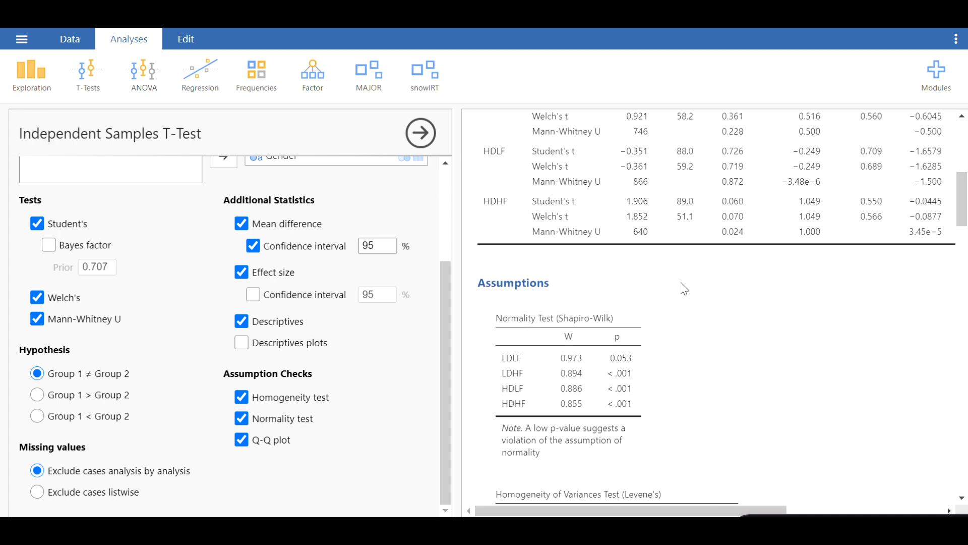
scroll("down", 3)
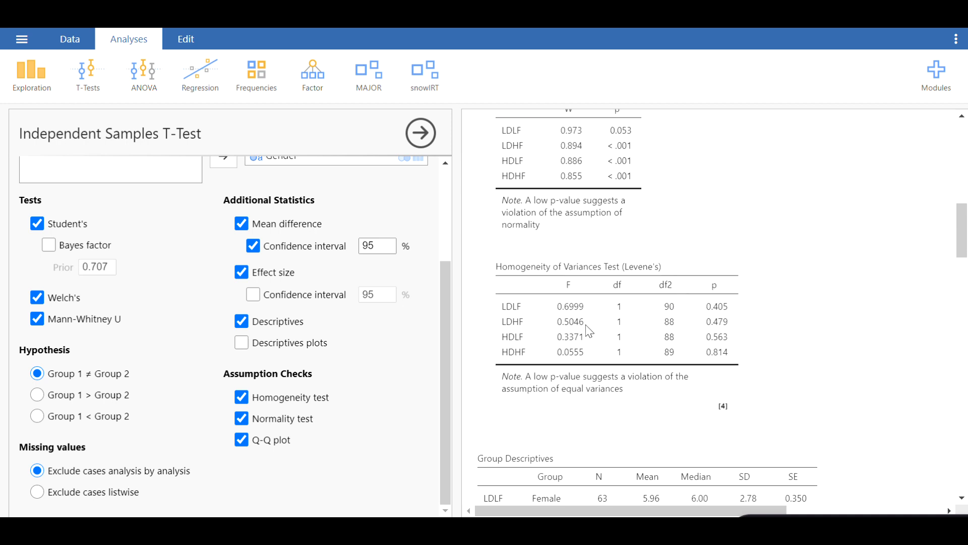
mouse_move(711, 274)
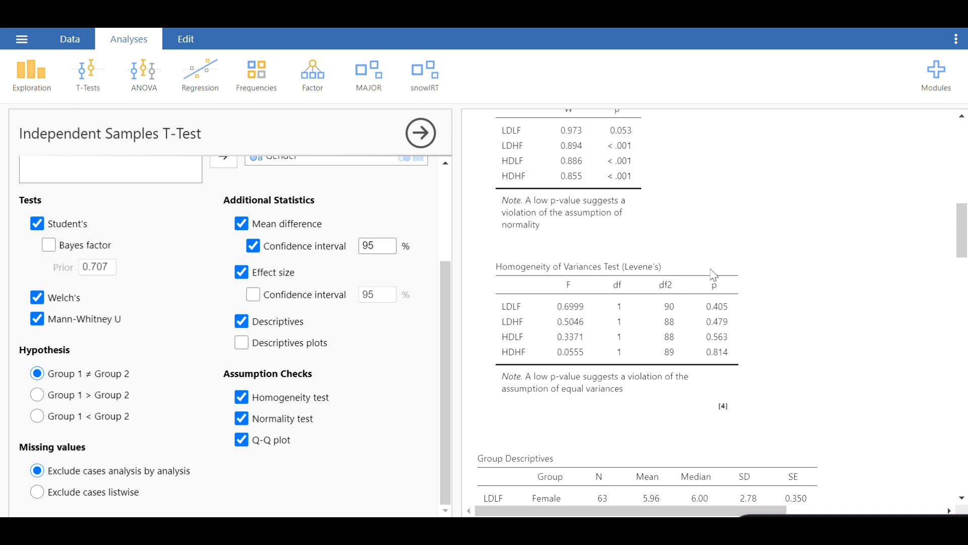
scroll("down", 3)
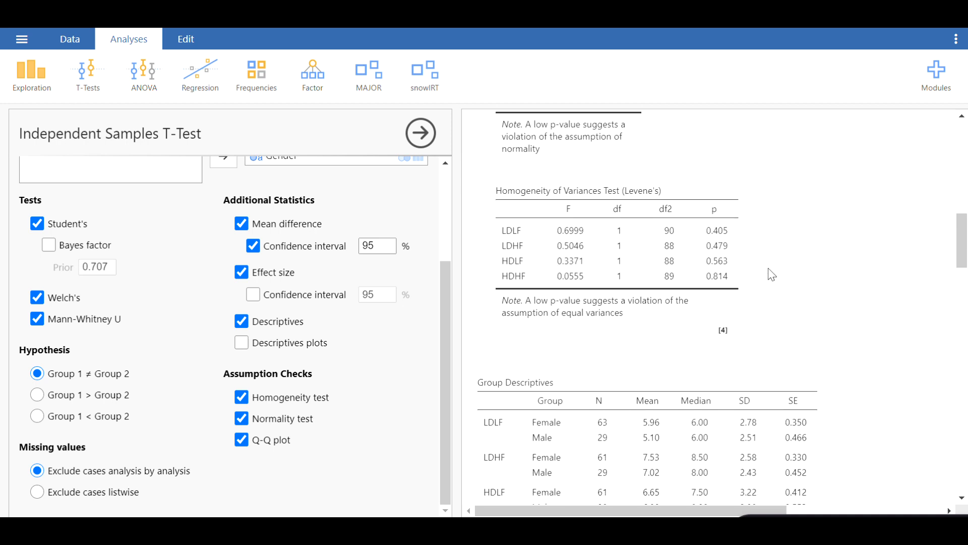
mouse_move(775, 255)
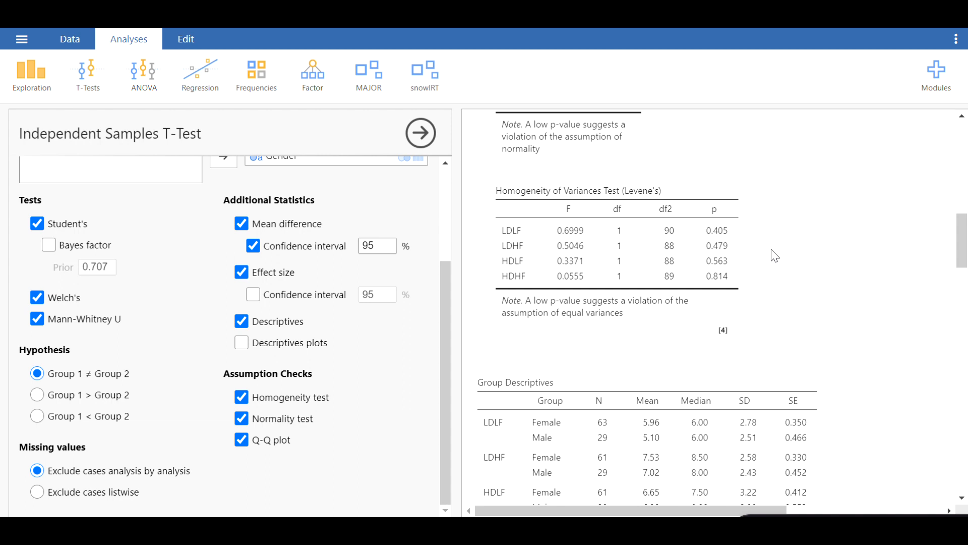
mouse_move(546, 232)
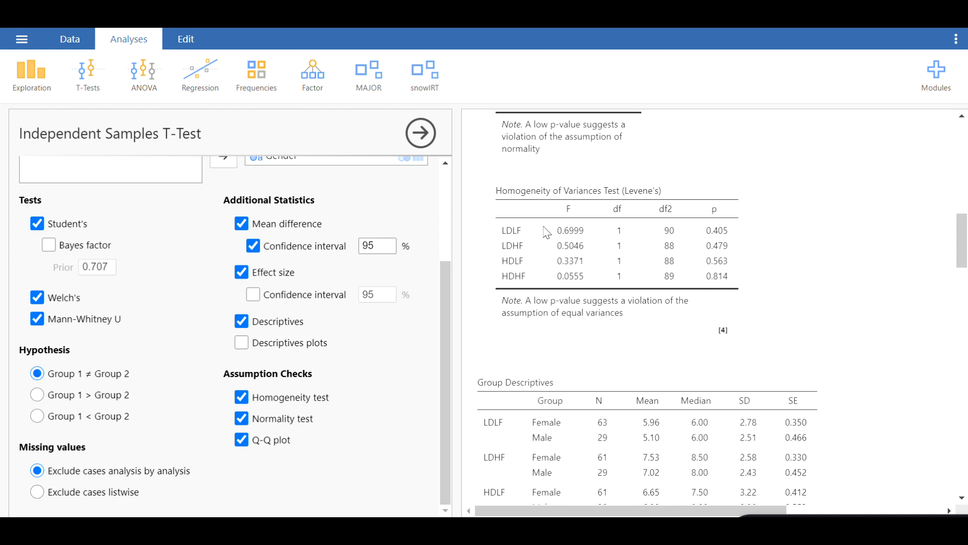
mouse_move(695, 220)
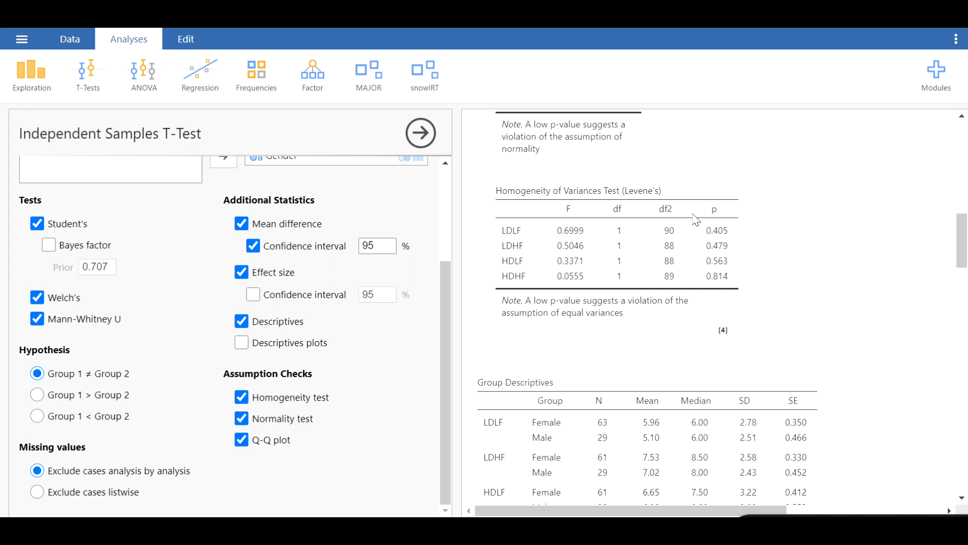
mouse_move(577, 200)
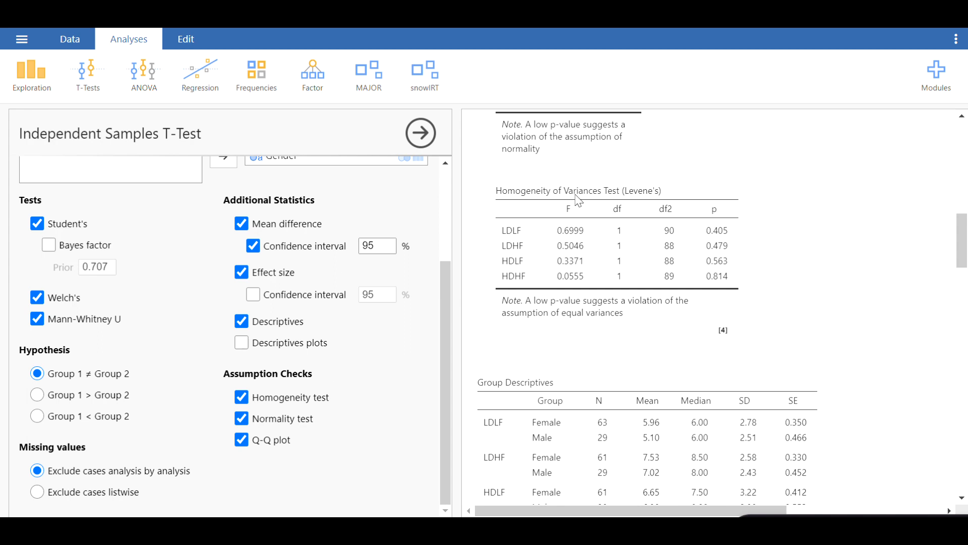
mouse_move(799, 233)
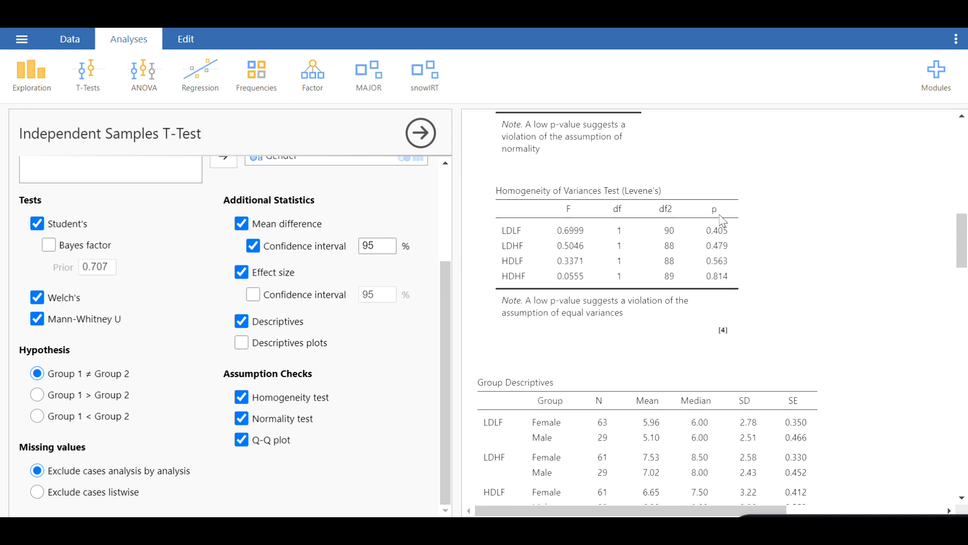
mouse_move(727, 286)
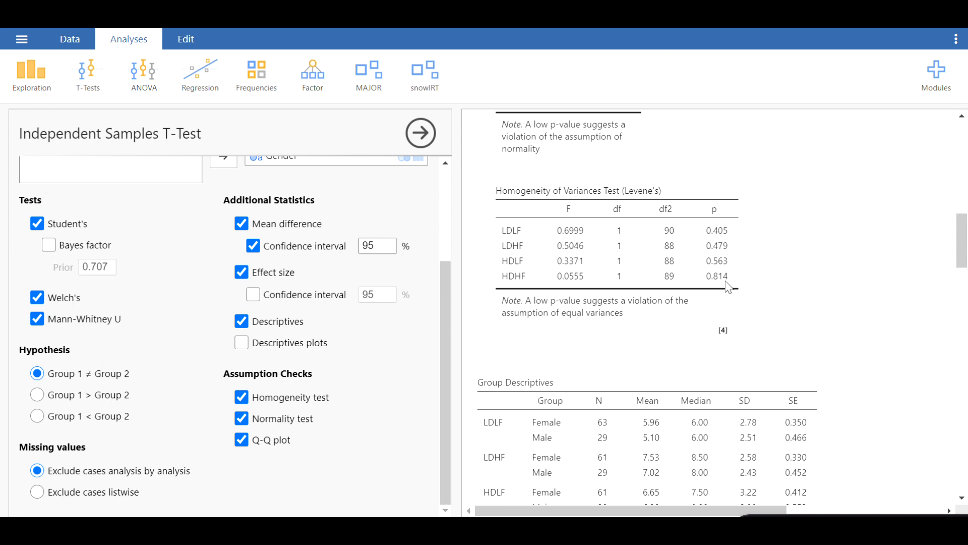
mouse_move(715, 283)
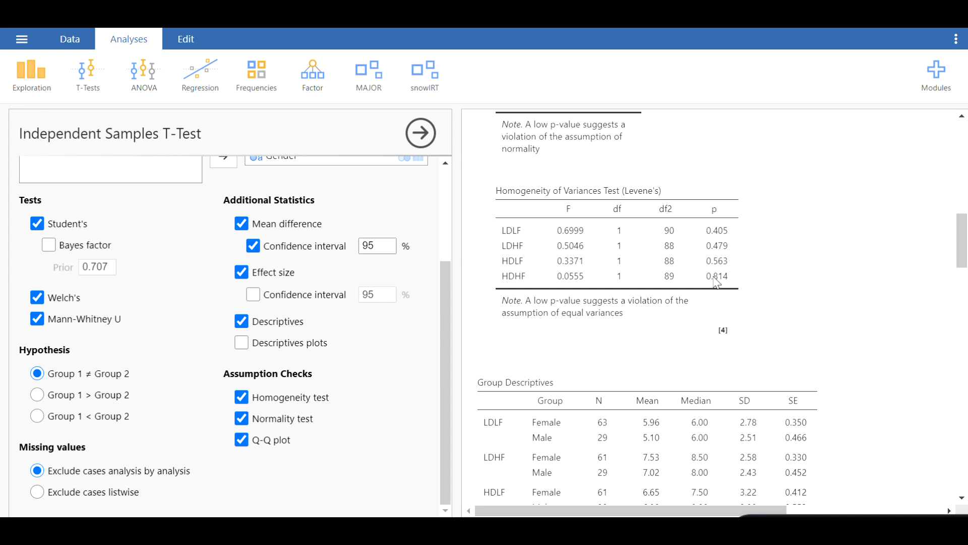
mouse_move(654, 247)
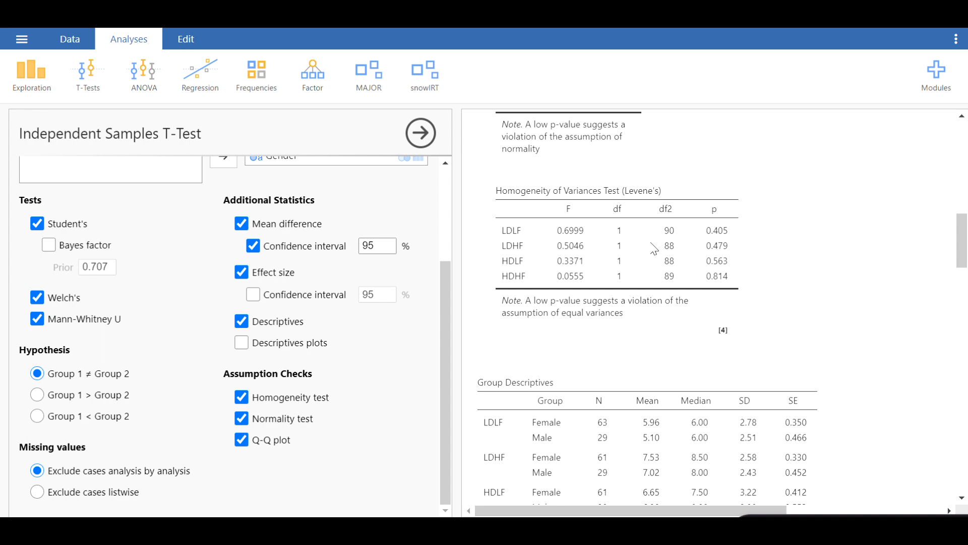
scroll("up", 3)
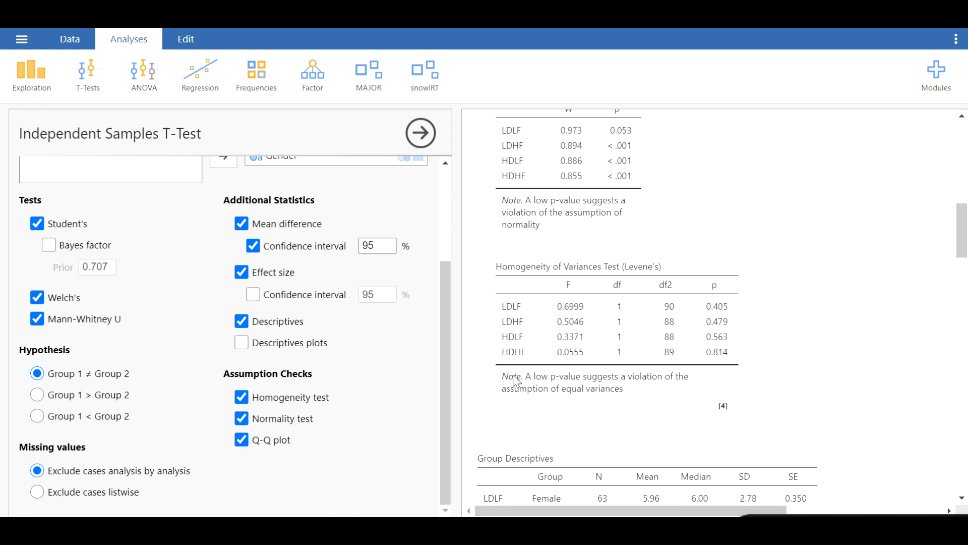
mouse_move(523, 339)
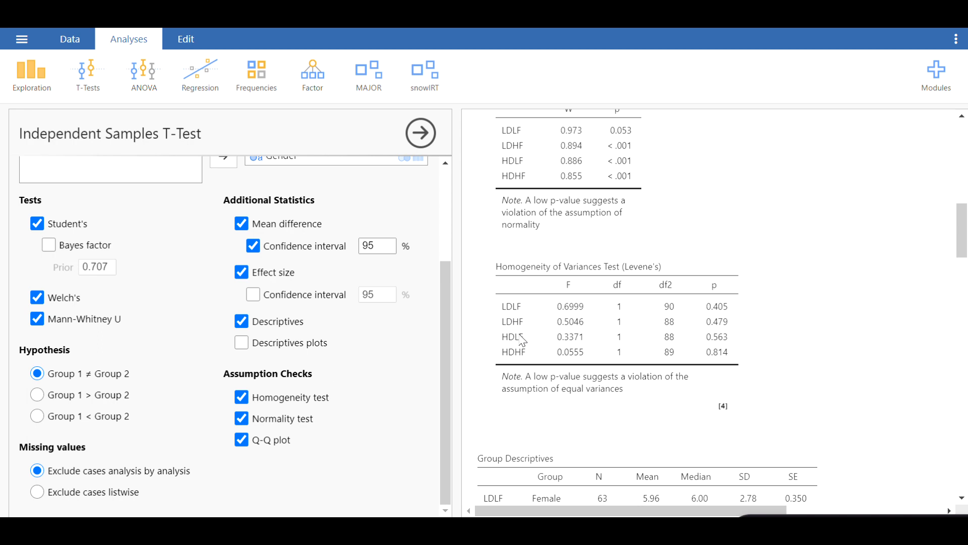
scroll("up", 3)
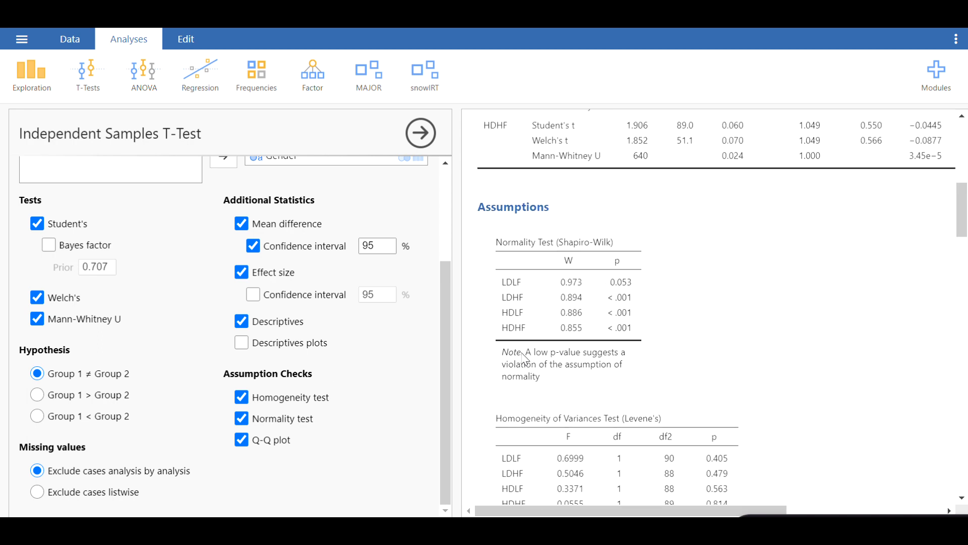
mouse_move(528, 278)
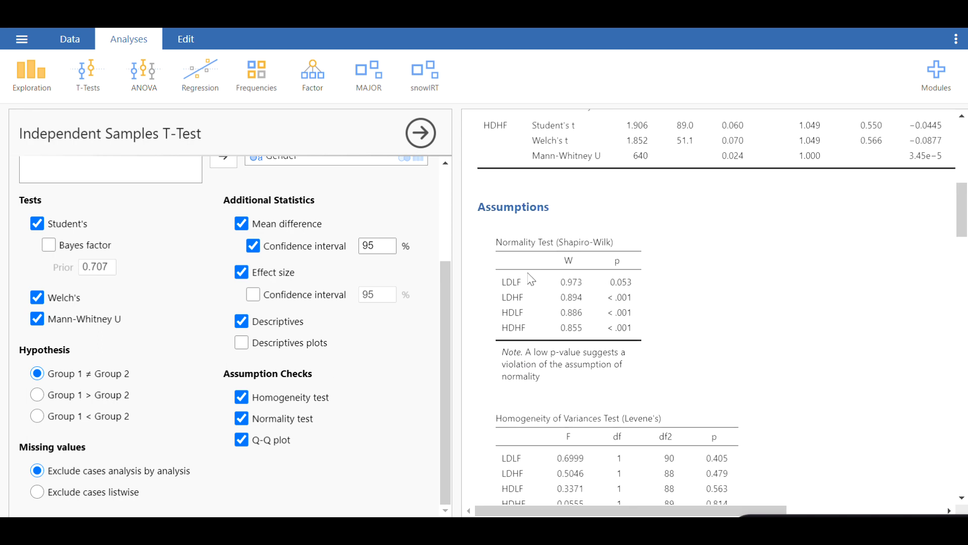
mouse_move(614, 302)
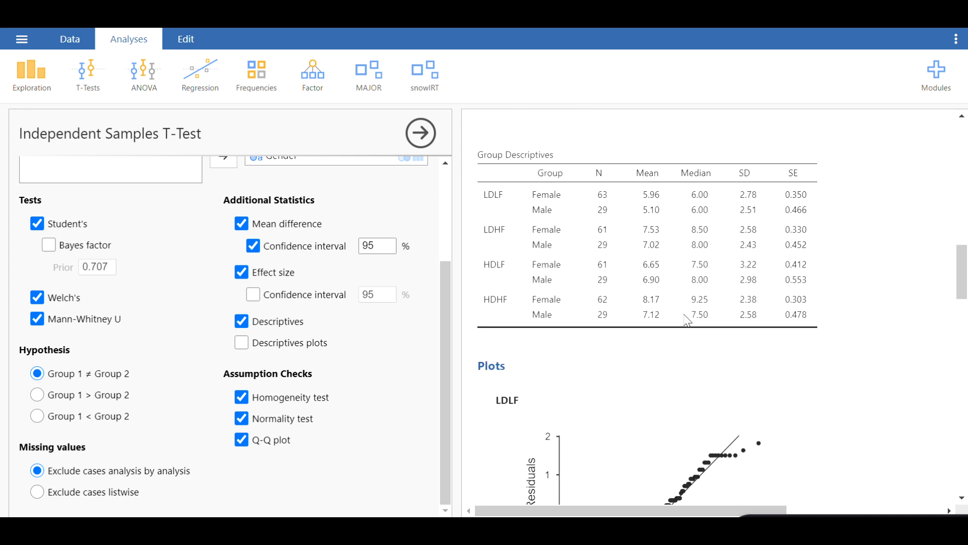
mouse_move(781, 206)
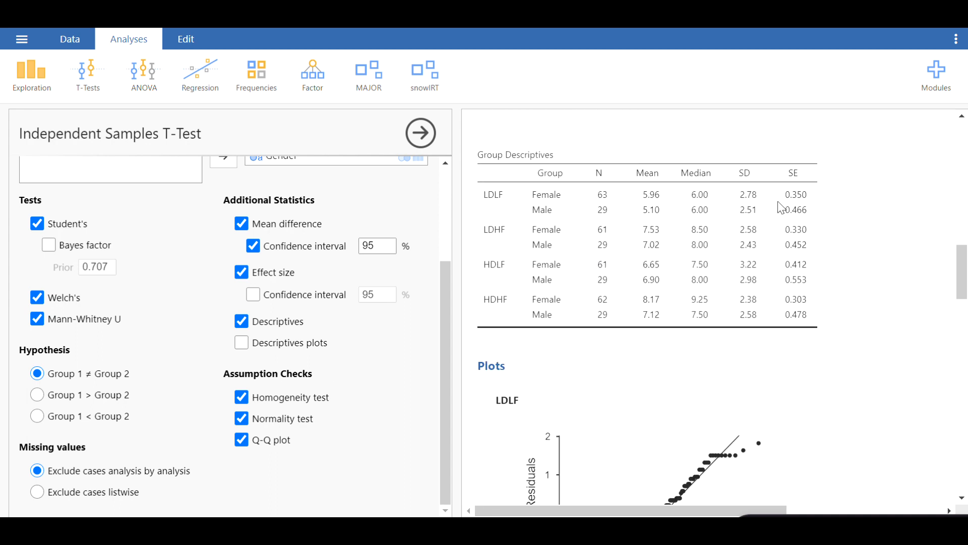
mouse_move(556, 163)
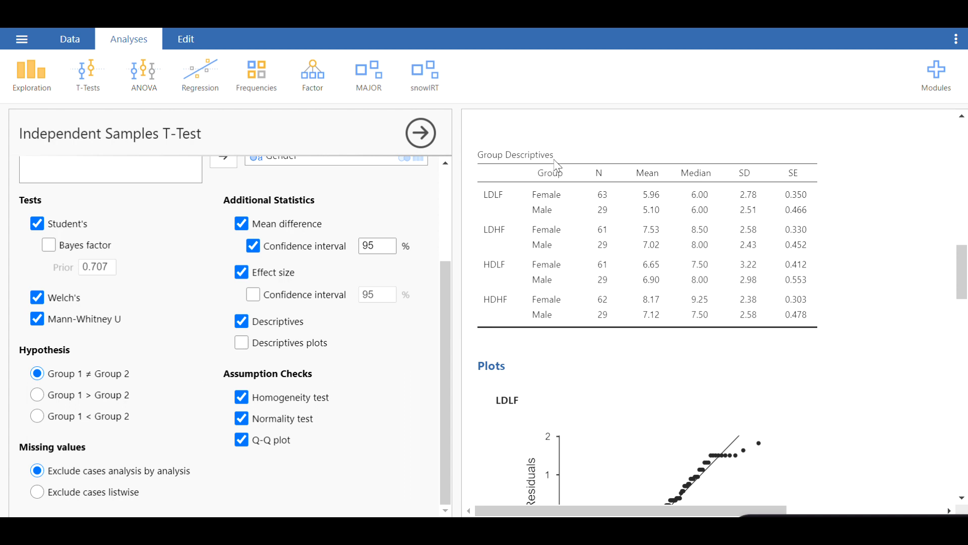
mouse_move(625, 212)
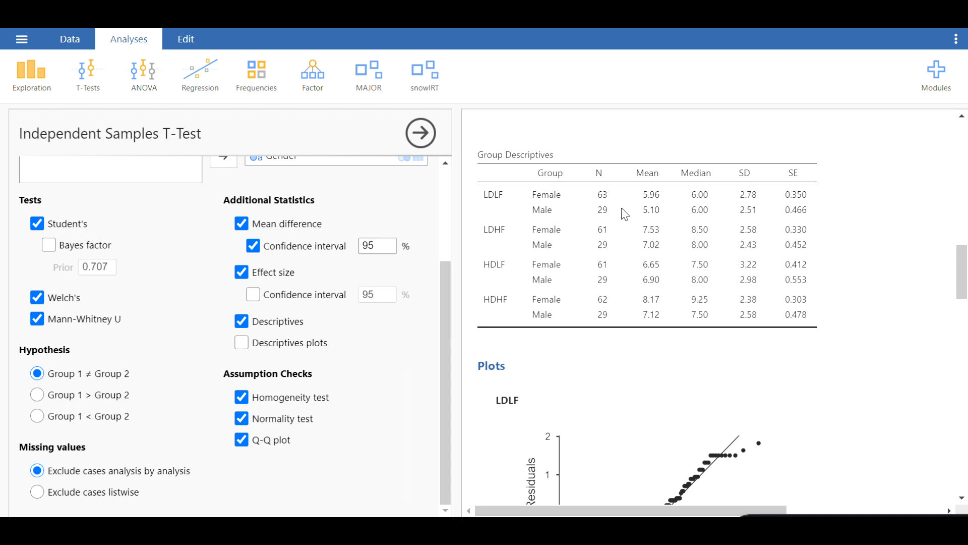
scroll("down", 3)
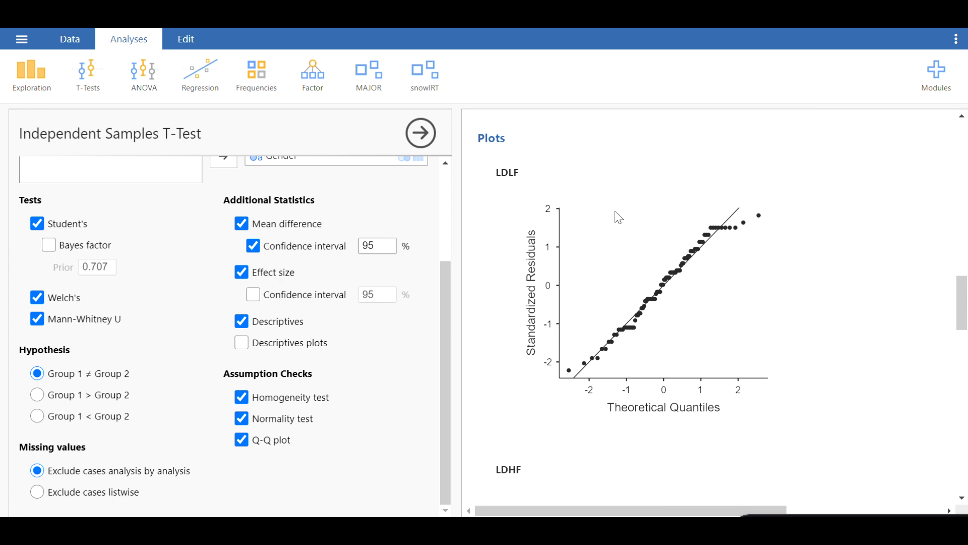
scroll("down", 3)
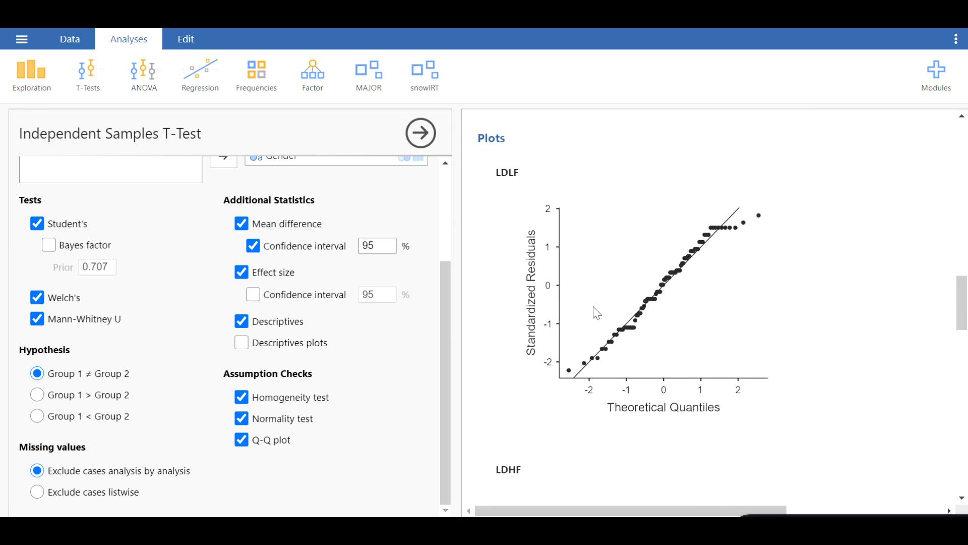
mouse_move(491, 190)
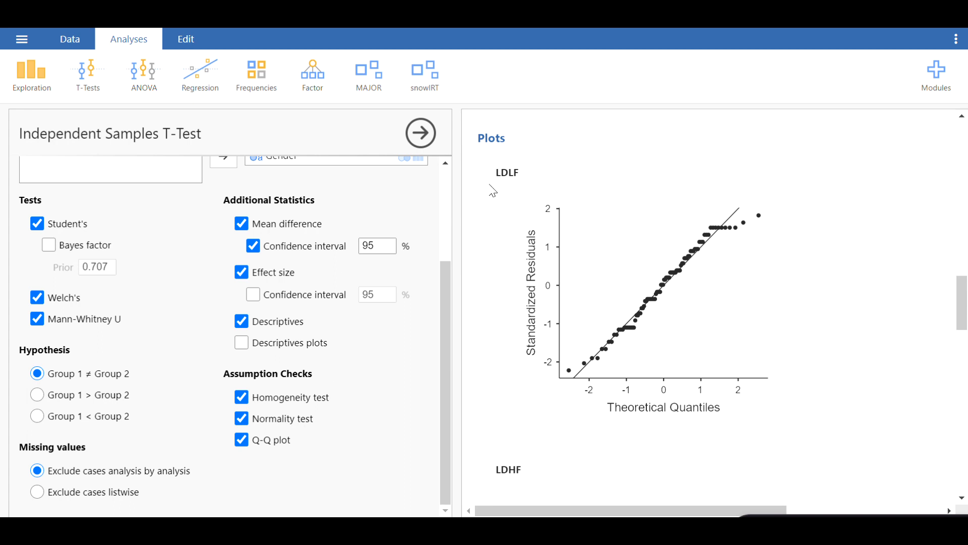
mouse_move(507, 153)
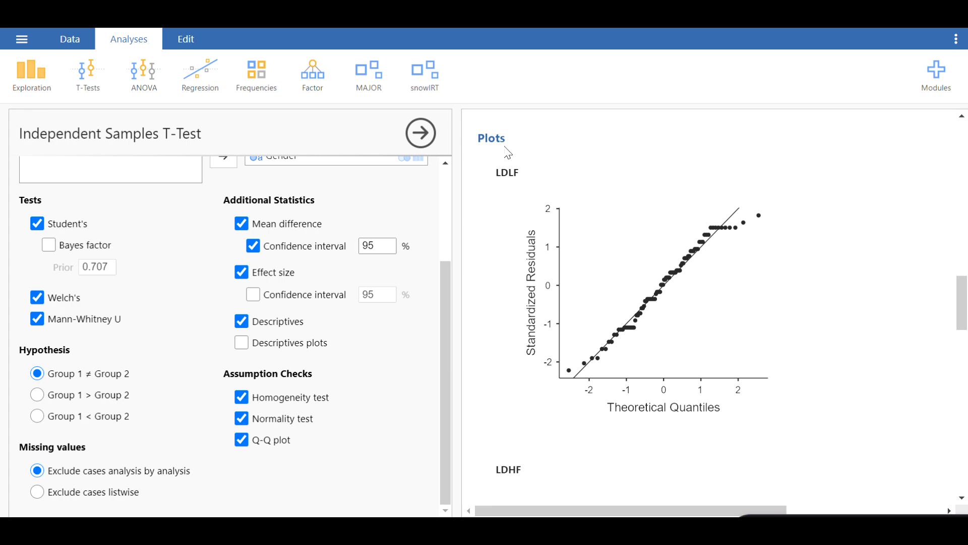
mouse_move(671, 361)
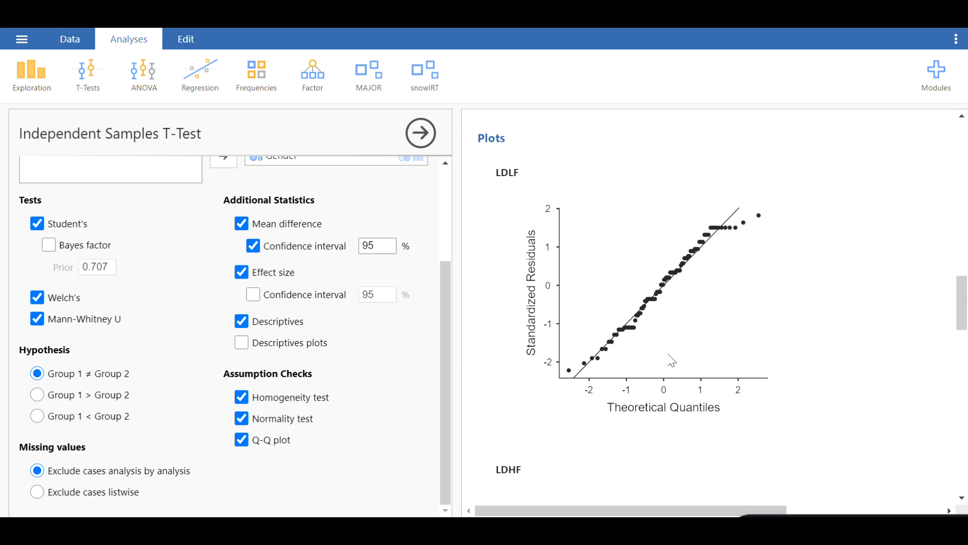
mouse_move(727, 232)
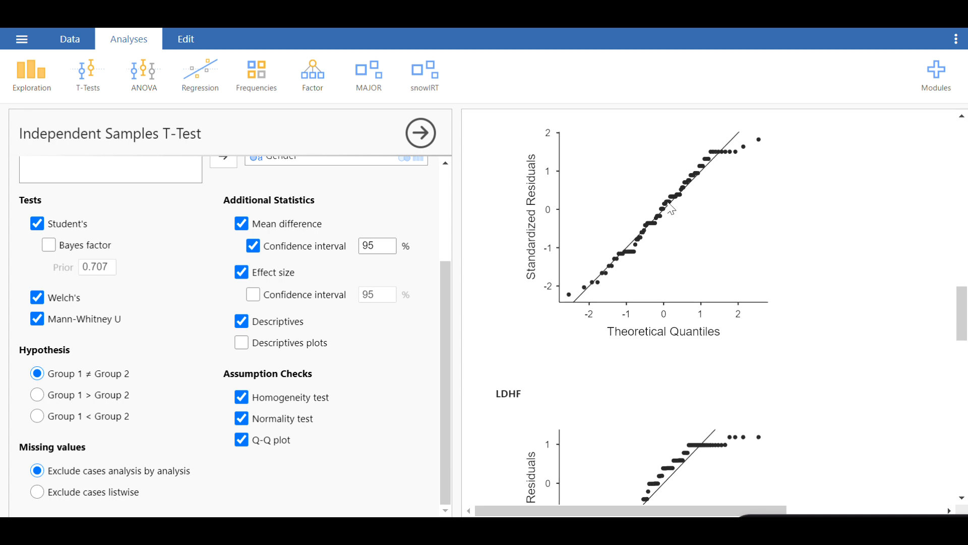
mouse_move(741, 138)
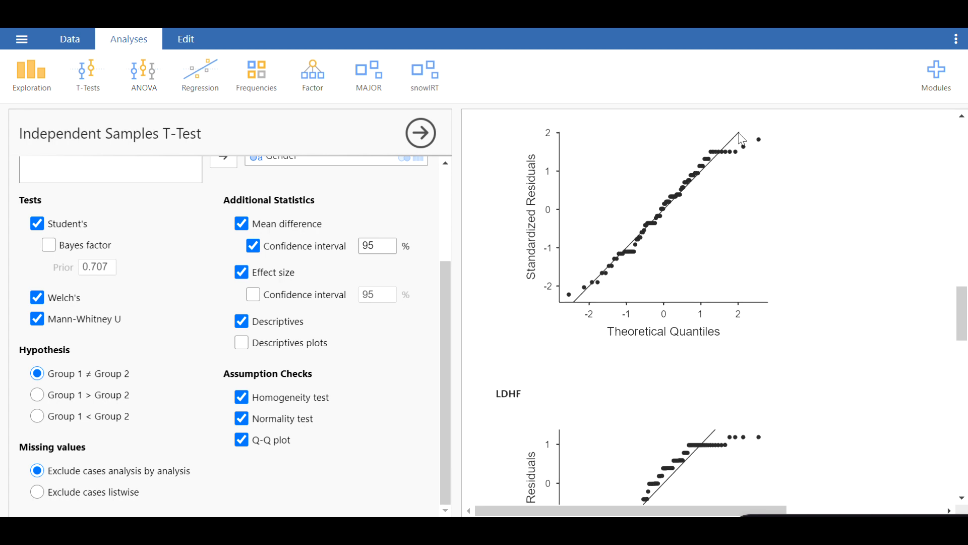
mouse_move(737, 145)
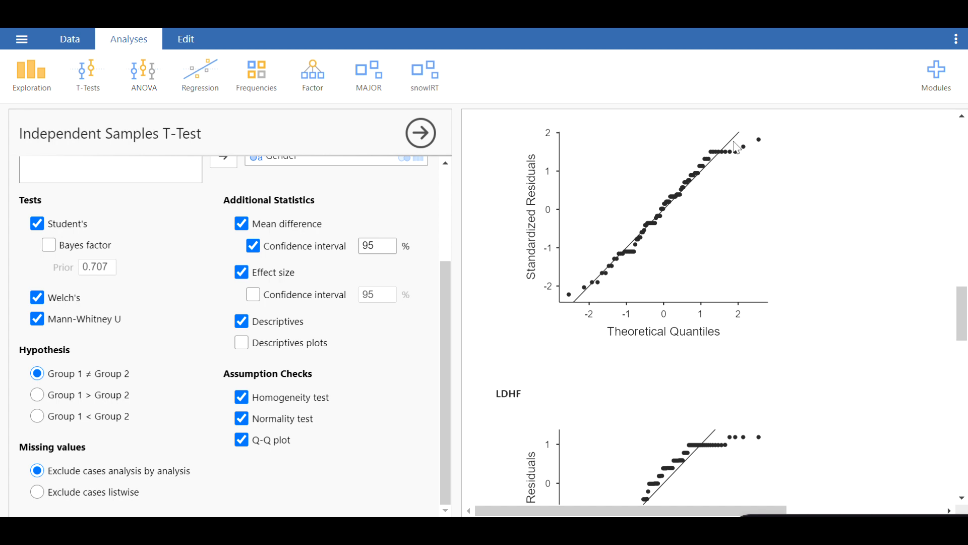
mouse_move(566, 305)
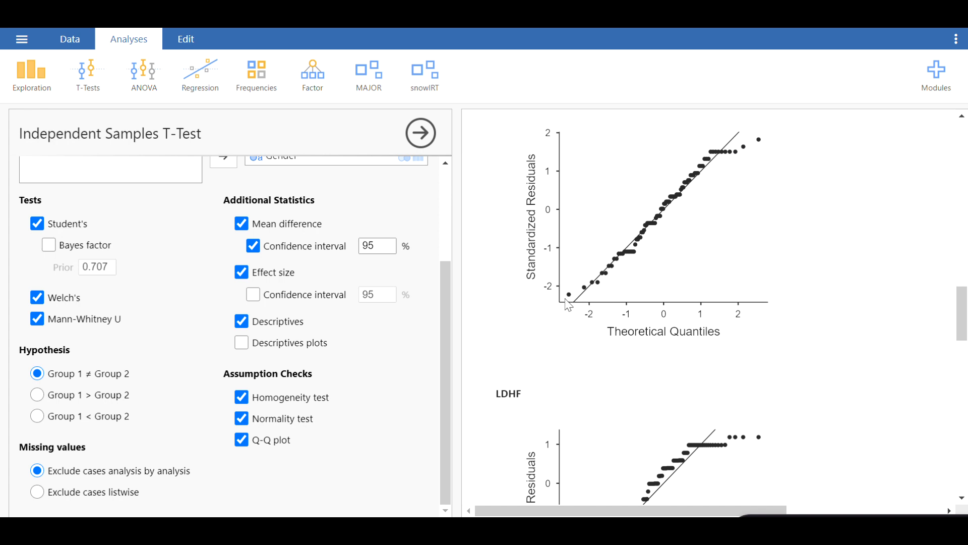
mouse_move(755, 153)
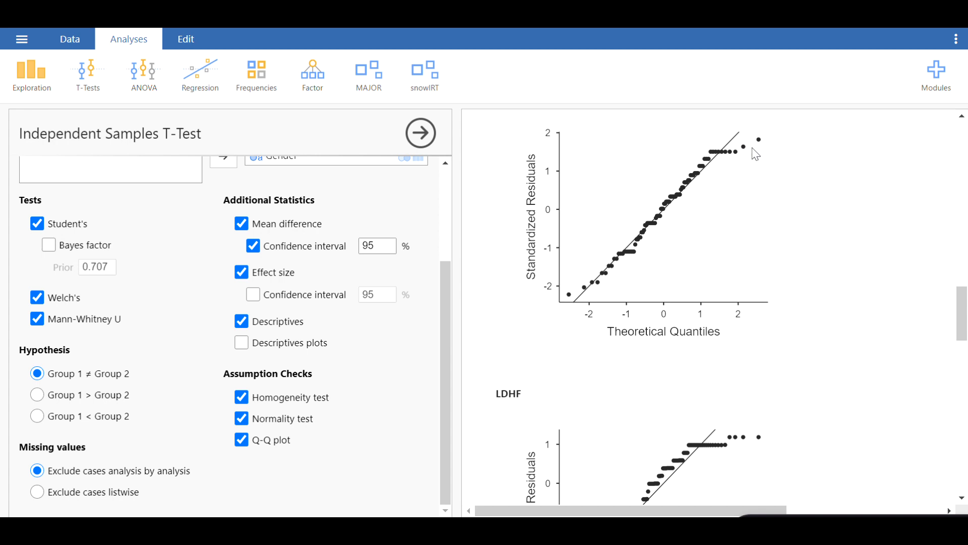
mouse_move(569, 312)
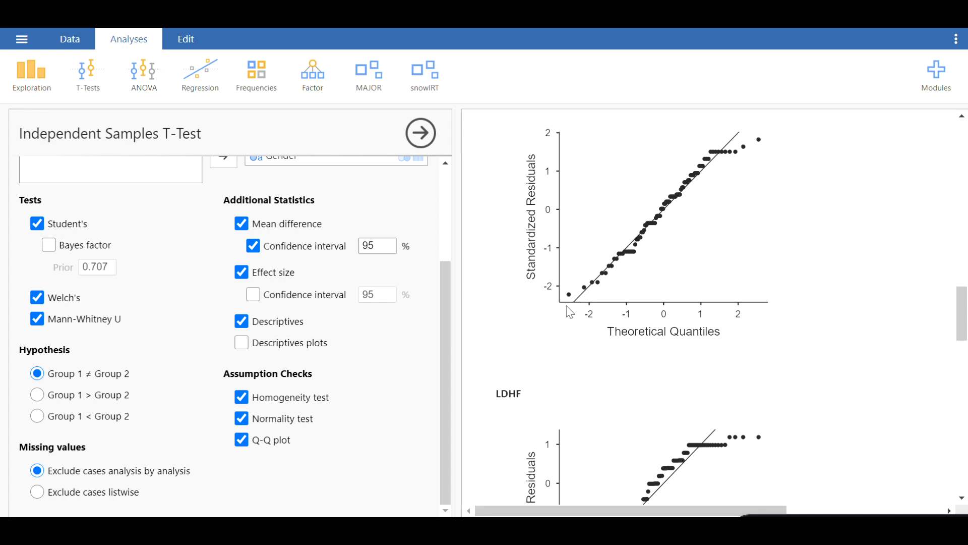
mouse_move(678, 223)
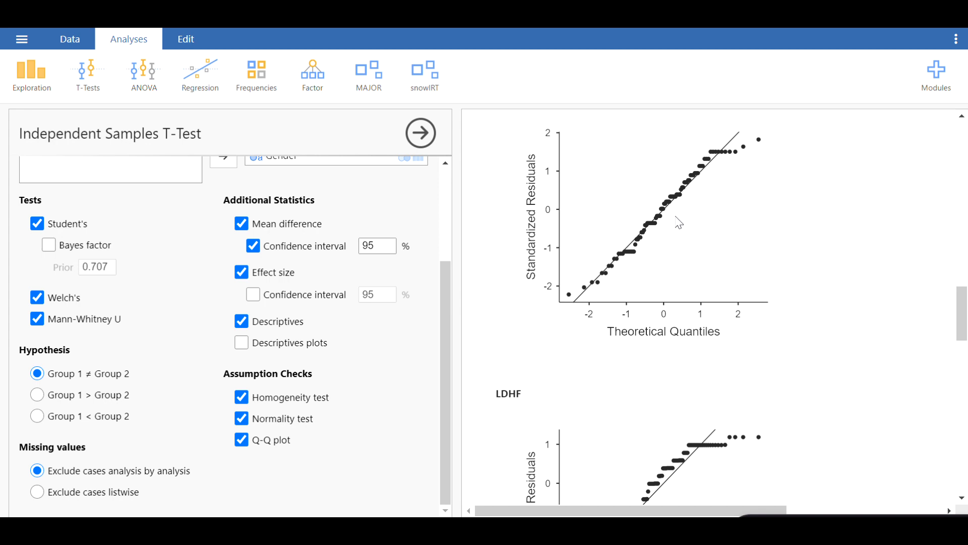
mouse_move(714, 175)
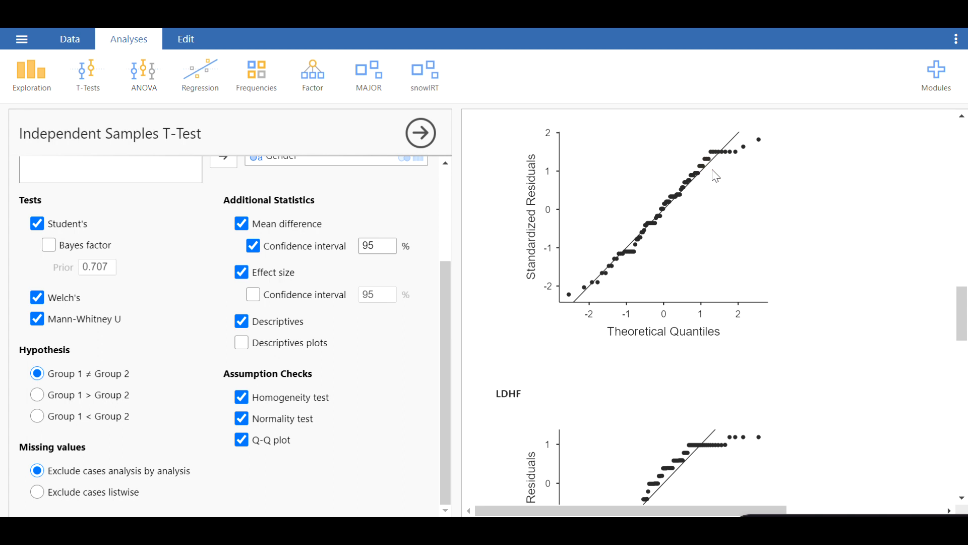
mouse_move(723, 179)
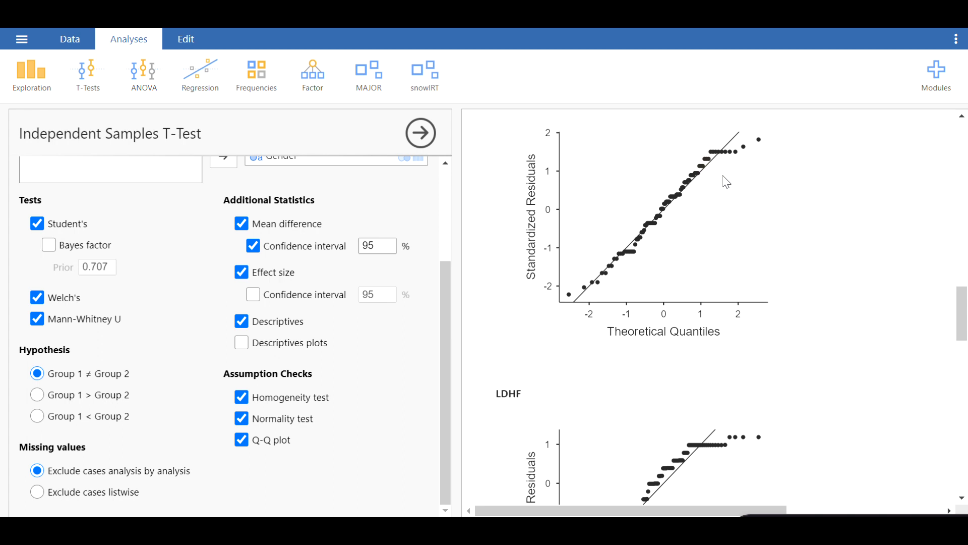
mouse_move(773, 156)
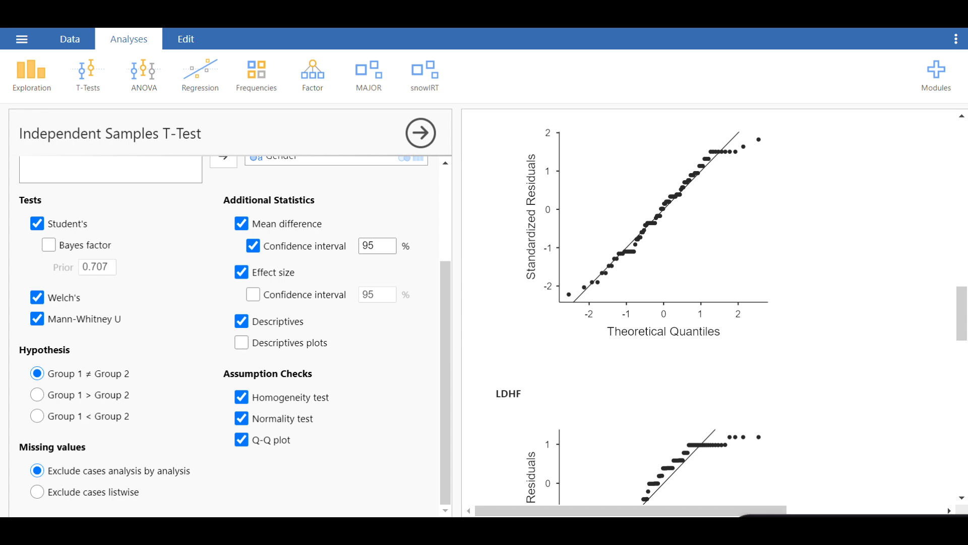
mouse_move(740, 171)
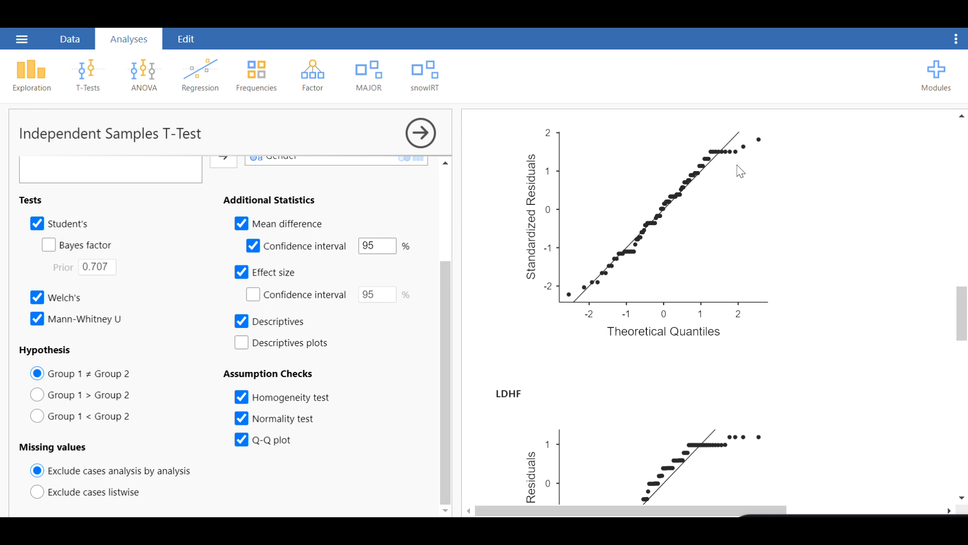
mouse_move(745, 198)
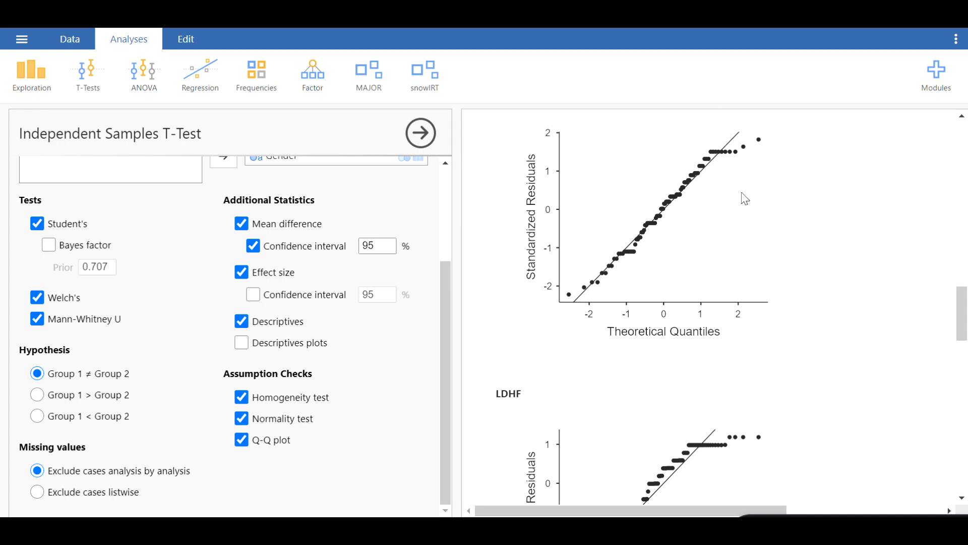
scroll("down", 3)
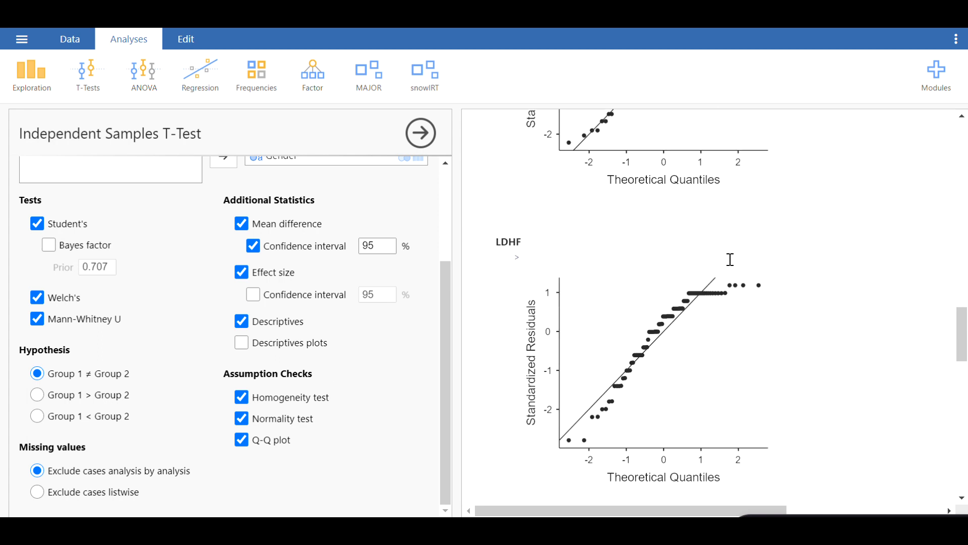
scroll("down", 3)
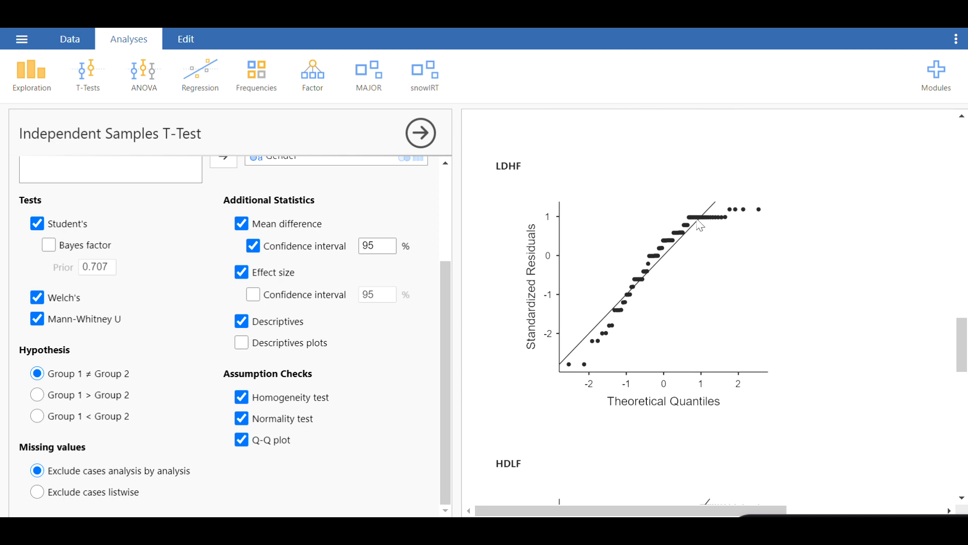
mouse_move(723, 219)
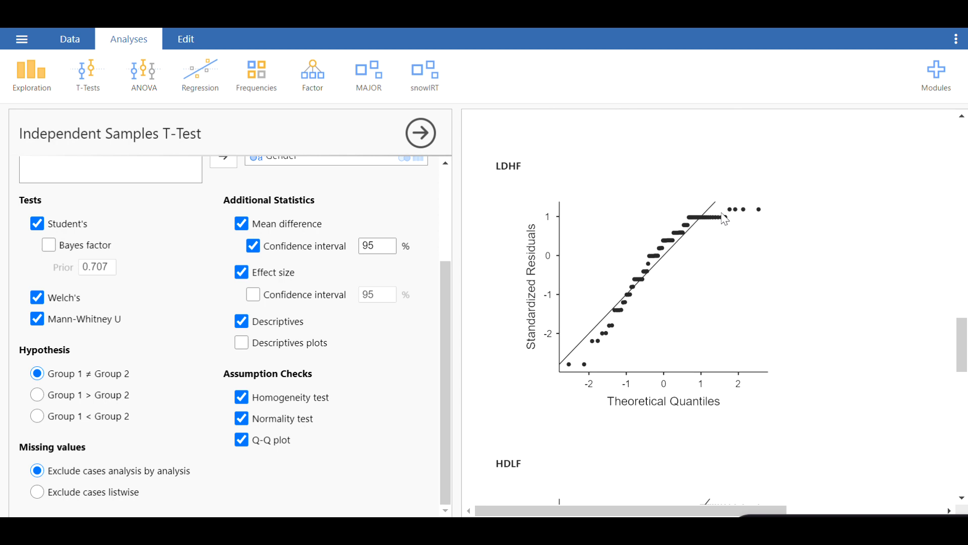
mouse_move(613, 338)
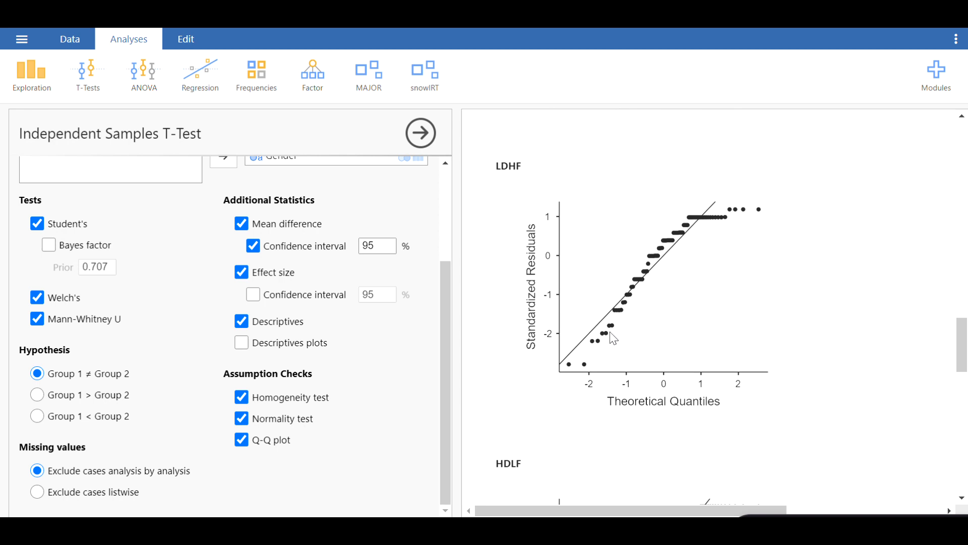
scroll("down", 3)
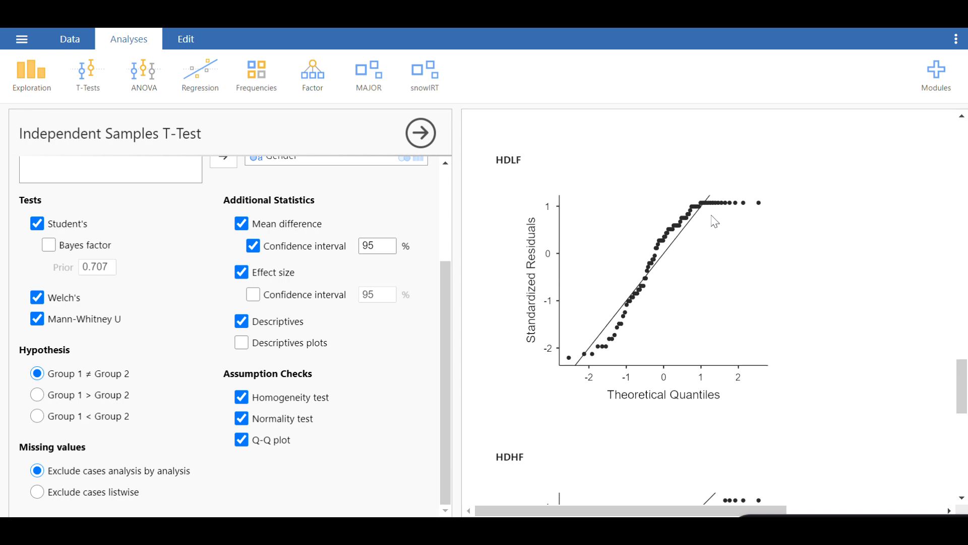
mouse_move(764, 199)
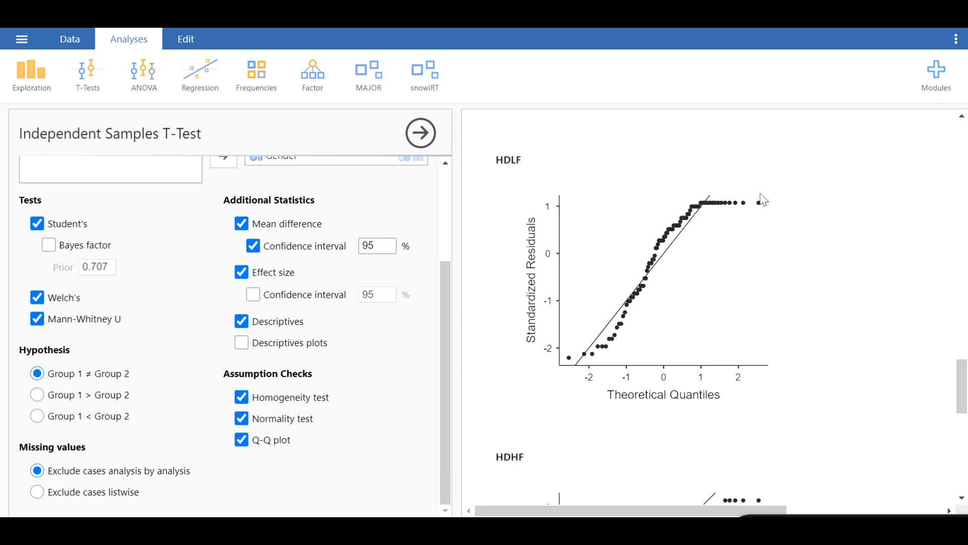
mouse_move(712, 212)
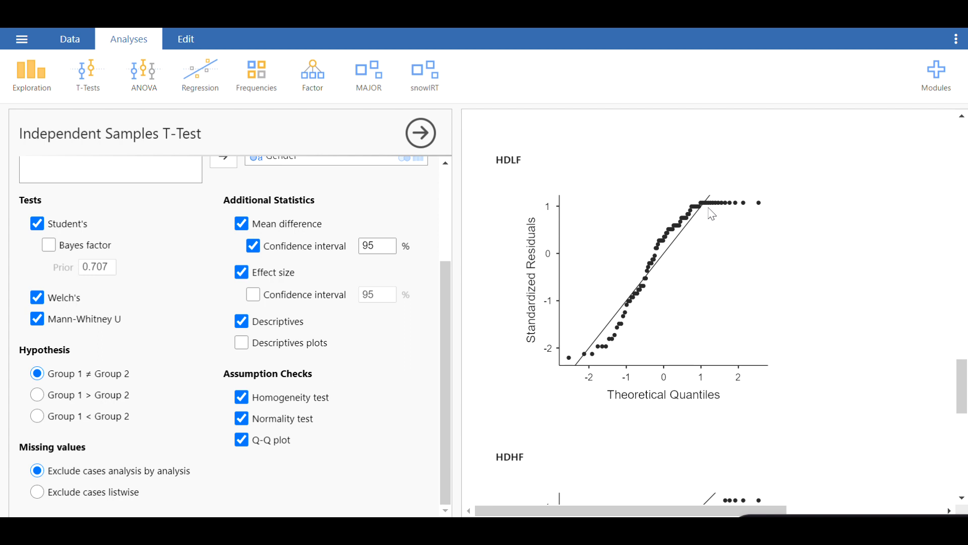
mouse_move(747, 231)
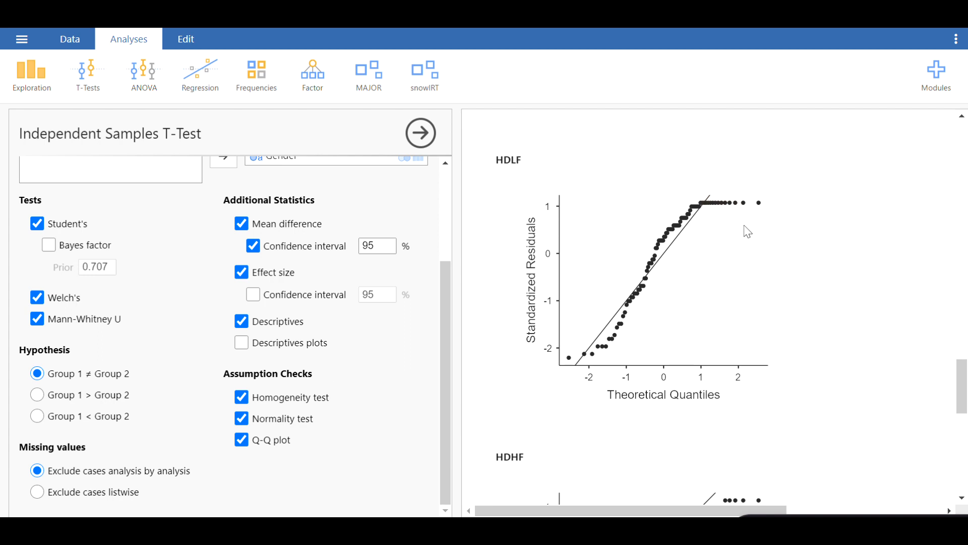
mouse_move(742, 237)
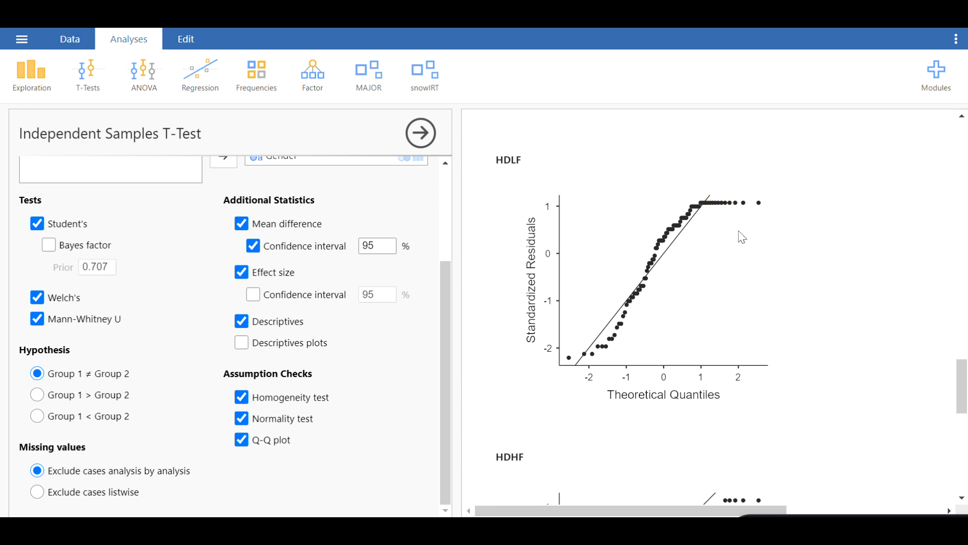
mouse_move(741, 228)
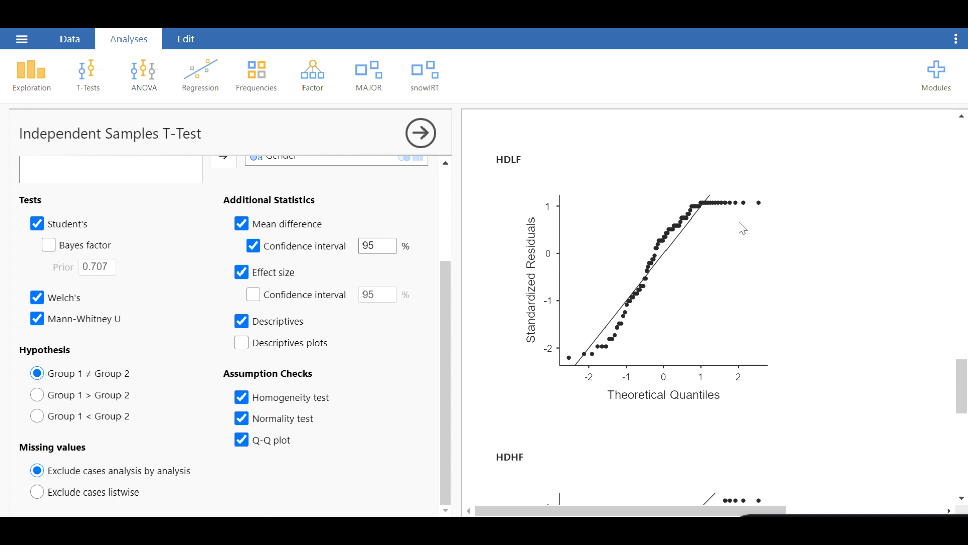
scroll("down", 3)
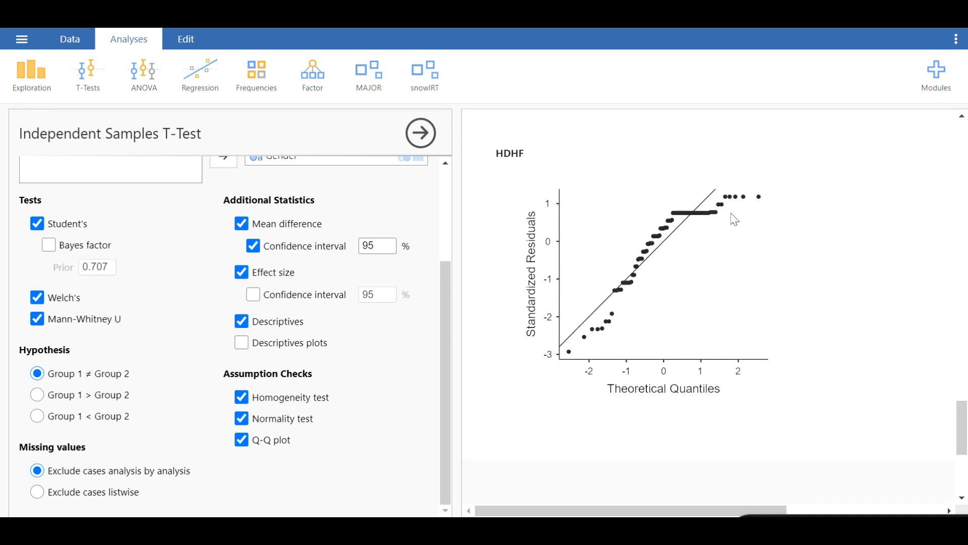
mouse_move(735, 209)
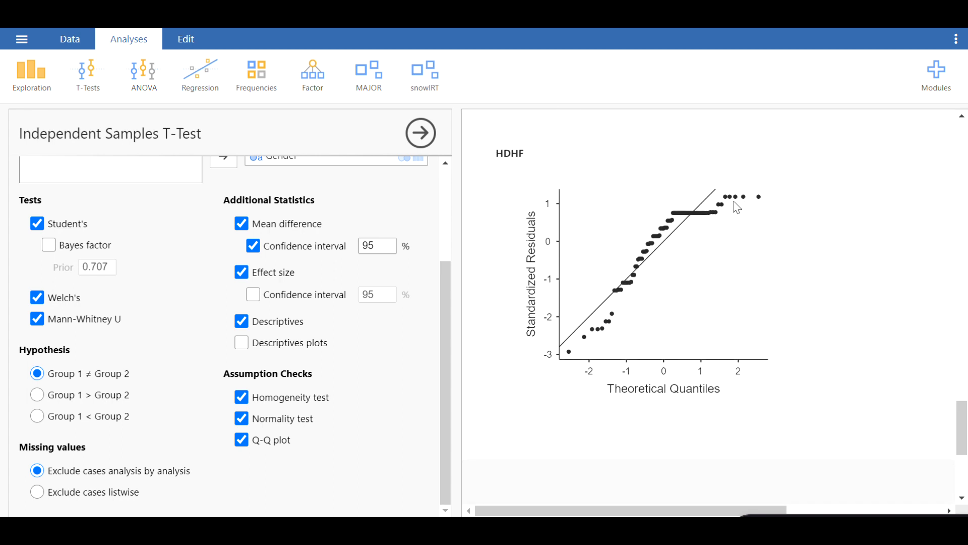
mouse_move(667, 252)
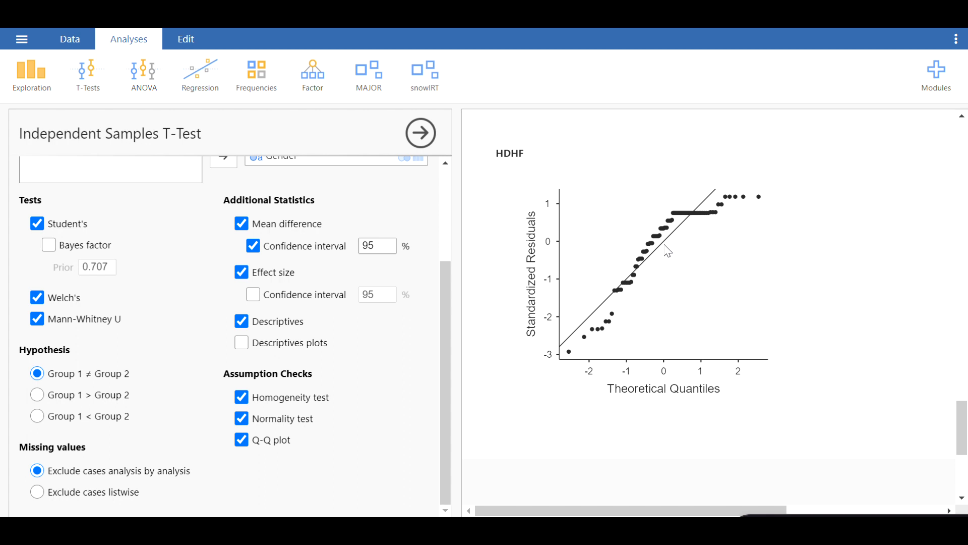
mouse_move(627, 267)
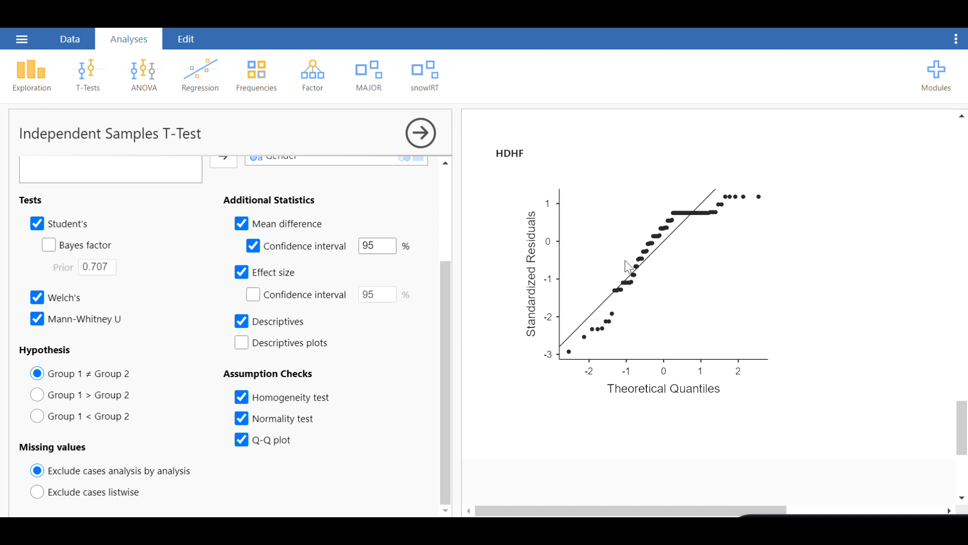
mouse_move(64, 309)
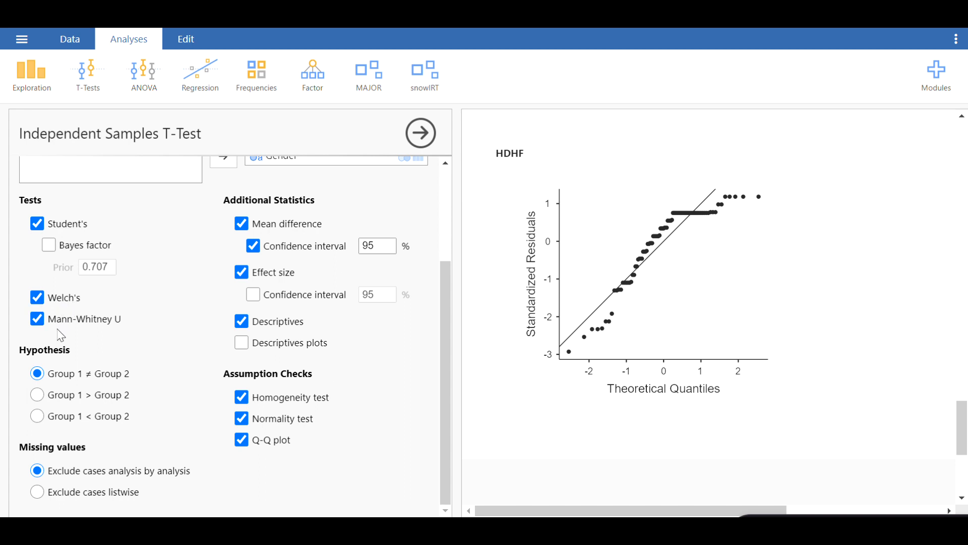
mouse_move(74, 327)
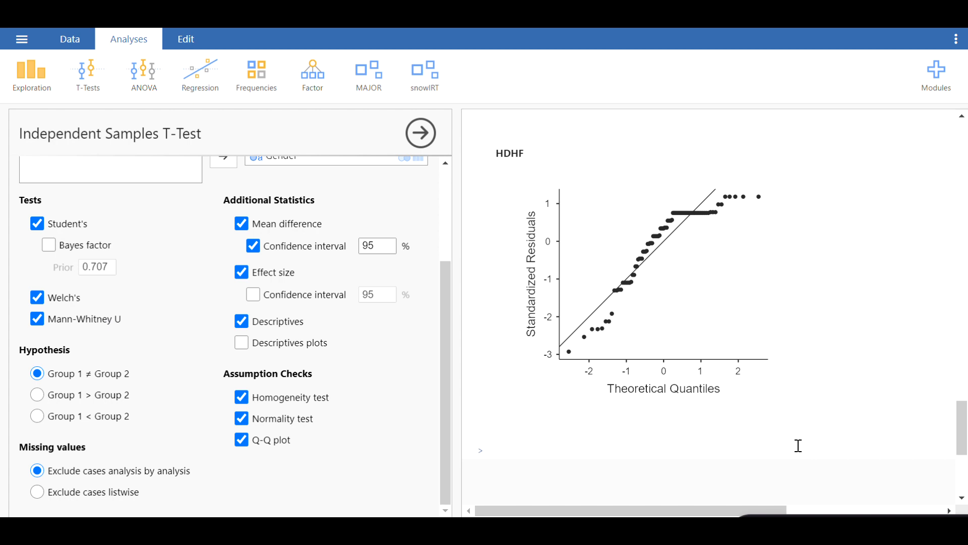
mouse_move(736, 368)
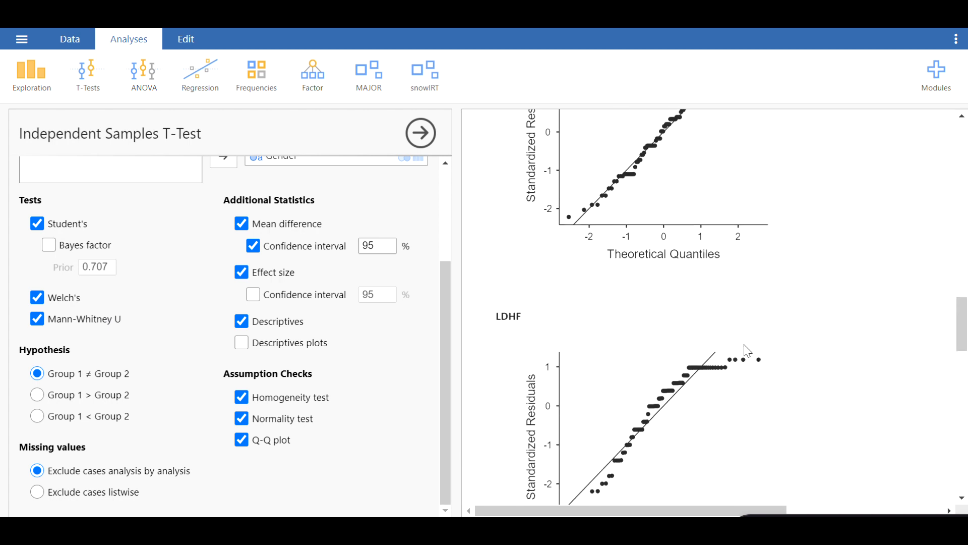
scroll("up", 3)
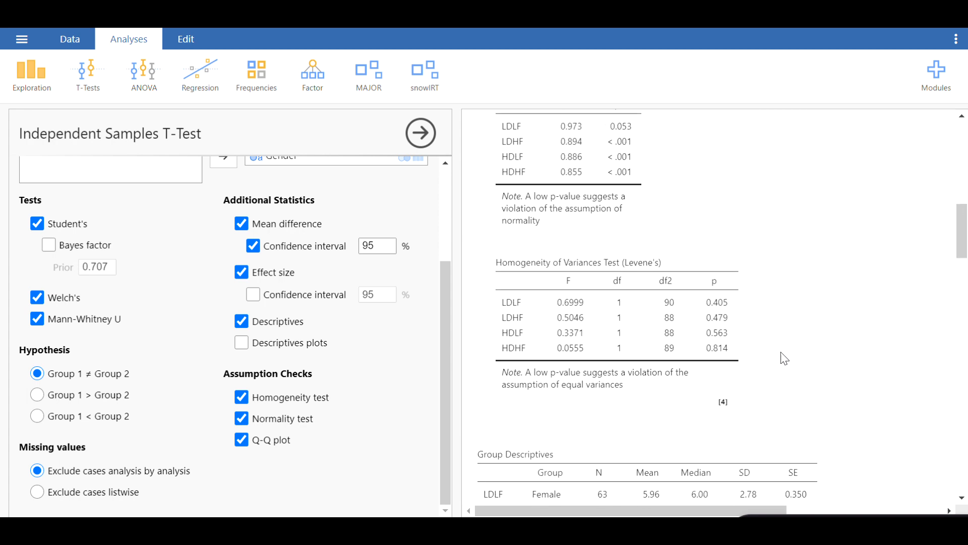
scroll("up", 3)
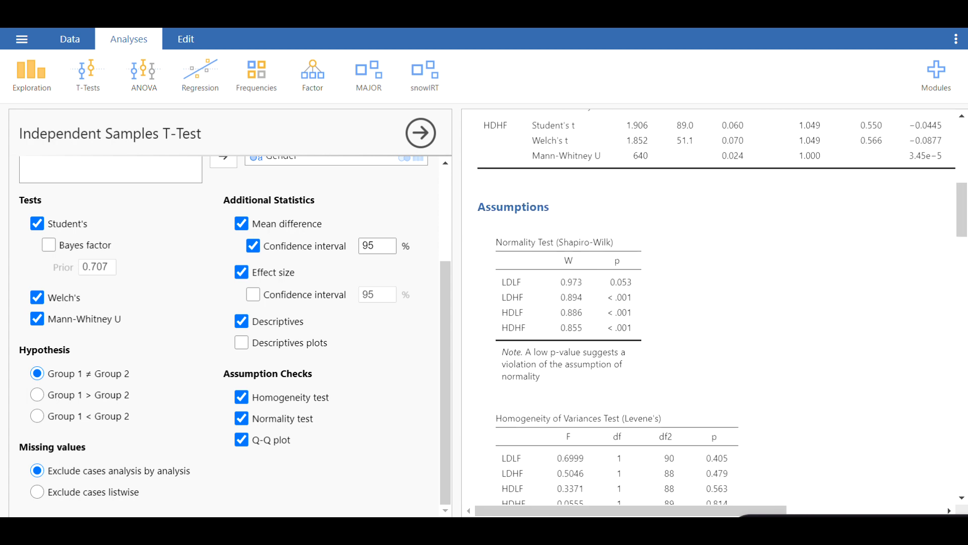